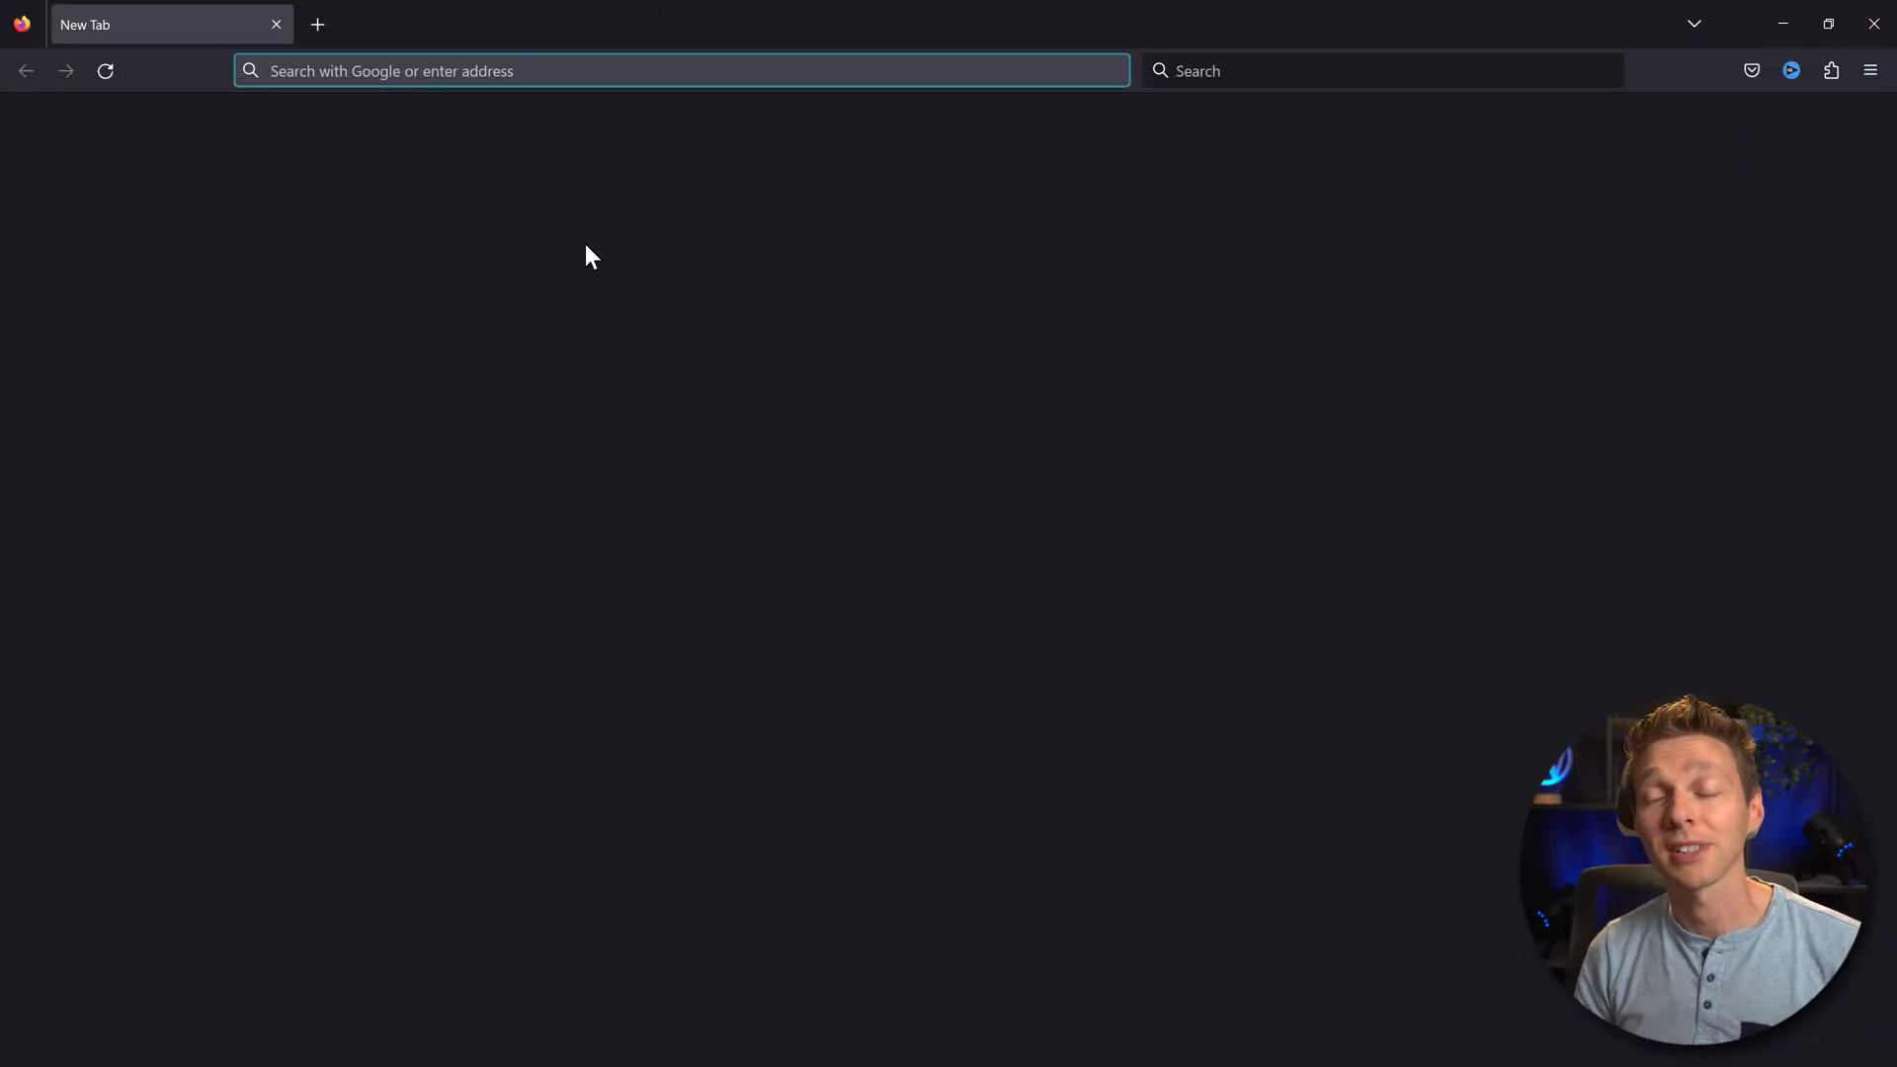
Enter the Sender.net address in Firefox's new tab to reach its pricing page
{"action": "type", "text": "wpressdoctor.com/"}
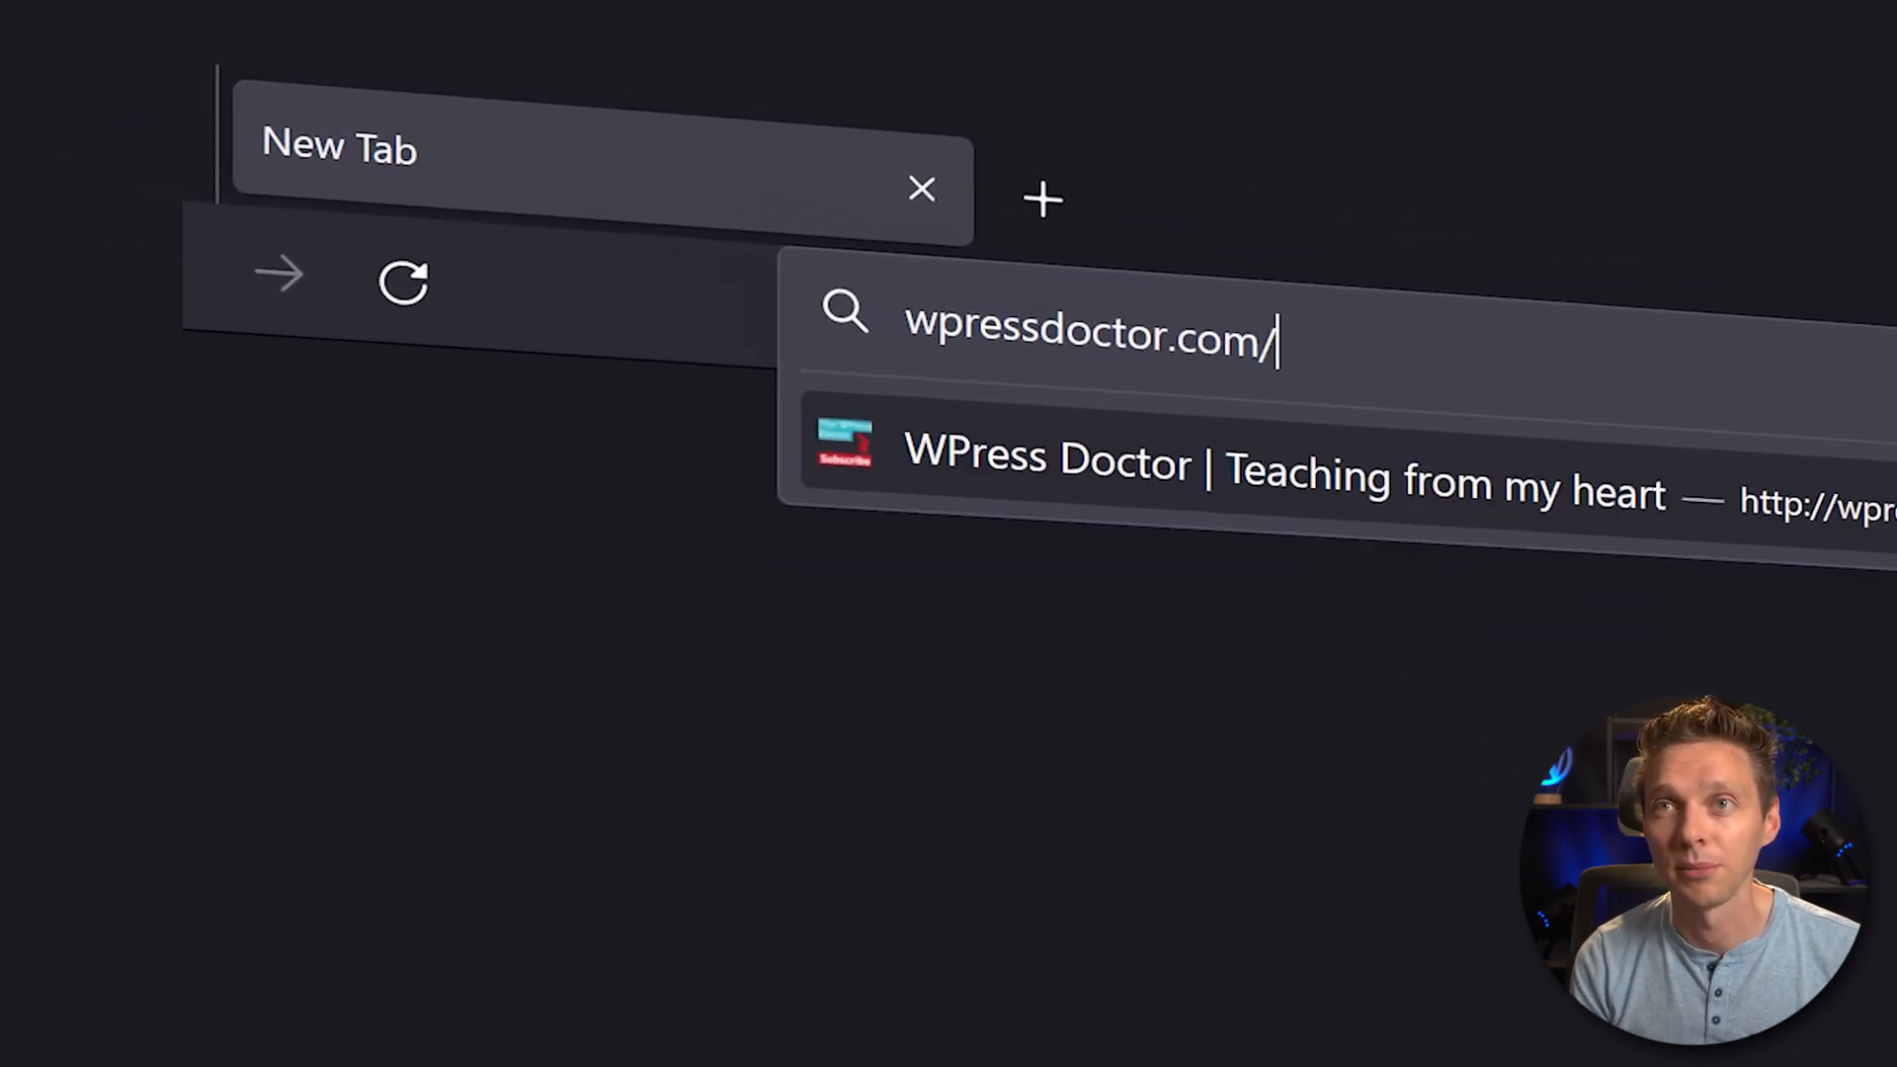
{"action": "type", "text": "sender"}
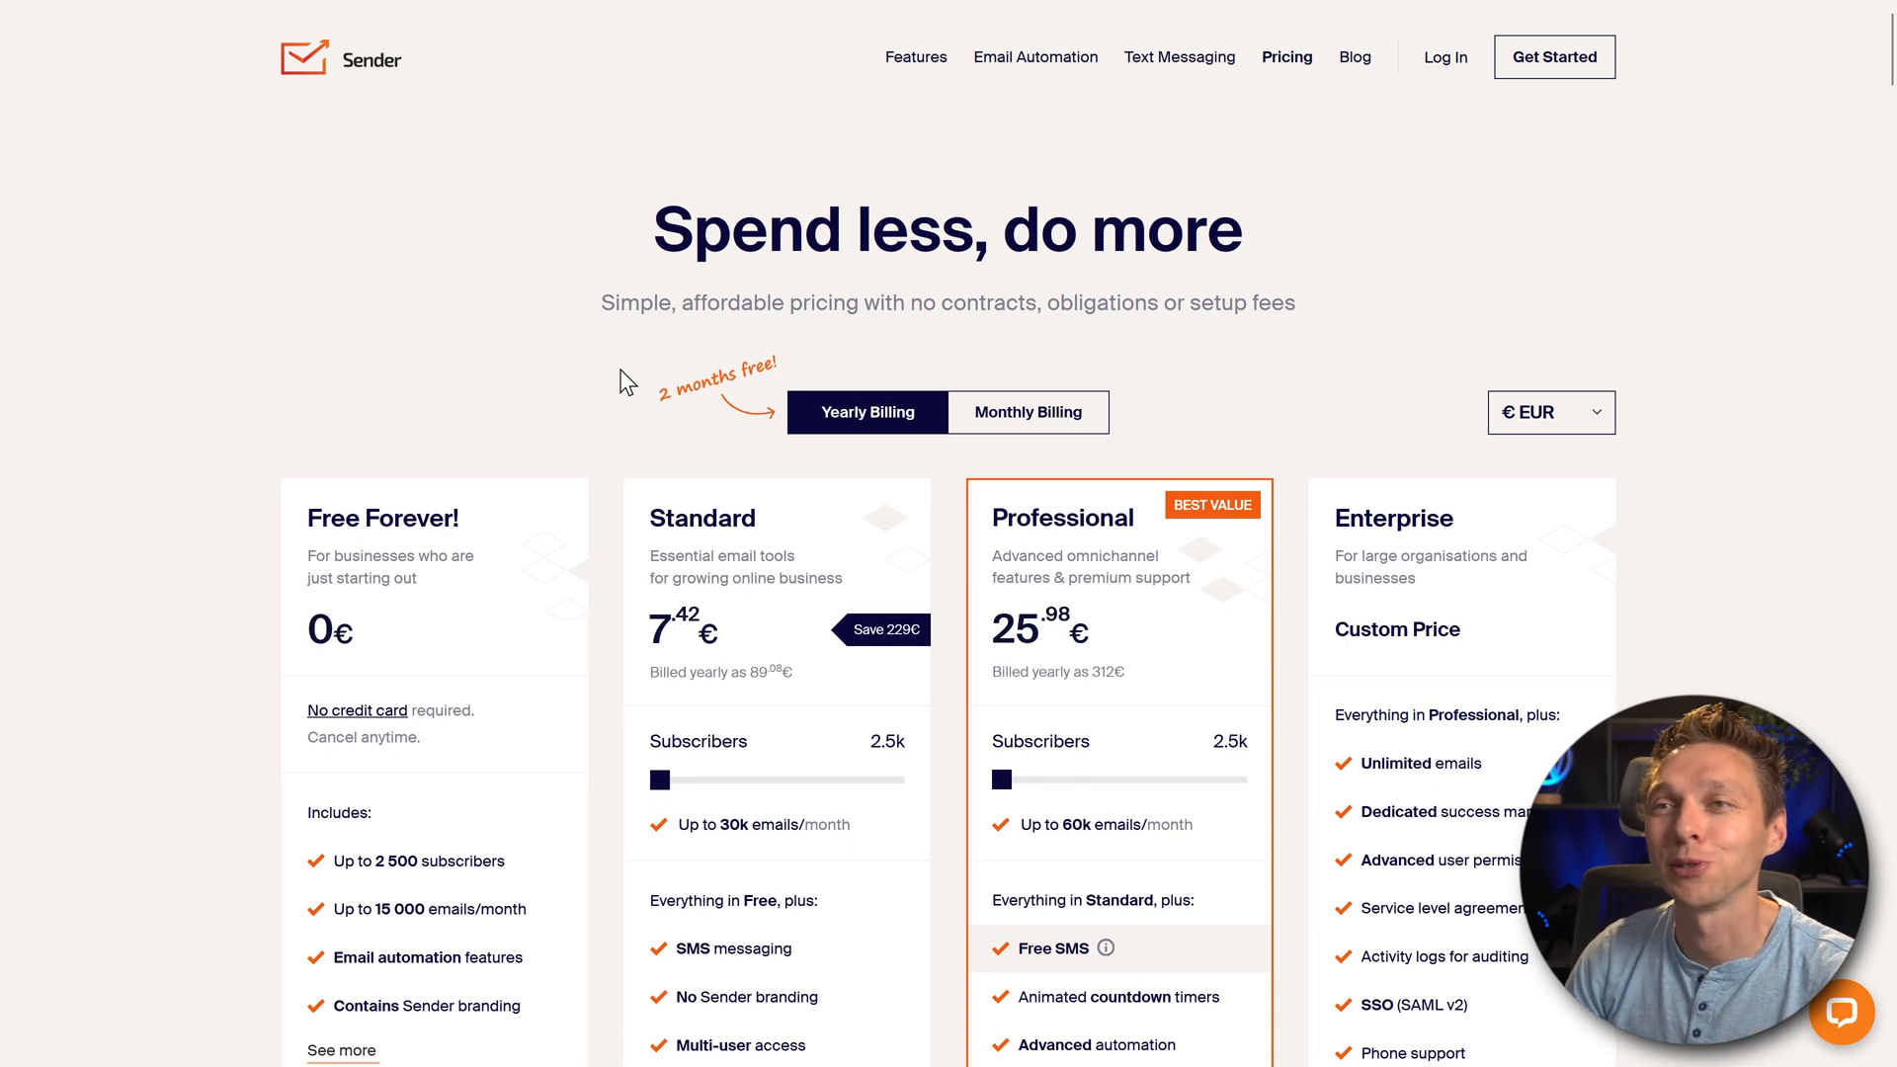
Scroll through the pricing plans and choose Get Started under Free Forever
{"action": "scroll", "scroll_direction": "down", "scroll_amount": 3}
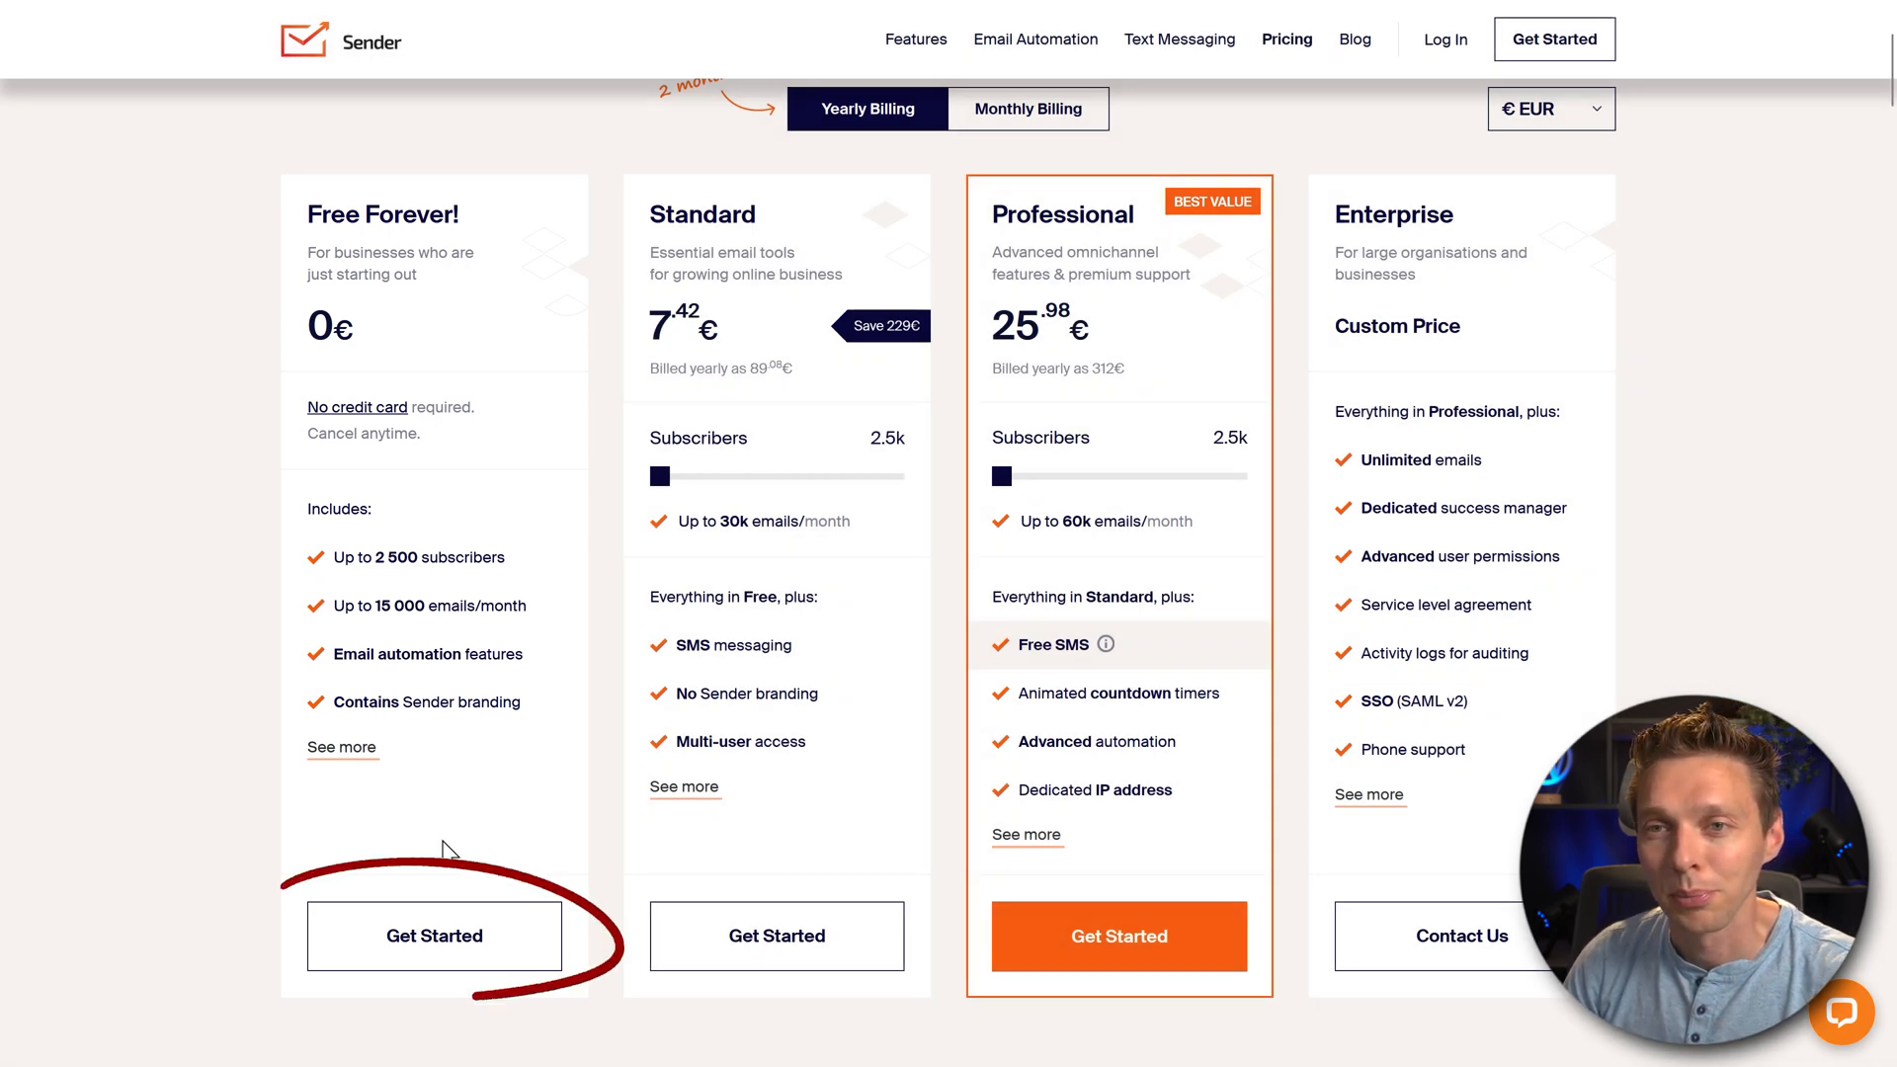
{"action": "left_click", "coordinate": [432, 936]}
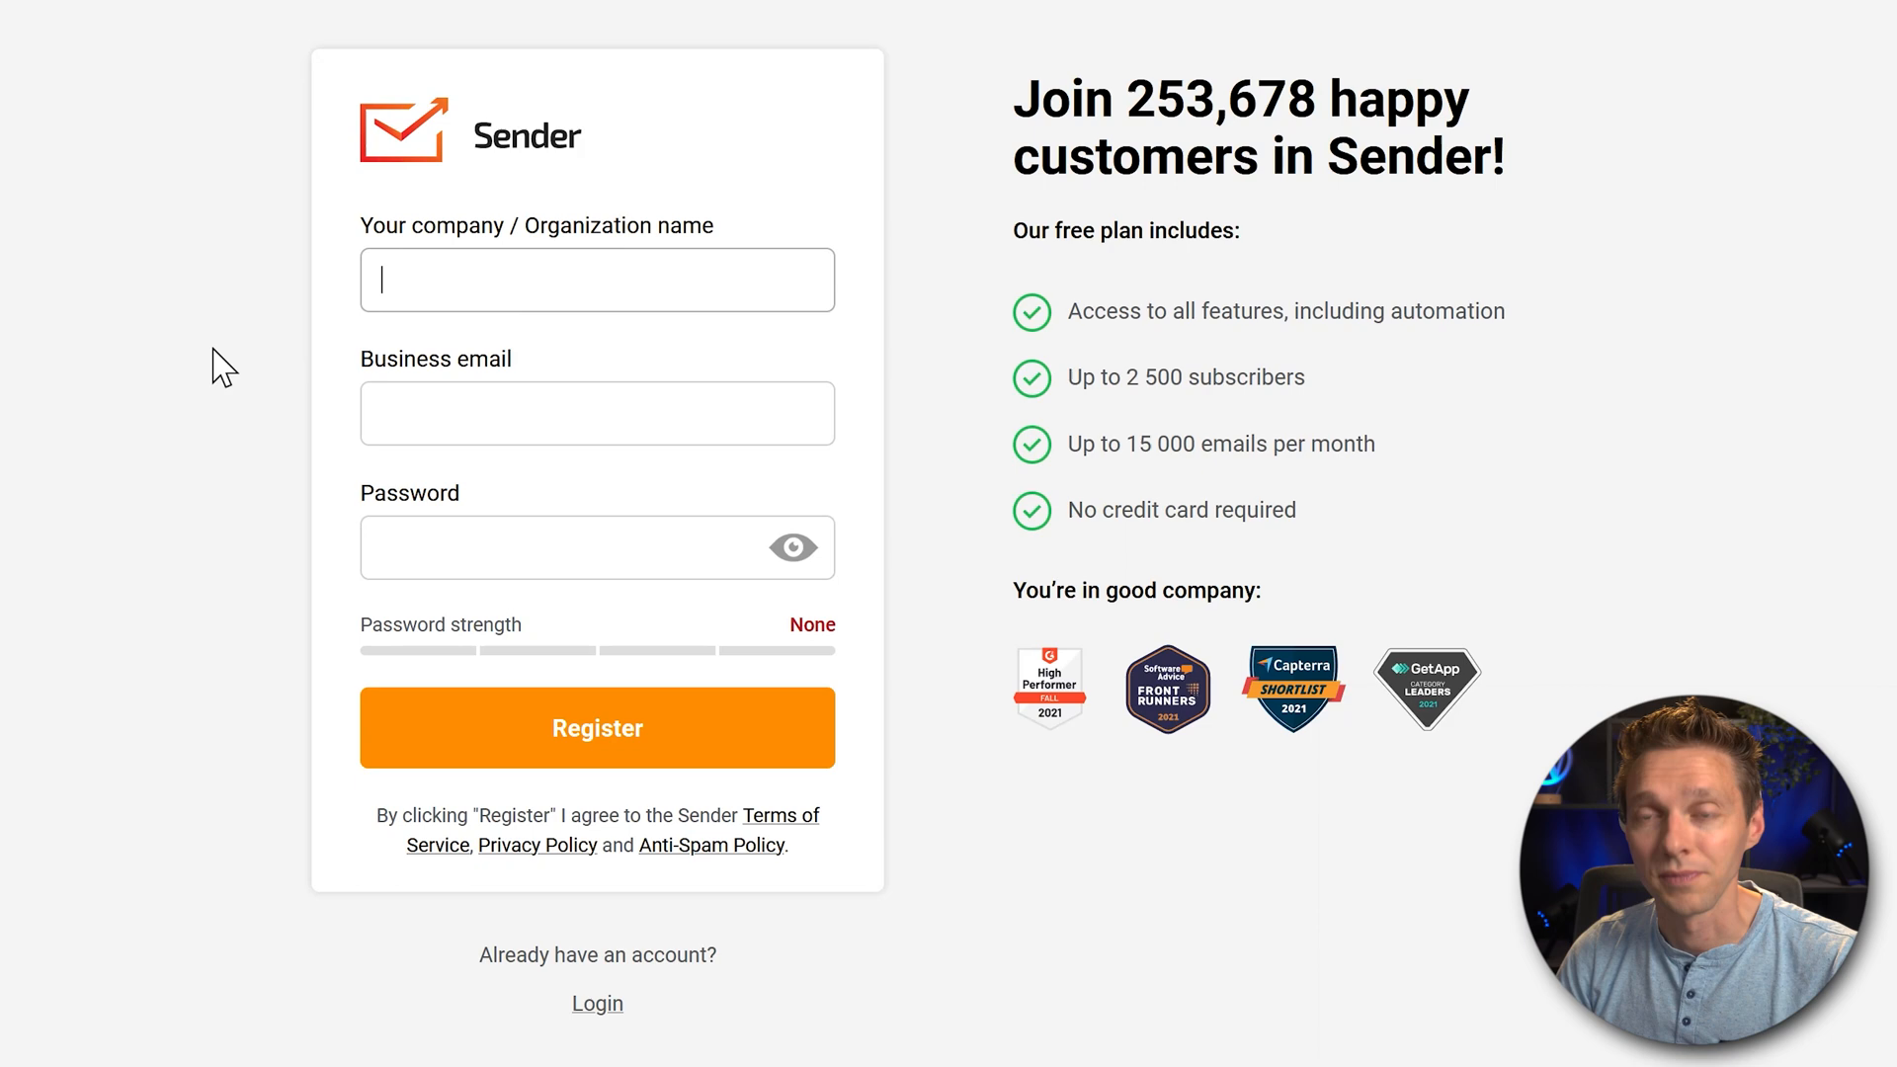
Fill the registration form with company 'WPress Doctor', a business email and strong password
{"action": "type", "text": "WPress Doctor"}
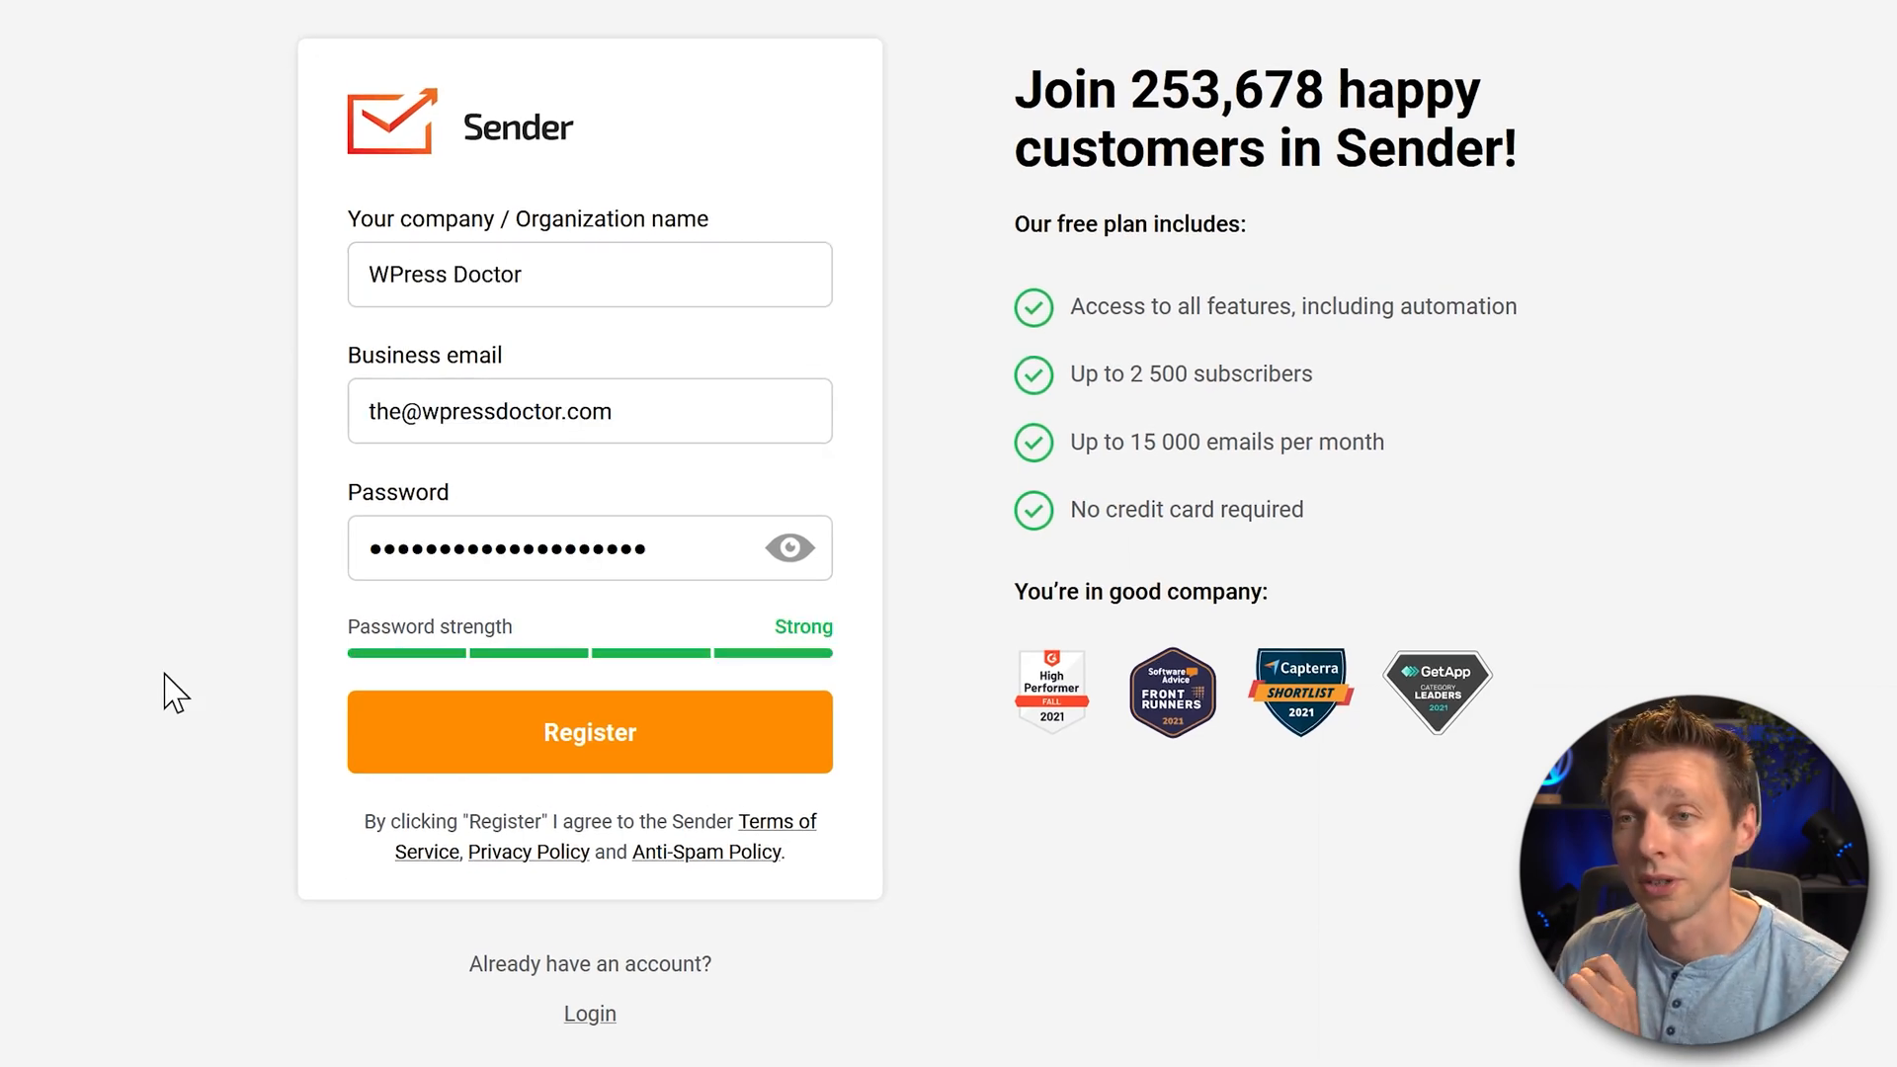
{"action": "mouse_move", "coordinate": [589, 731]}
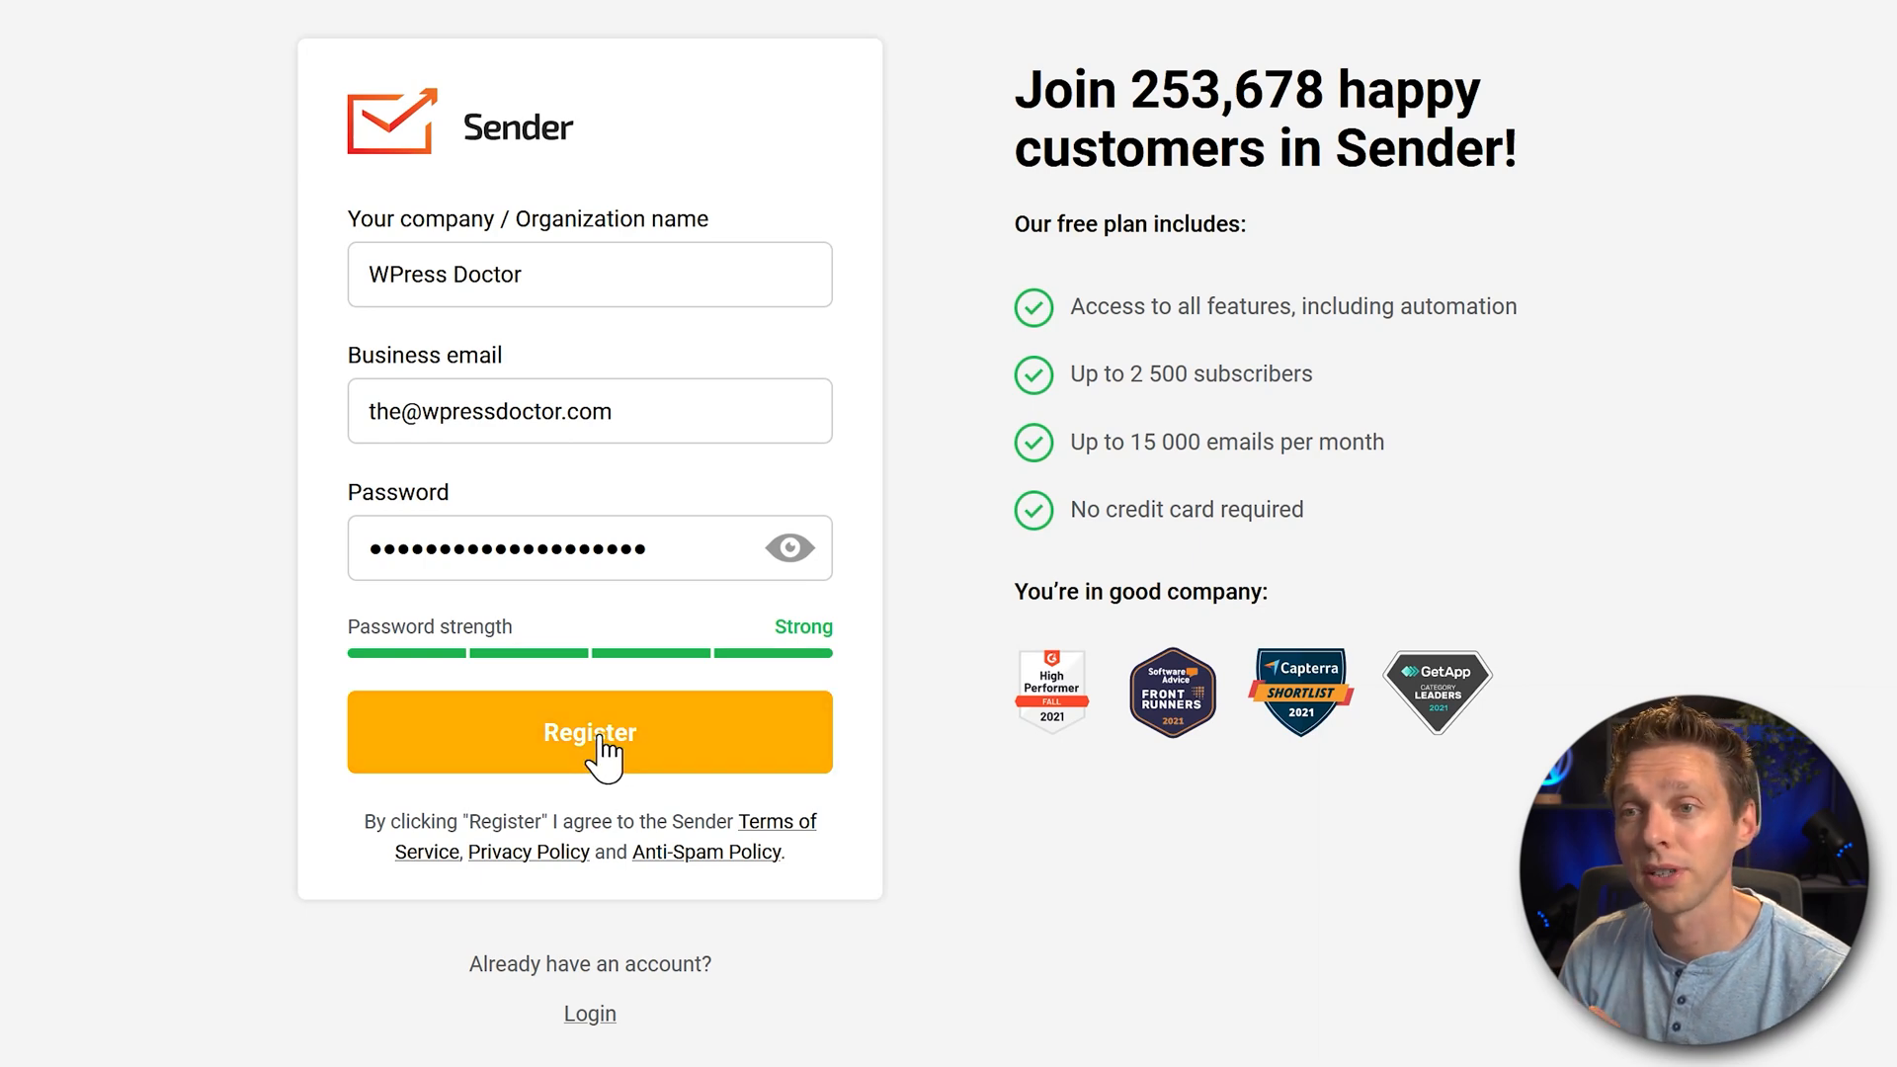
{"action": "left_click", "coordinate": [588, 732]}
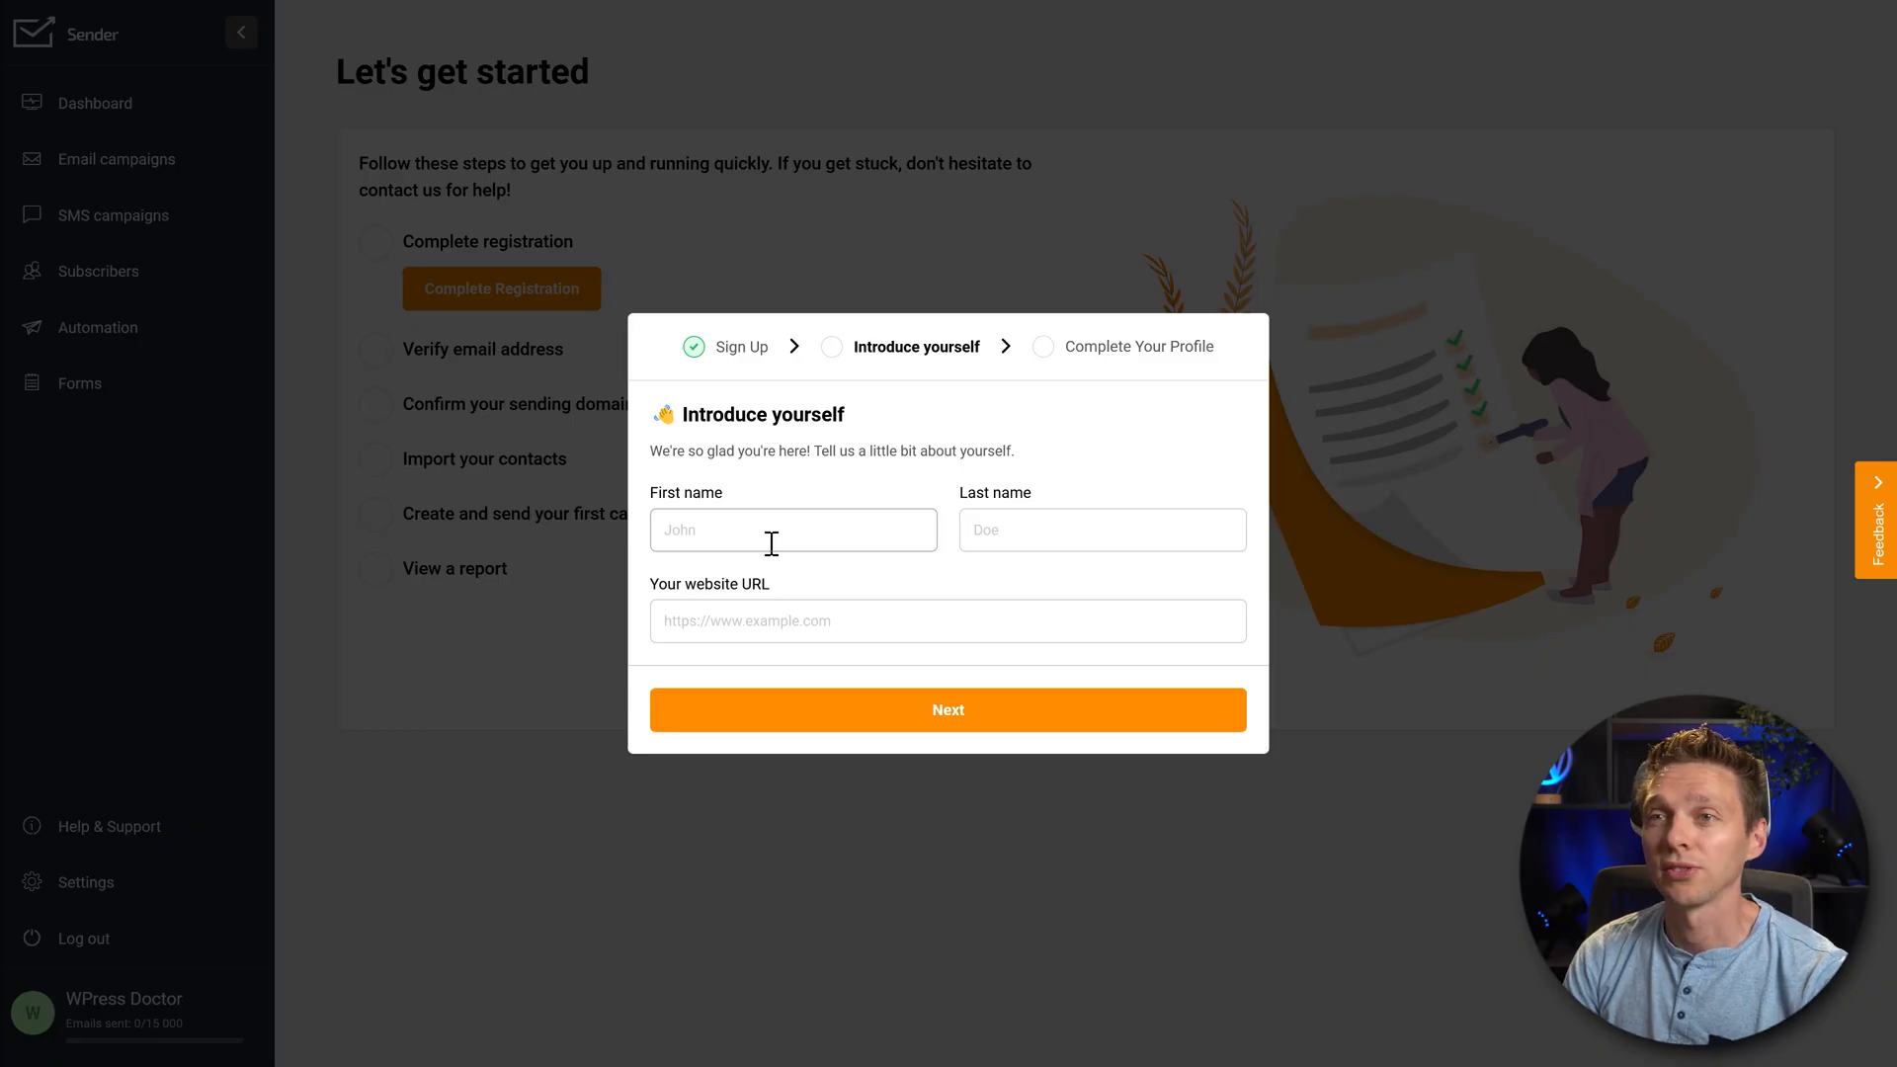
{"action": "type", "text": "Matt"}
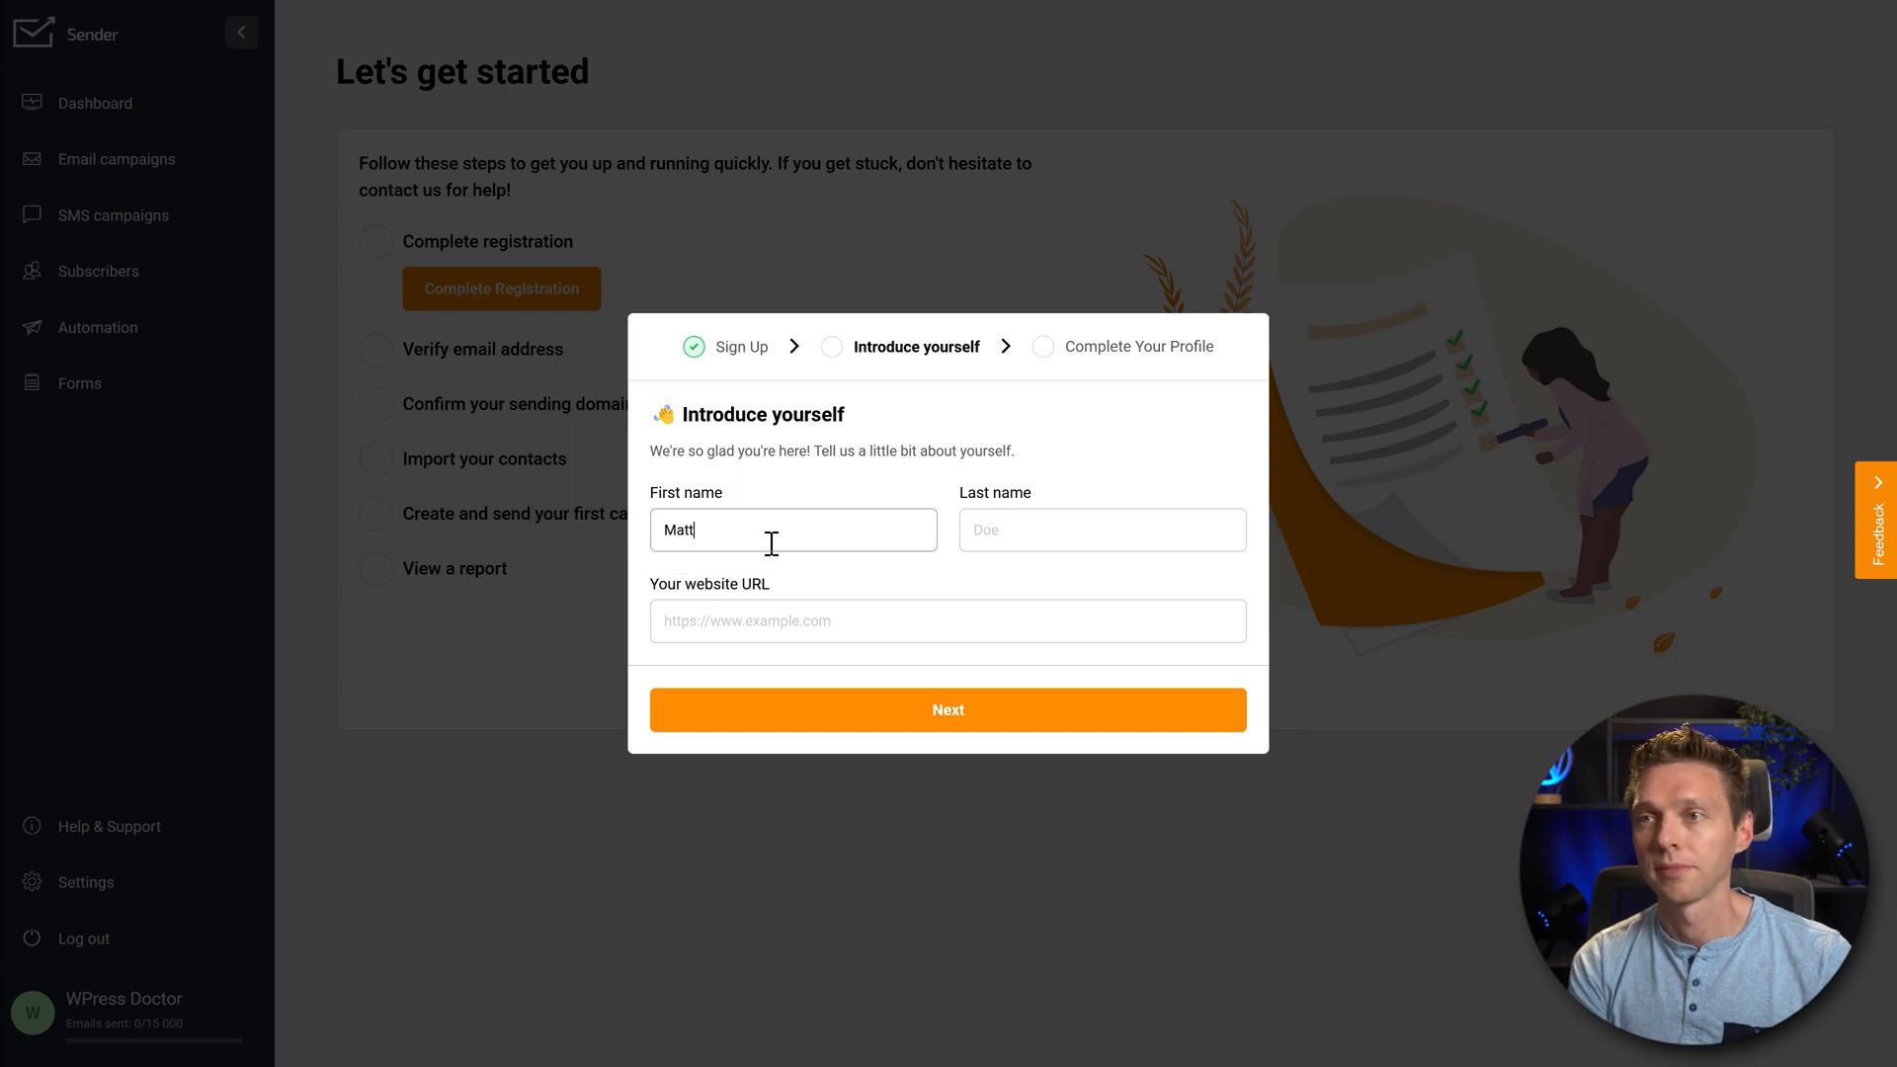
{"action": "type", "text": "WPressDoctor"}
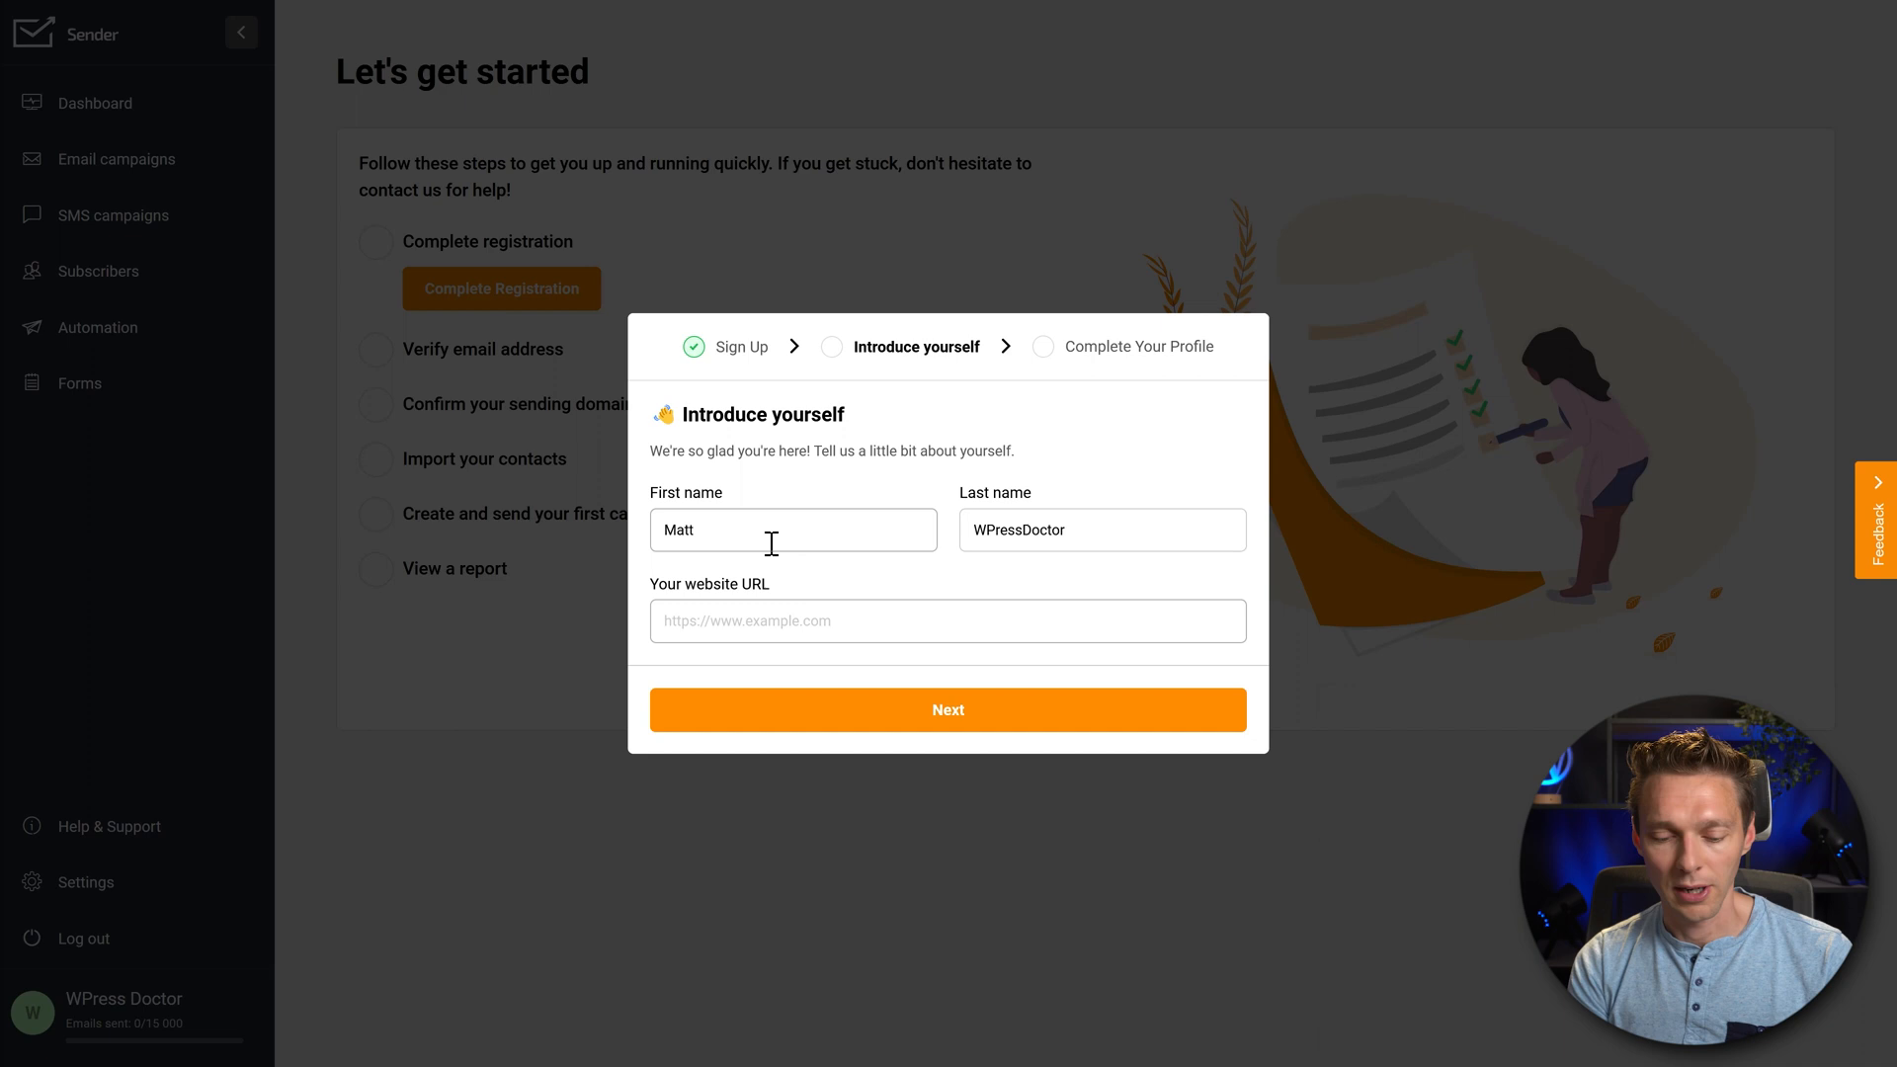
{"action": "type", "text": "https://wpressdoctor.com"}
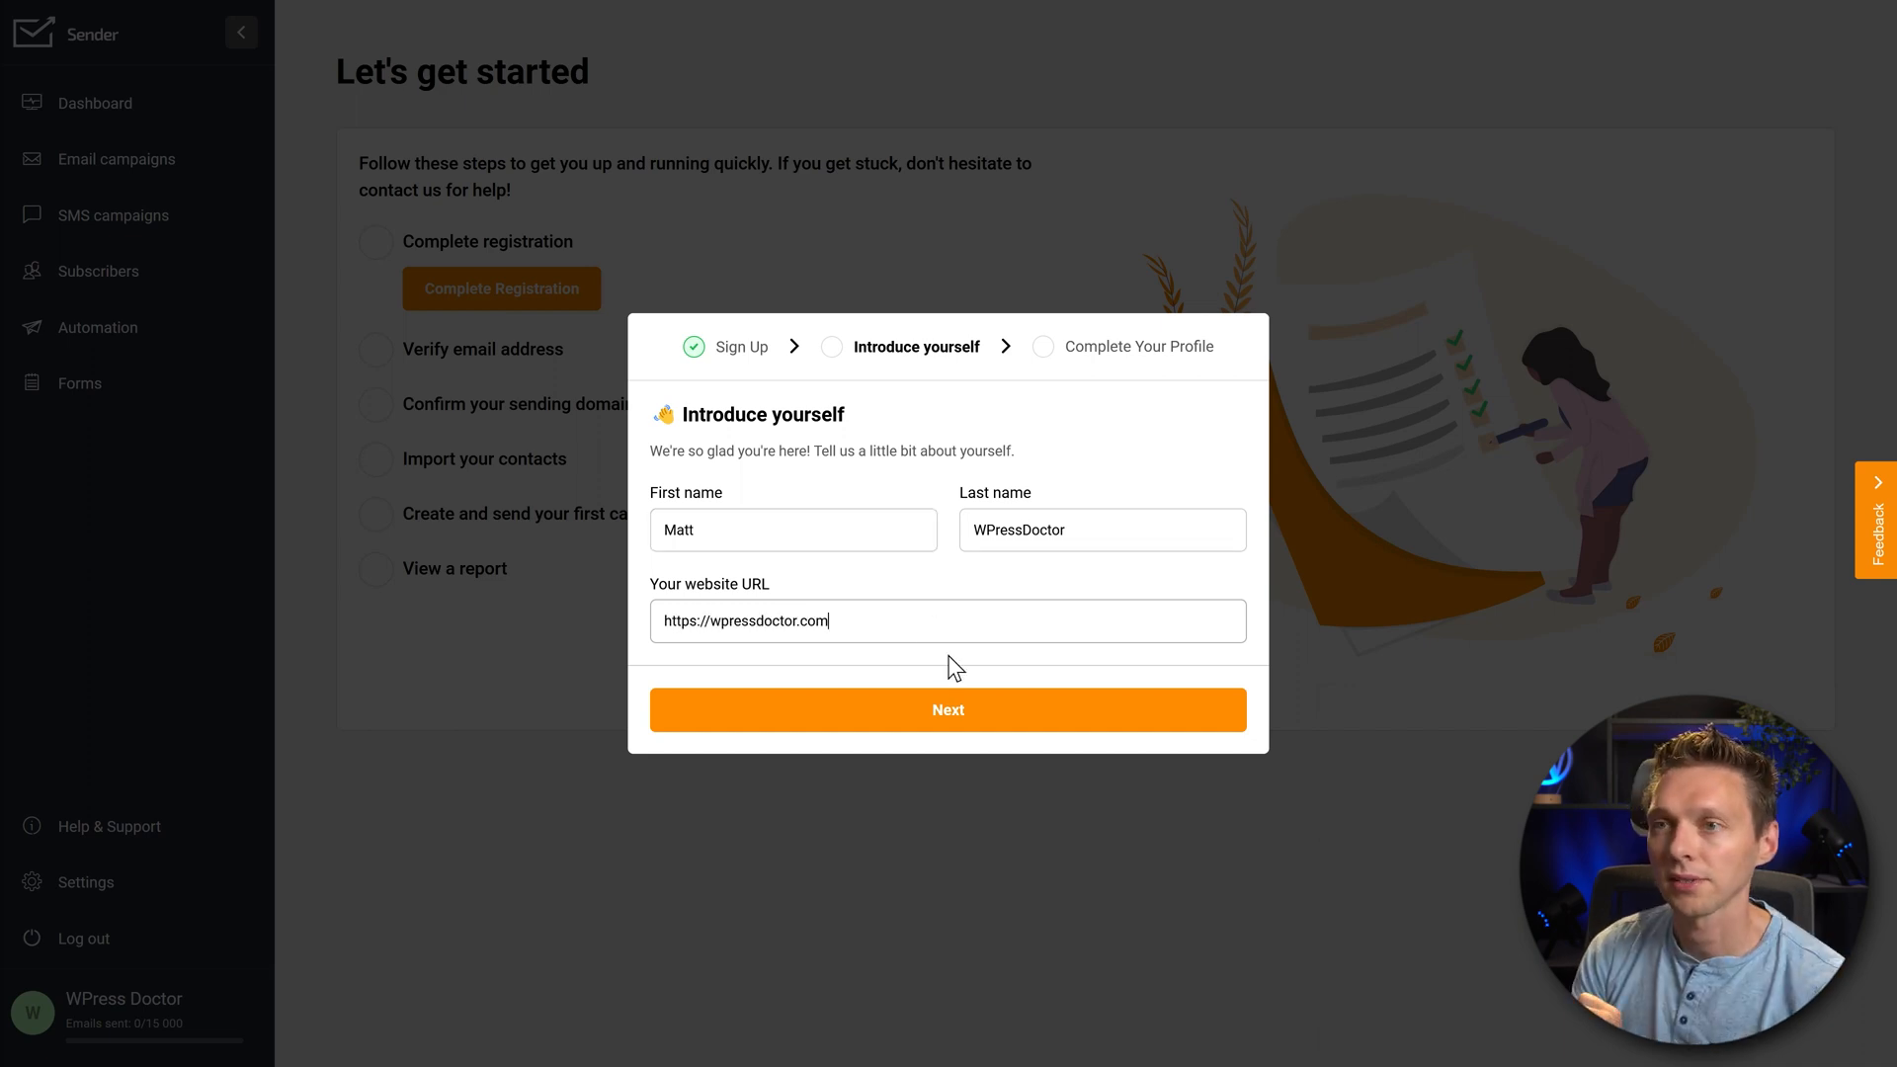
{"action": "left_click", "coordinate": [948, 710]}
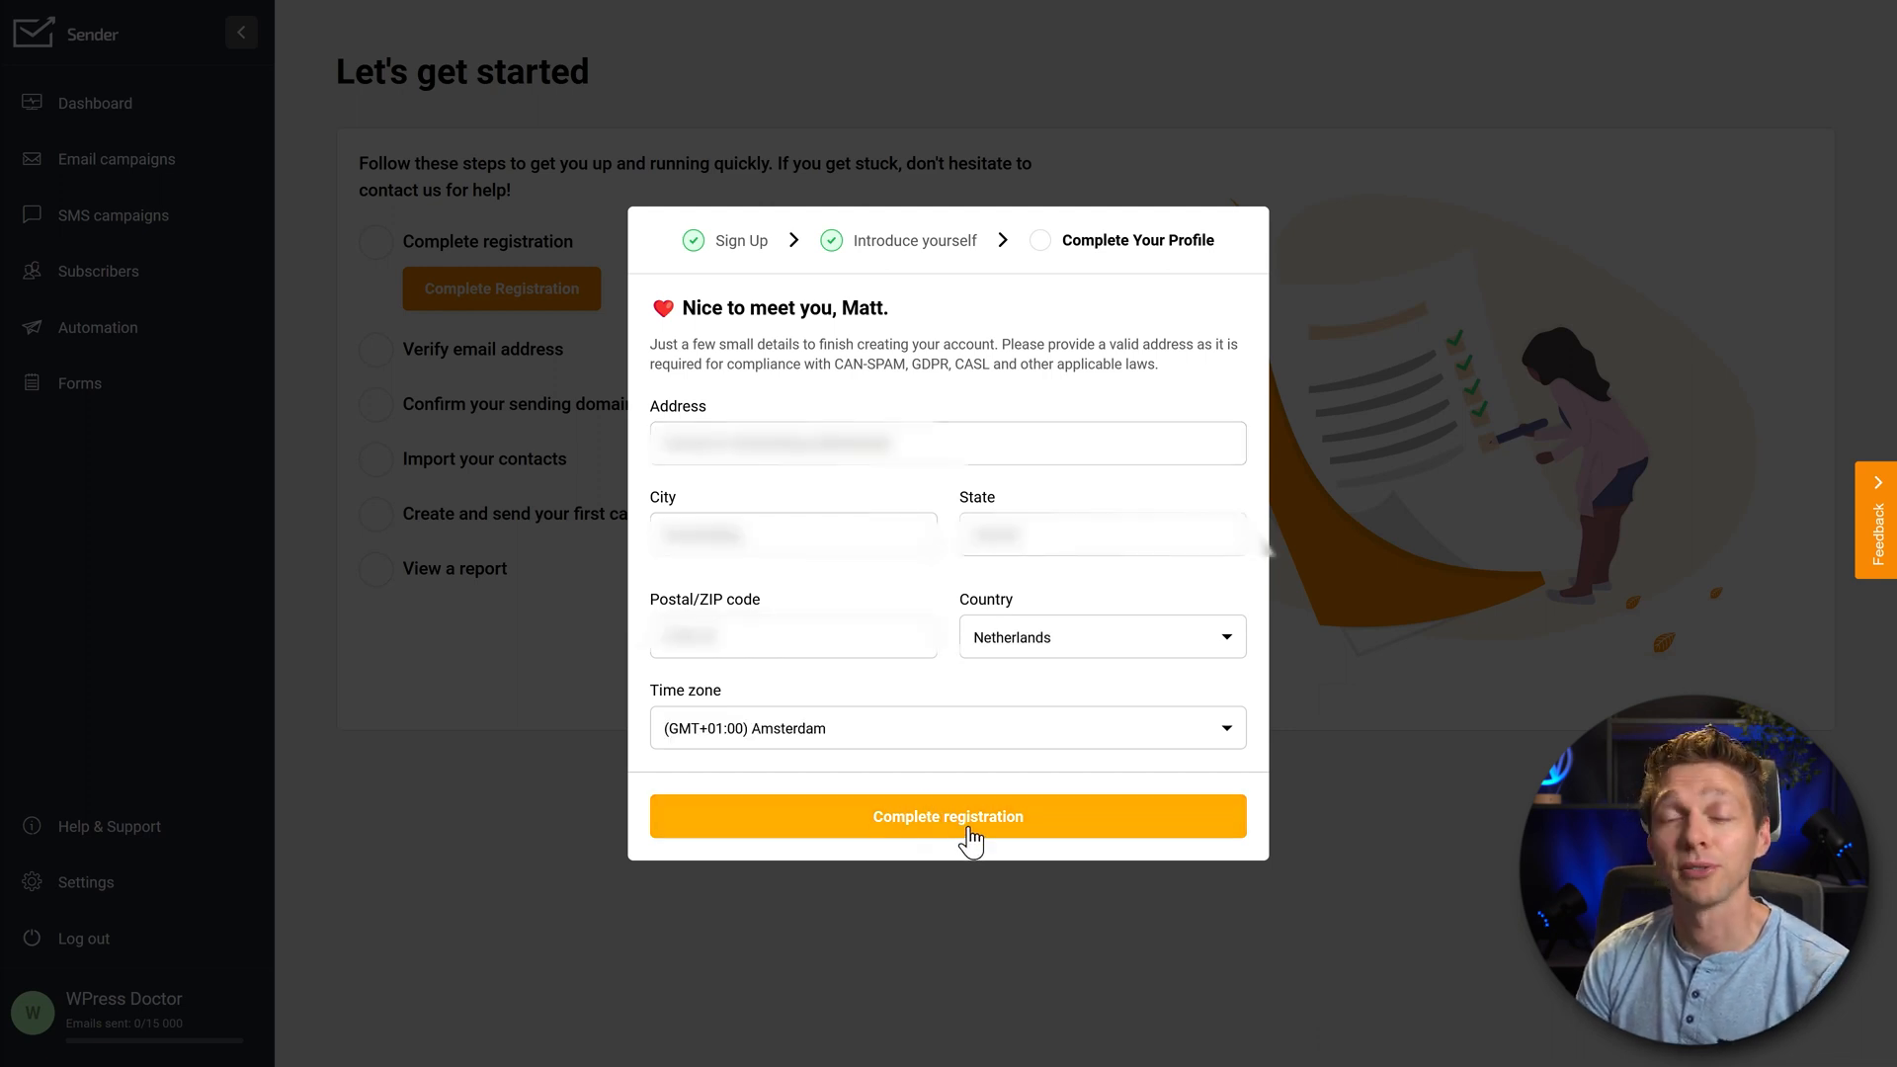
Complete registration so the checklist marks it done and a verification link is sent
{"action": "left_click", "coordinate": [947, 815]}
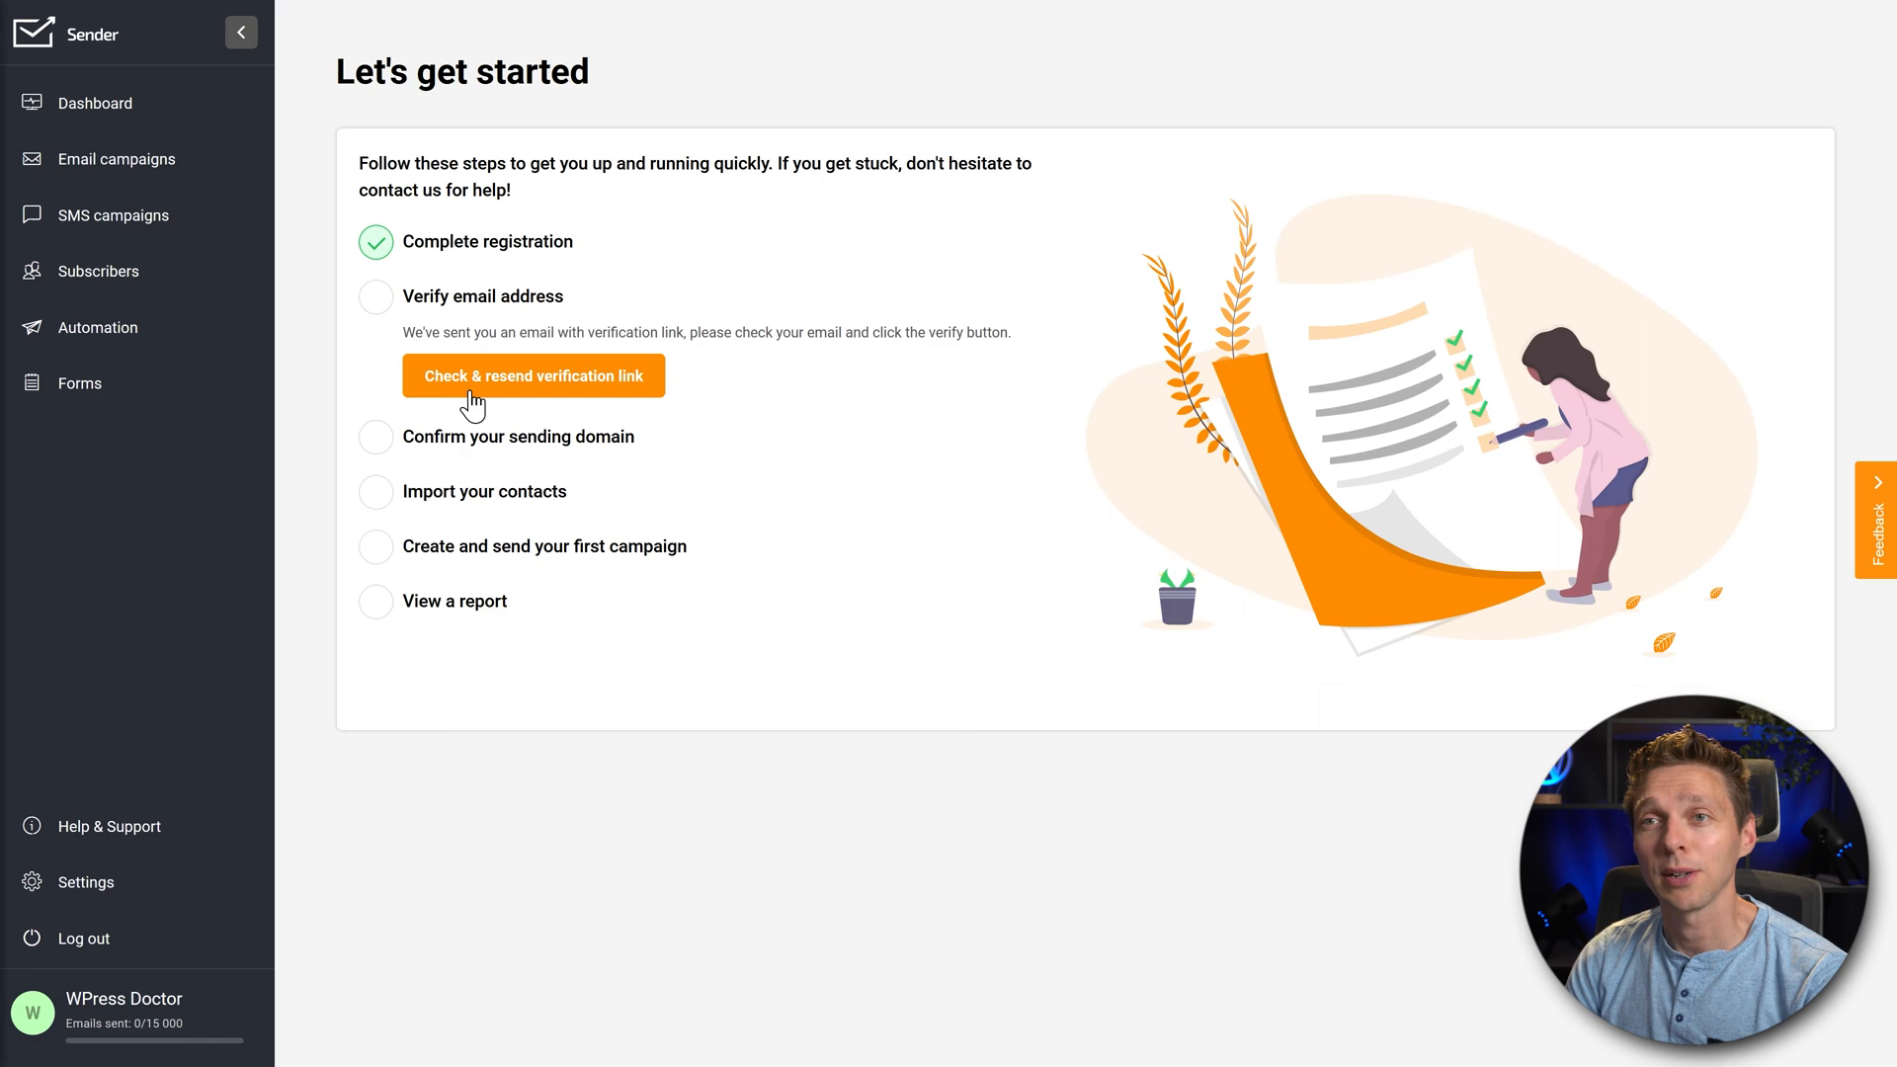
{"action": "mouse_move", "coordinate": [757, 351]}
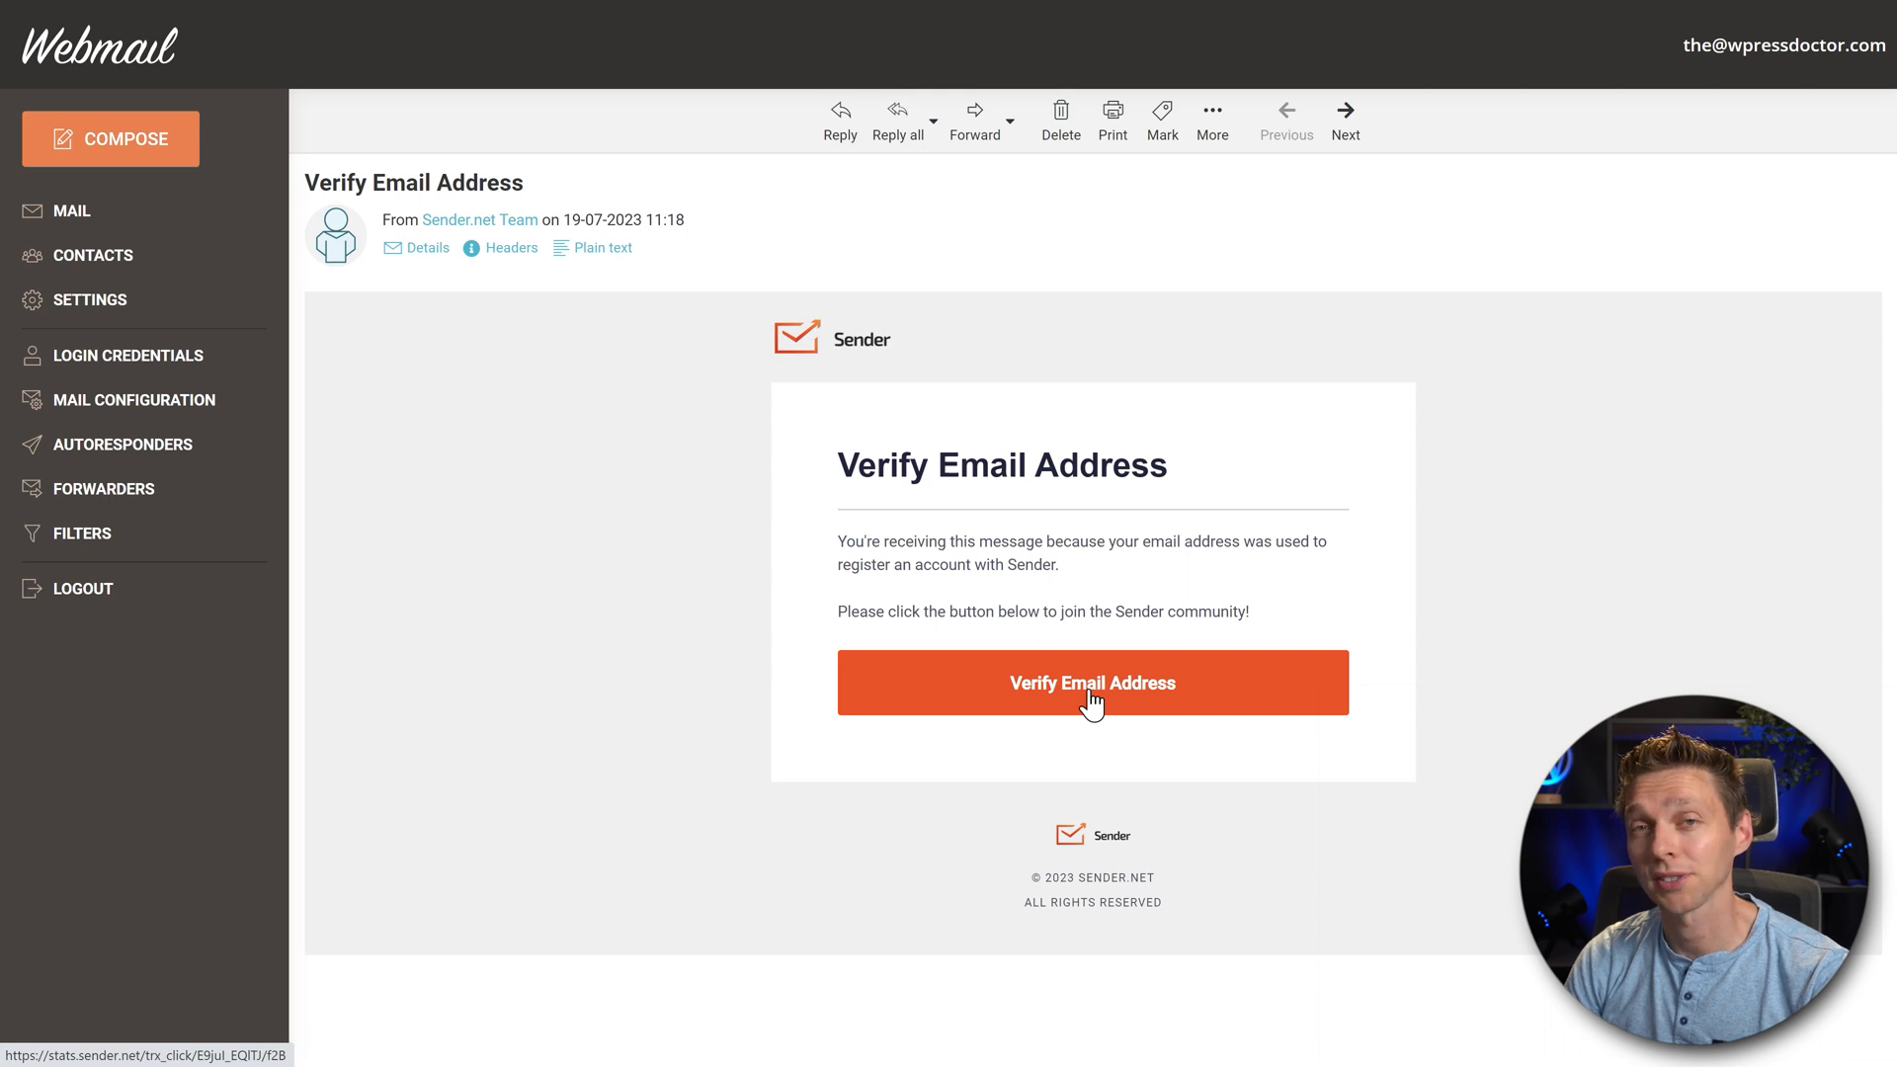
Confirm the account's email through the Verify Email Address link in the message
{"action": "left_click", "coordinate": [1089, 683]}
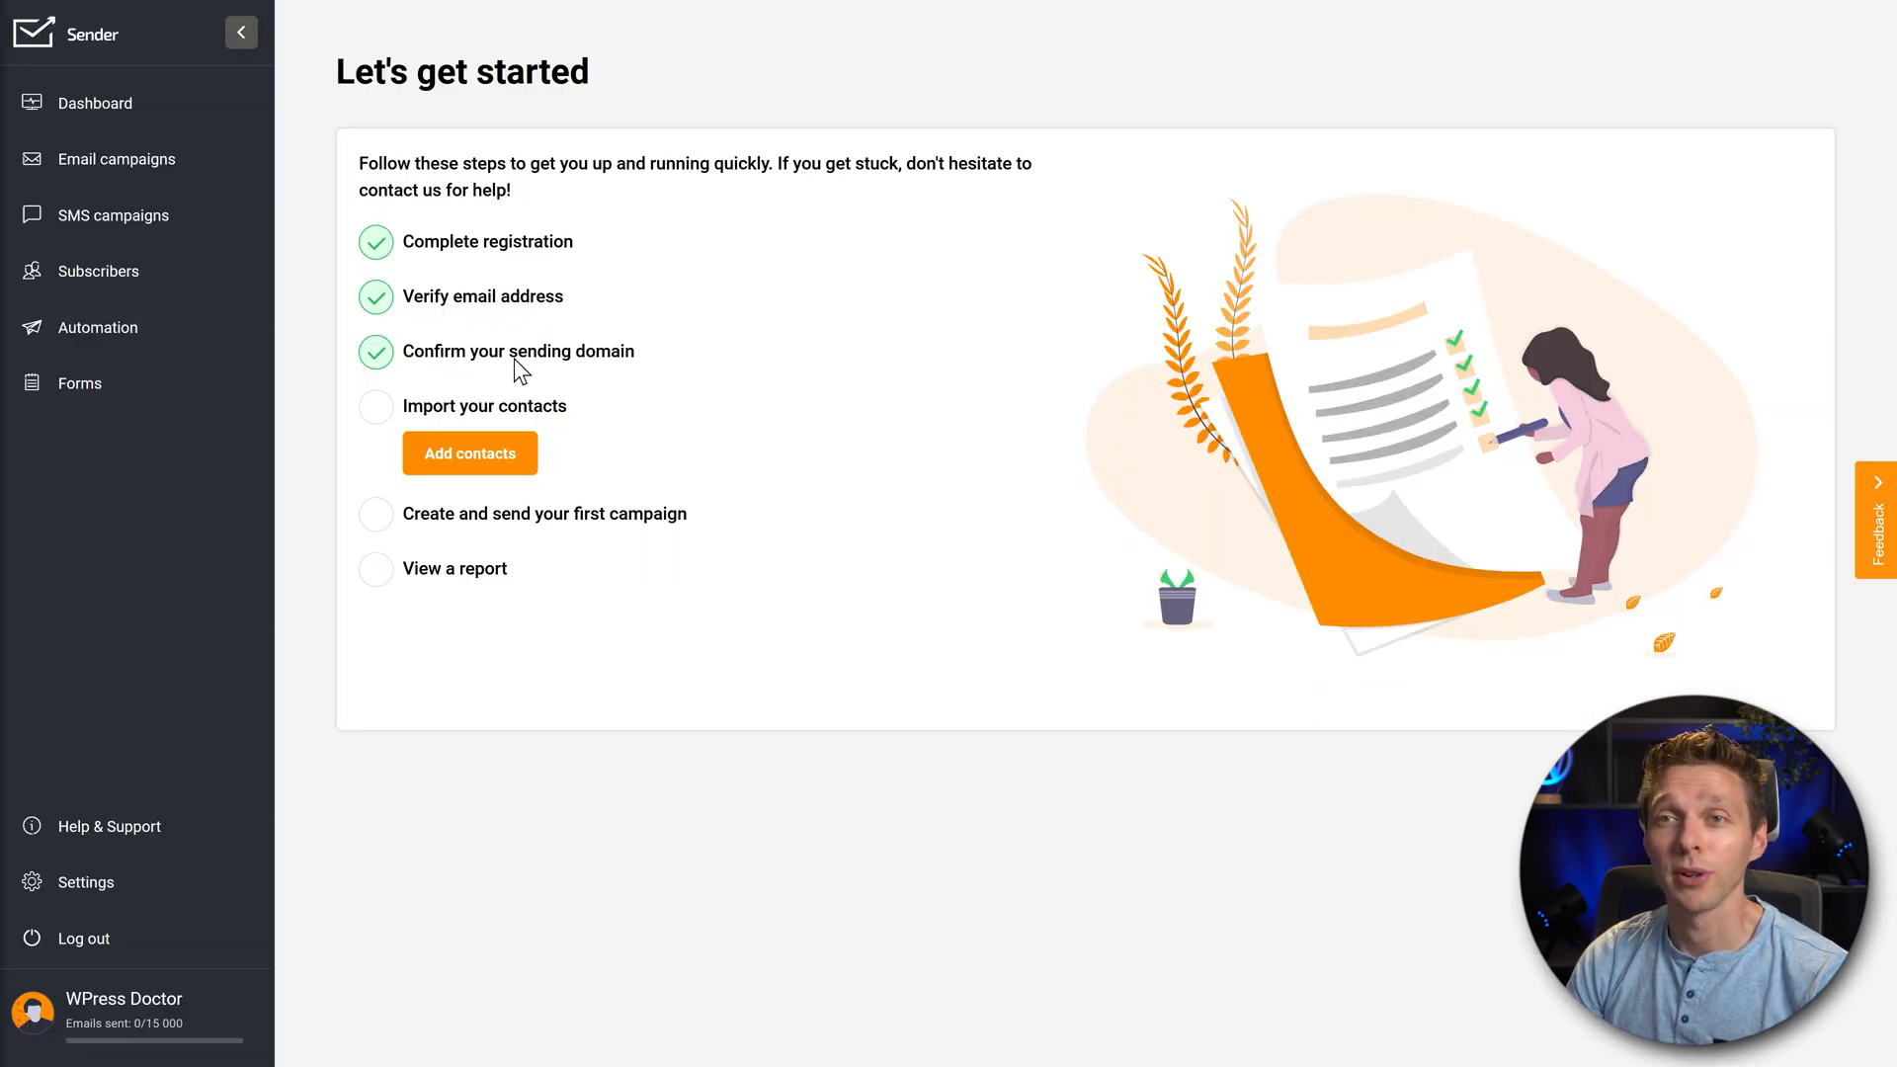
{"action": "mouse_move", "coordinate": [705, 403]}
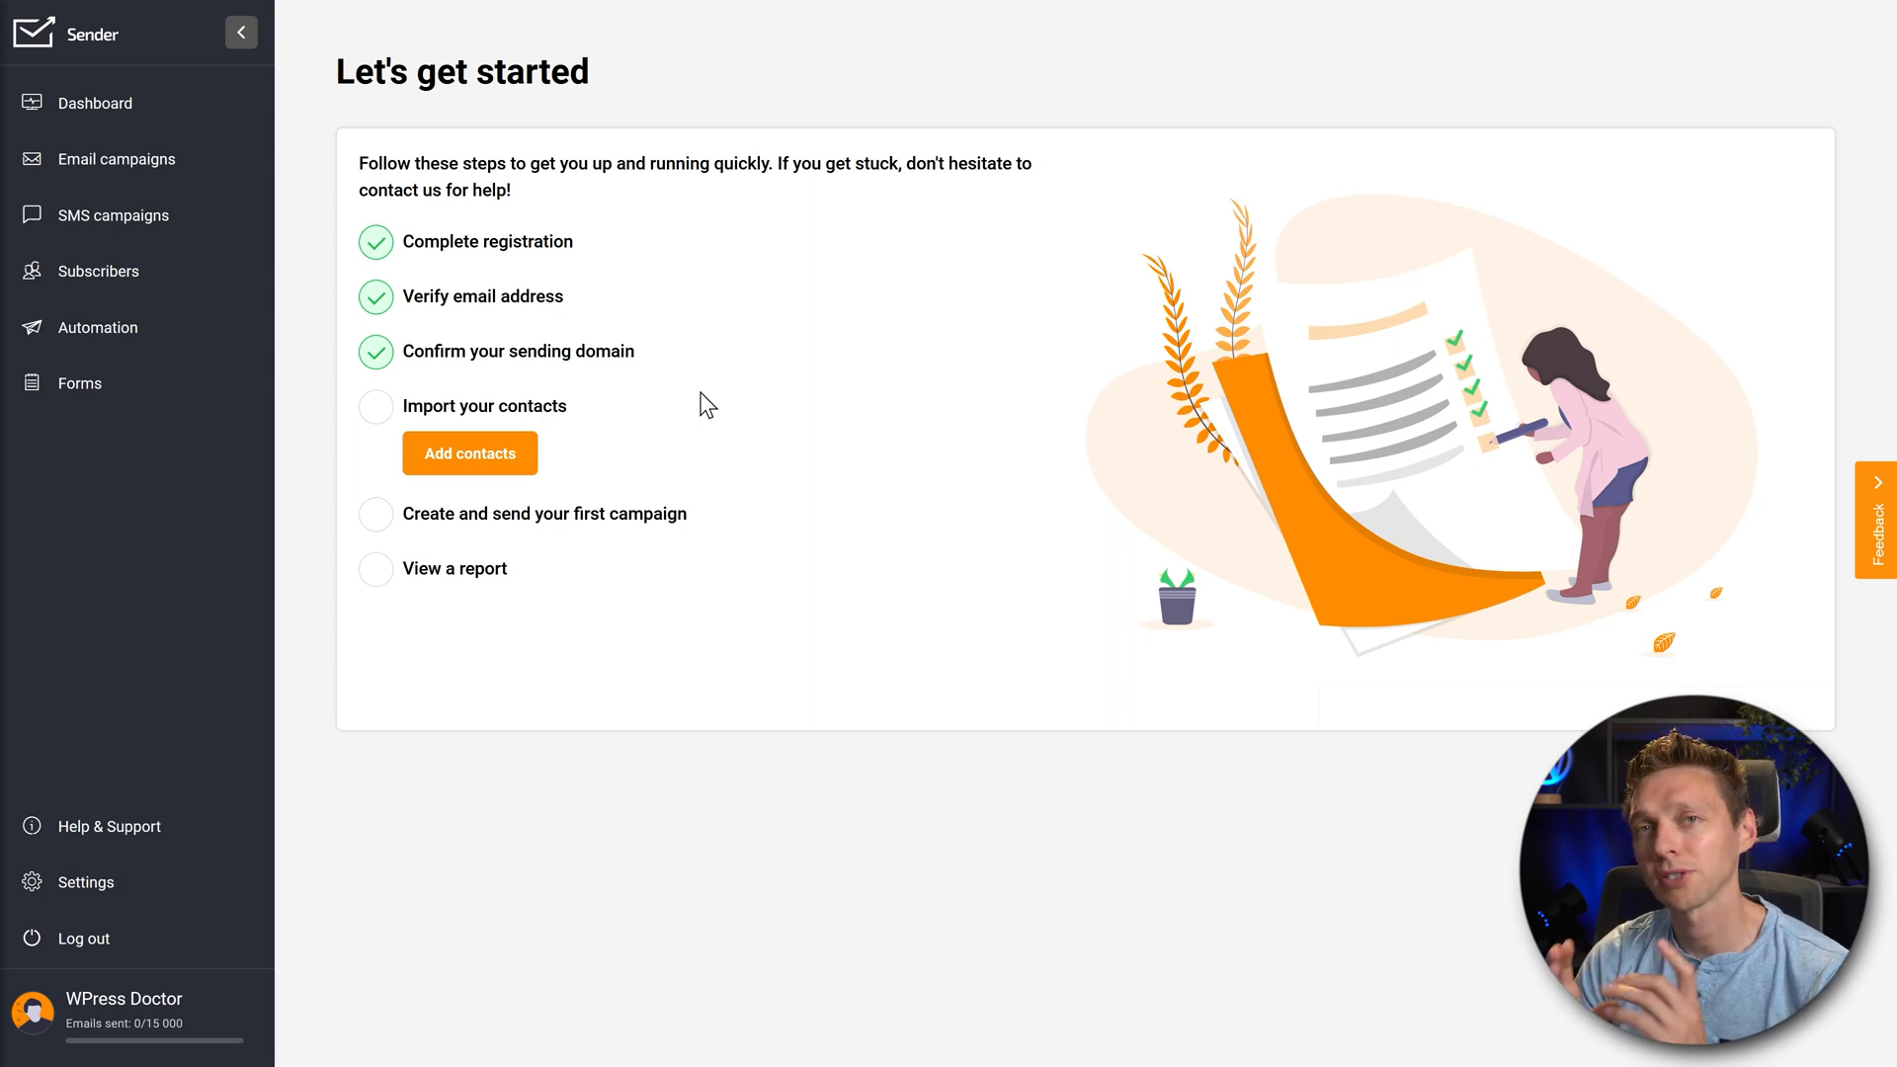
{"action": "mouse_move", "coordinate": [663, 399]}
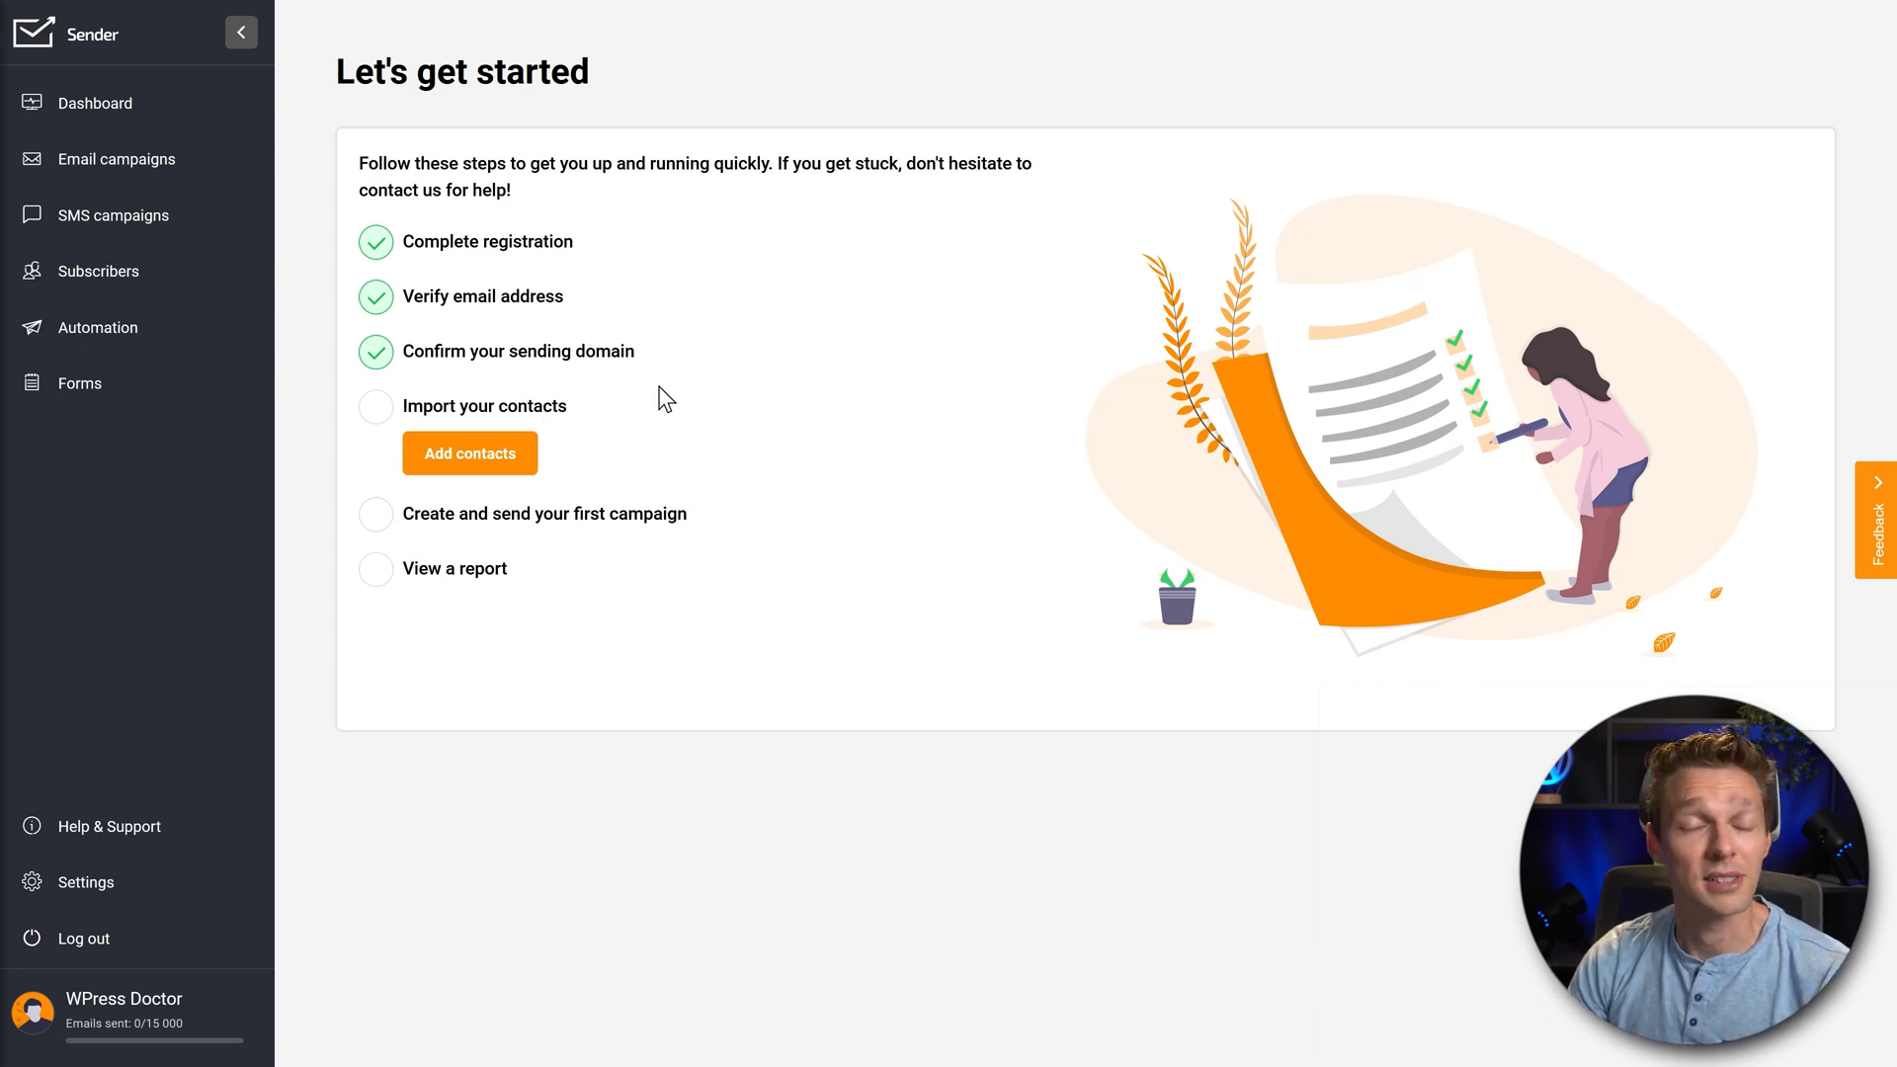
{"action": "mouse_move", "coordinate": [436, 424]}
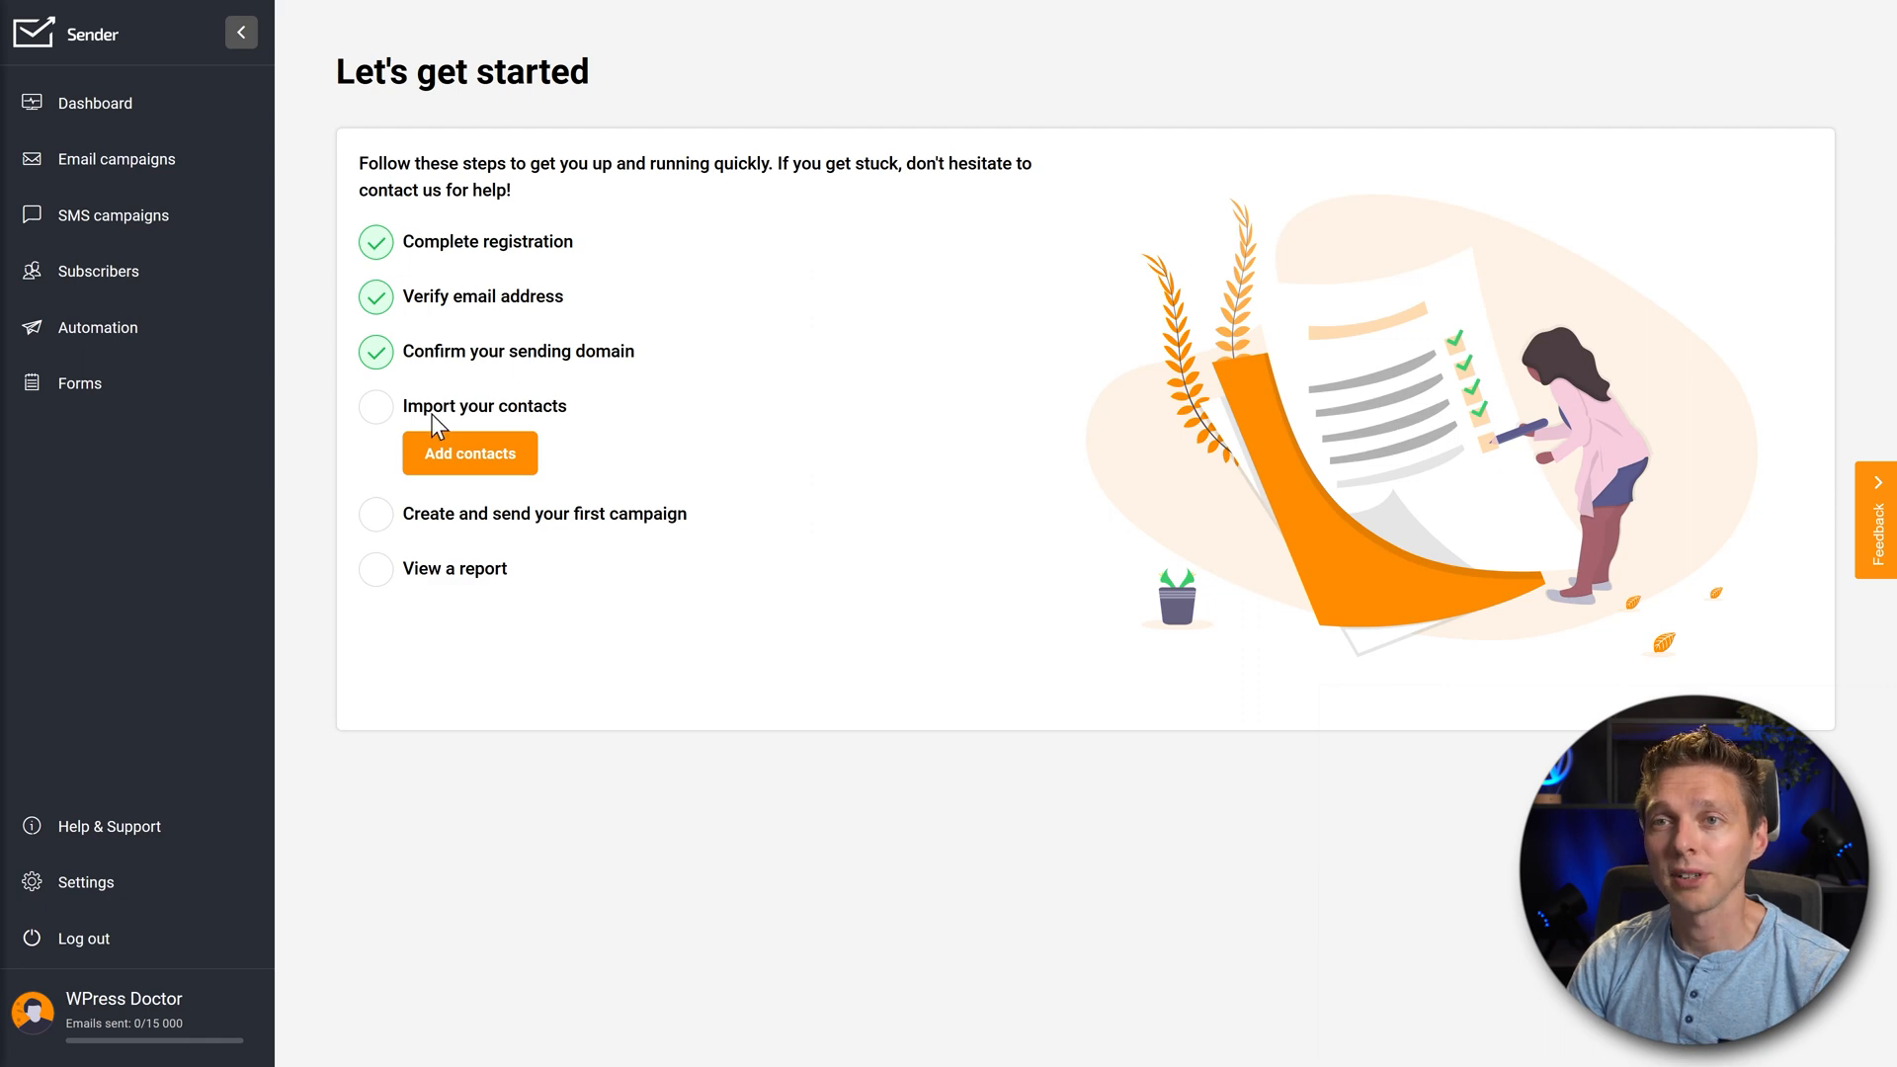
From Add contacts, move past the Copy/Paste tab to the Import from Mailchimp option
{"action": "left_click", "coordinate": [469, 453]}
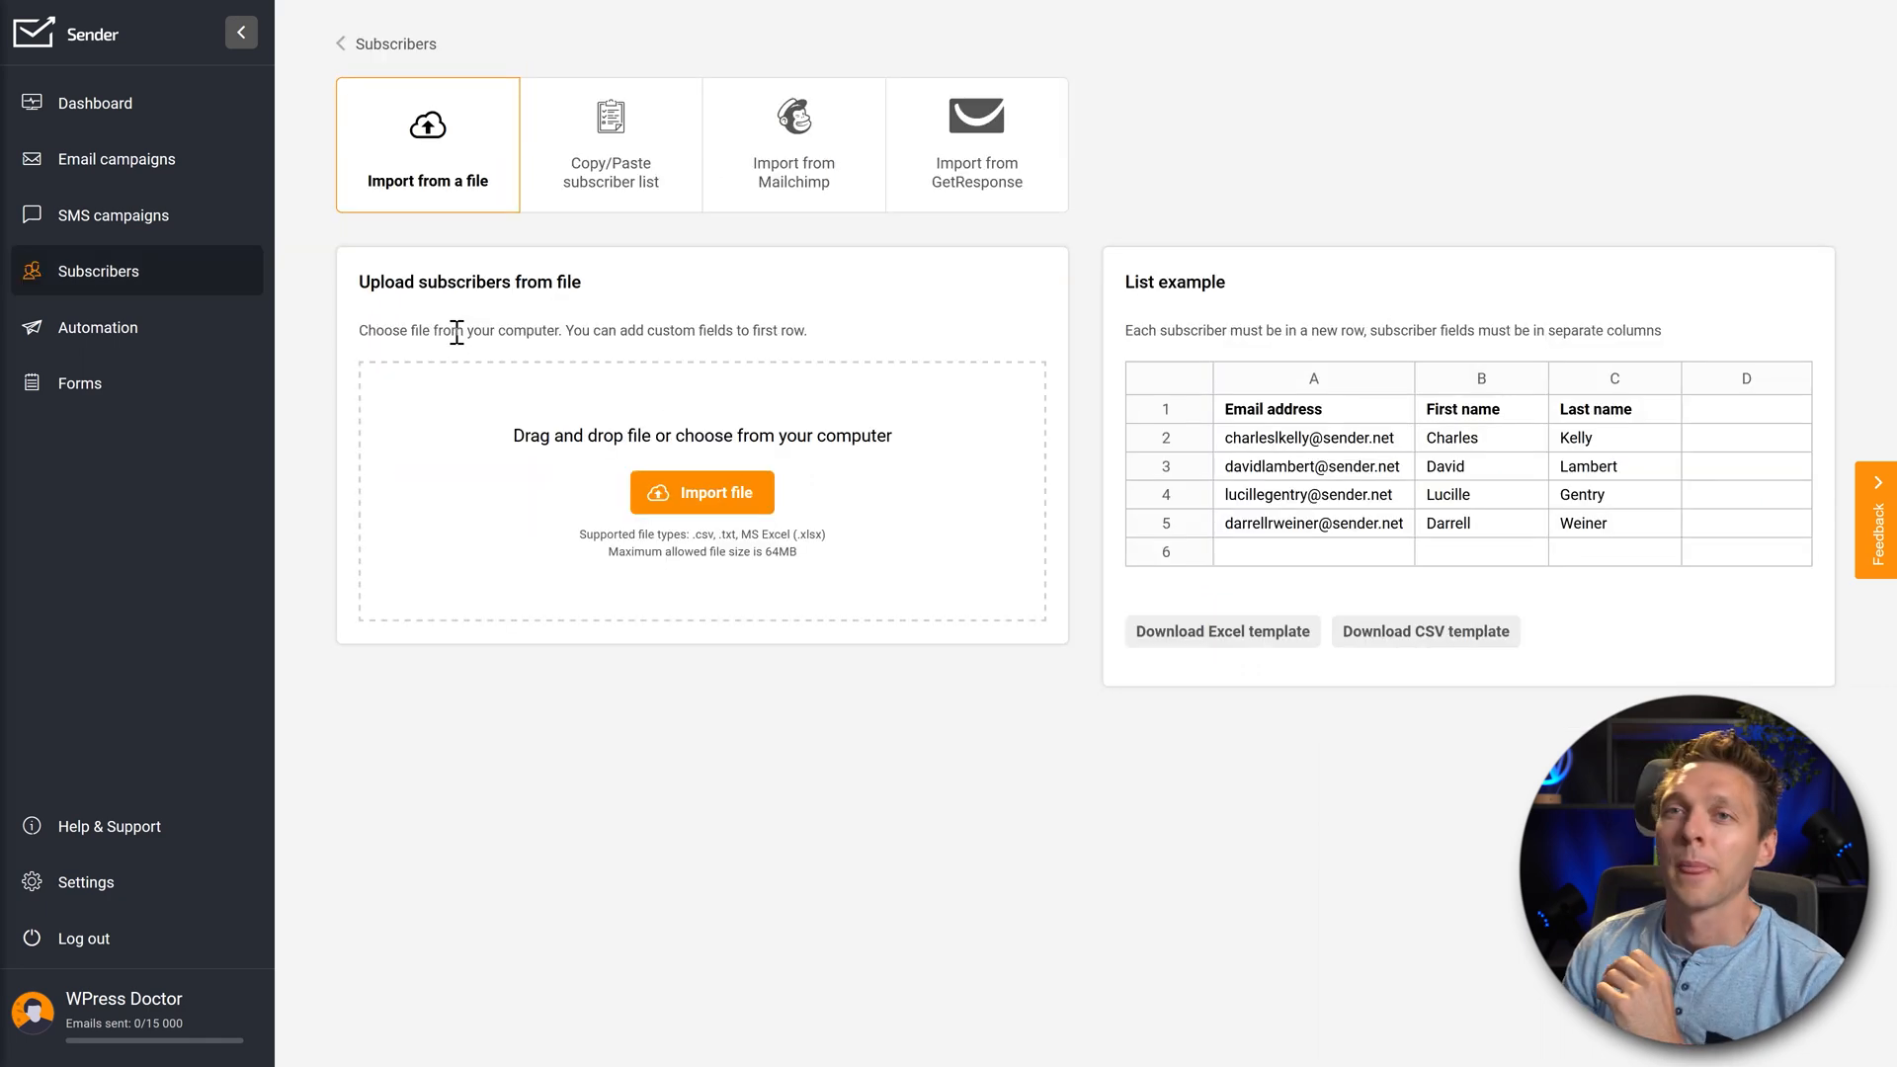
{"action": "mouse_move", "coordinate": [424, 176]}
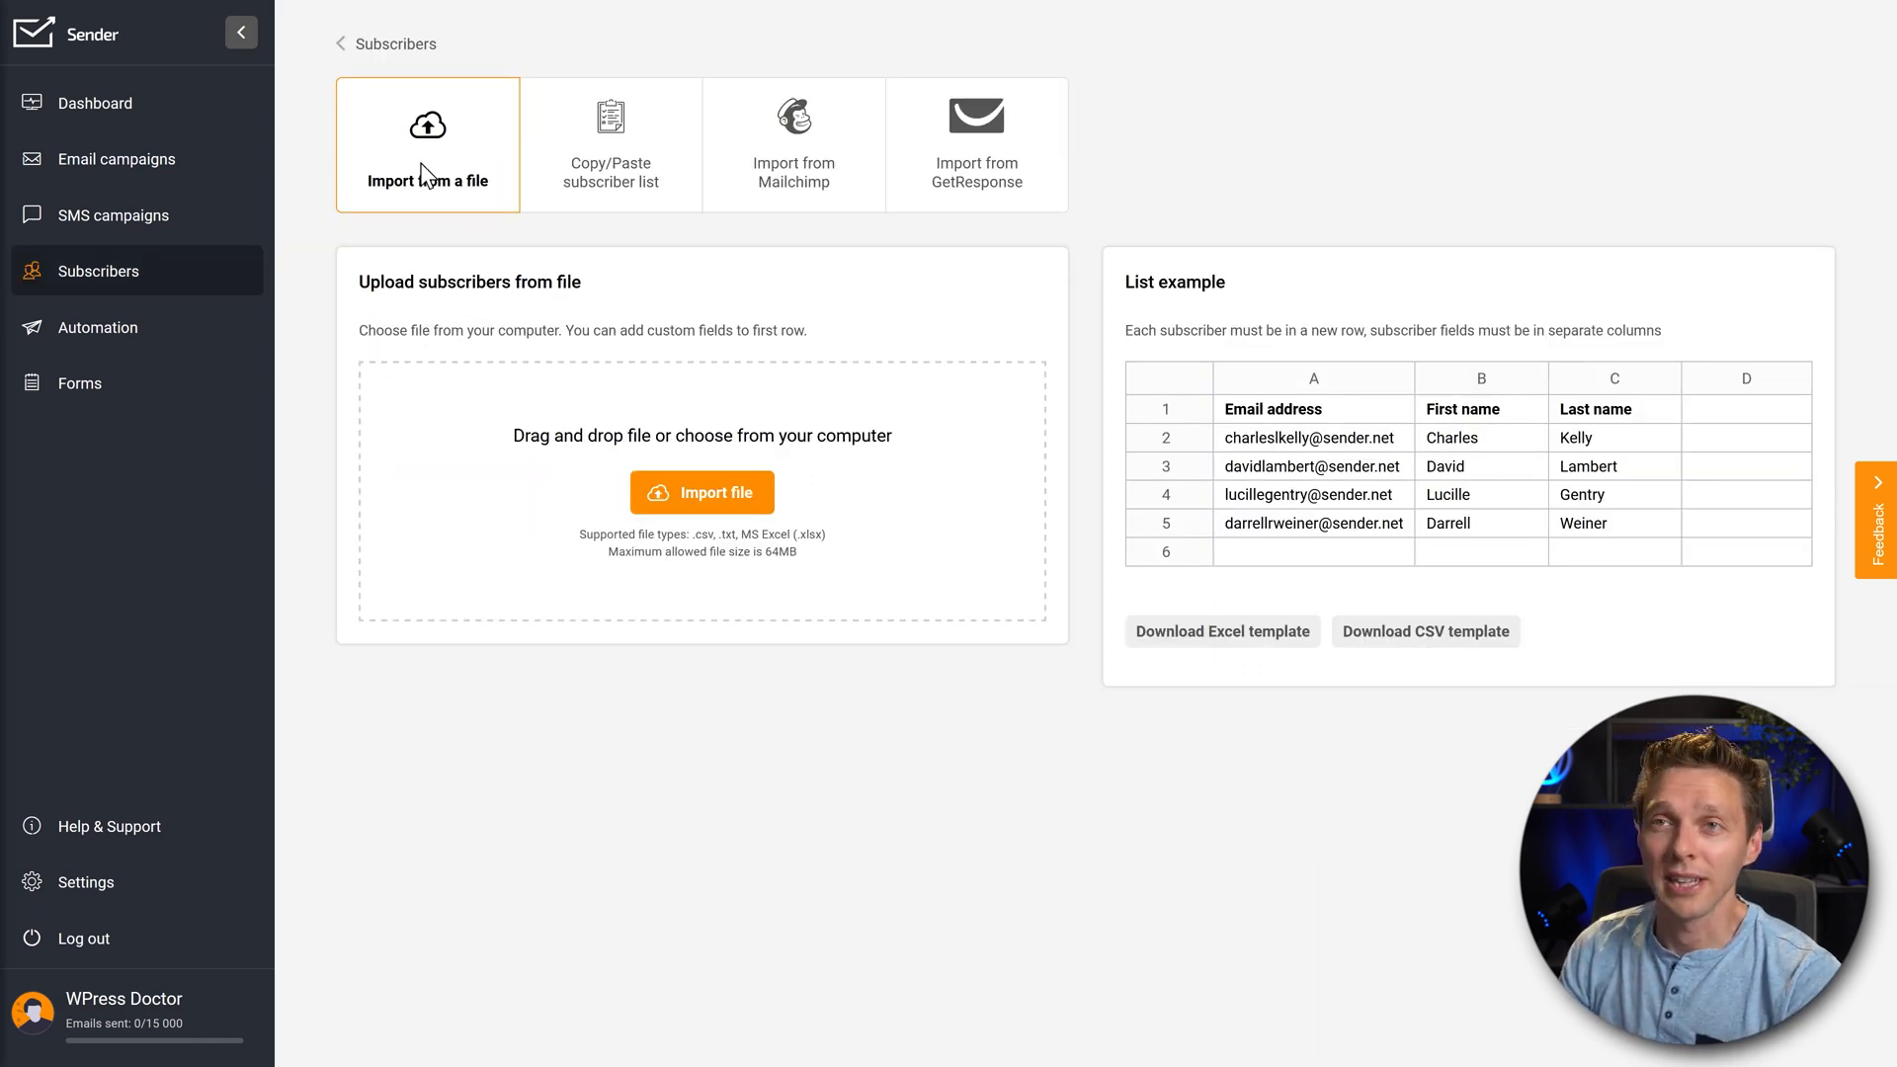
{"action": "left_click", "coordinate": [609, 144]}
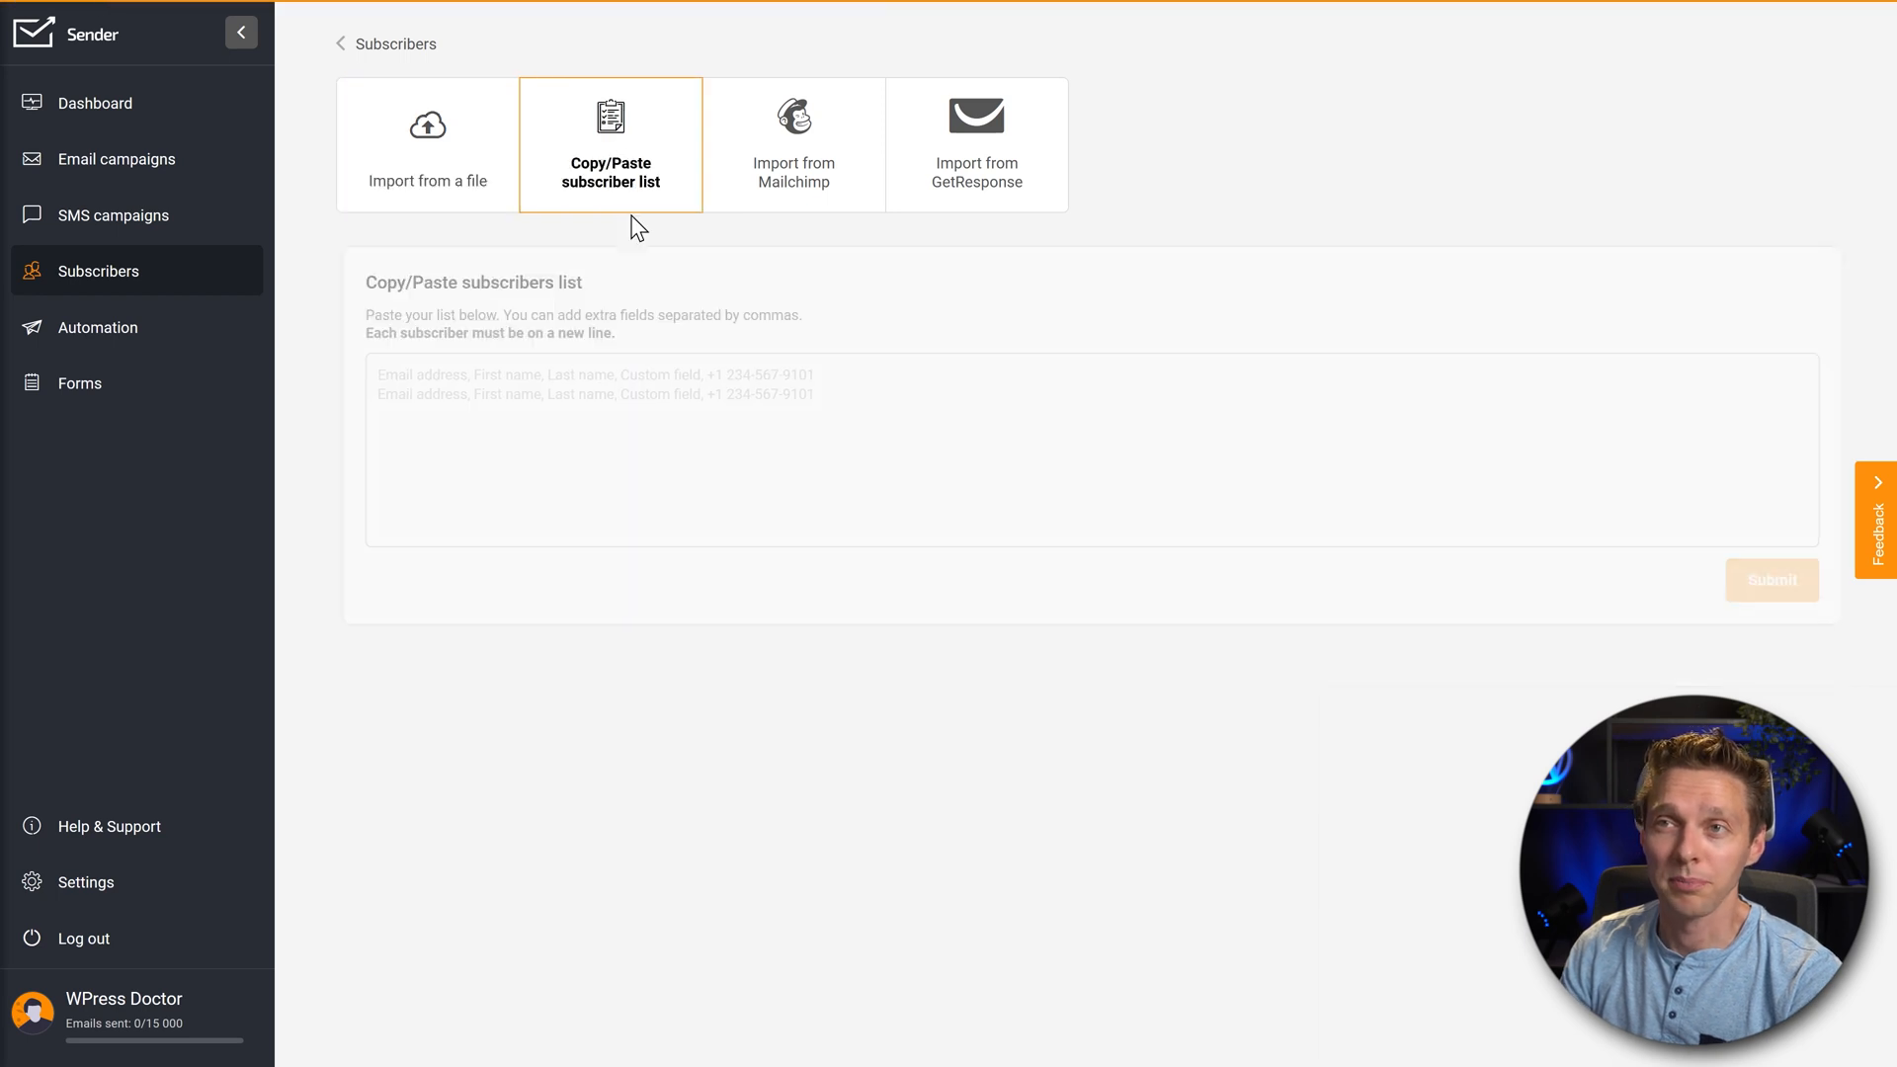
{"action": "left_click", "coordinate": [794, 144]}
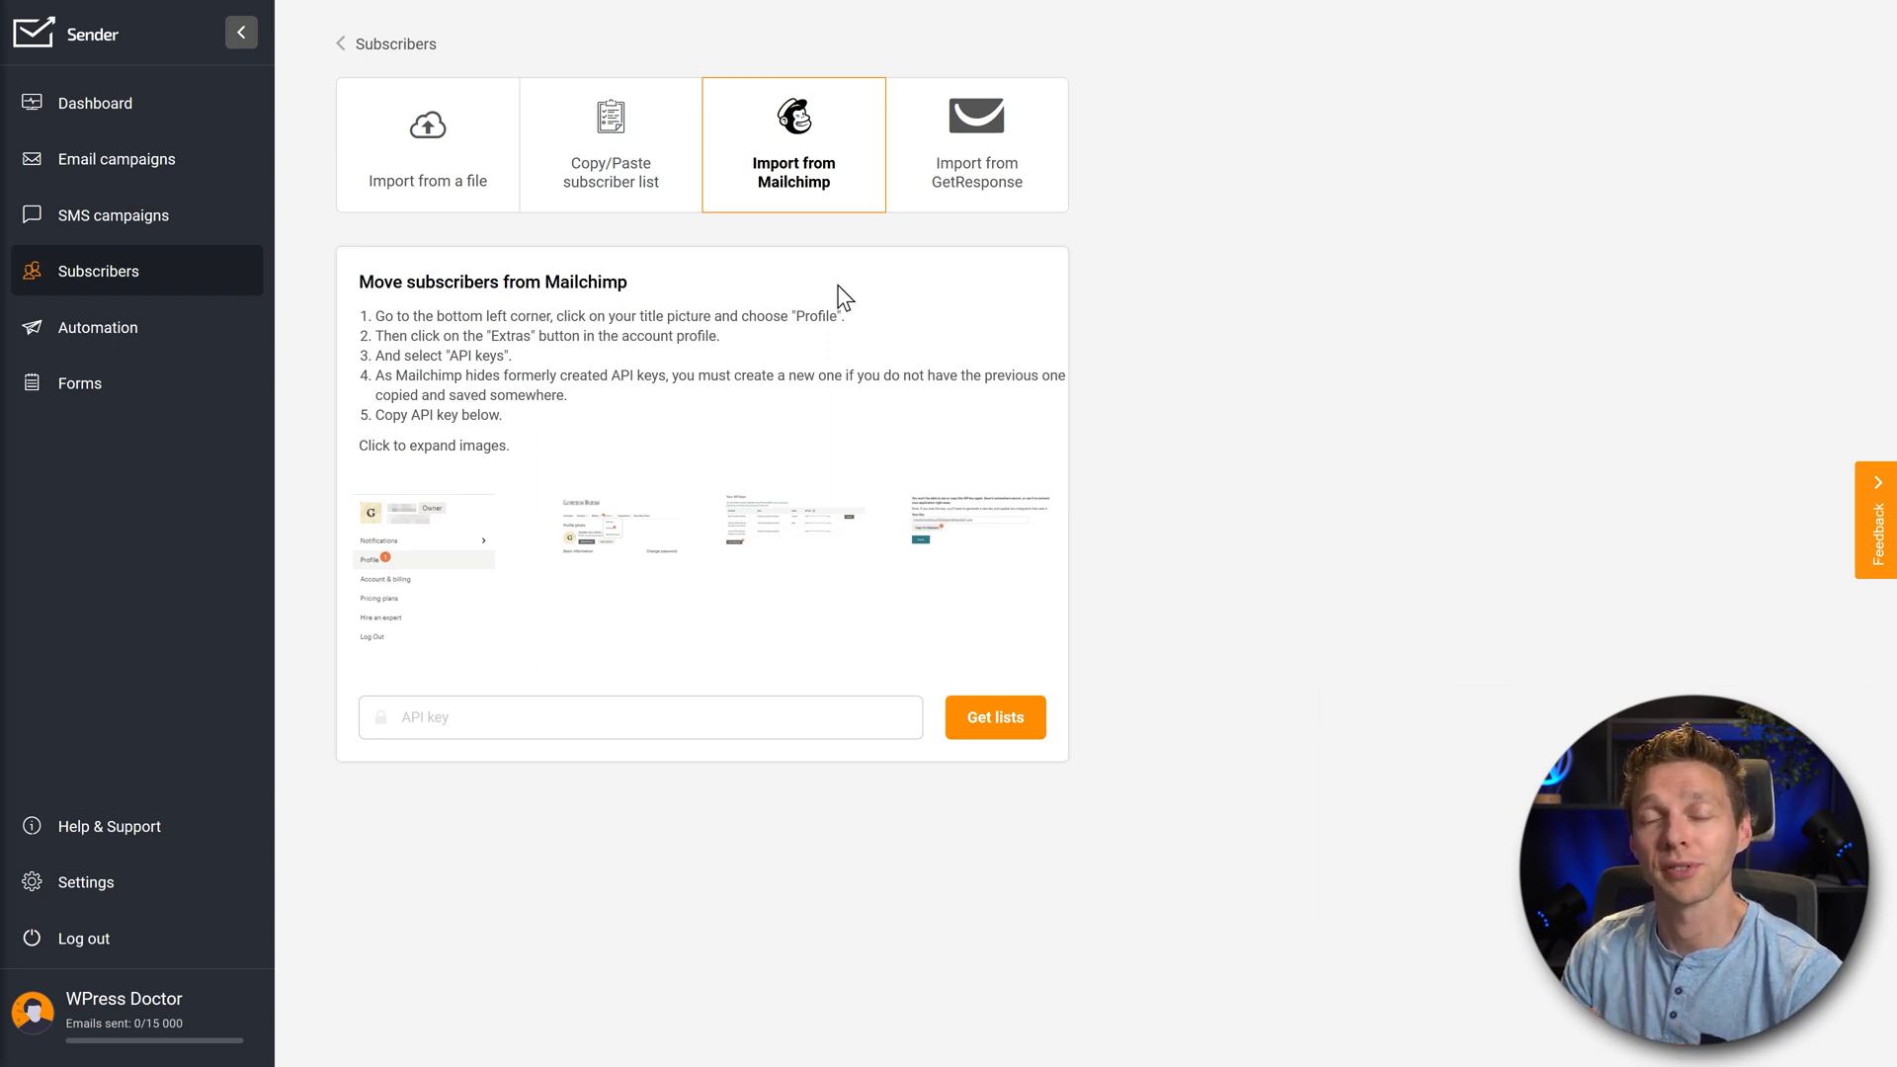
{"action": "mouse_move", "coordinate": [815, 276]}
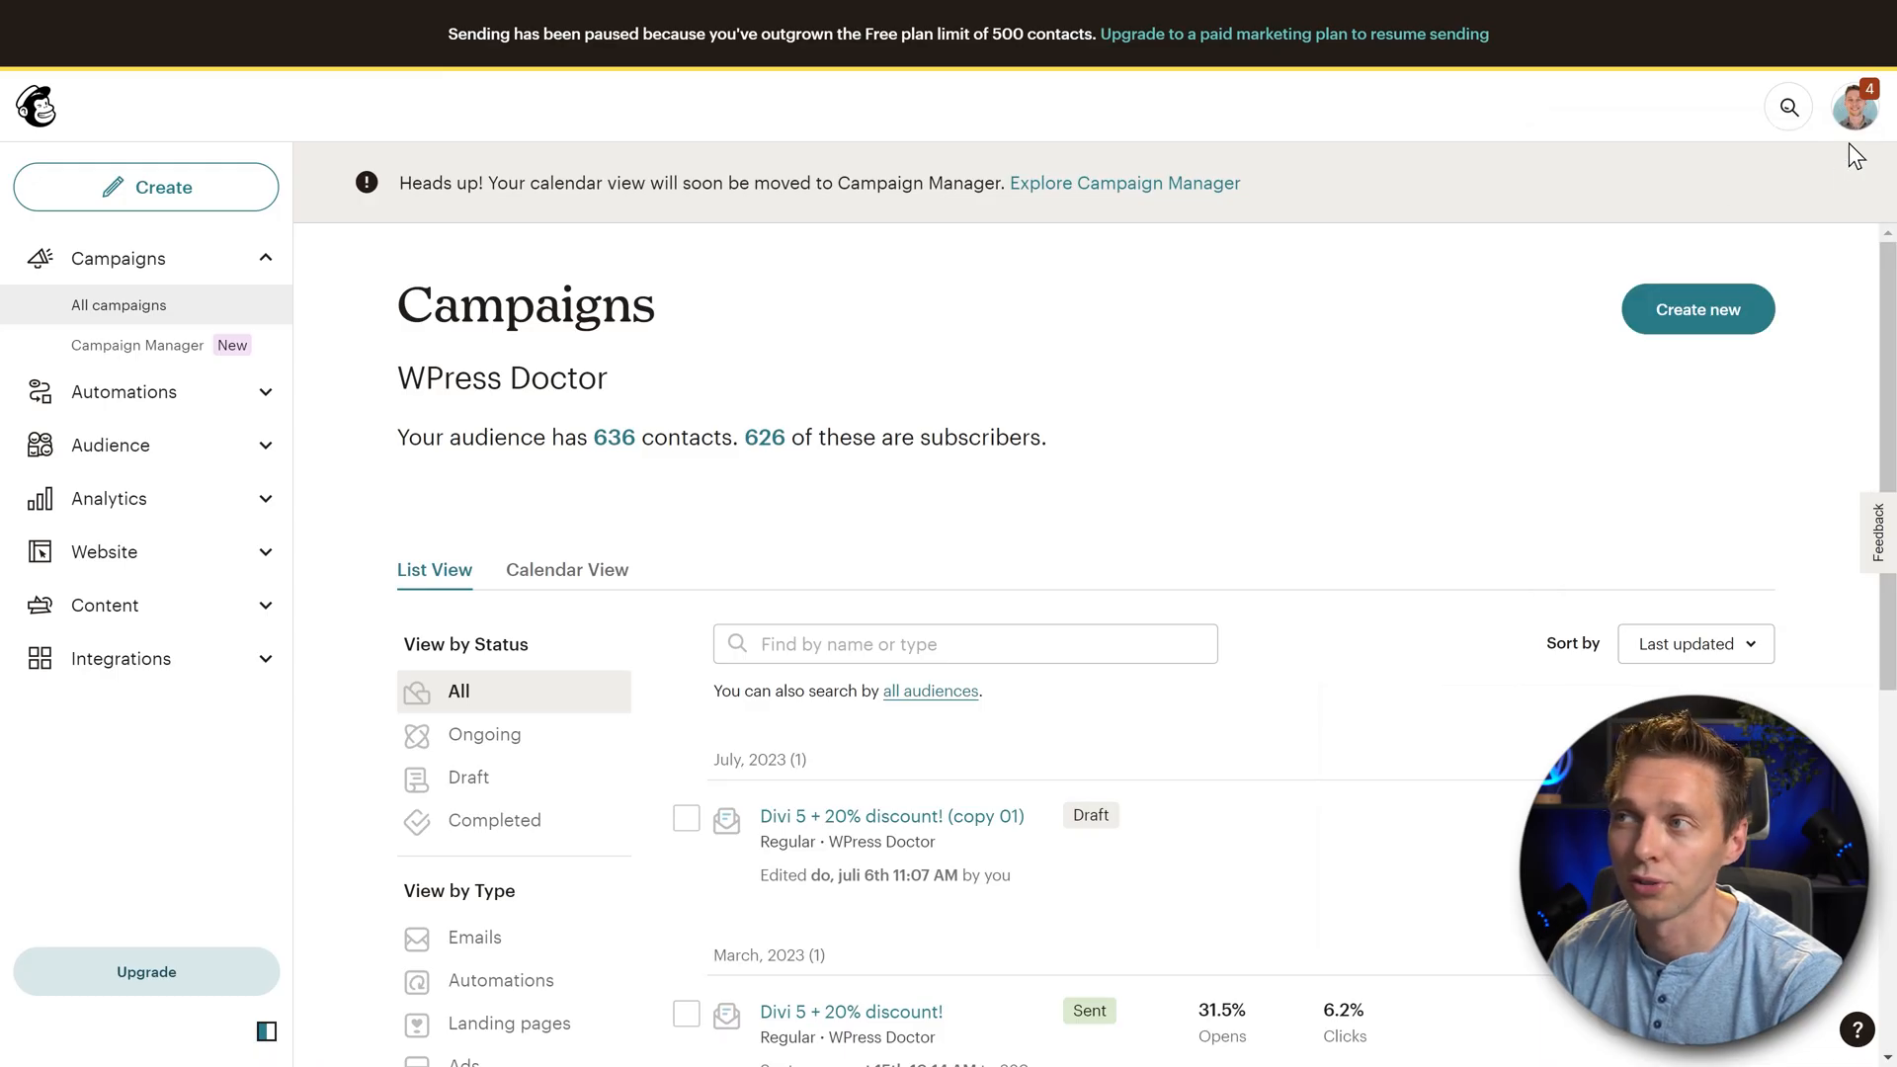
Navigate Mailchimp Profile > Extras > API keys and scroll to the existing keys list
{"action": "left_click", "coordinate": [1852, 106]}
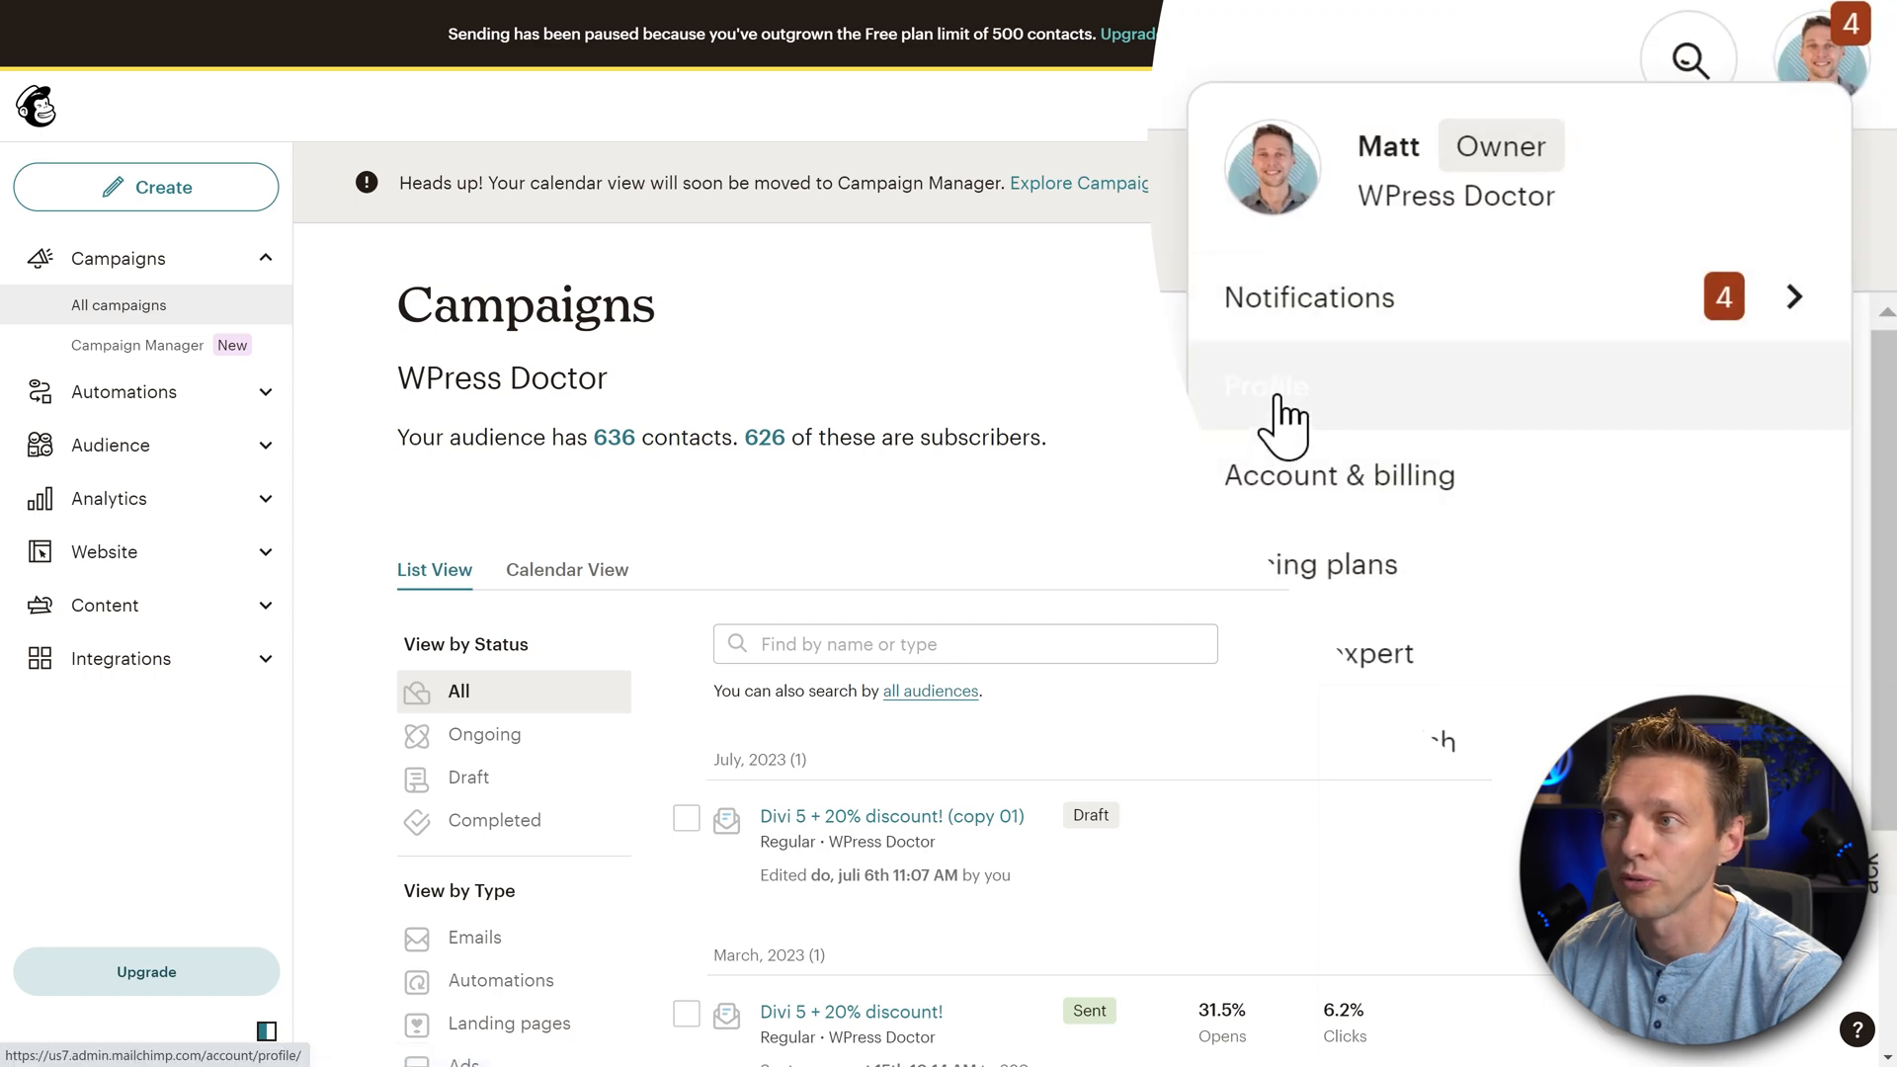
{"action": "left_click", "coordinate": [1265, 387]}
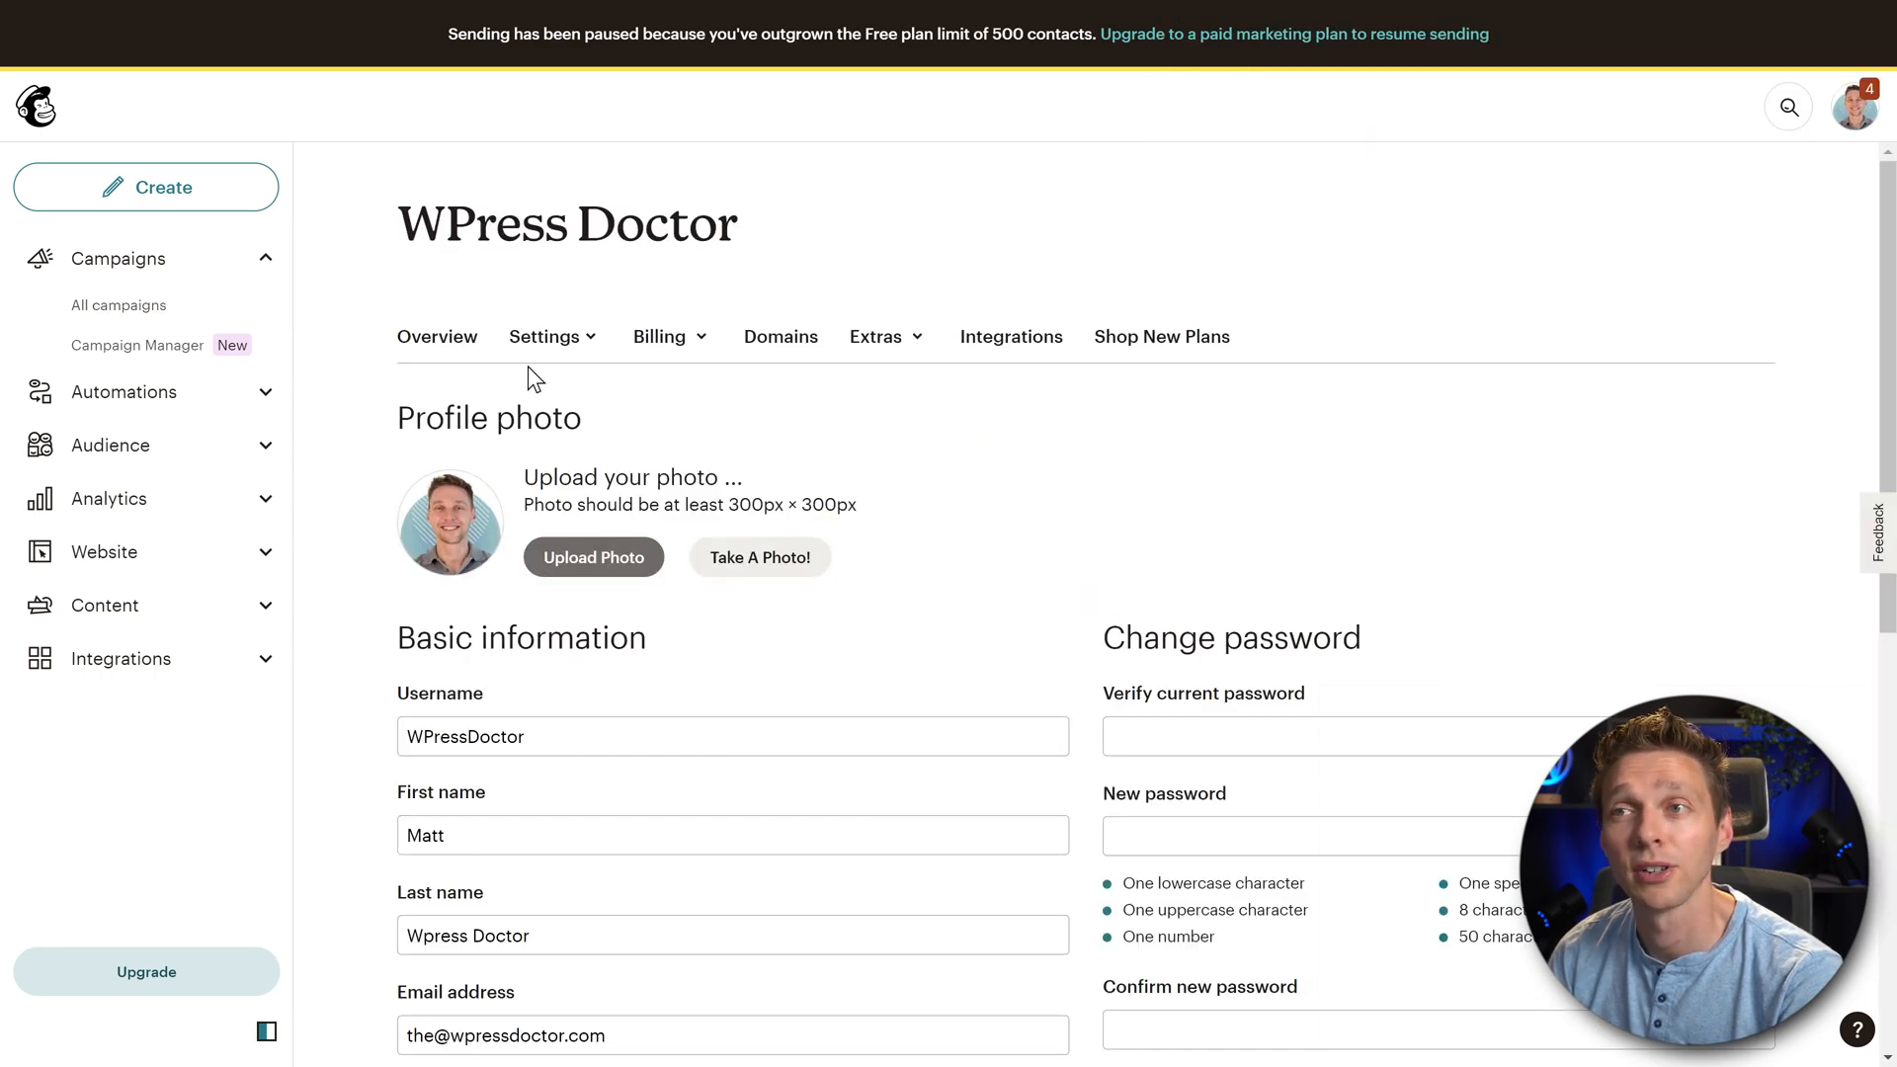
{"action": "left_click", "coordinate": [876, 336]}
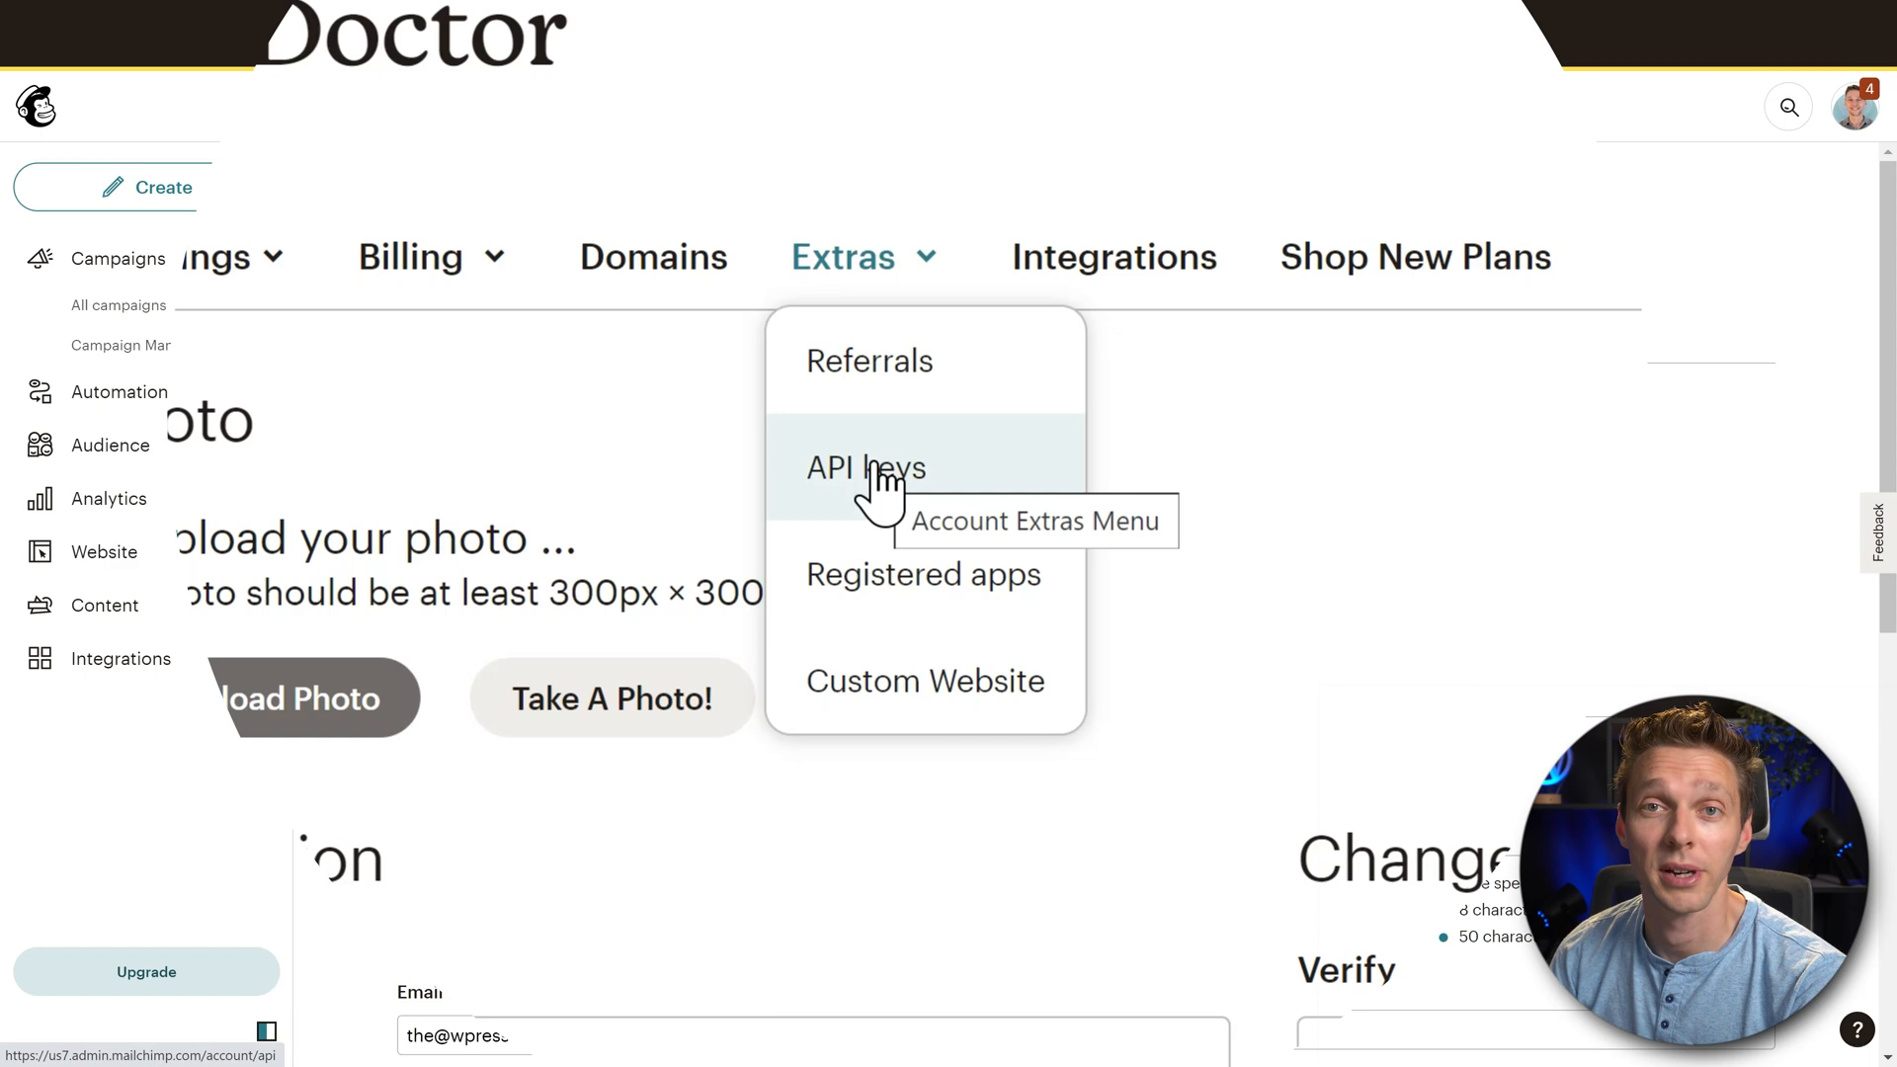
{"action": "left_click", "coordinate": [866, 468]}
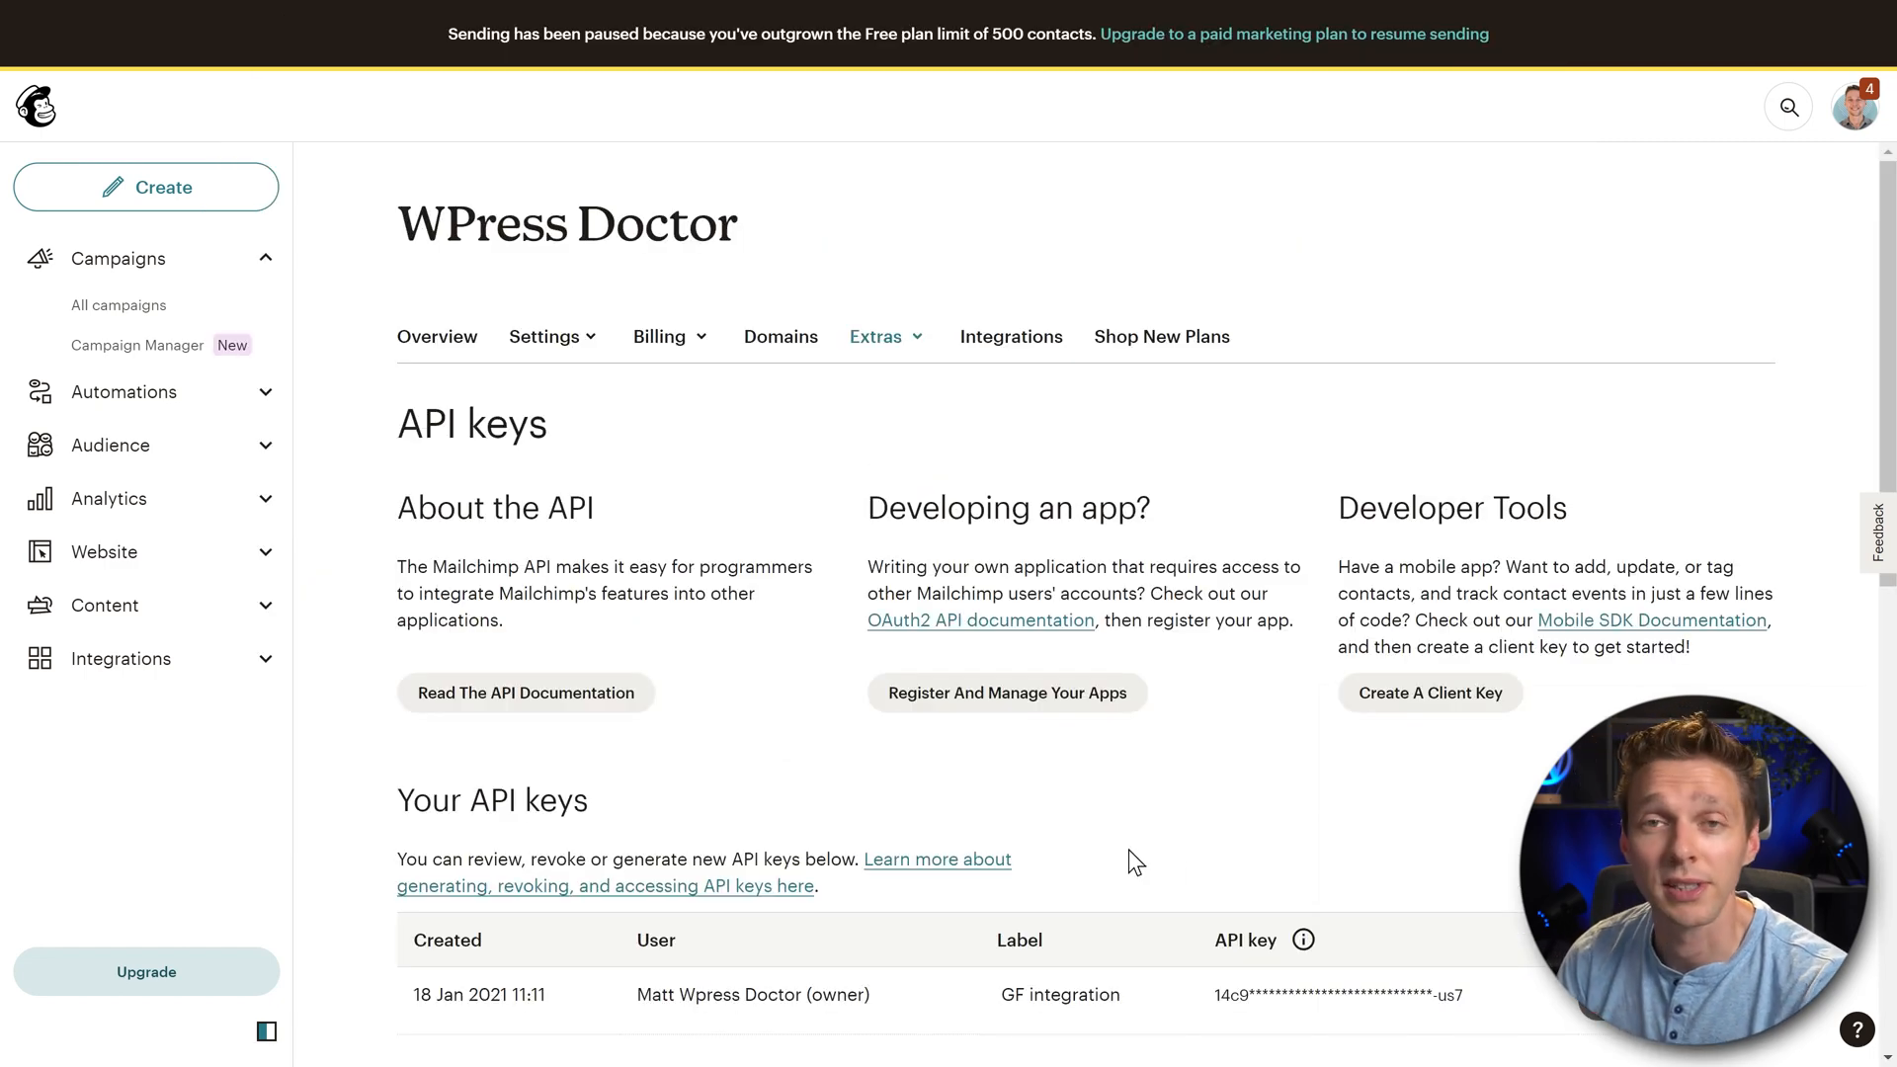
{"action": "mouse_move", "coordinate": [495, 1008]}
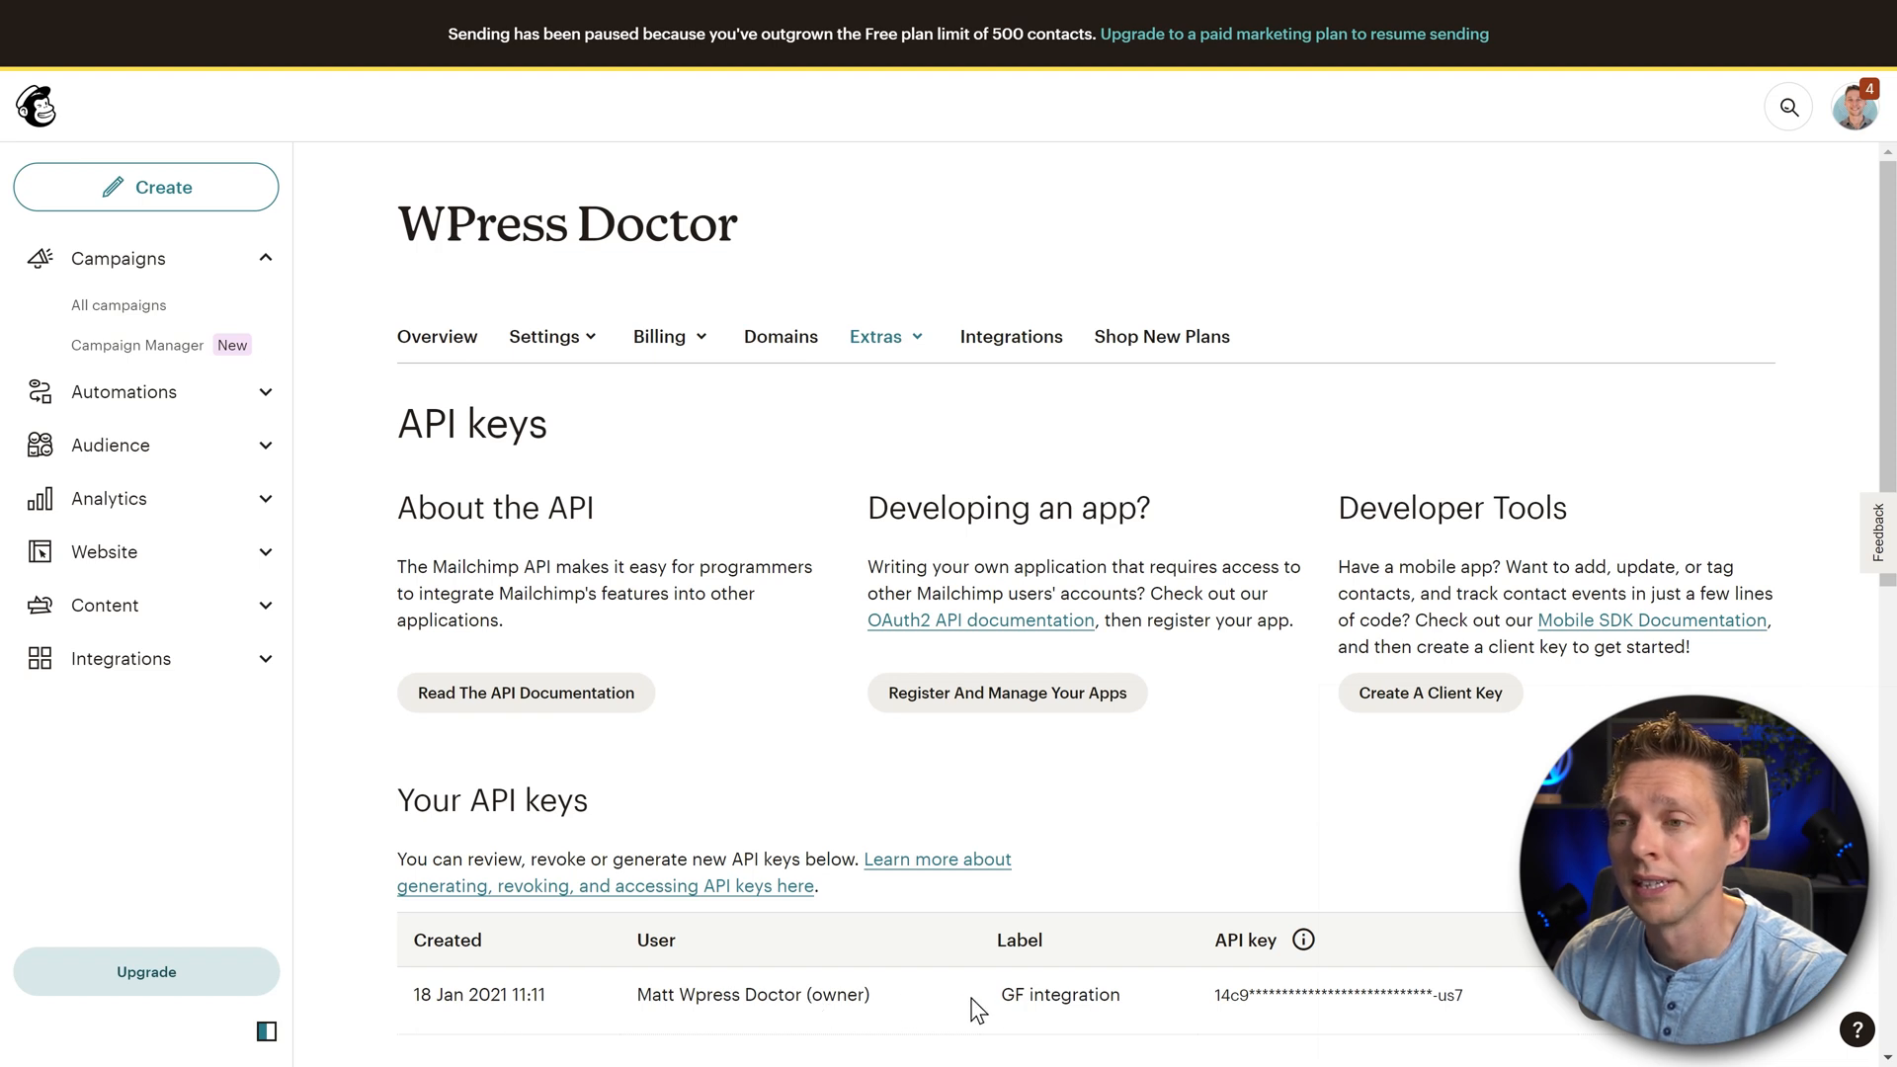
{"action": "mouse_move", "coordinate": [1180, 927]}
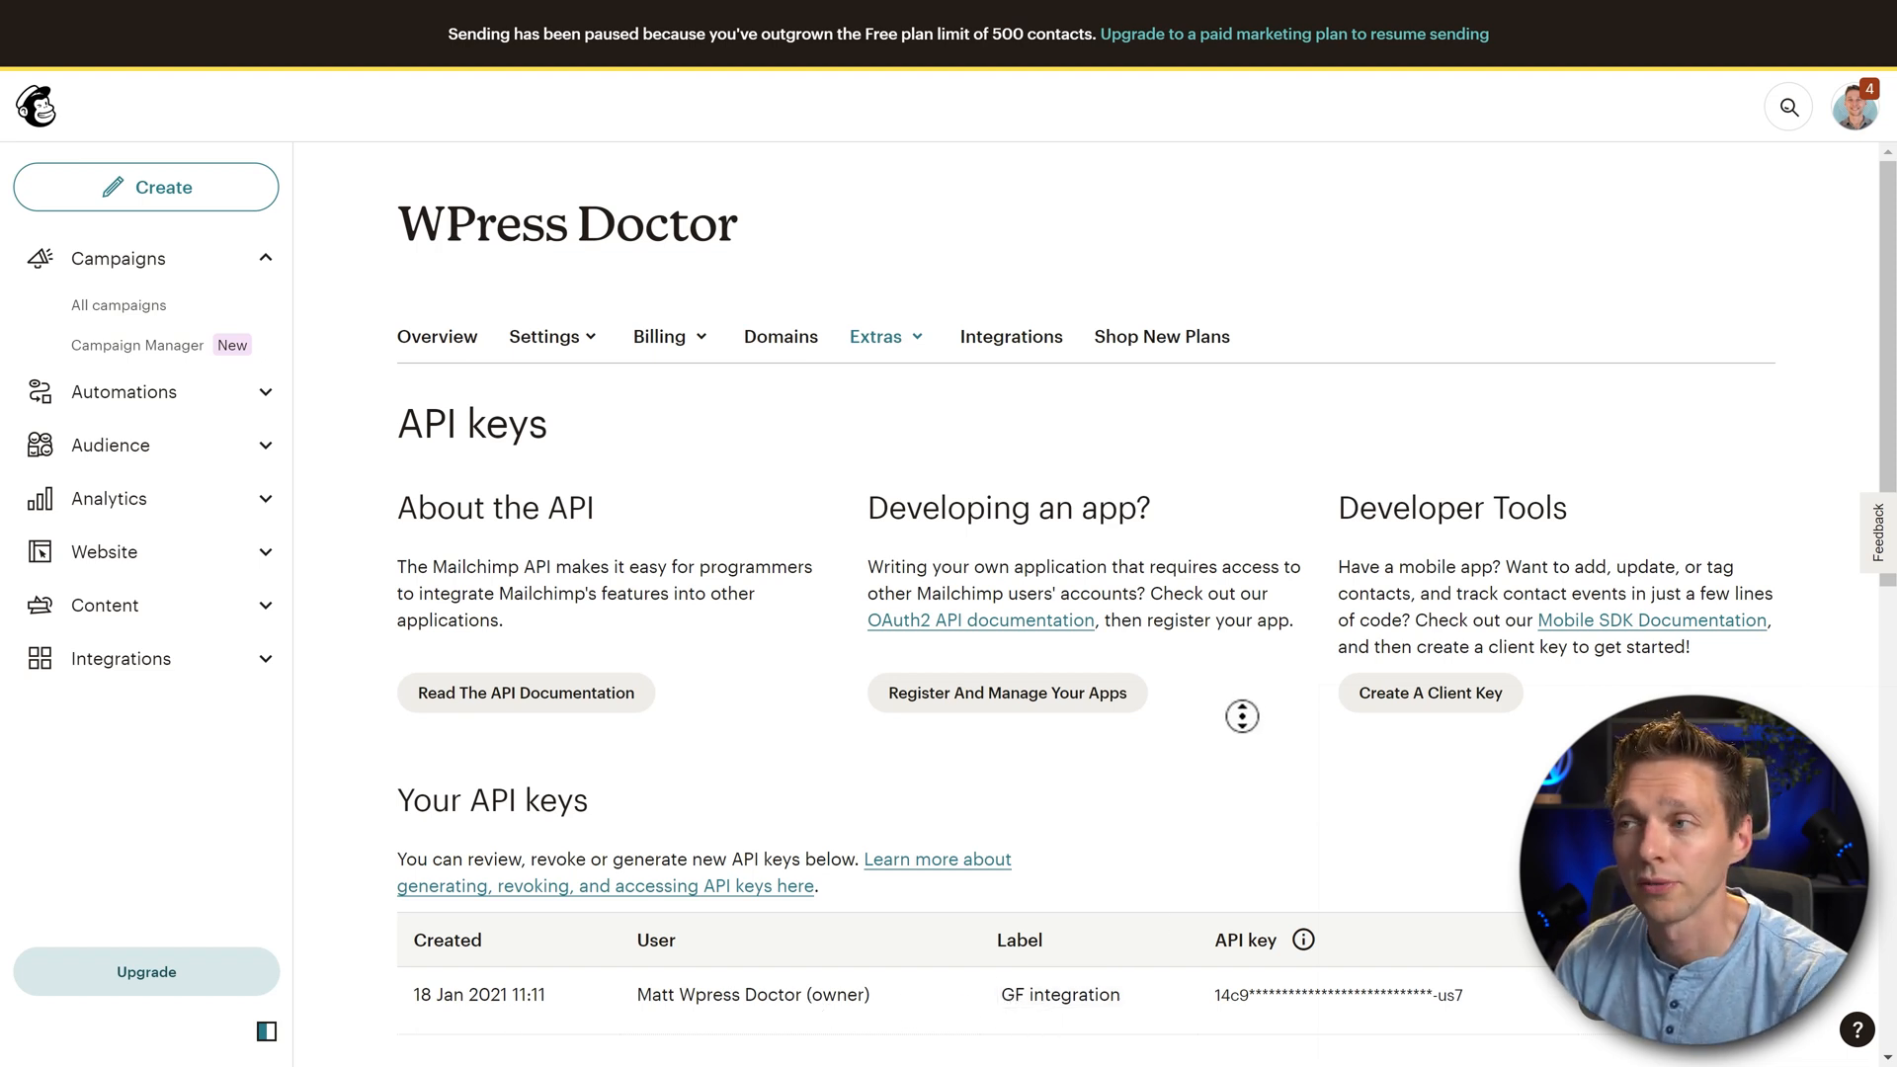
{"action": "scroll", "scroll_direction": "down", "scroll_amount": 3}
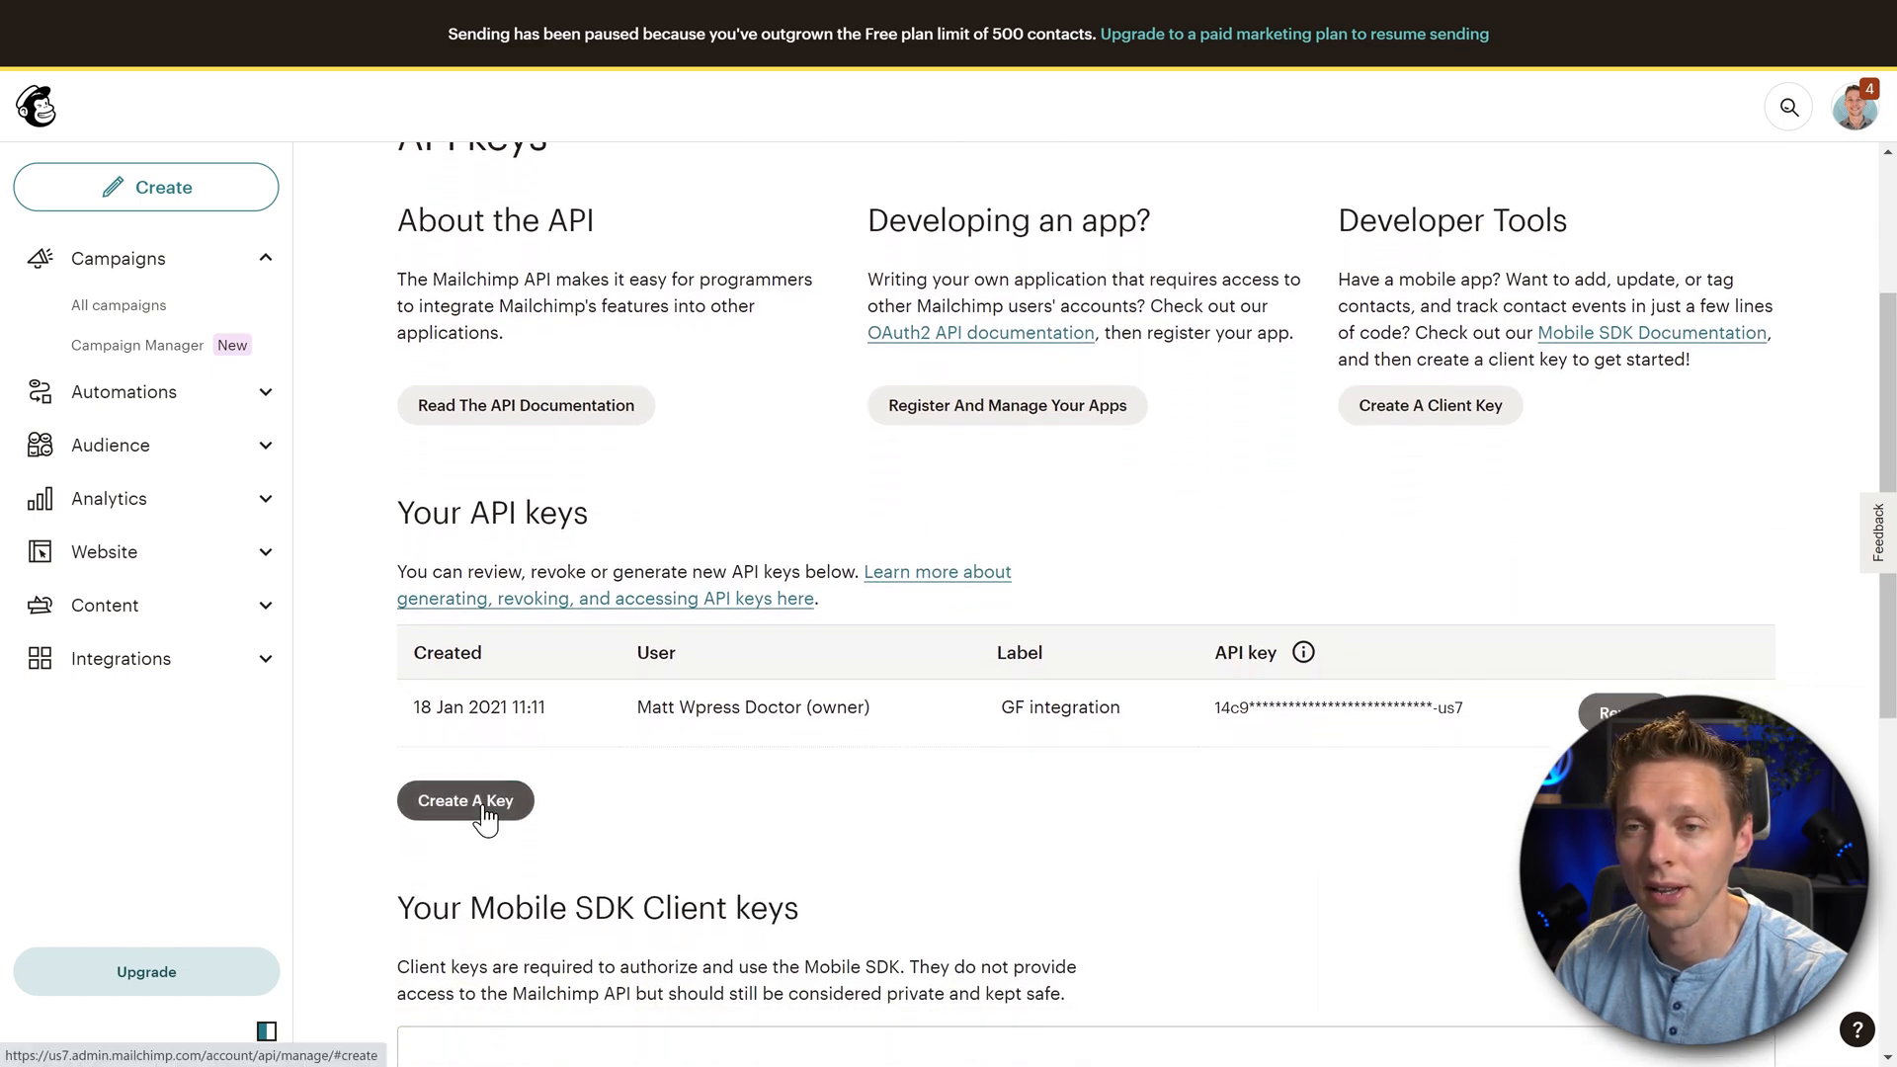
Generate and copy a Mailchimp API key named 'Moving to Sender.net'
{"action": "left_click", "coordinate": [464, 799]}
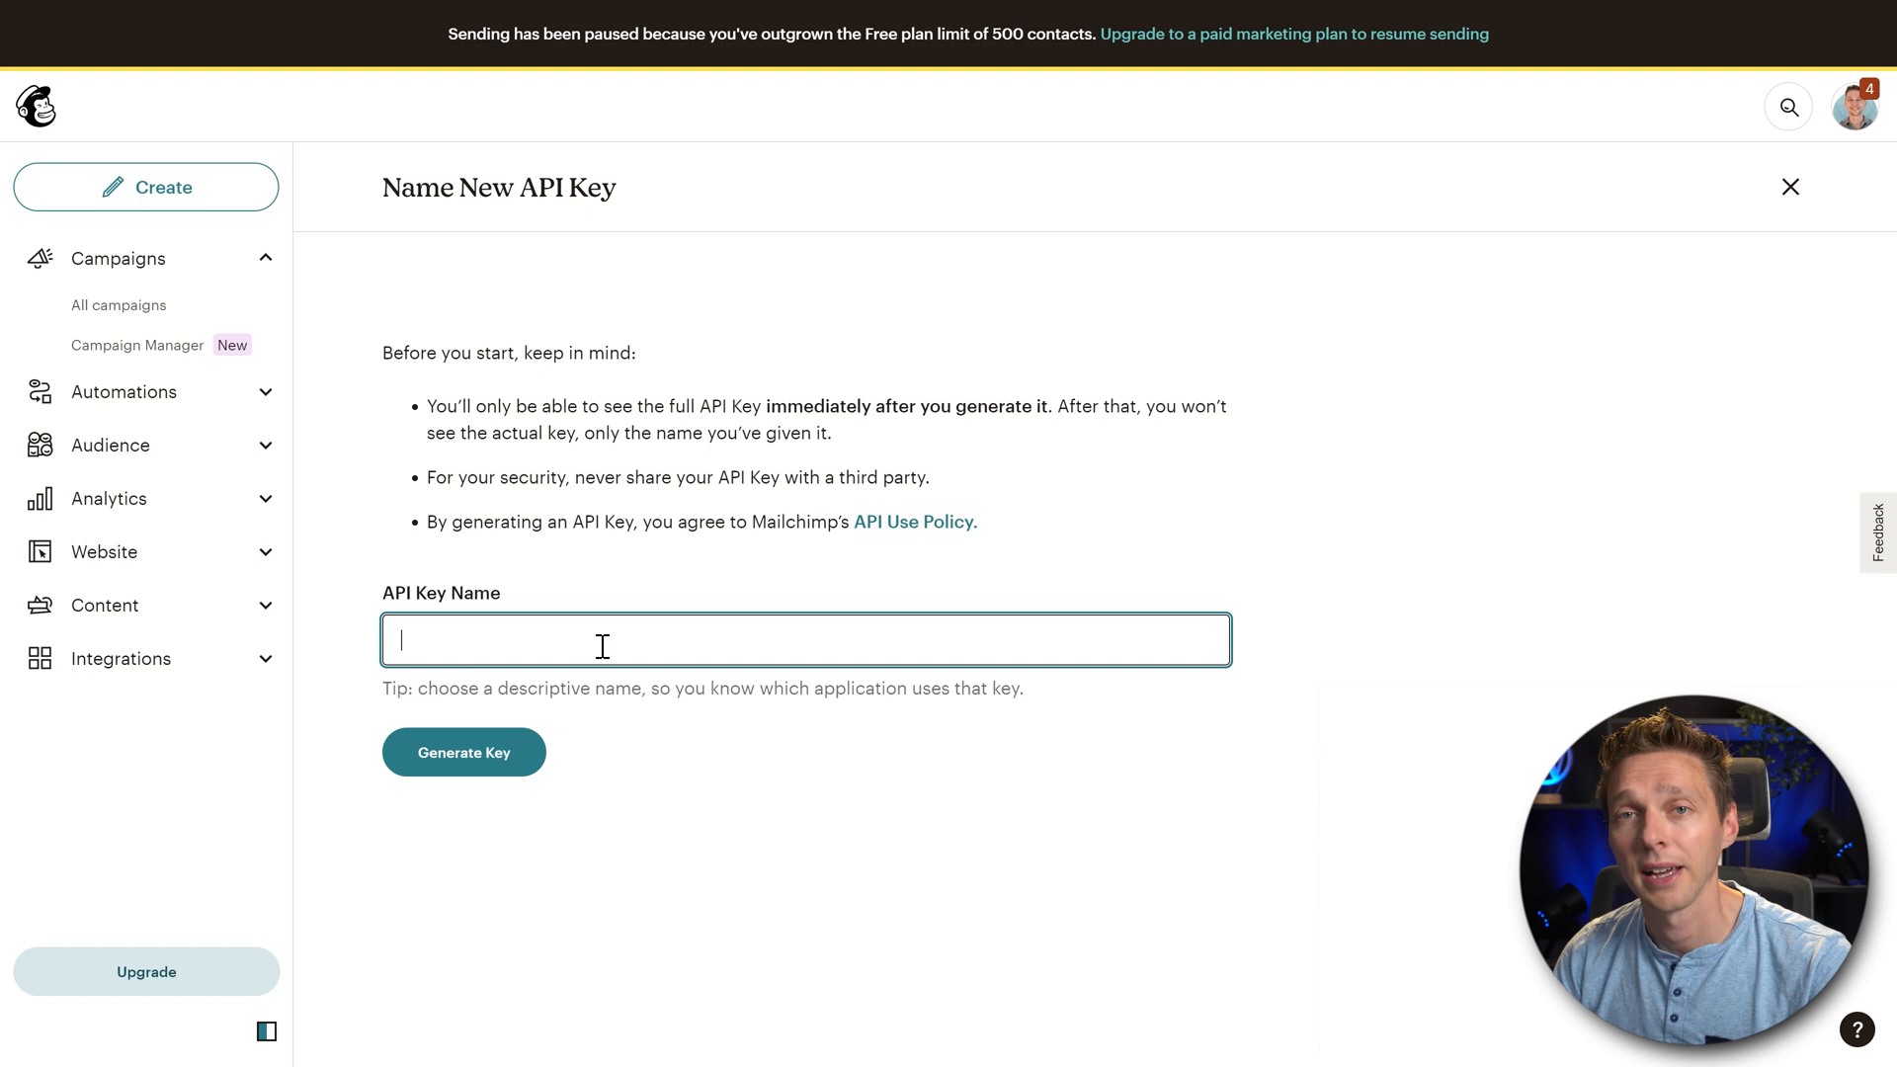
{"action": "type", "text": "Moving to Sender.net"}
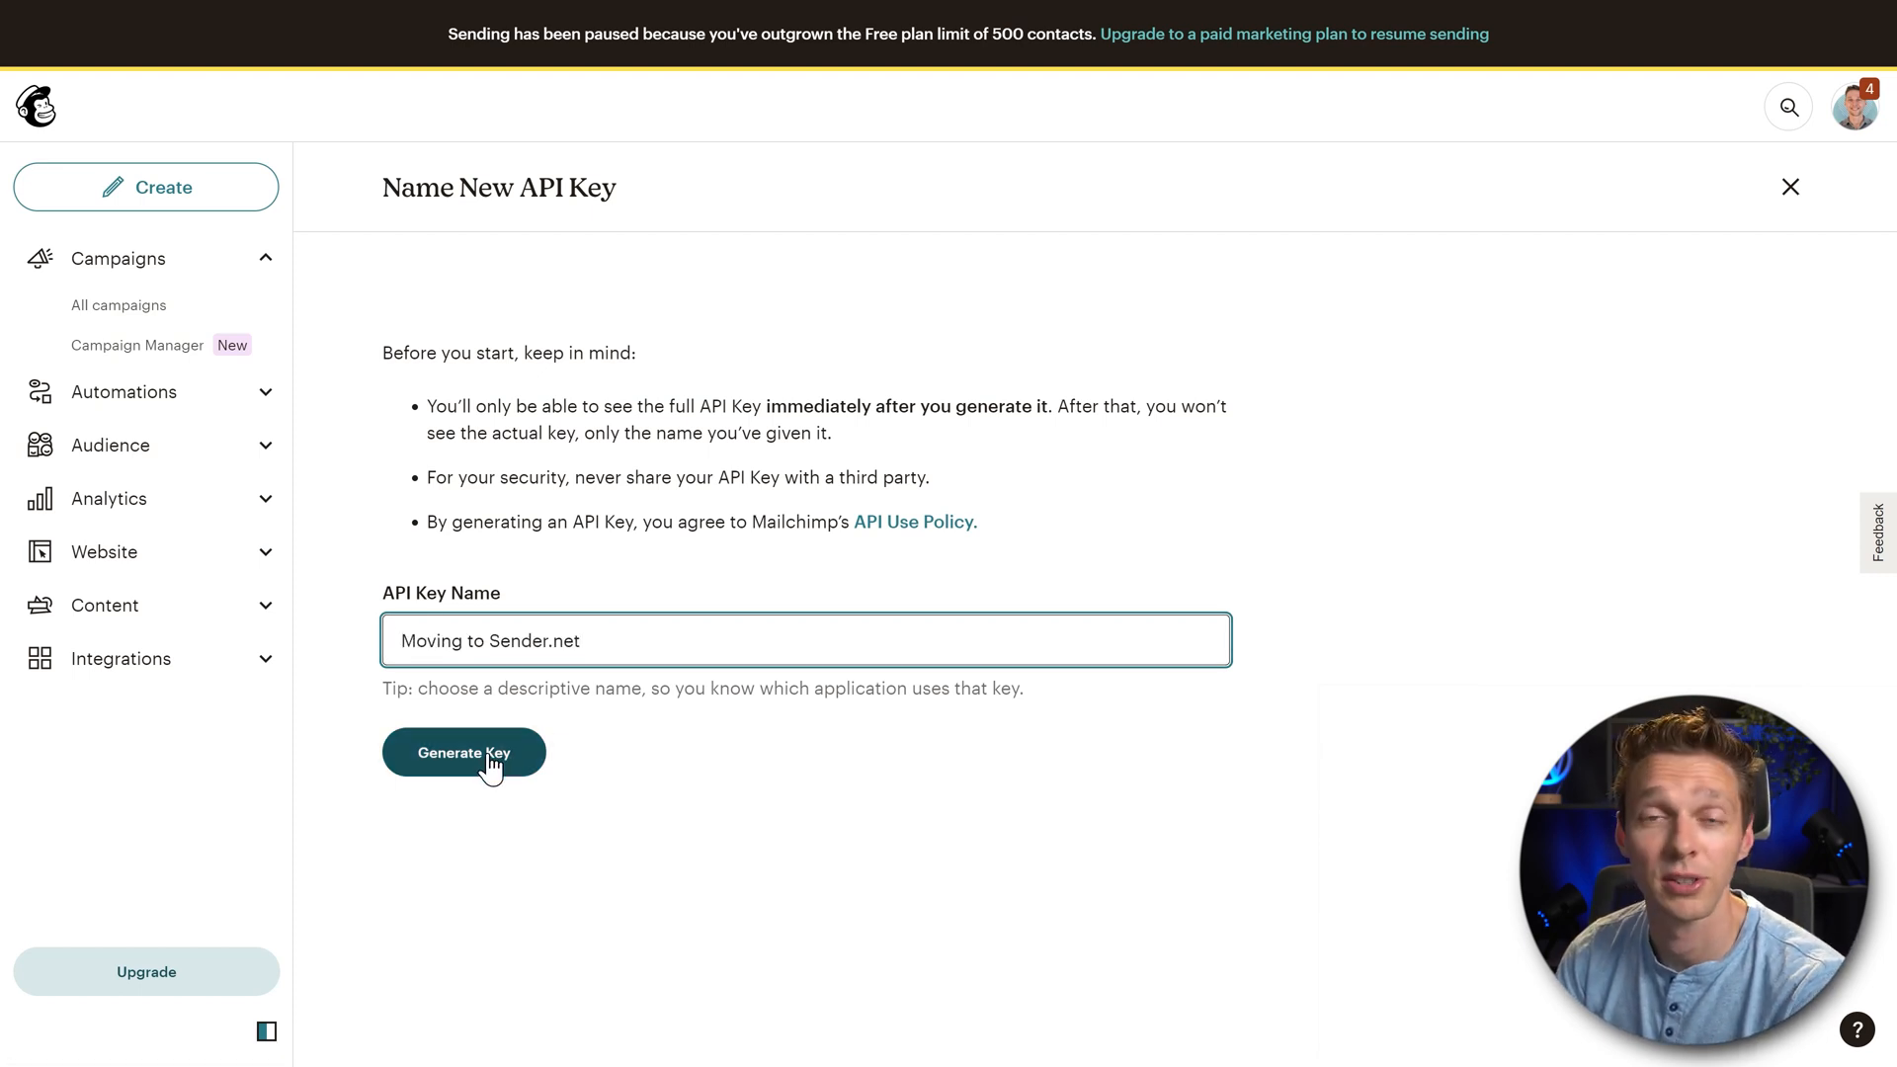
{"action": "left_click", "coordinate": [463, 751]}
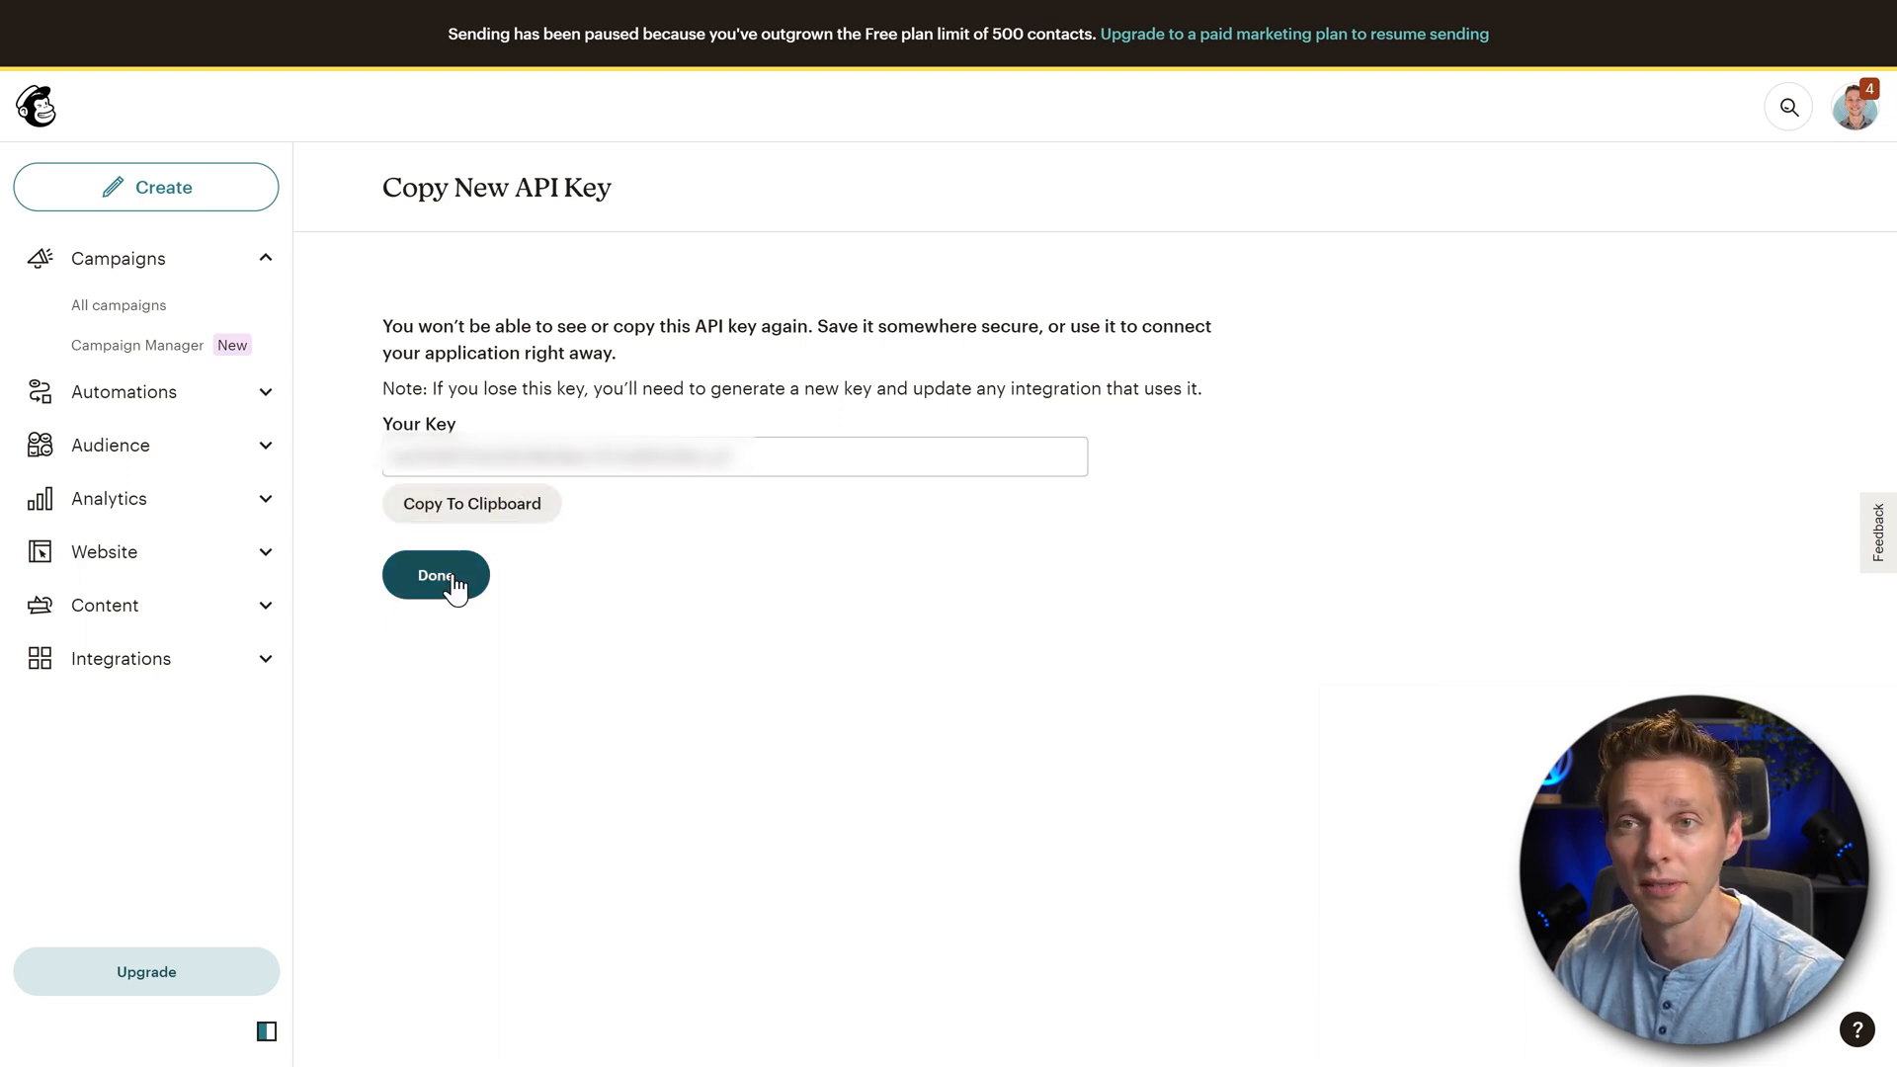
{"action": "left_click", "coordinate": [434, 575]}
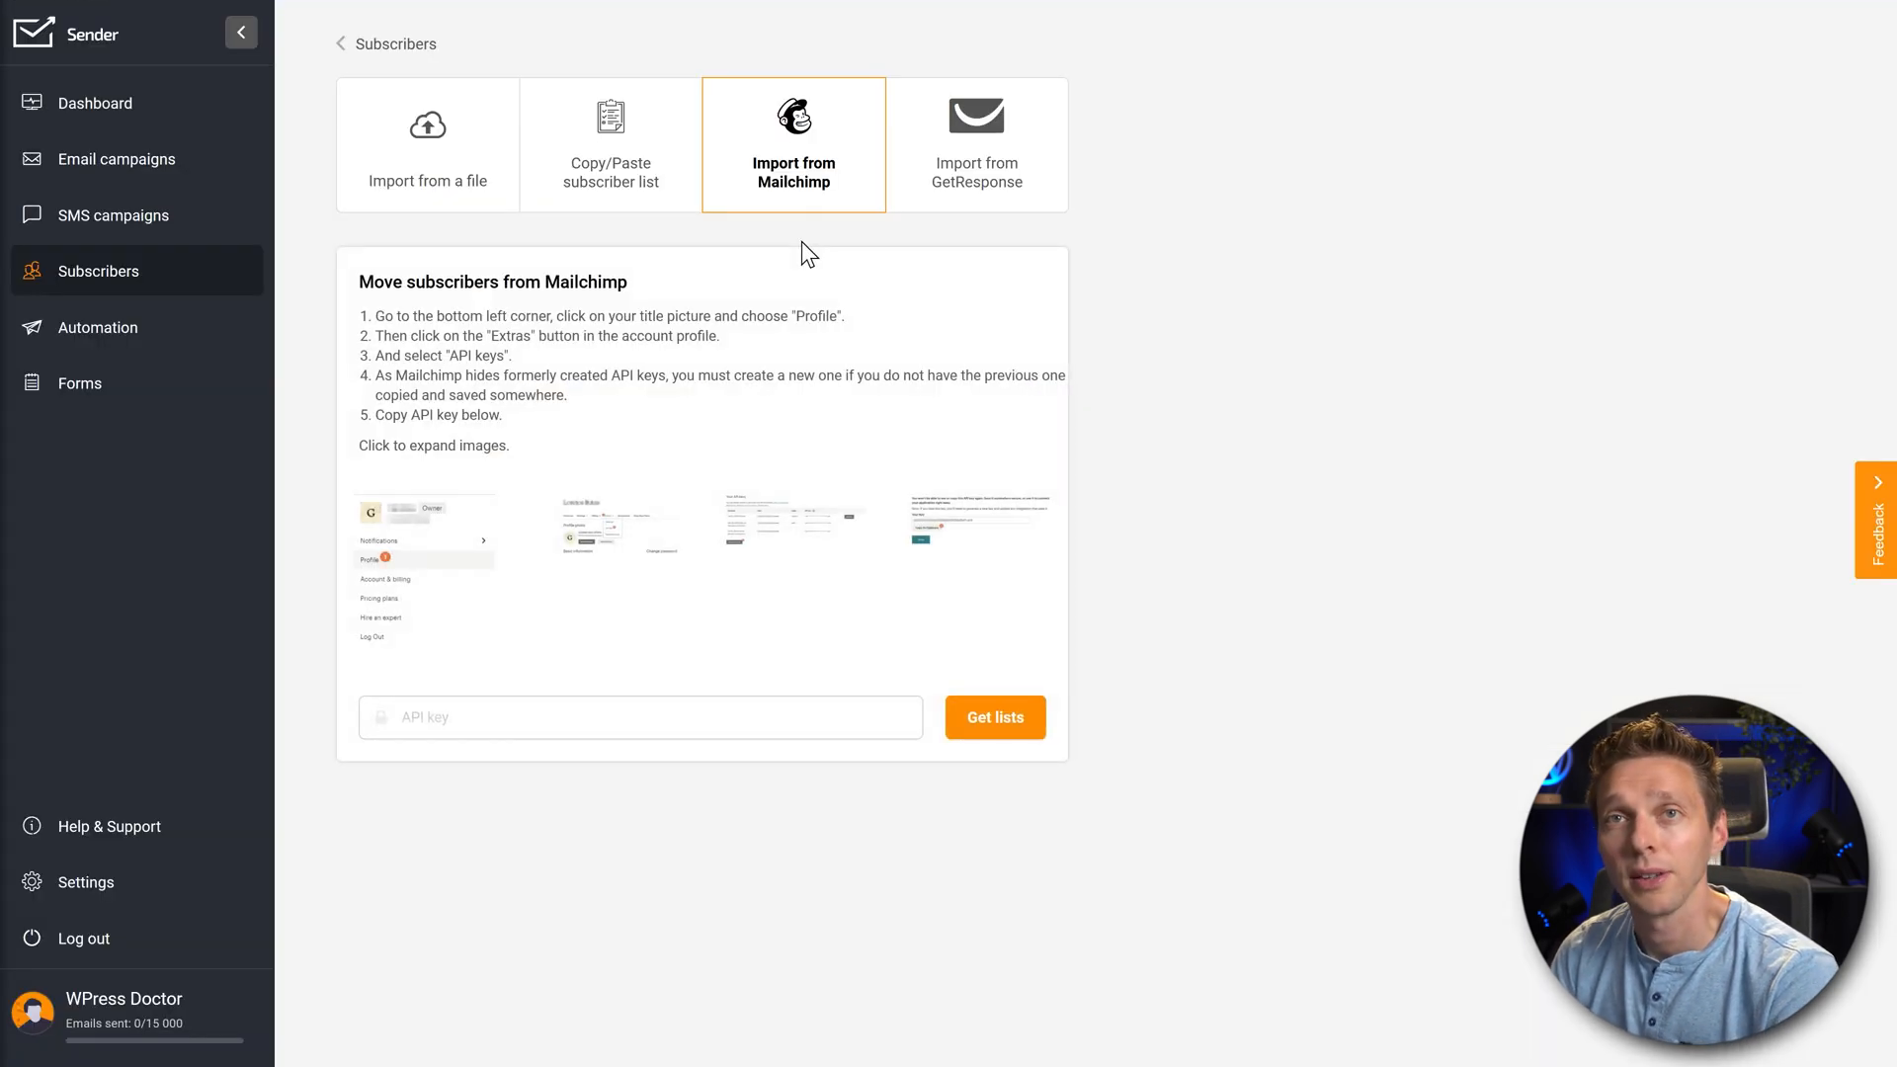
Paste the API key, fetch lists, and import the WPress Doctor list into Sender.net
{"action": "left_click", "coordinate": [639, 716]}
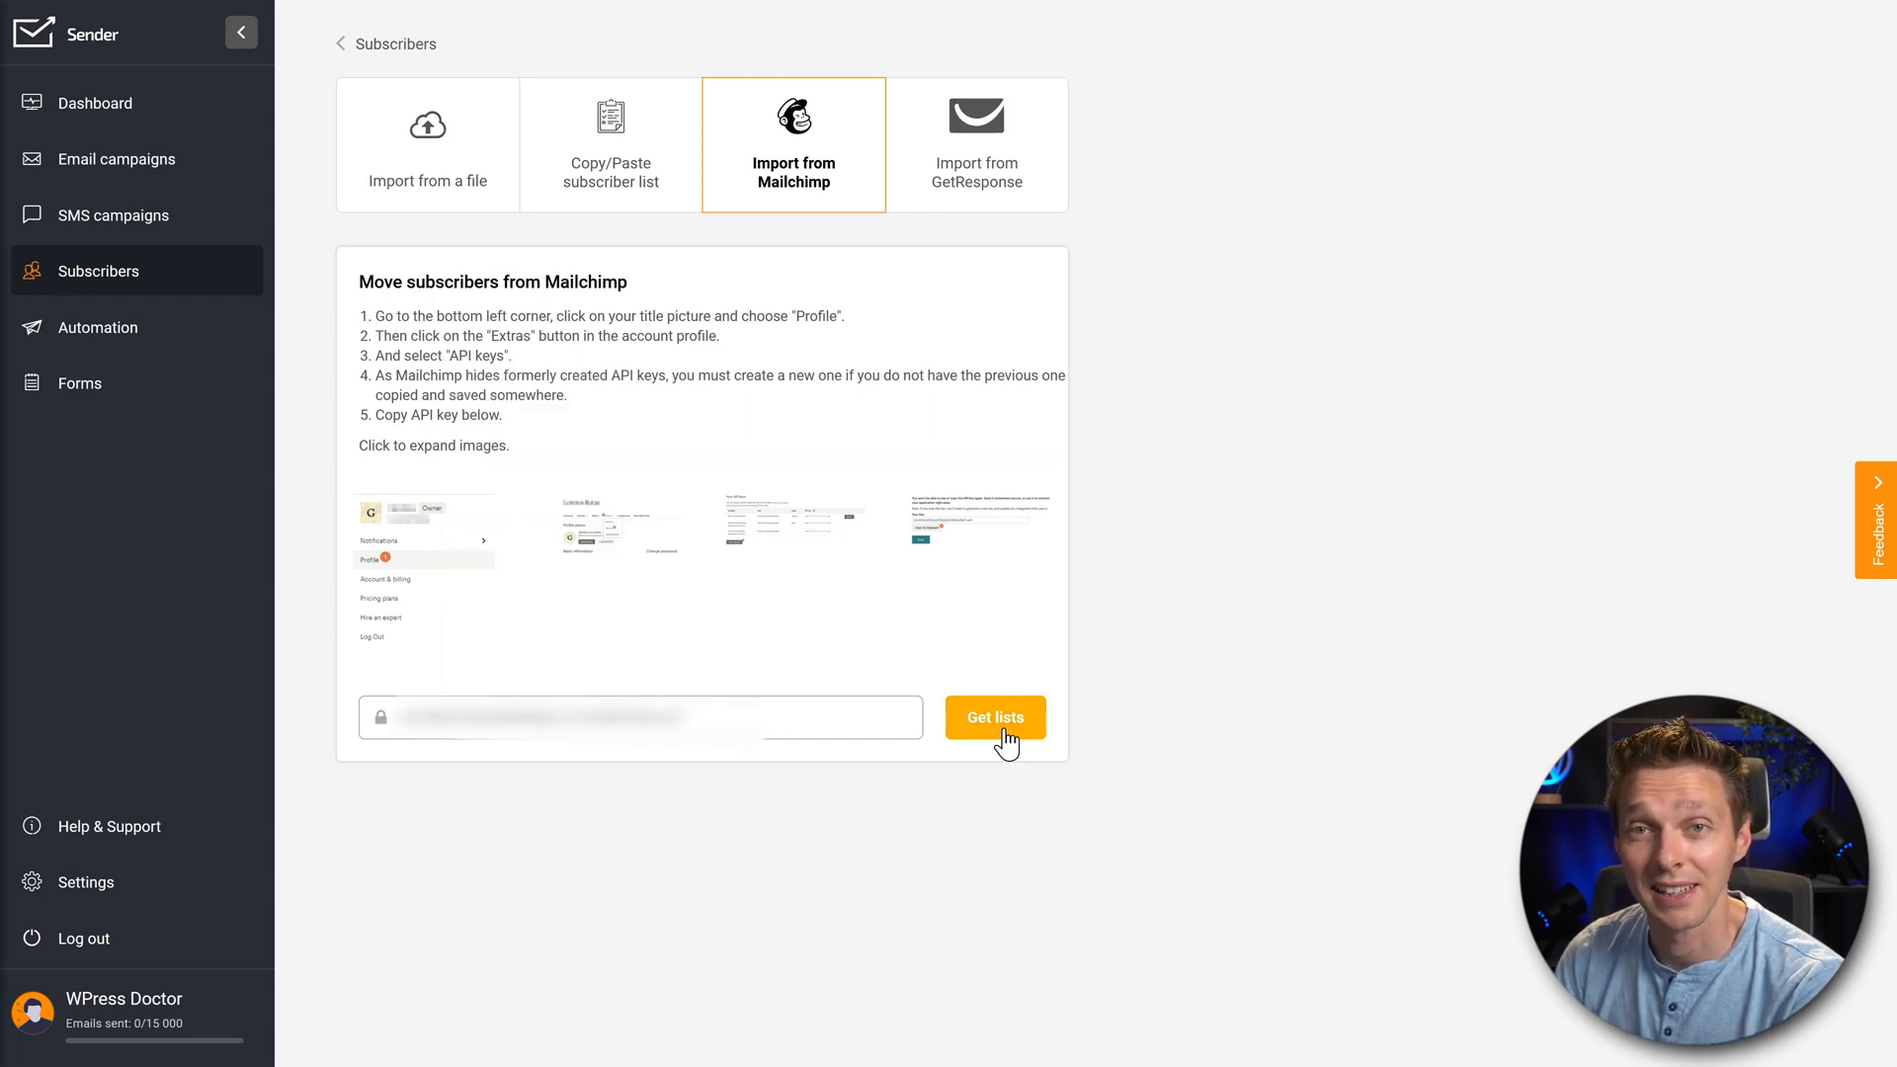
{"action": "left_click", "coordinate": [993, 716]}
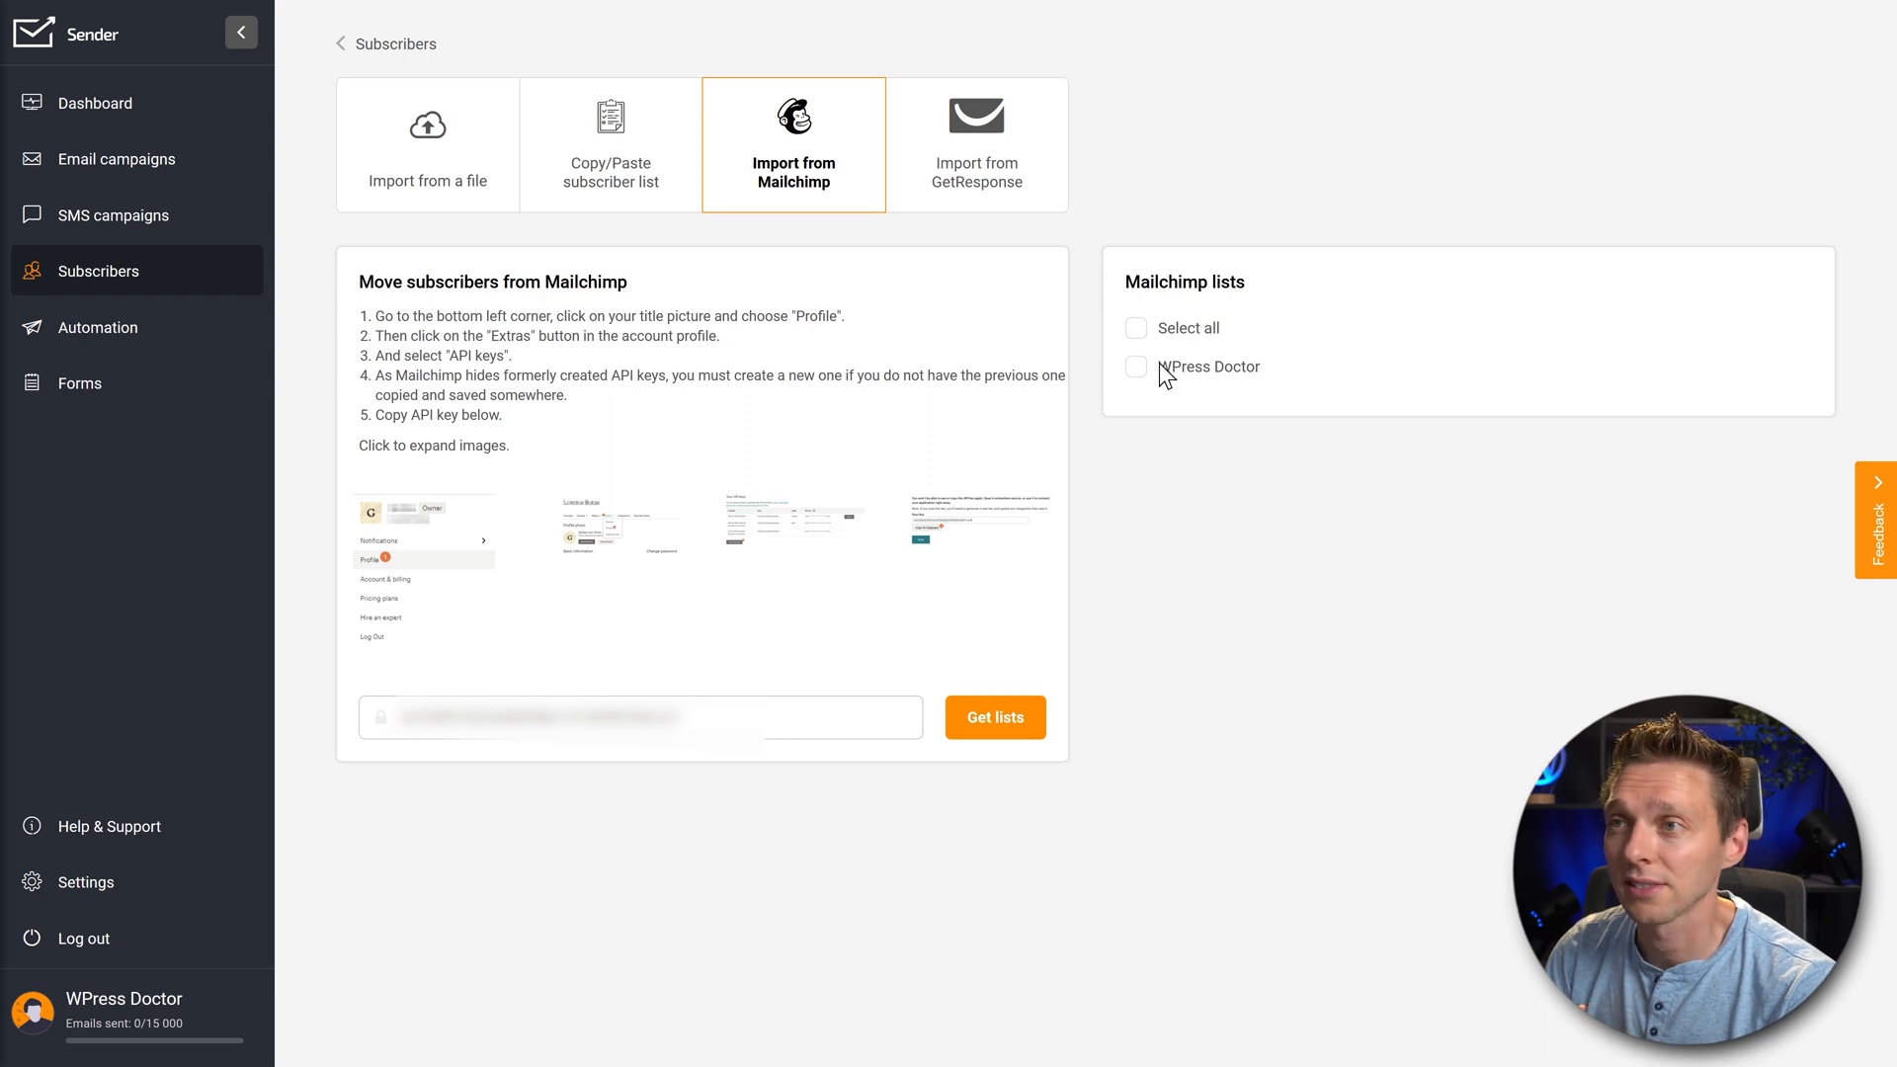
{"action": "left_click", "coordinate": [1135, 366]}
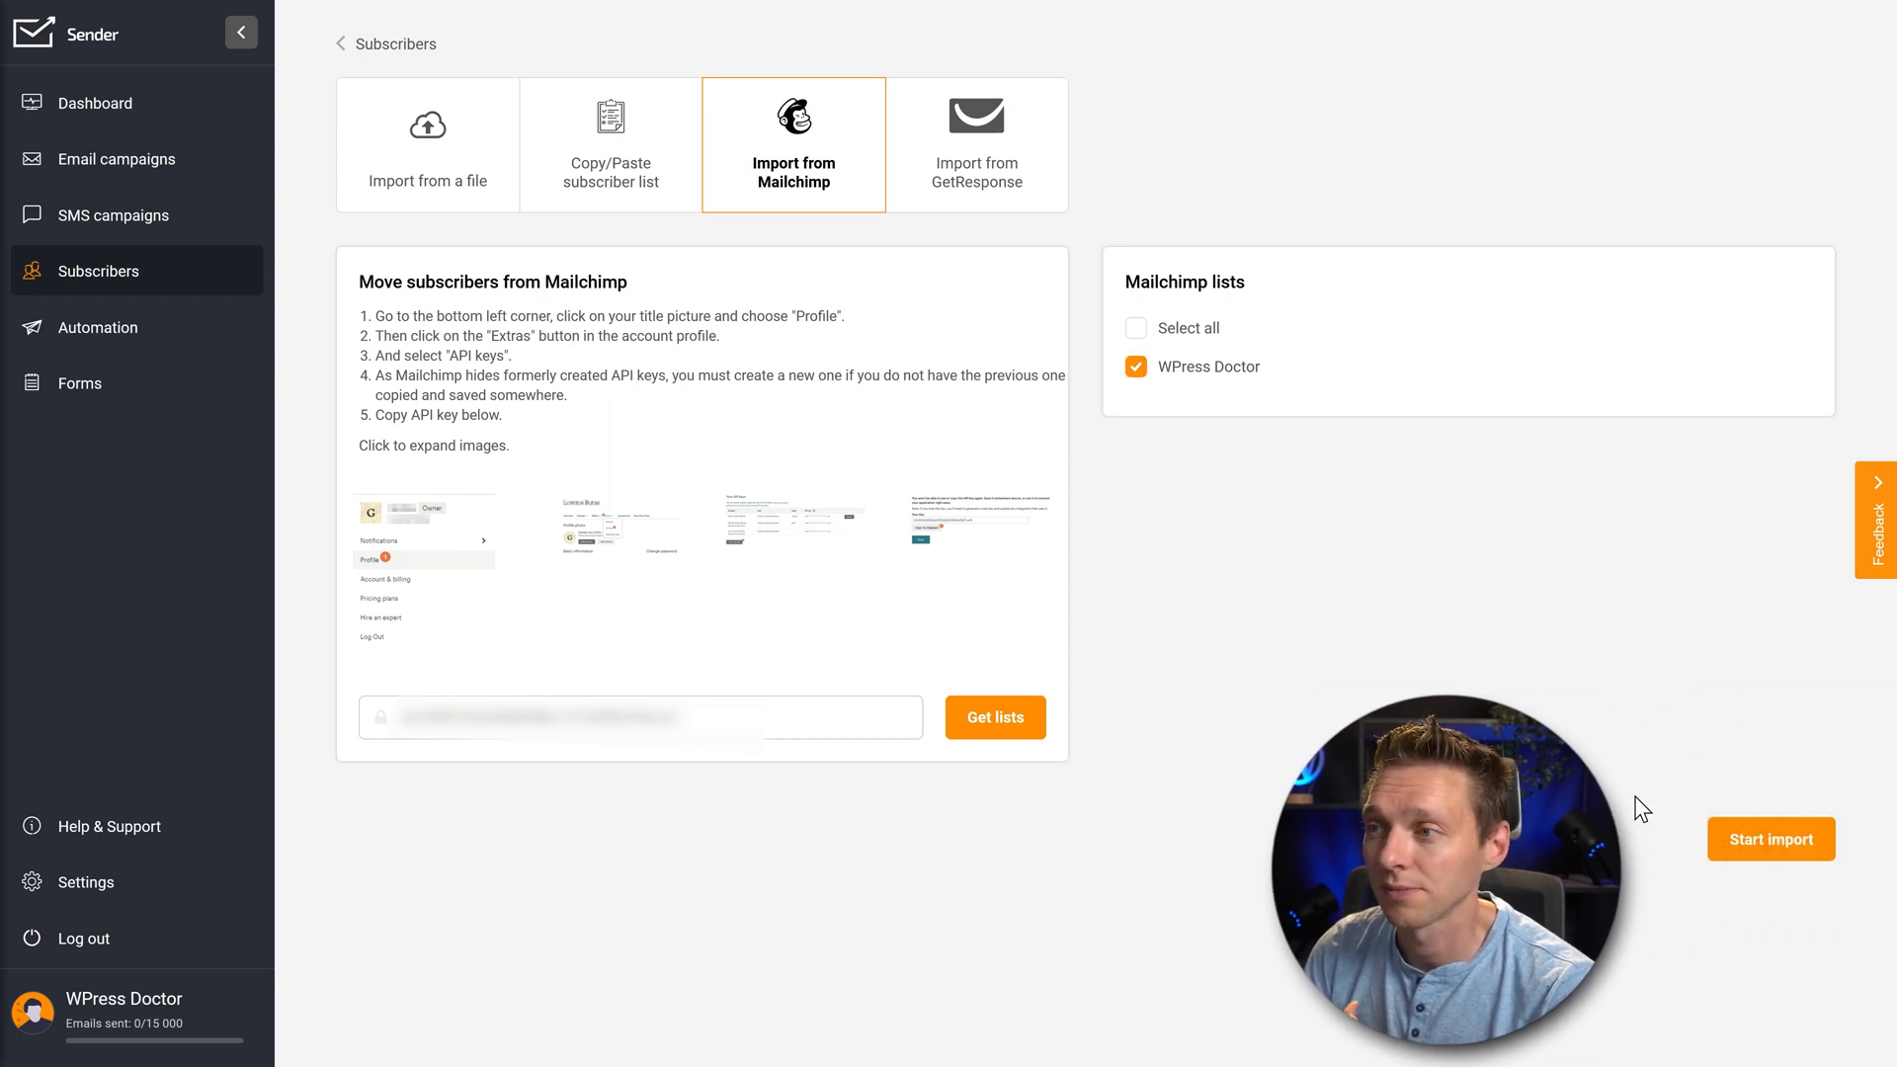
{"action": "left_click", "coordinate": [1769, 839]}
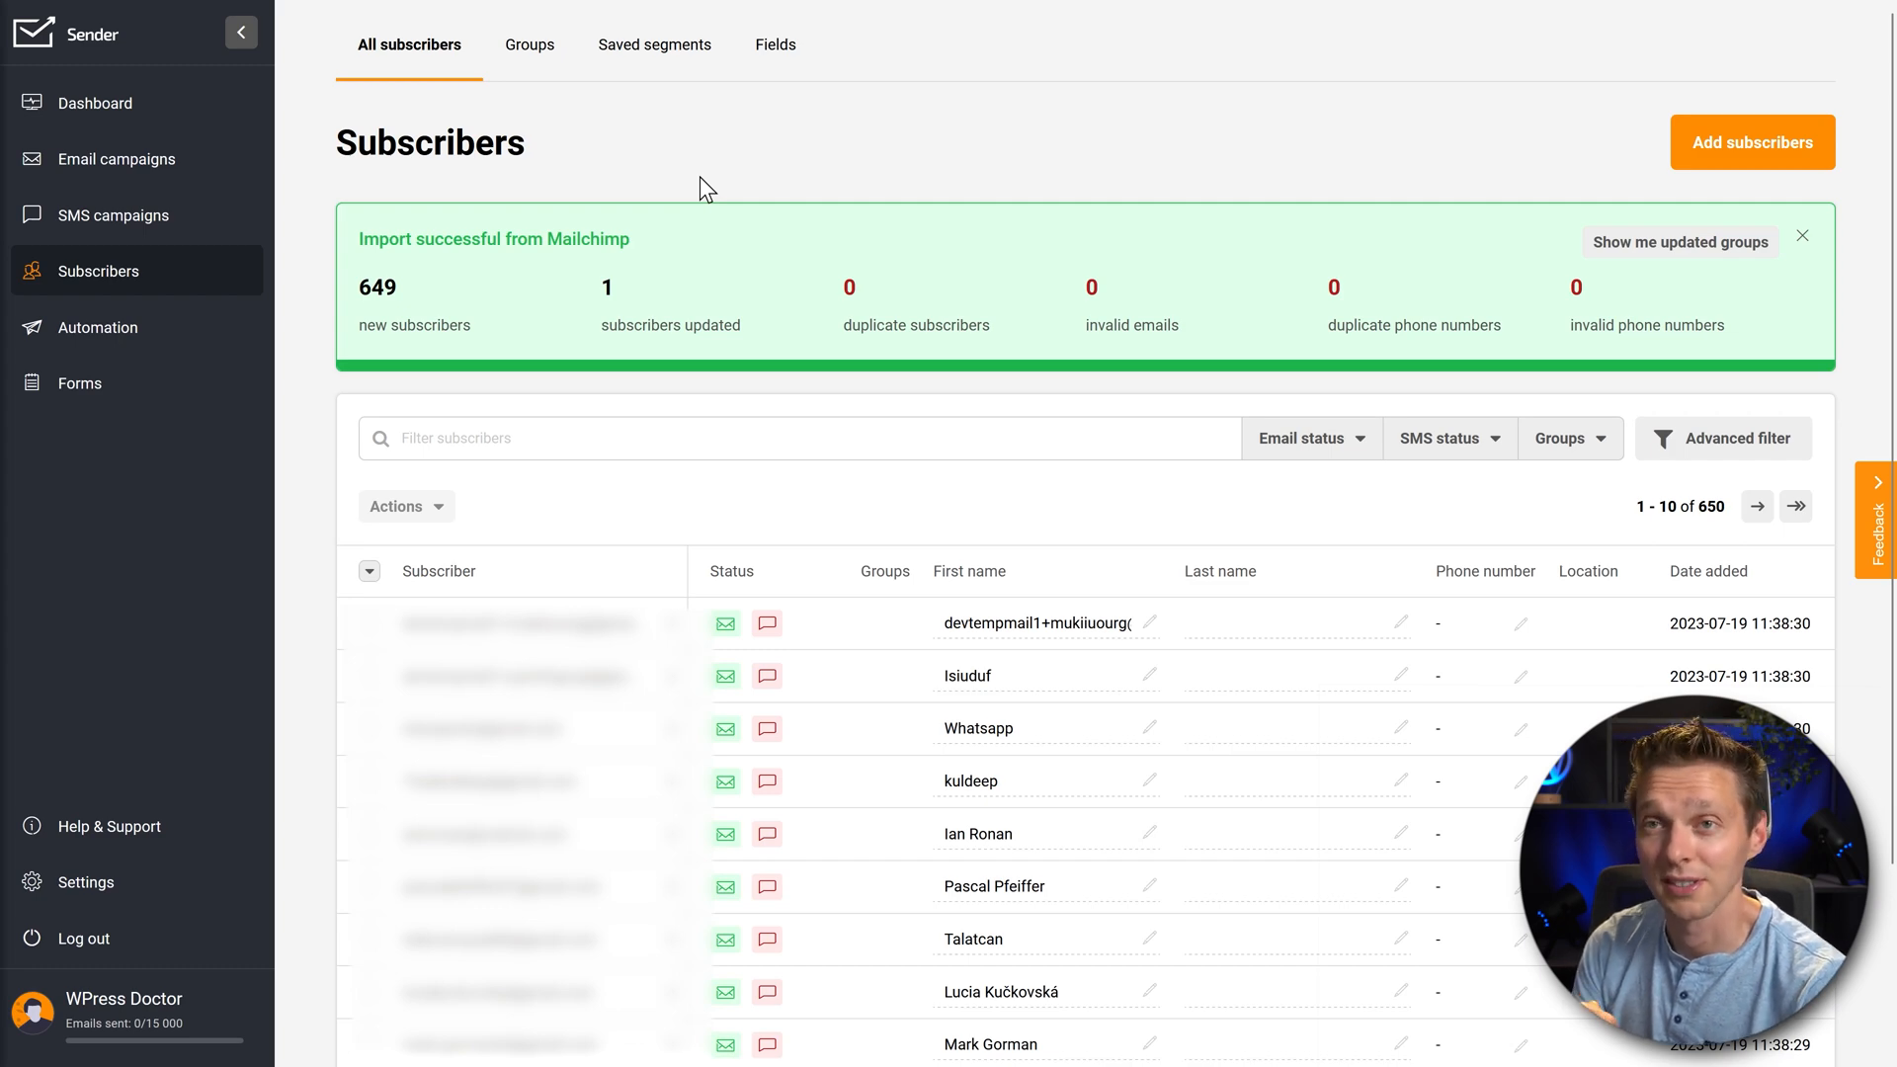
Dismiss the import summary, review imported groups like WPress Doctor and Monarch, then return to All subscribers
{"action": "left_click", "coordinate": [1801, 236]}
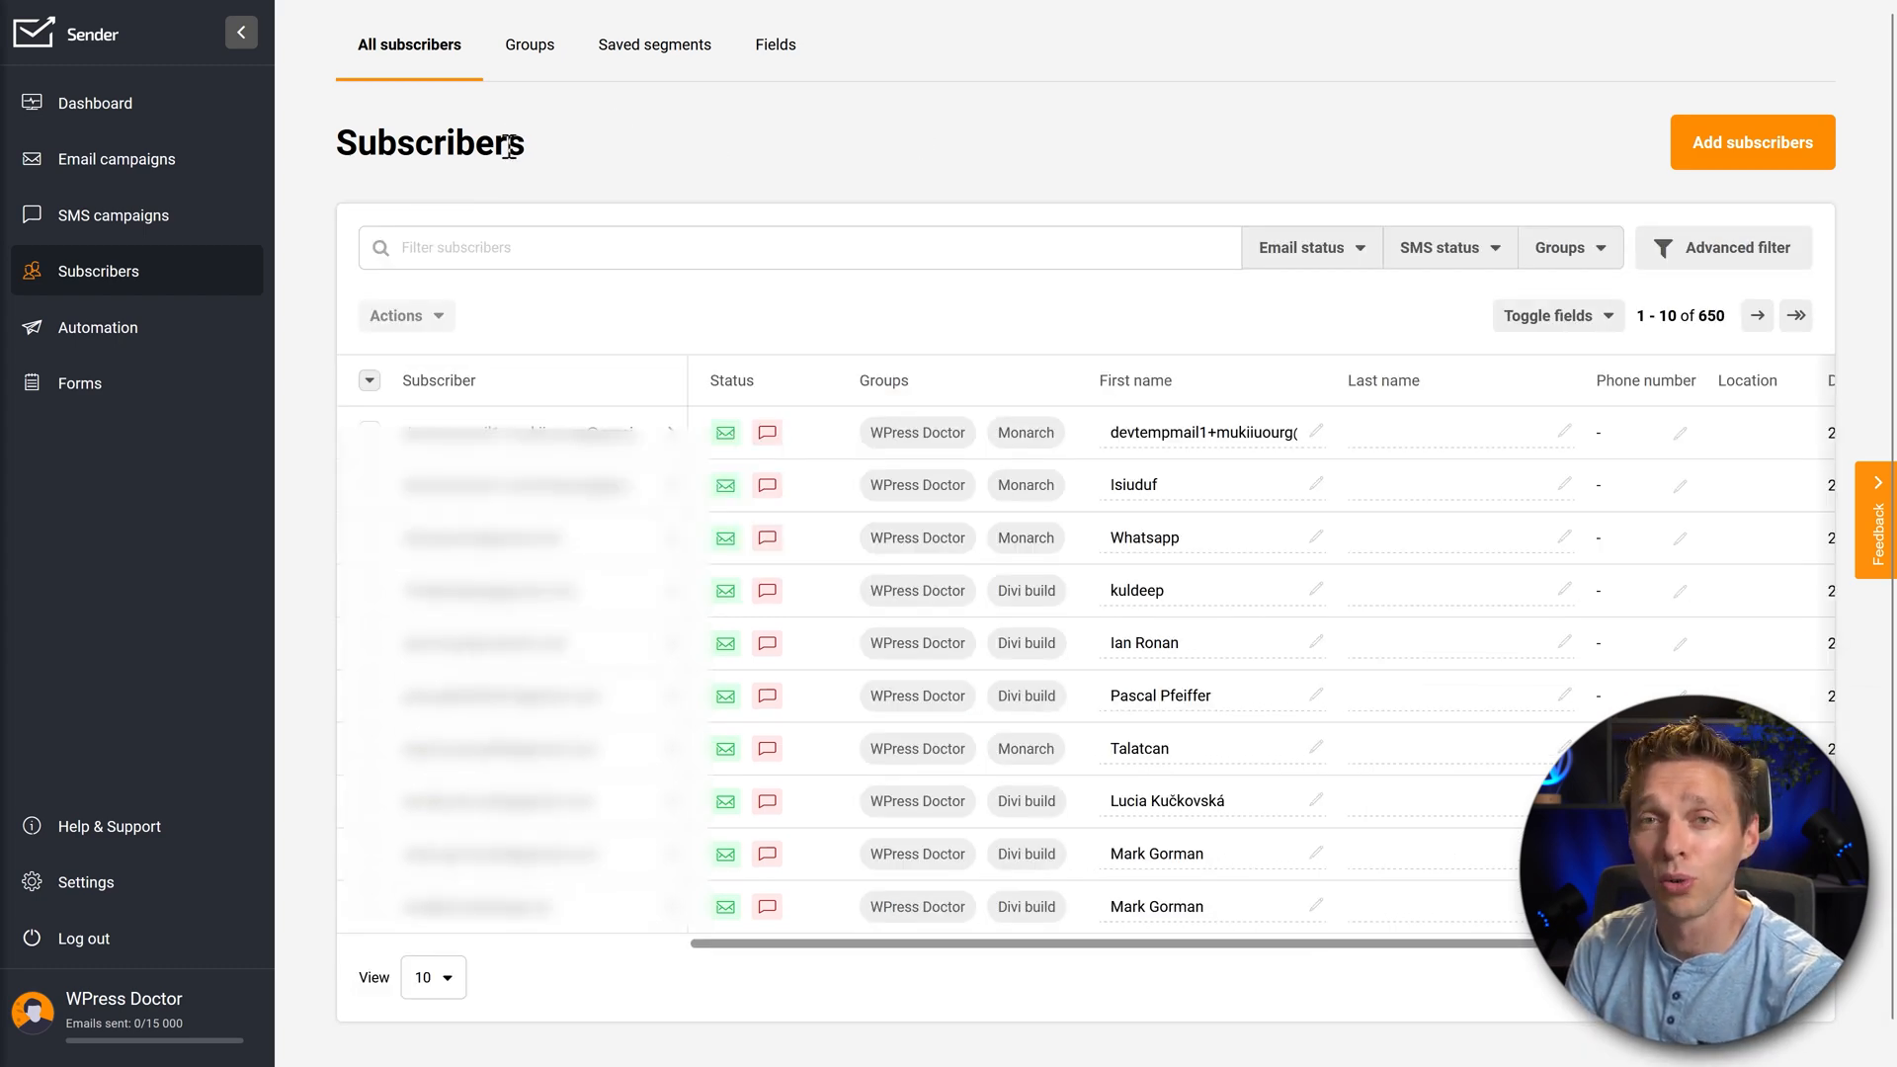
{"action": "mouse_move", "coordinate": [584, 140]}
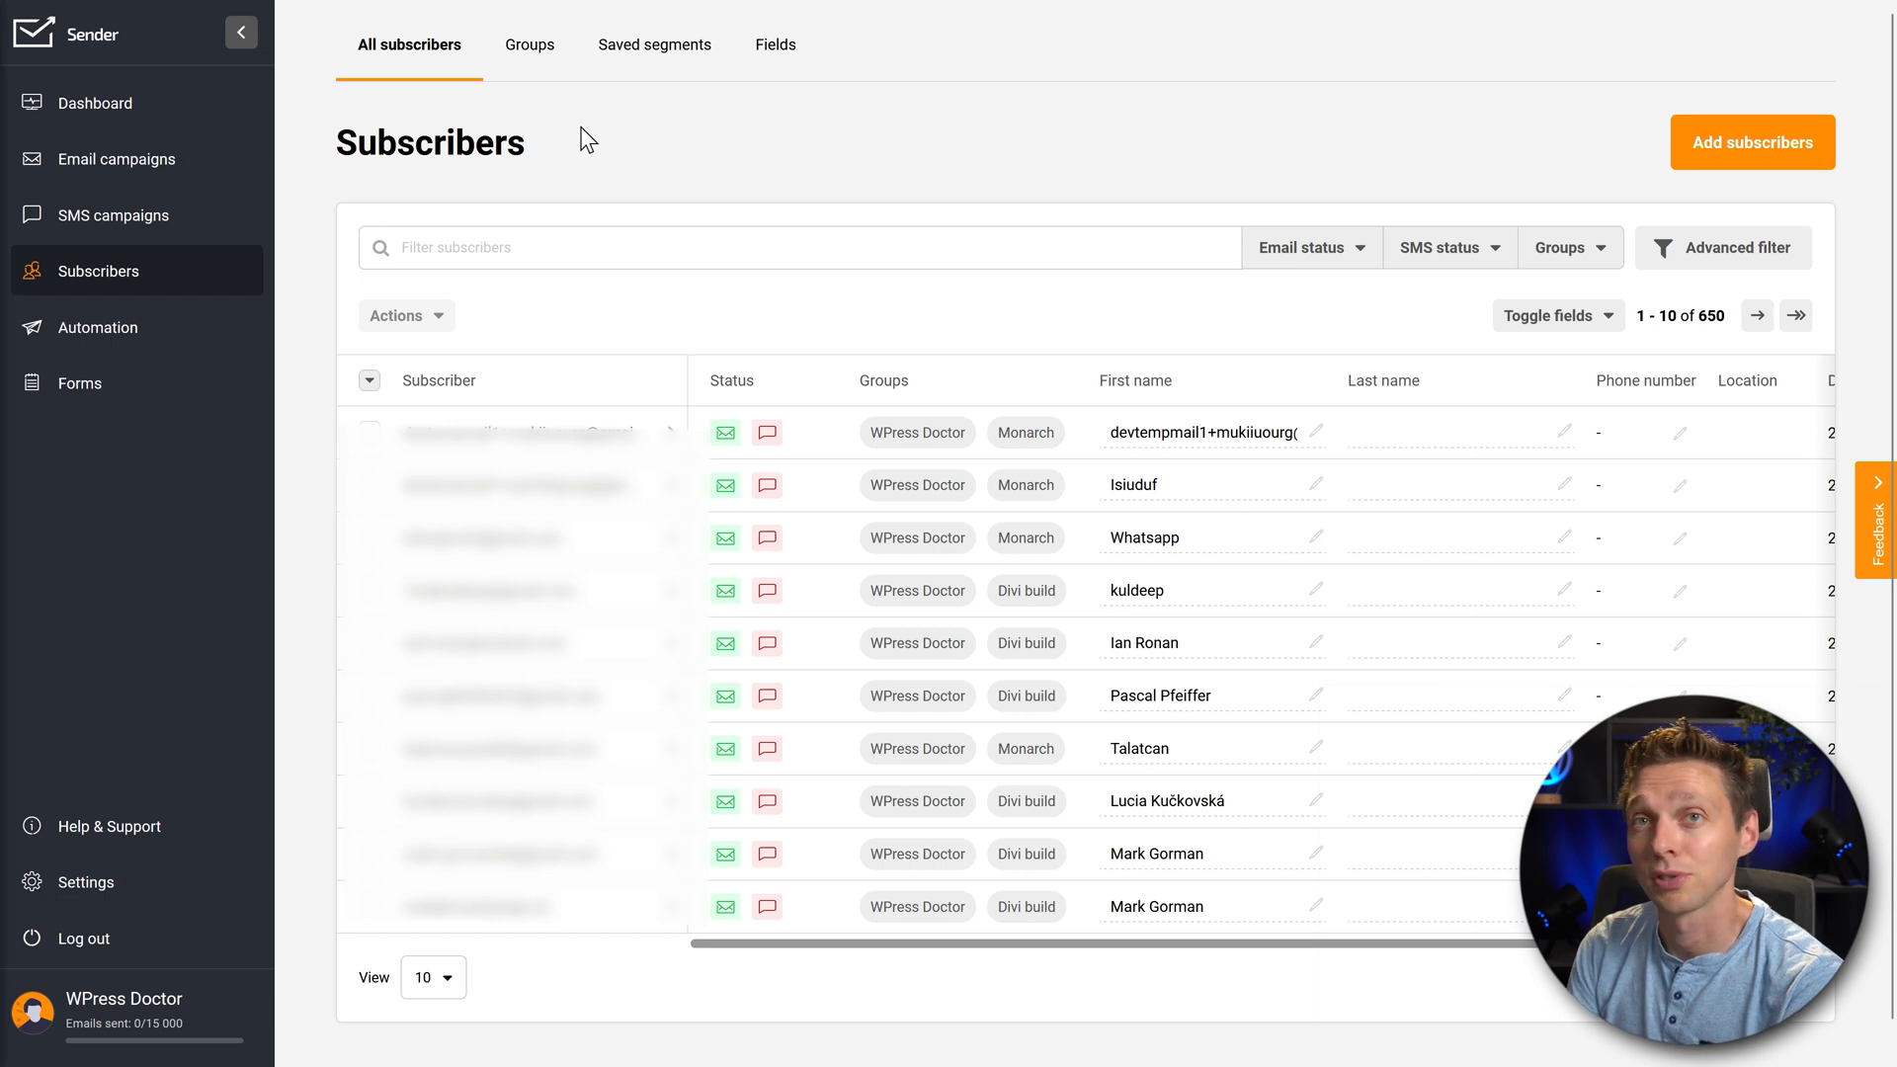
{"action": "left_click", "coordinate": [528, 45]}
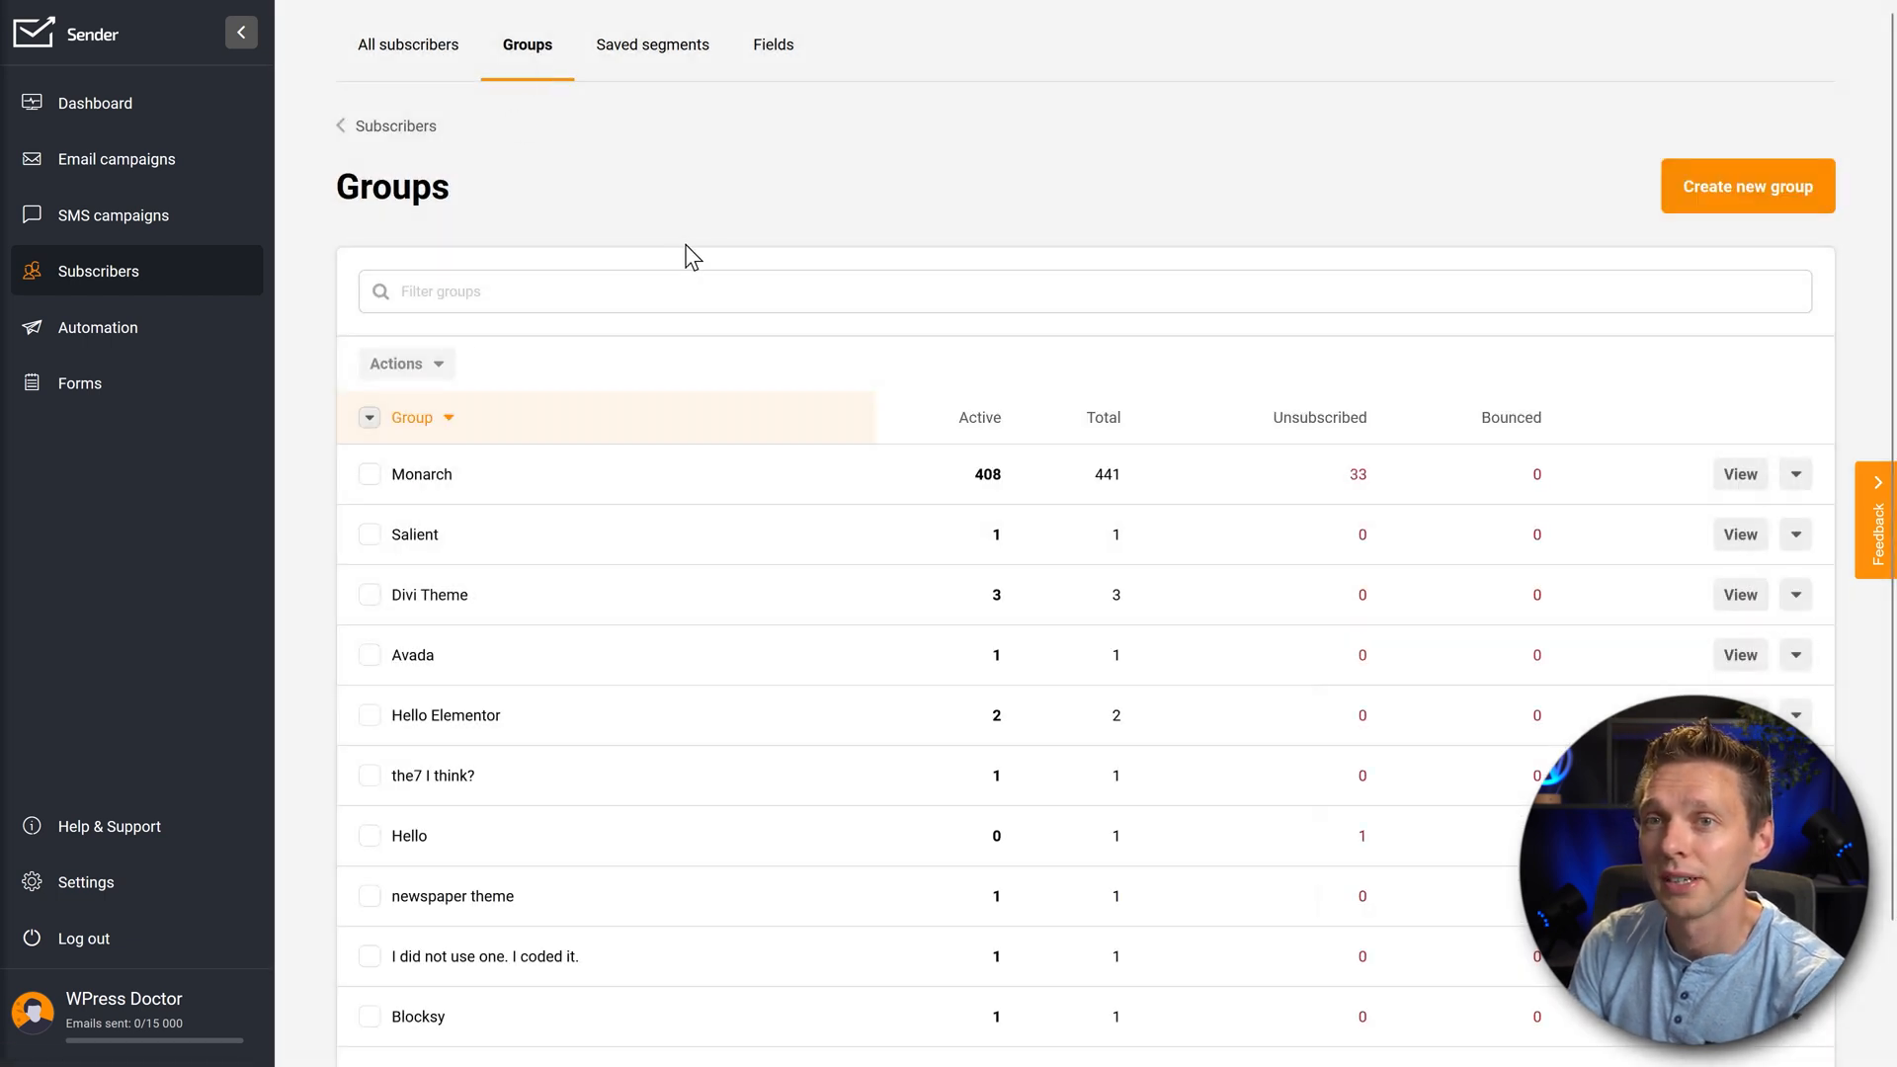
{"action": "scroll", "scroll_direction": "down", "scroll_amount": 3}
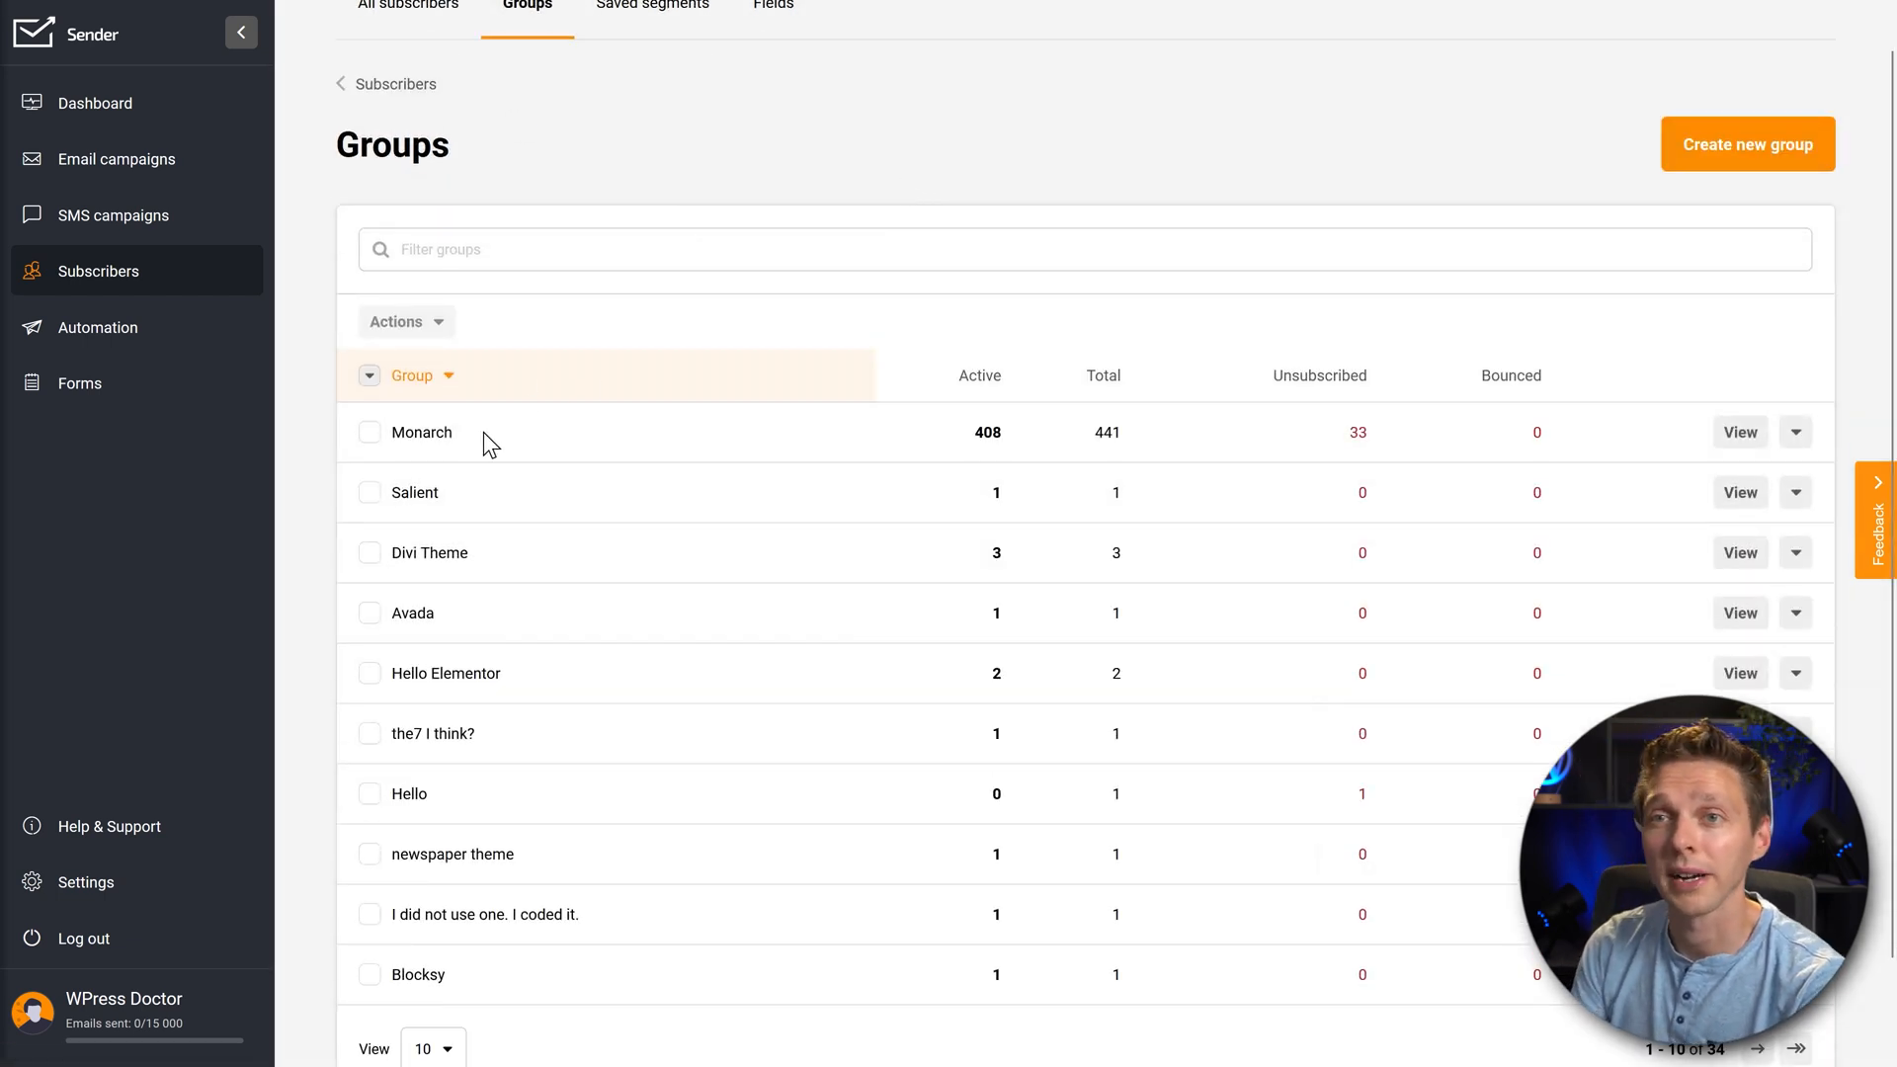
{"action": "mouse_move", "coordinate": [737, 523]}
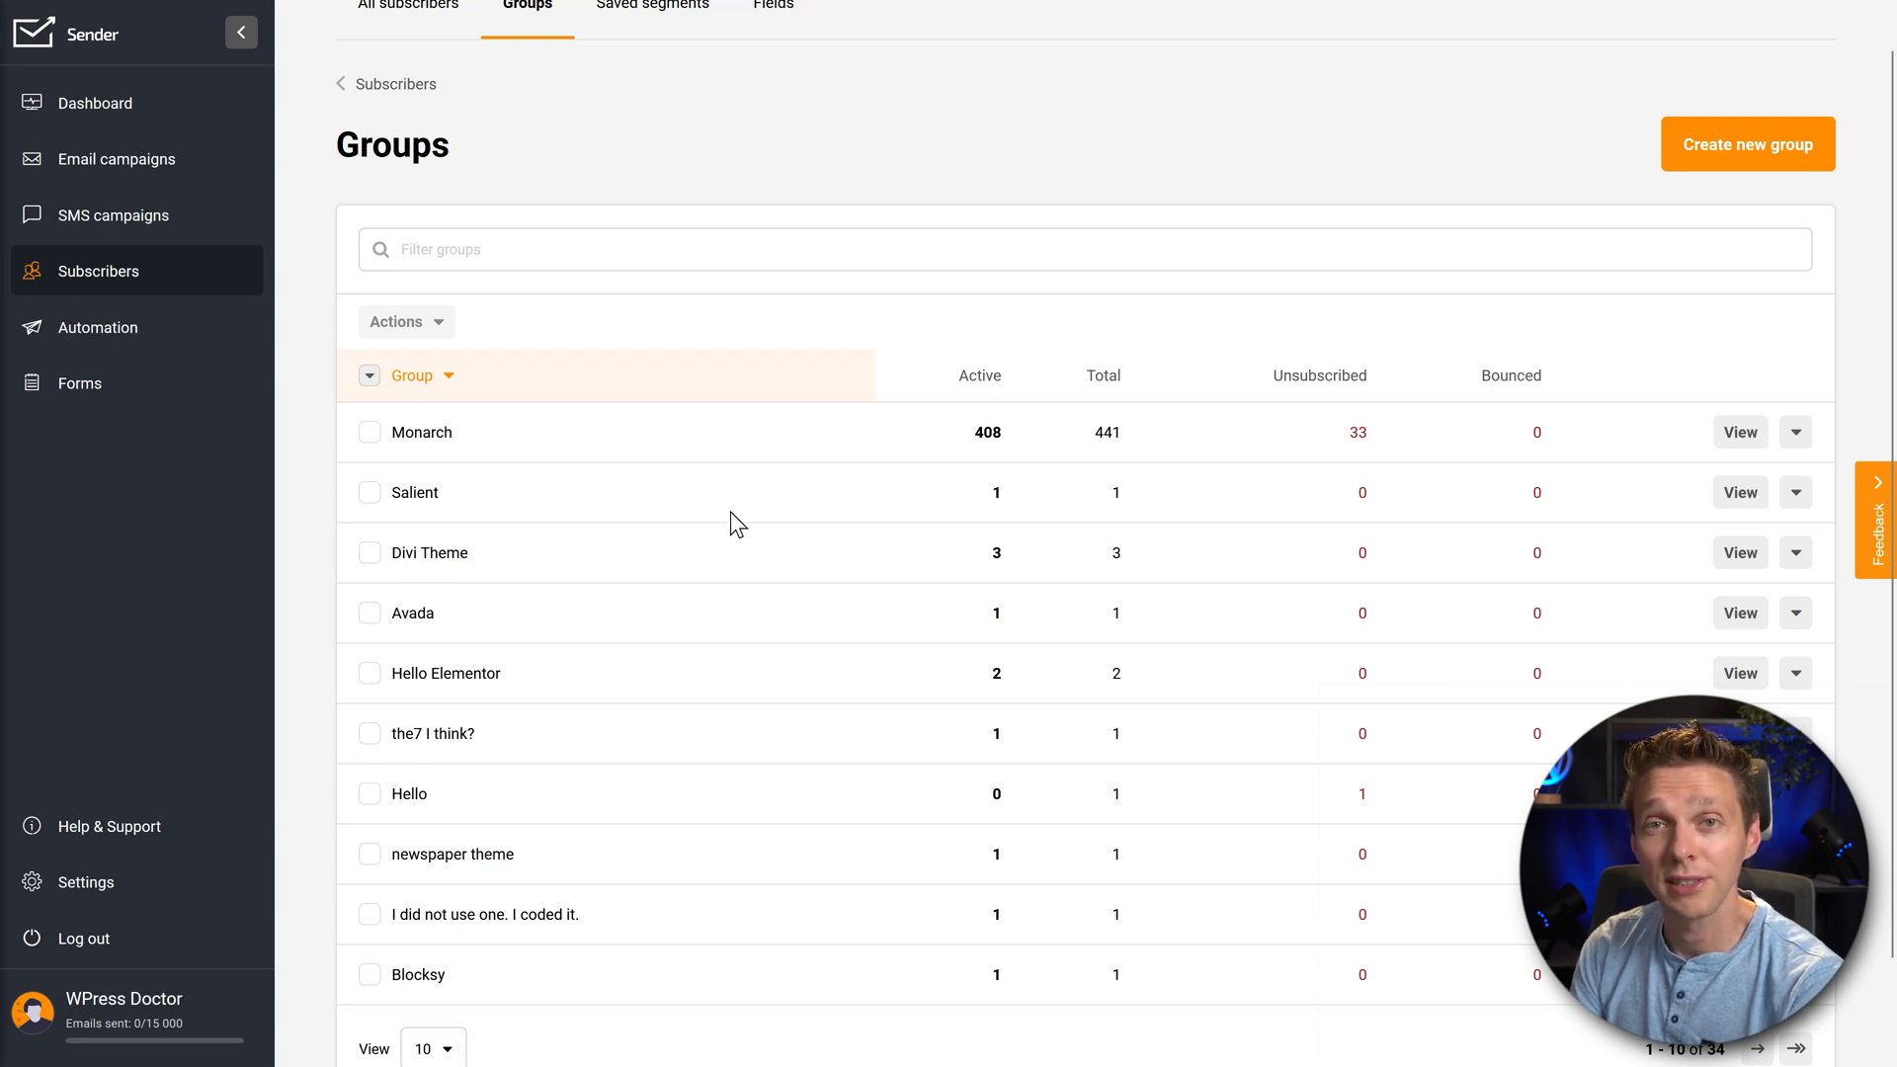
{"action": "left_click", "coordinate": [408, 44]}
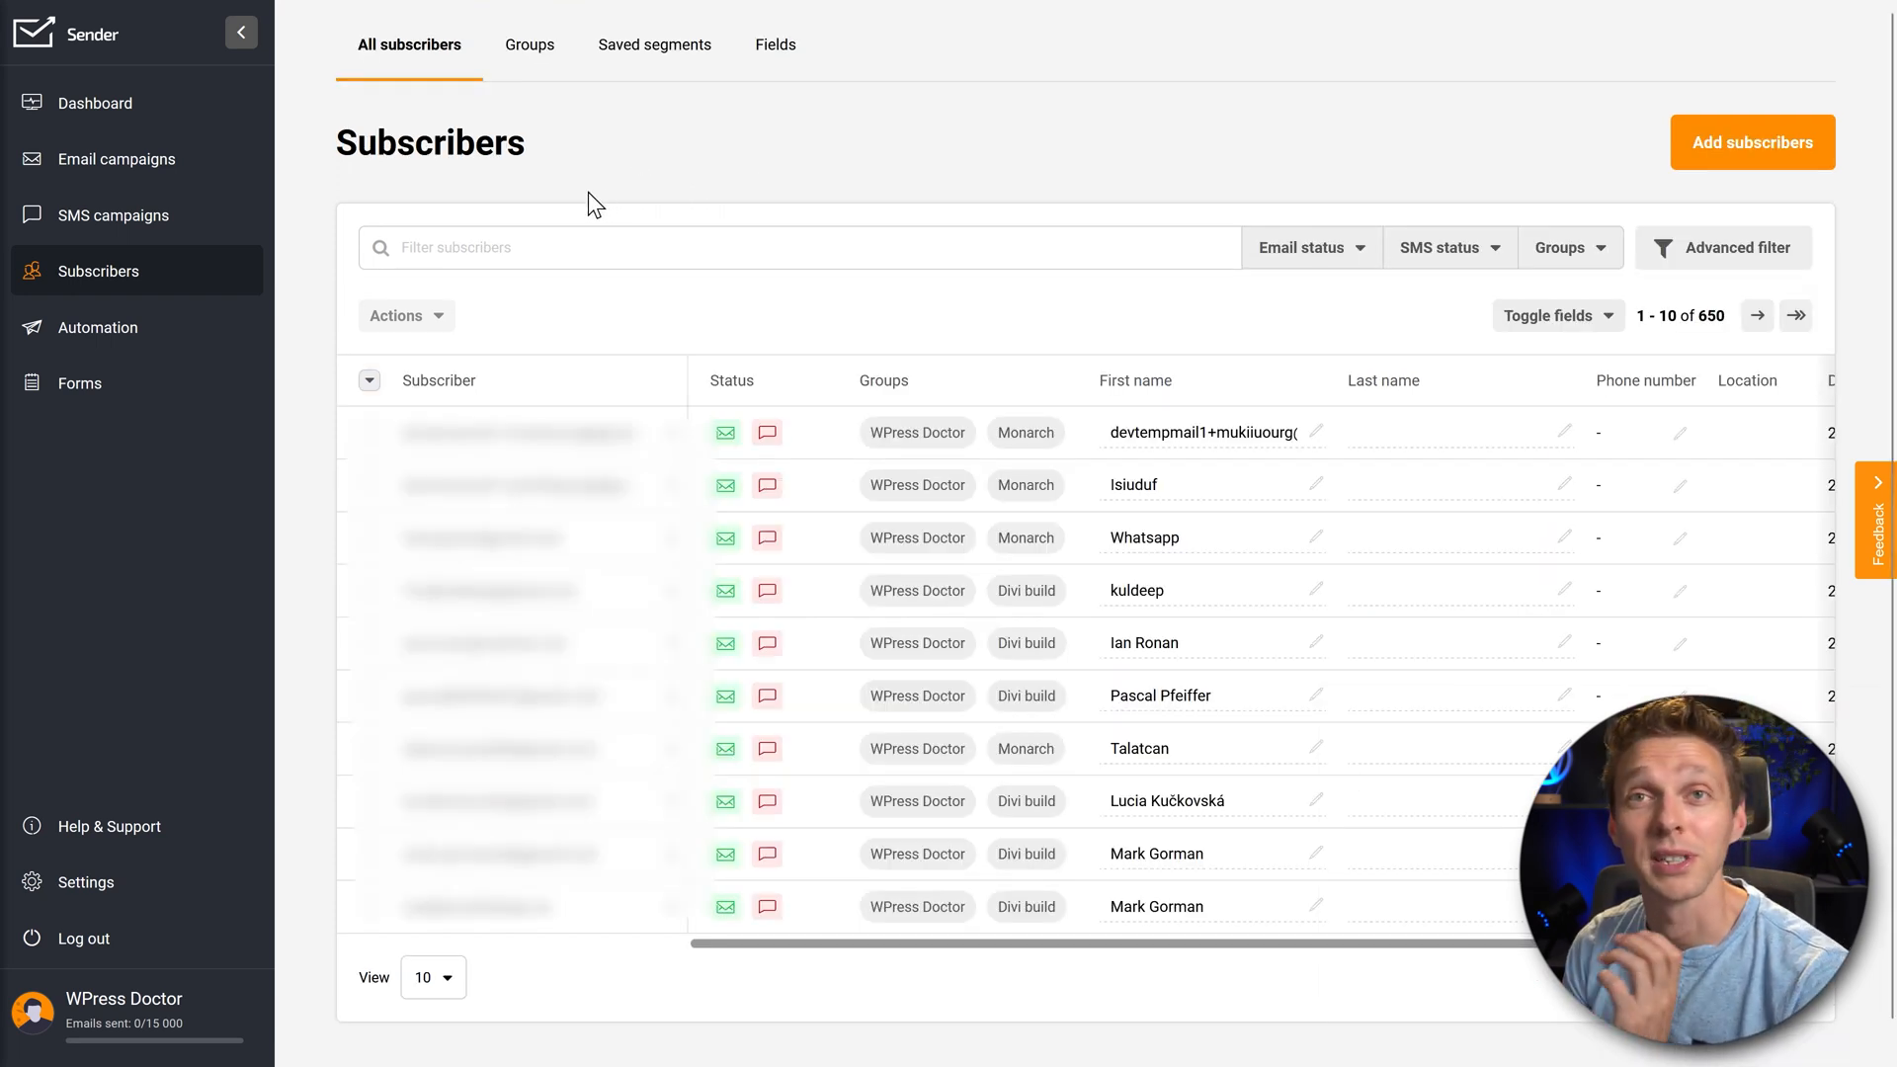
Create a campaign with subject 'Divi 5 Frontend Speed Test video', preview text and sender 'Matt - WPress Doctor'
{"action": "left_click", "coordinate": [117, 158]}
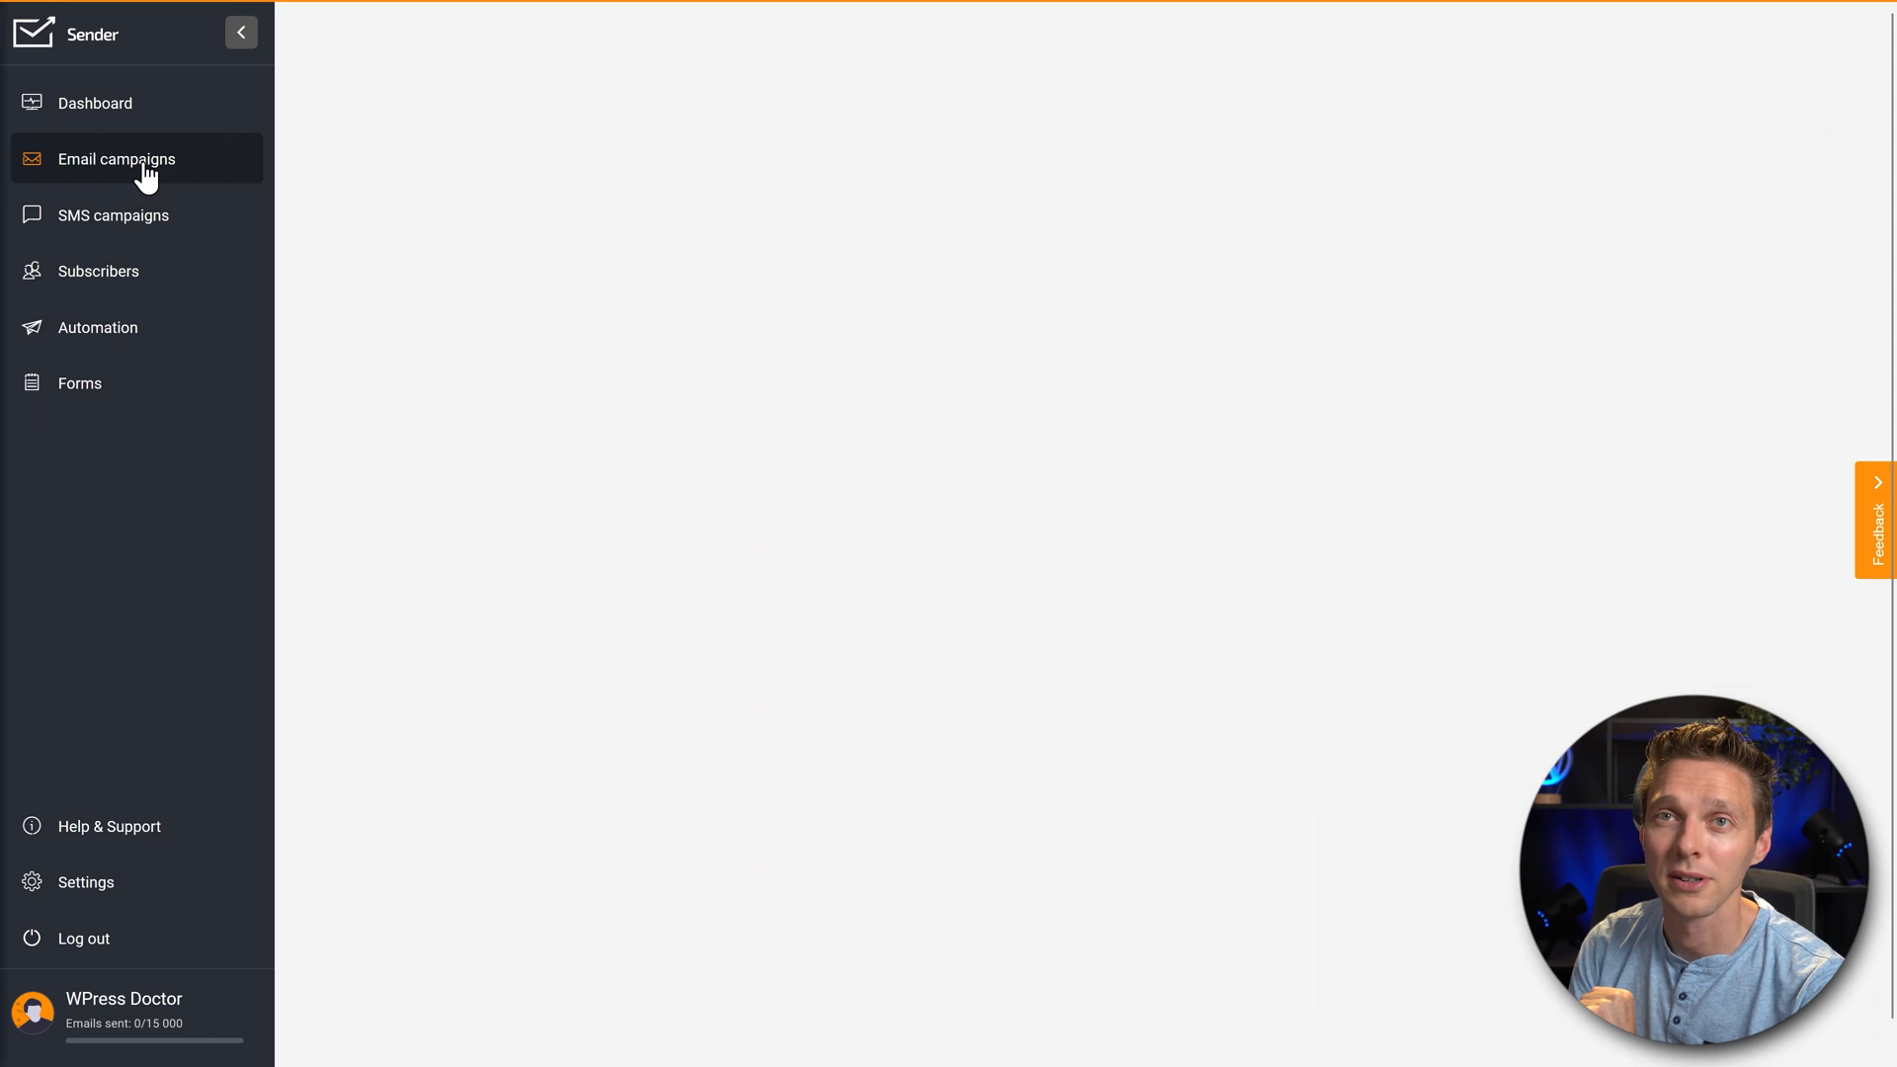
{"action": "left_click", "coordinate": [116, 158]}
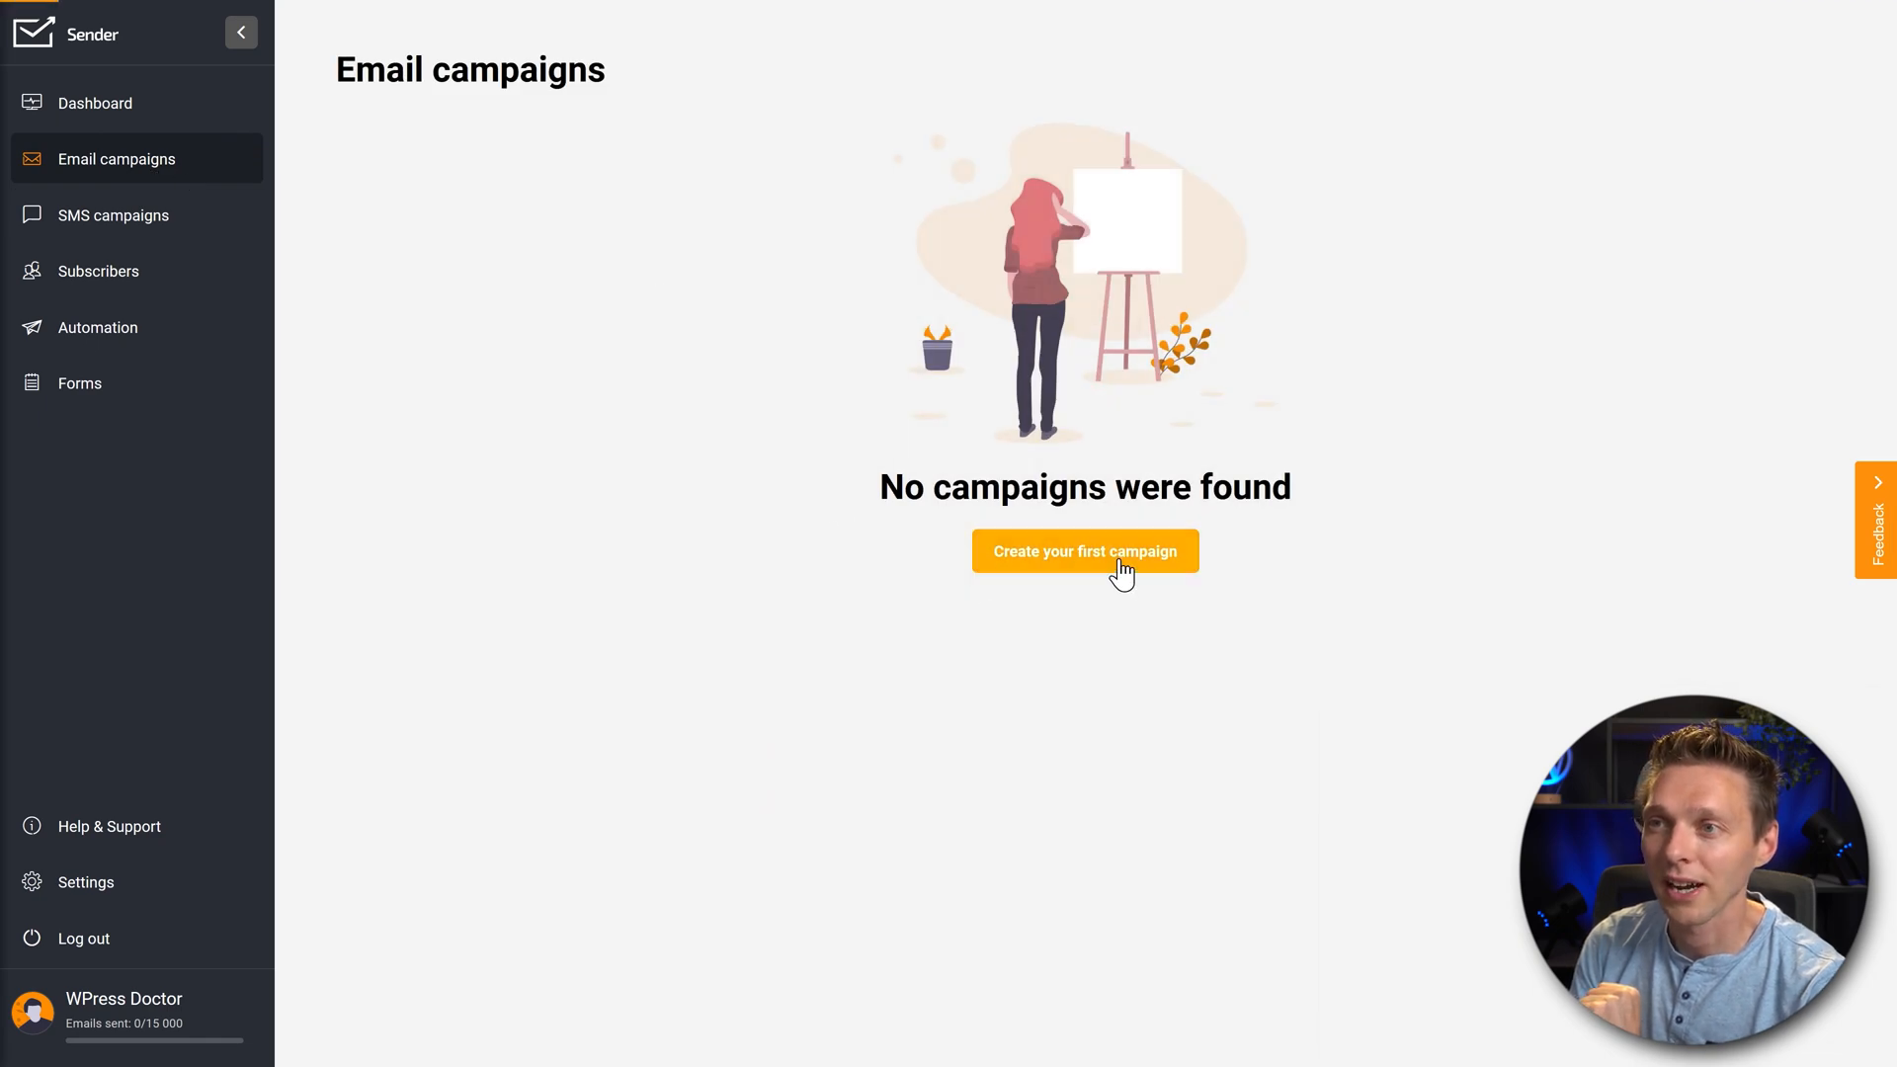
{"action": "left_click", "coordinate": [1084, 550]}
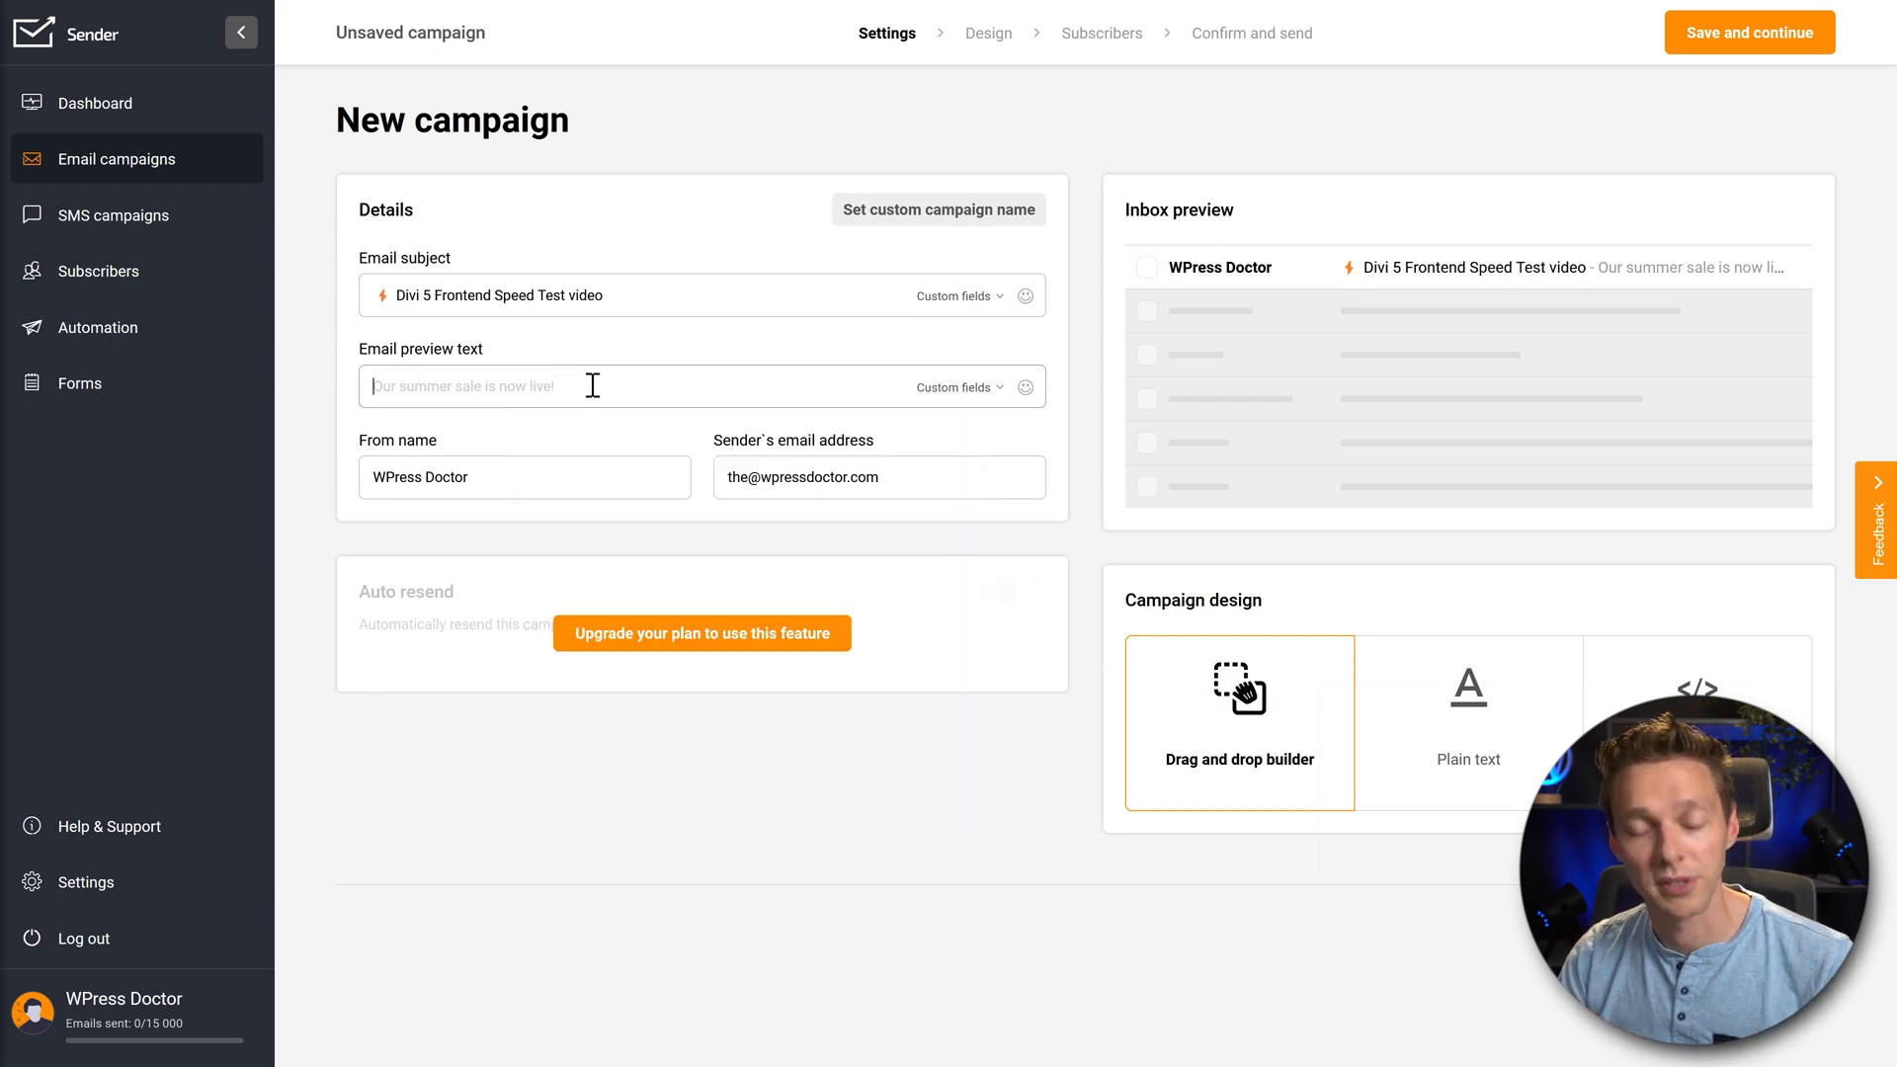
{"action": "type", "text": "I did not know that Divi 5 also impacted the frontend this much..."}
{"action": "left_click", "coordinate": [525, 476]}
{"action": "type", "text": "Matt - "}
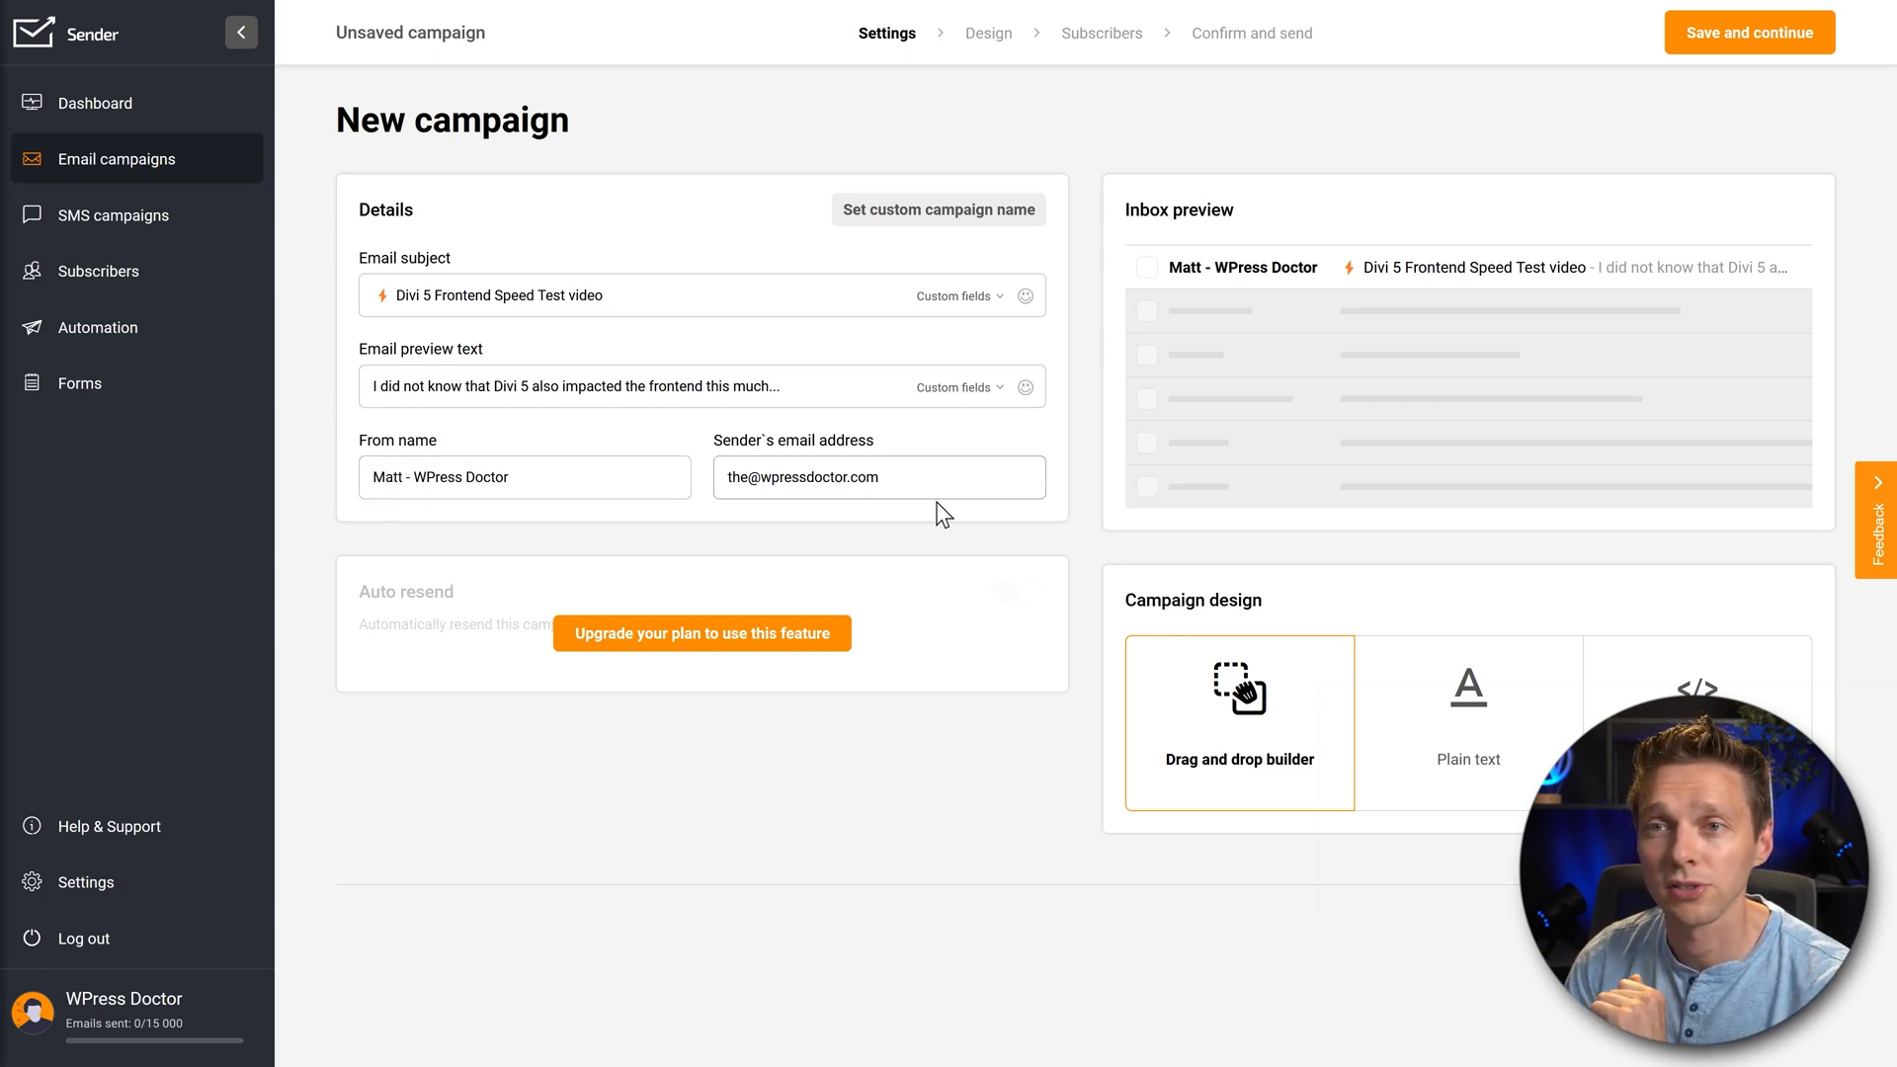
{"action": "double_click", "coordinate": [1229, 268]}
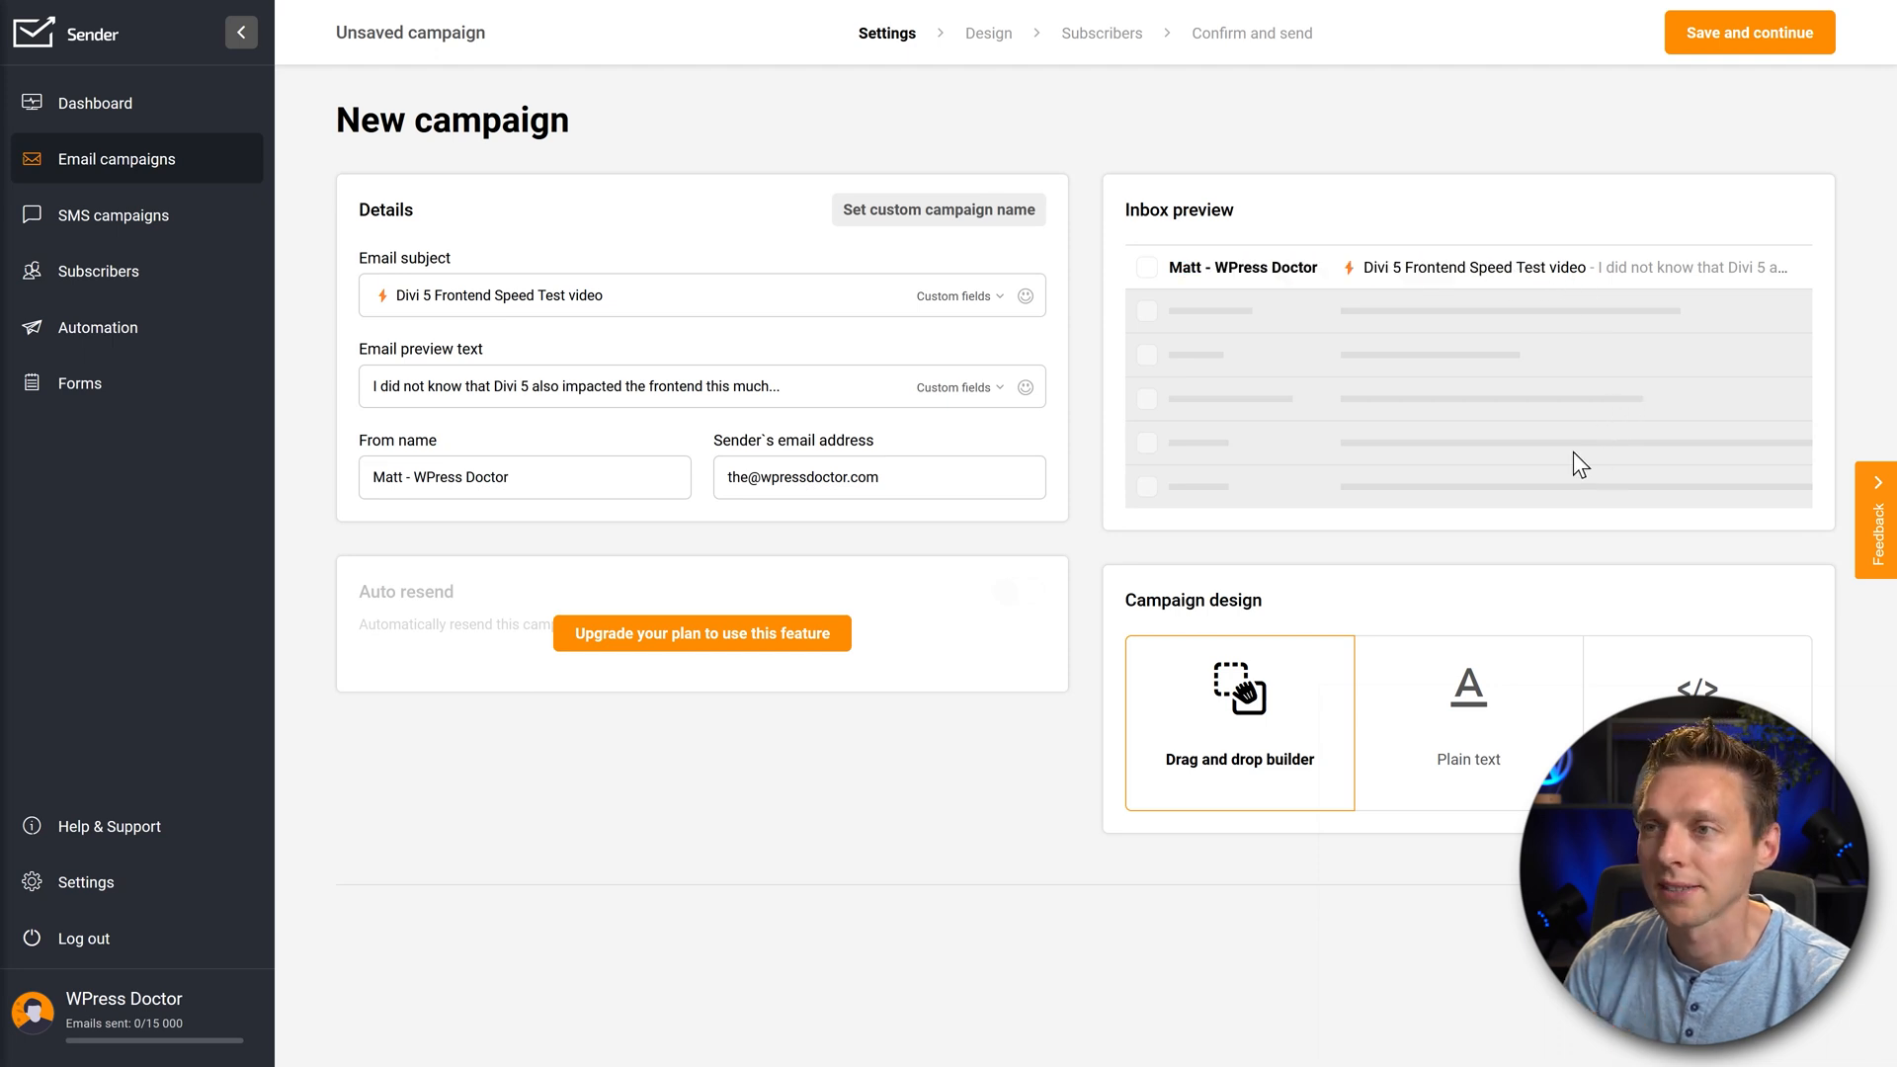
{"action": "mouse_move", "coordinate": [1232, 733]}
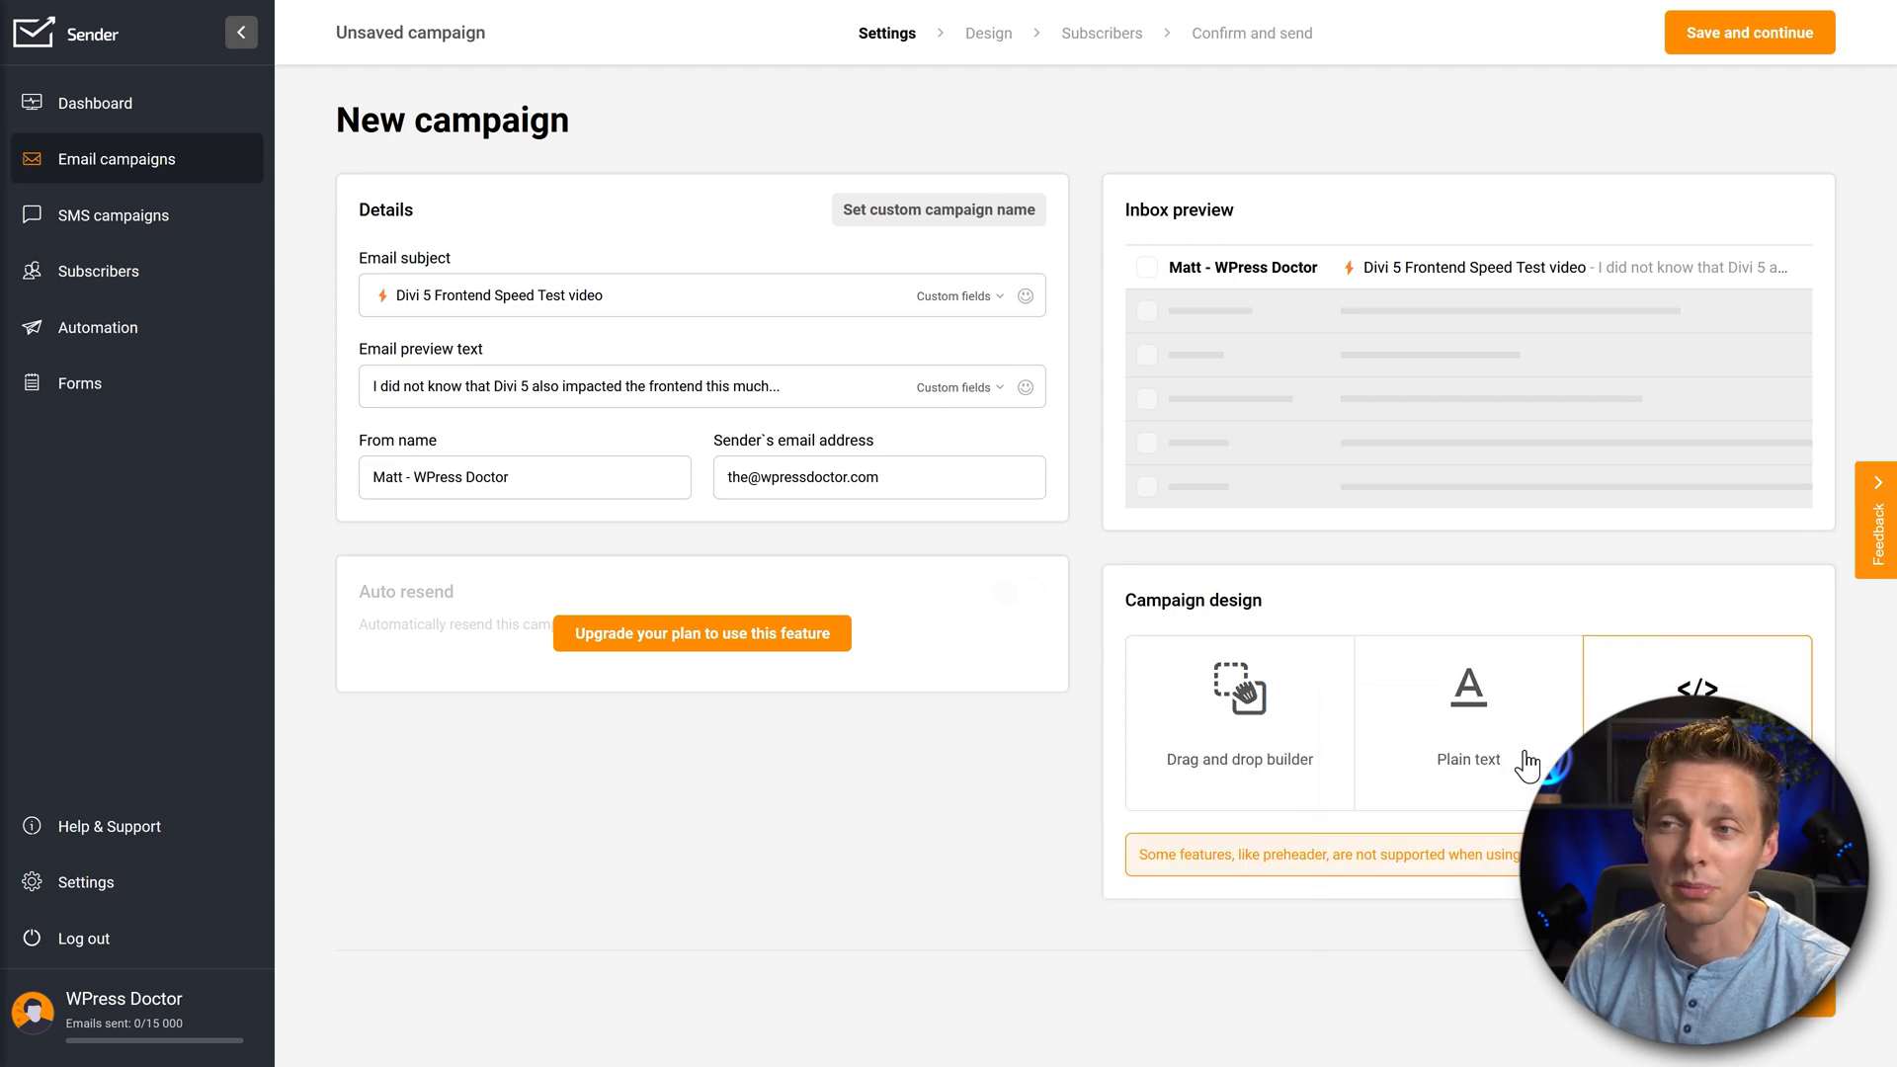
Save the campaign details and choose the Blank template for the email design
{"action": "left_click", "coordinate": [1238, 720]}
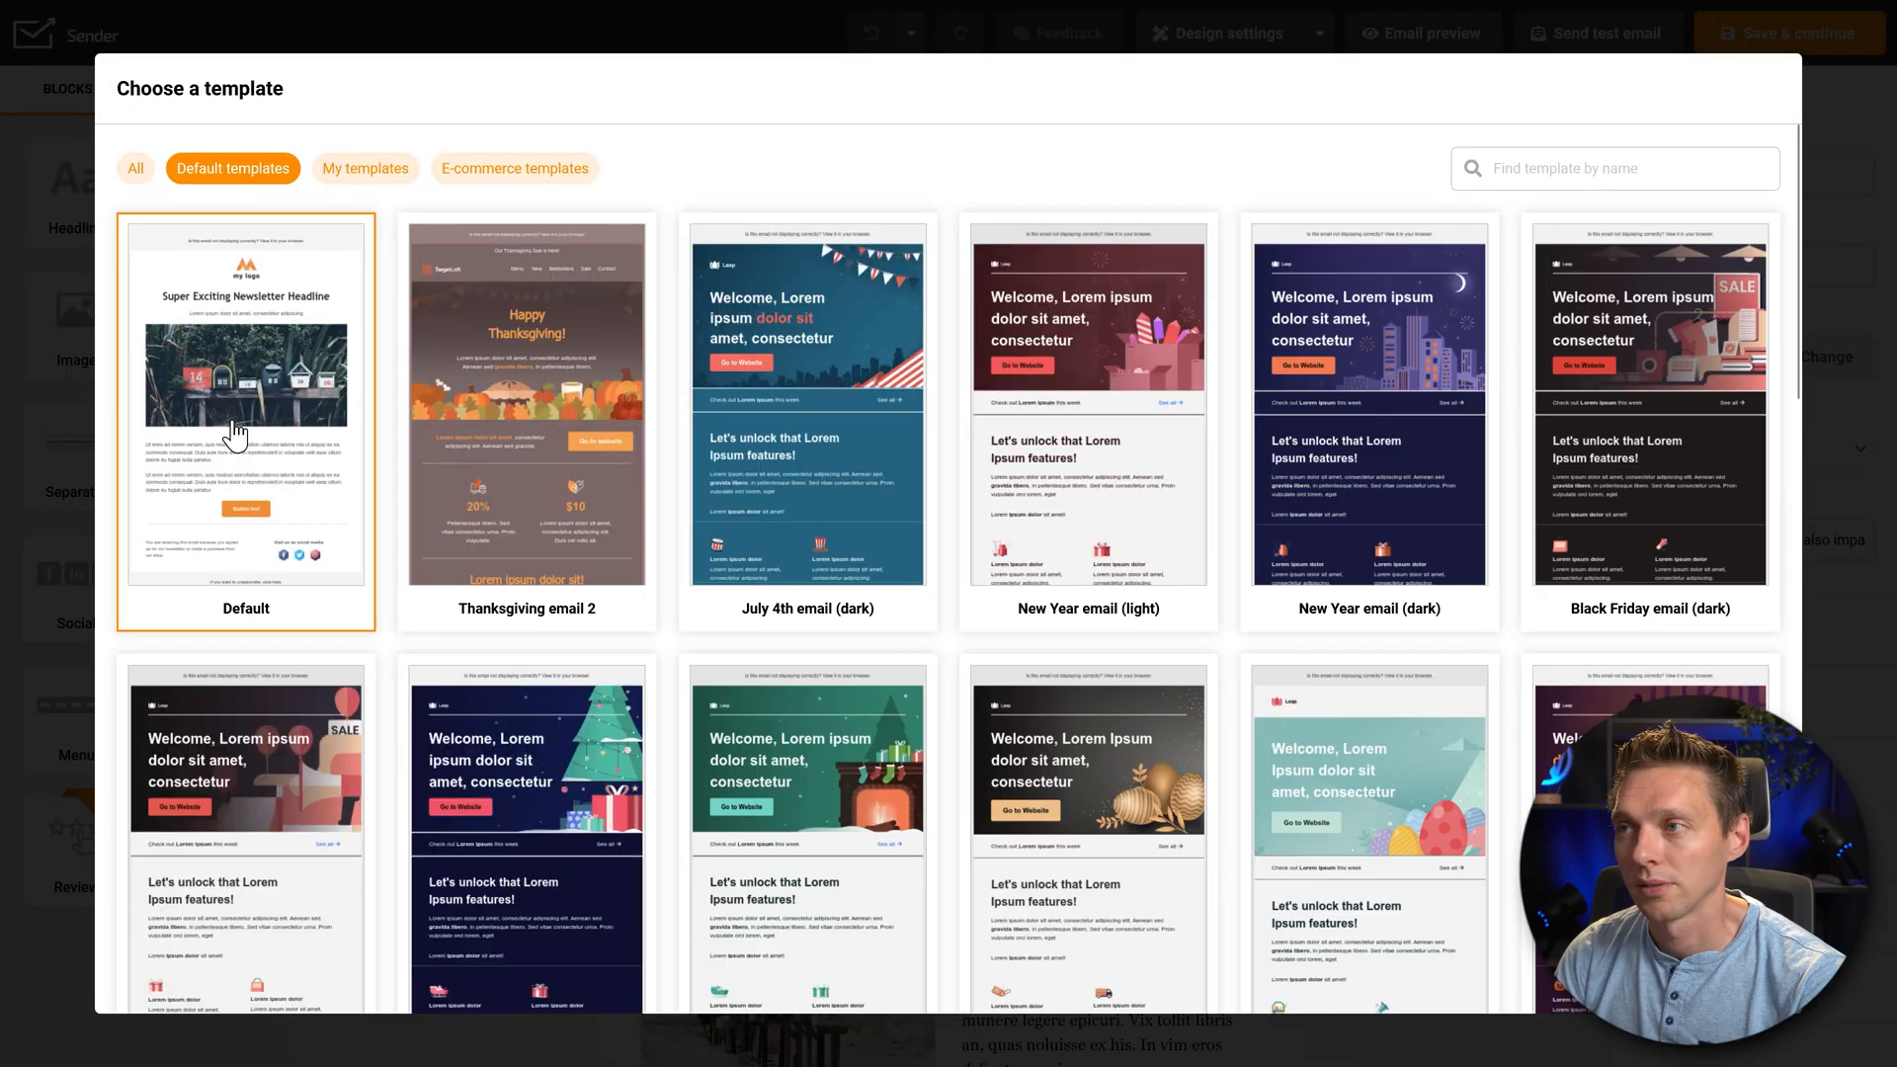
{"action": "scroll", "scroll_direction": "down", "scroll_amount": 3}
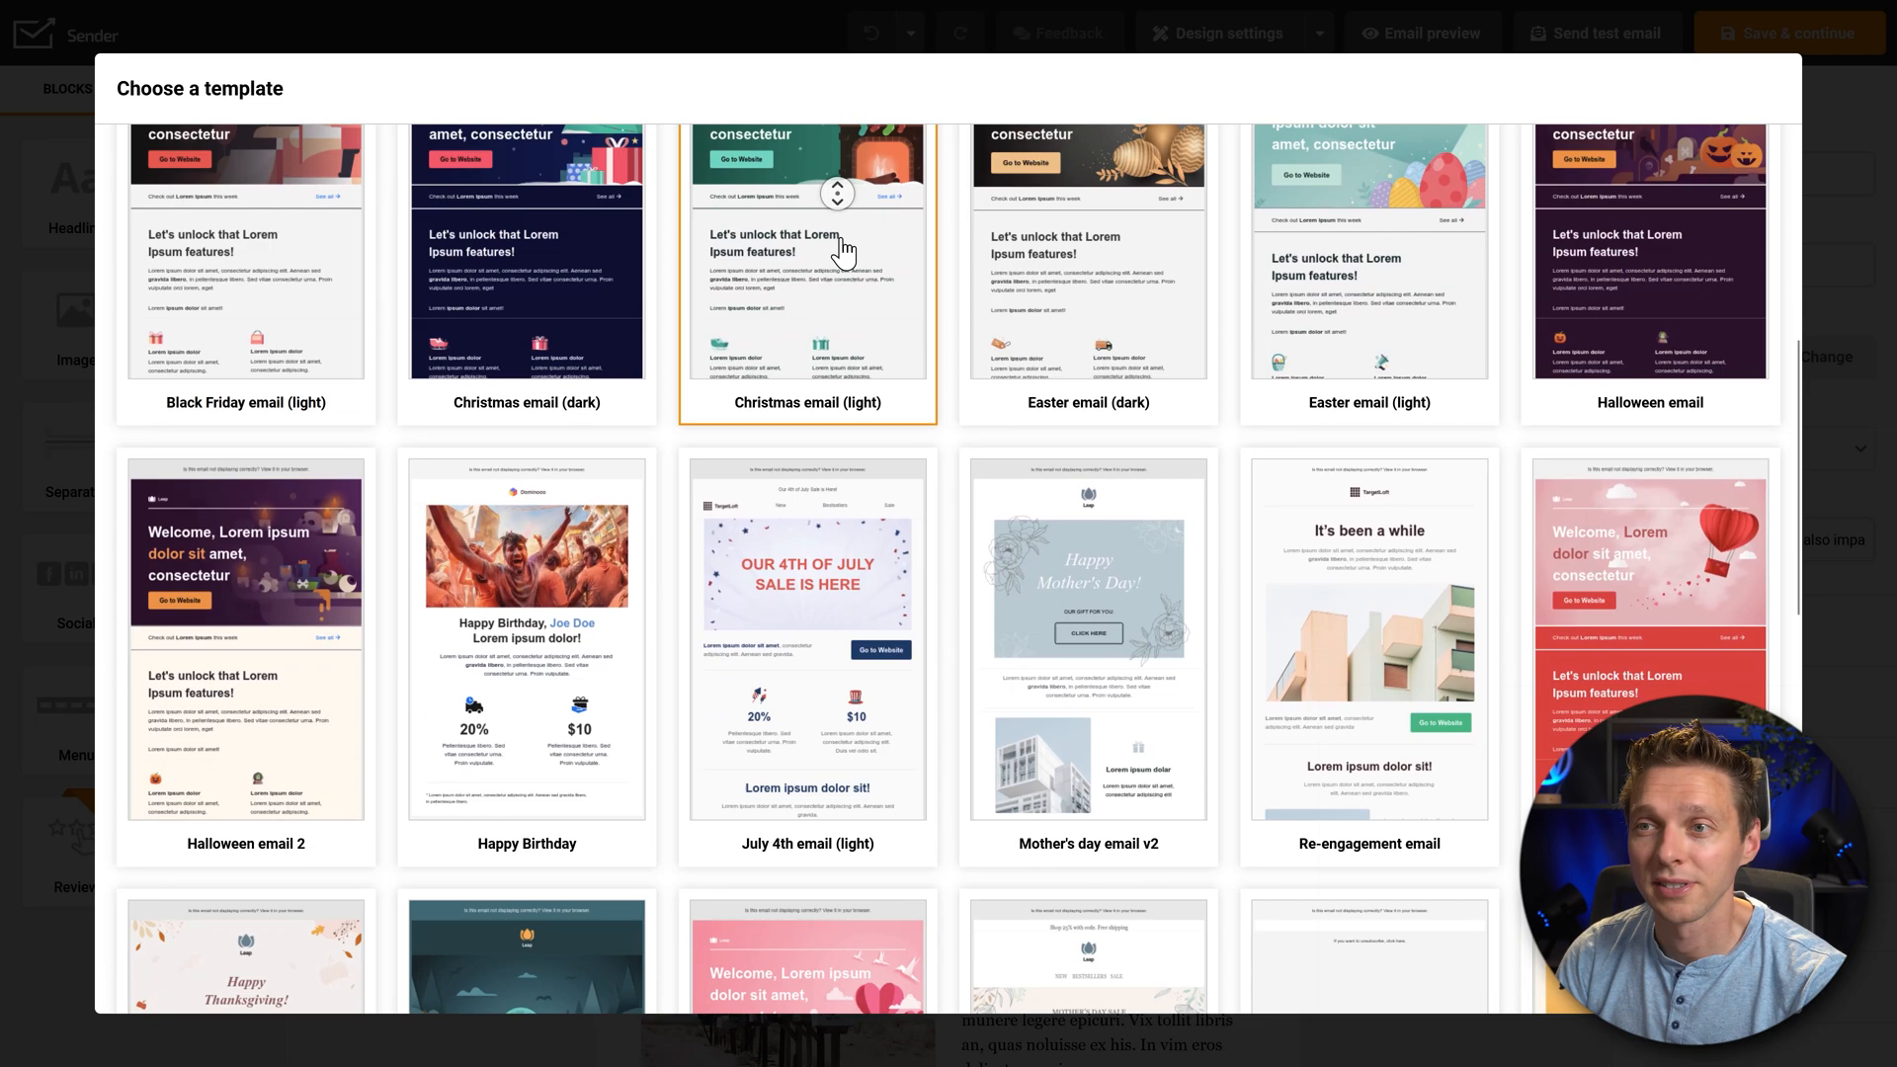
{"action": "scroll", "scroll_direction": "down", "scroll_amount": 3}
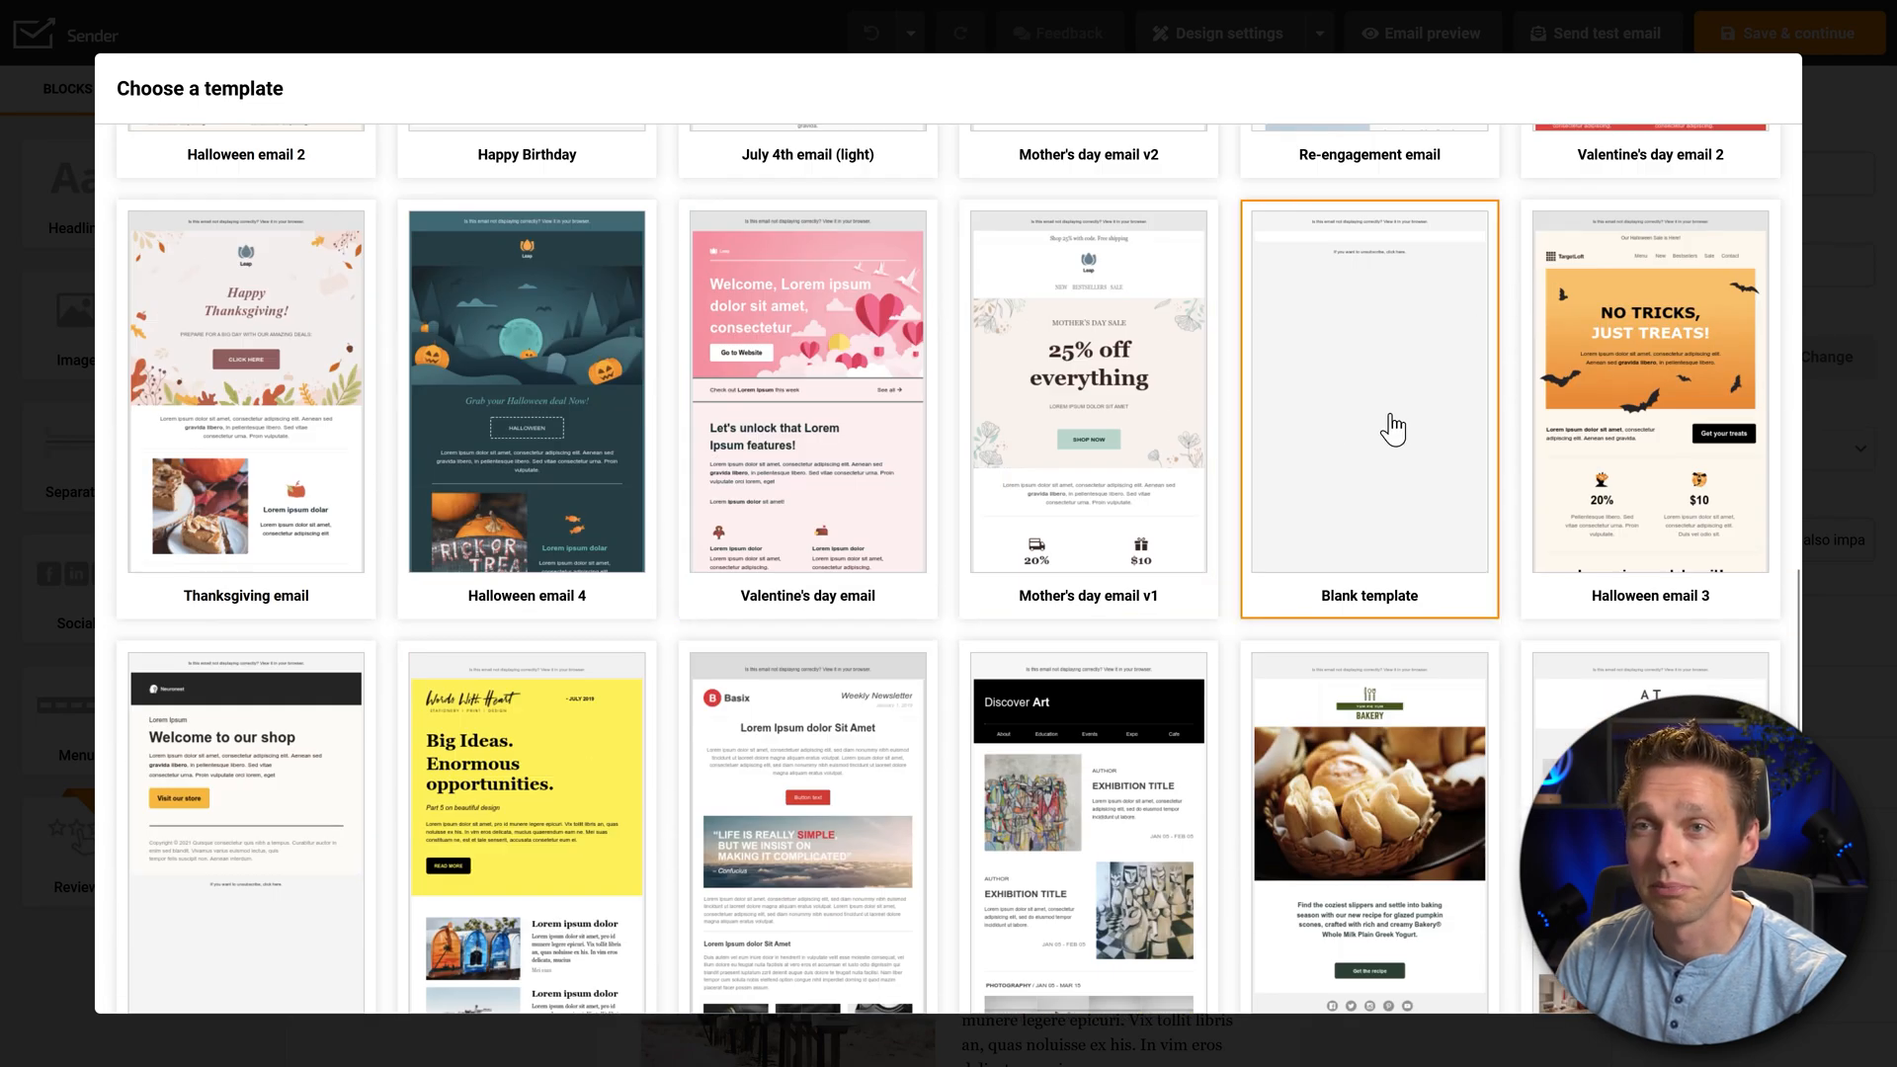
{"action": "left_click", "coordinate": [1368, 405]}
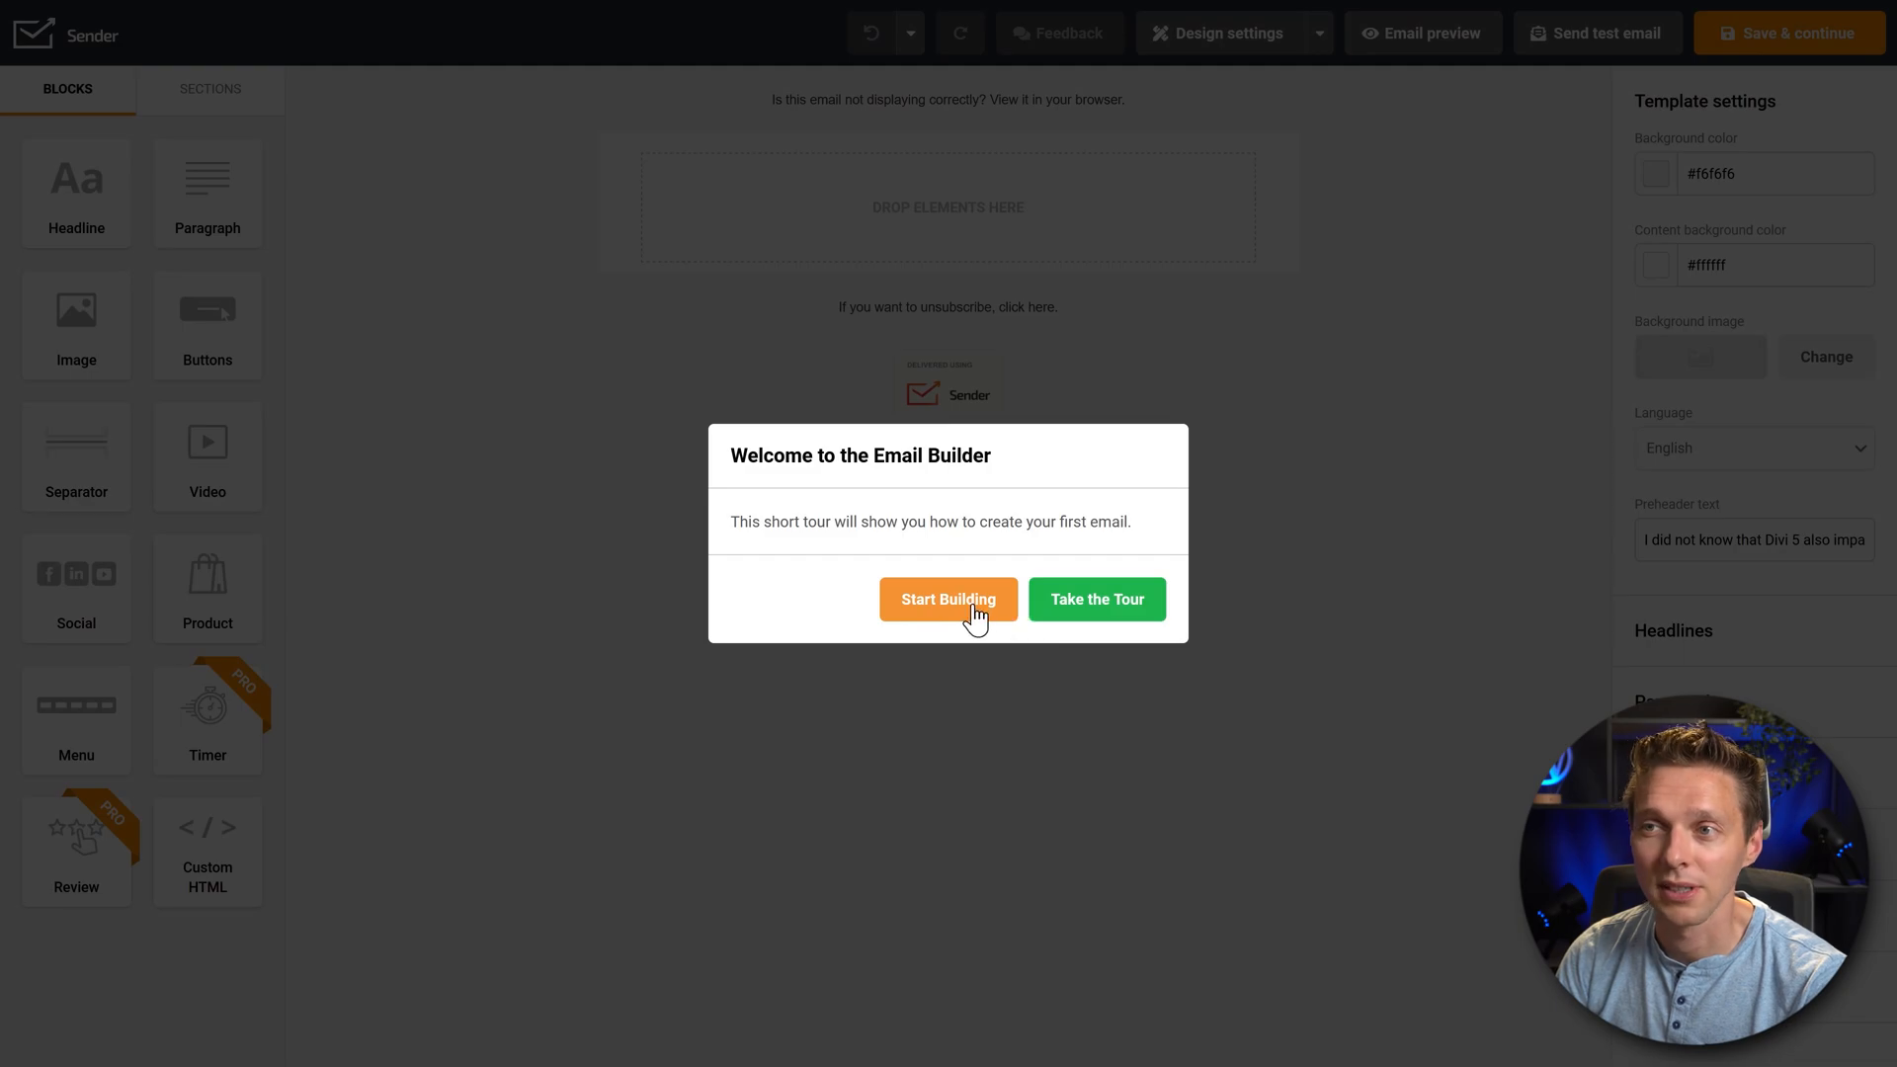
Build the email with a Hi there paragraph and an image placeholder, then save the design
{"action": "left_click", "coordinate": [947, 599]}
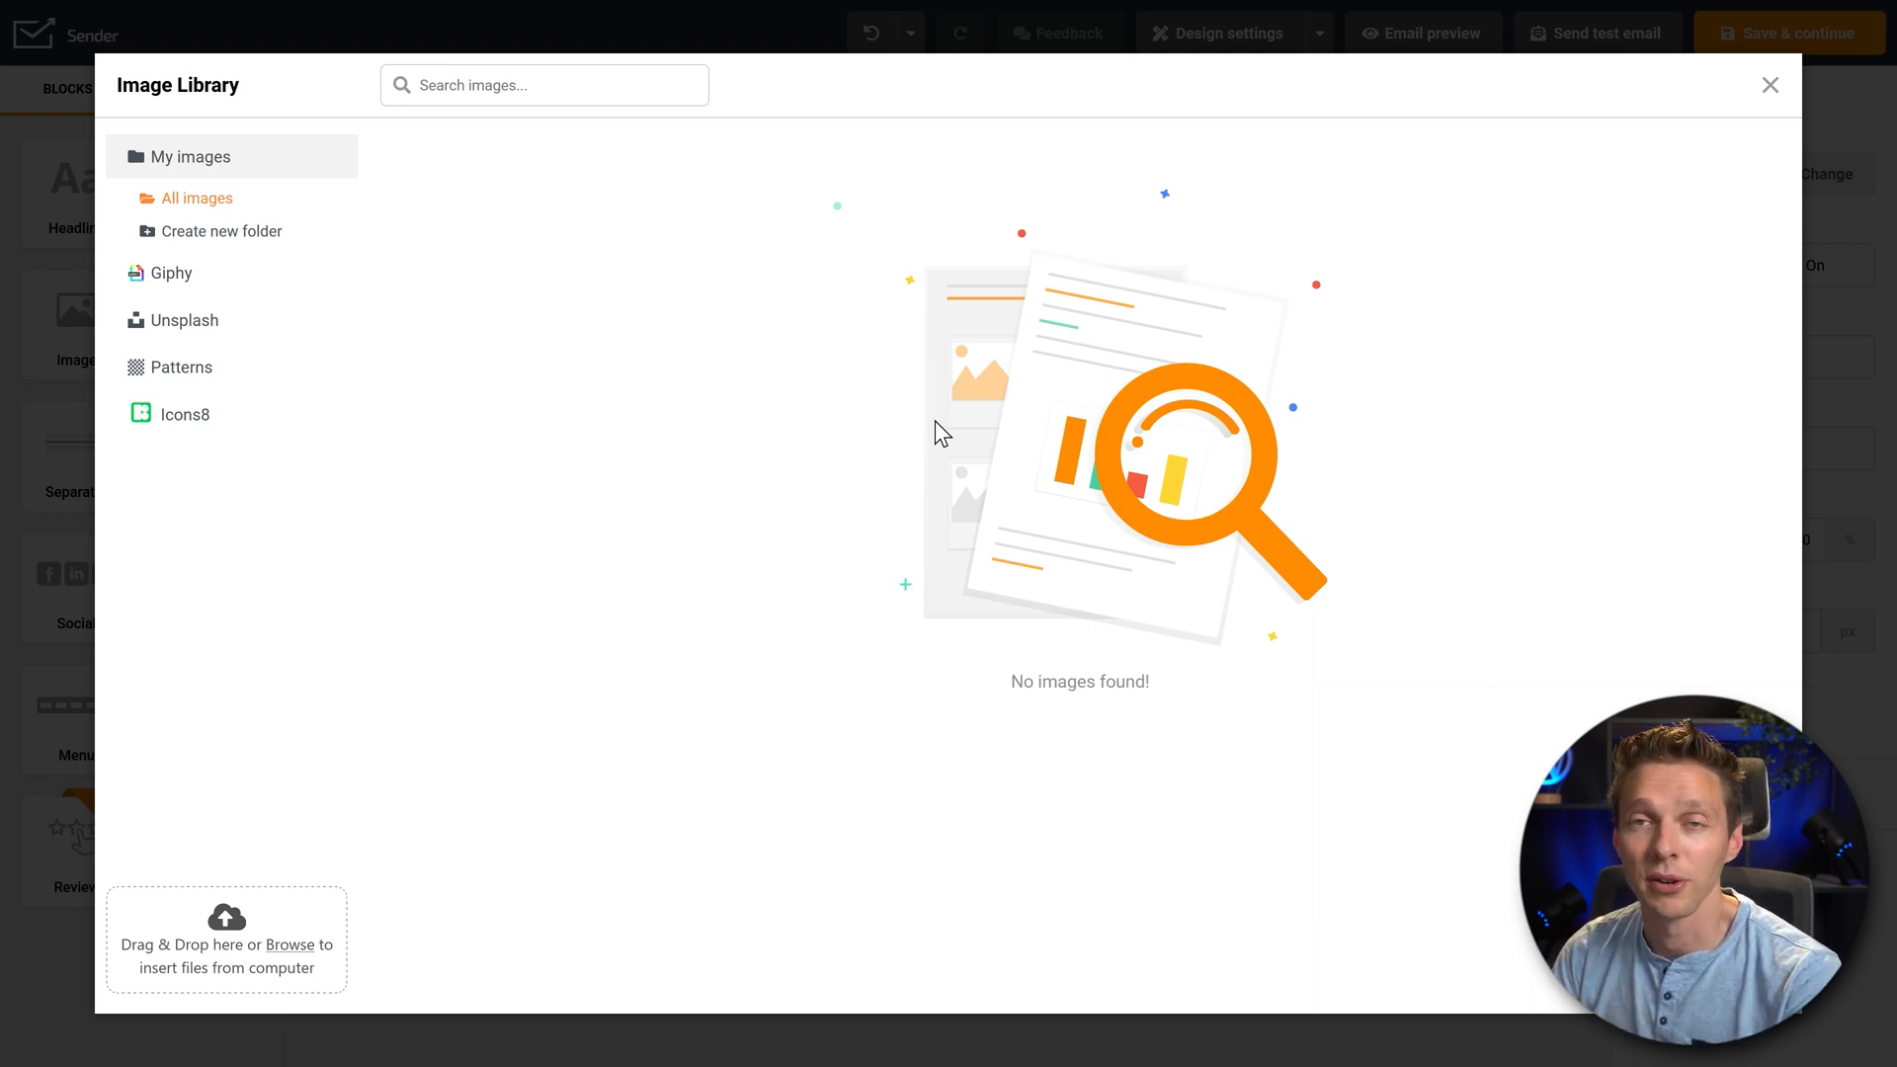
{"action": "left_click", "coordinate": [1769, 85]}
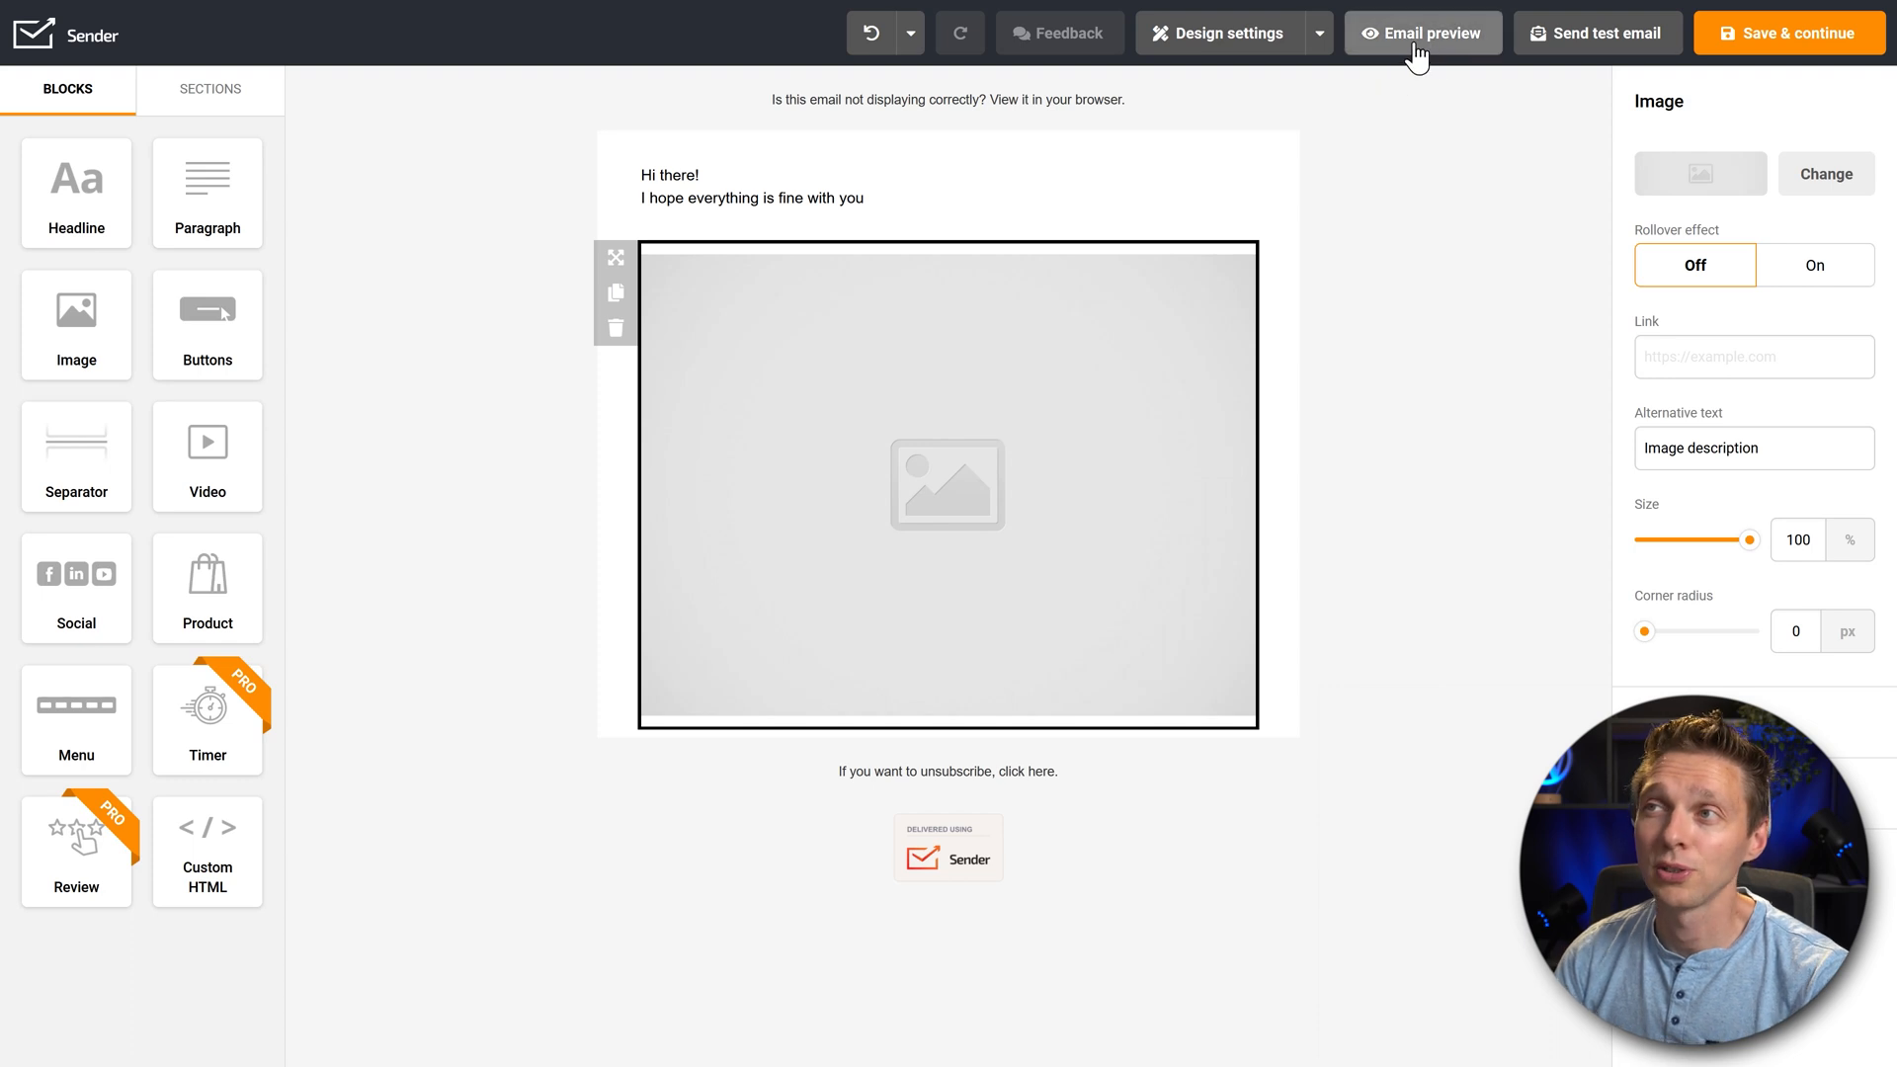
{"action": "mouse_move", "coordinate": [1596, 32]}
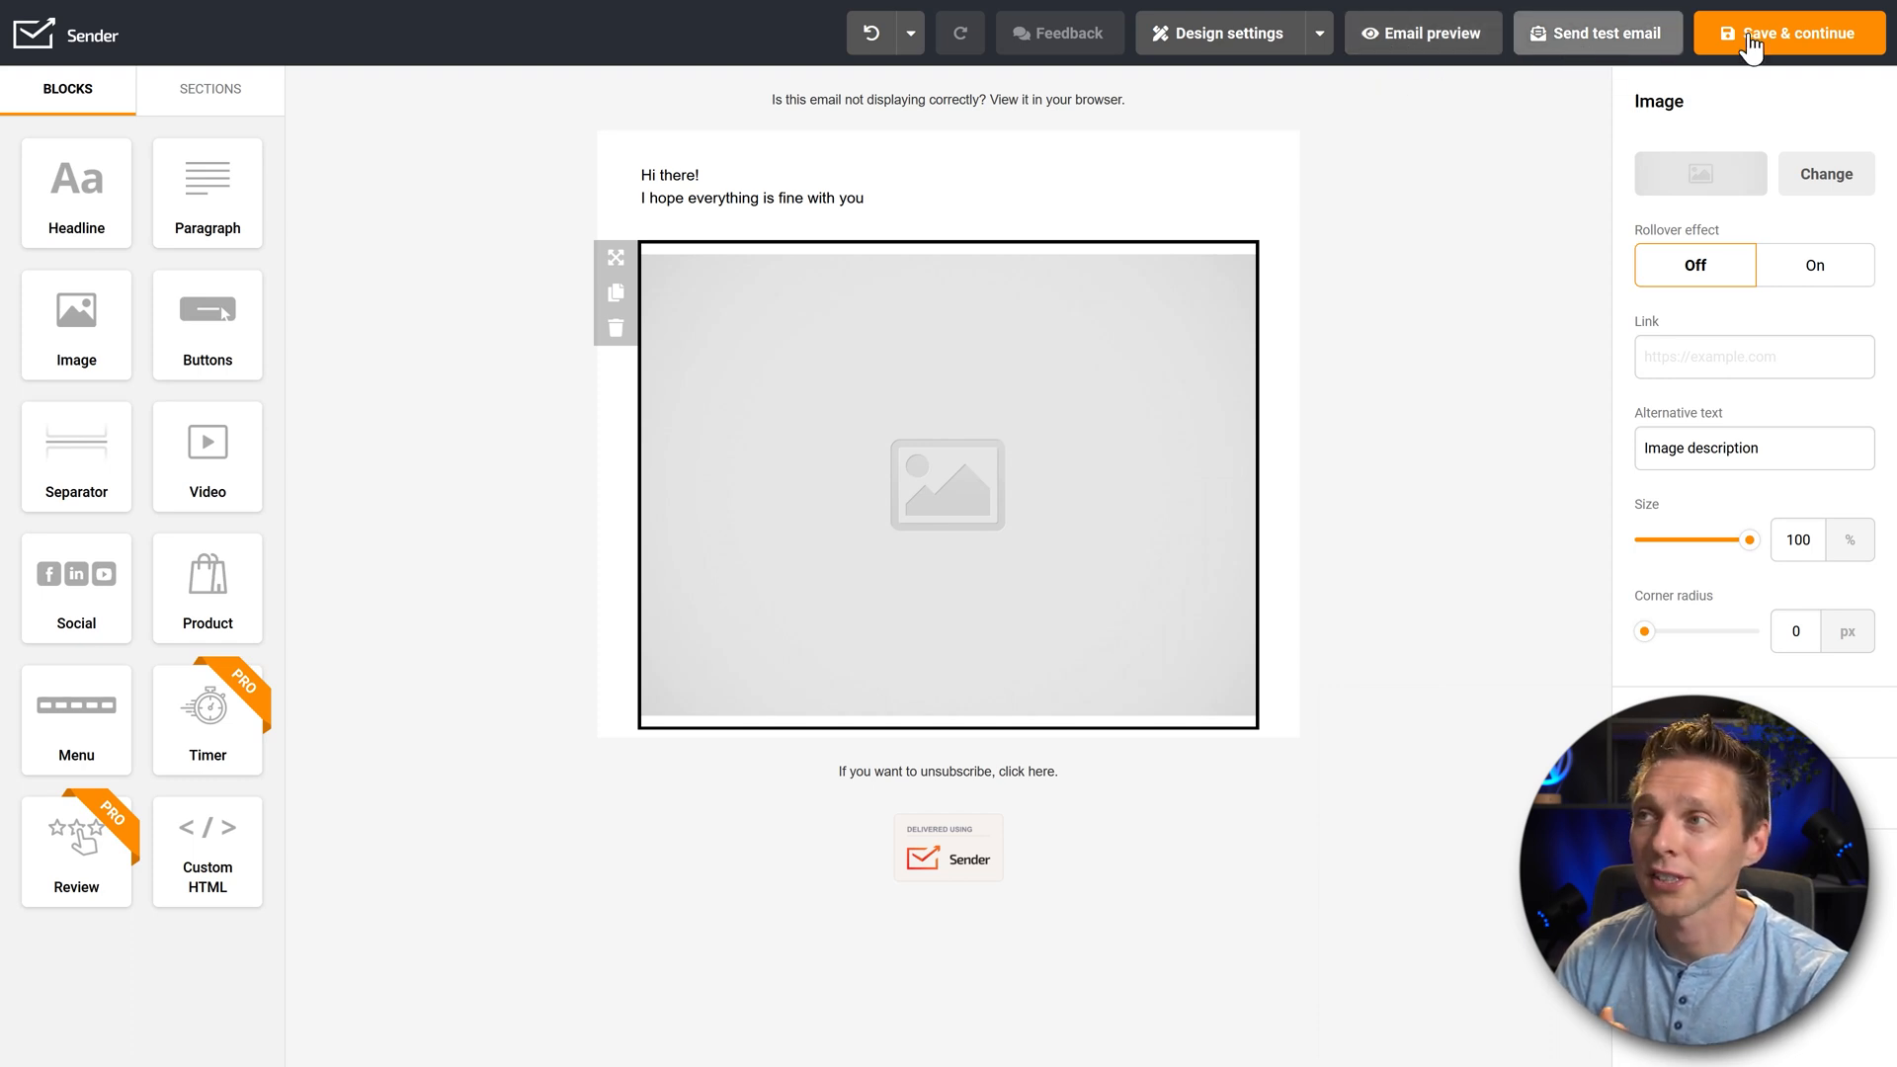
{"action": "left_click", "coordinate": [1794, 33]}
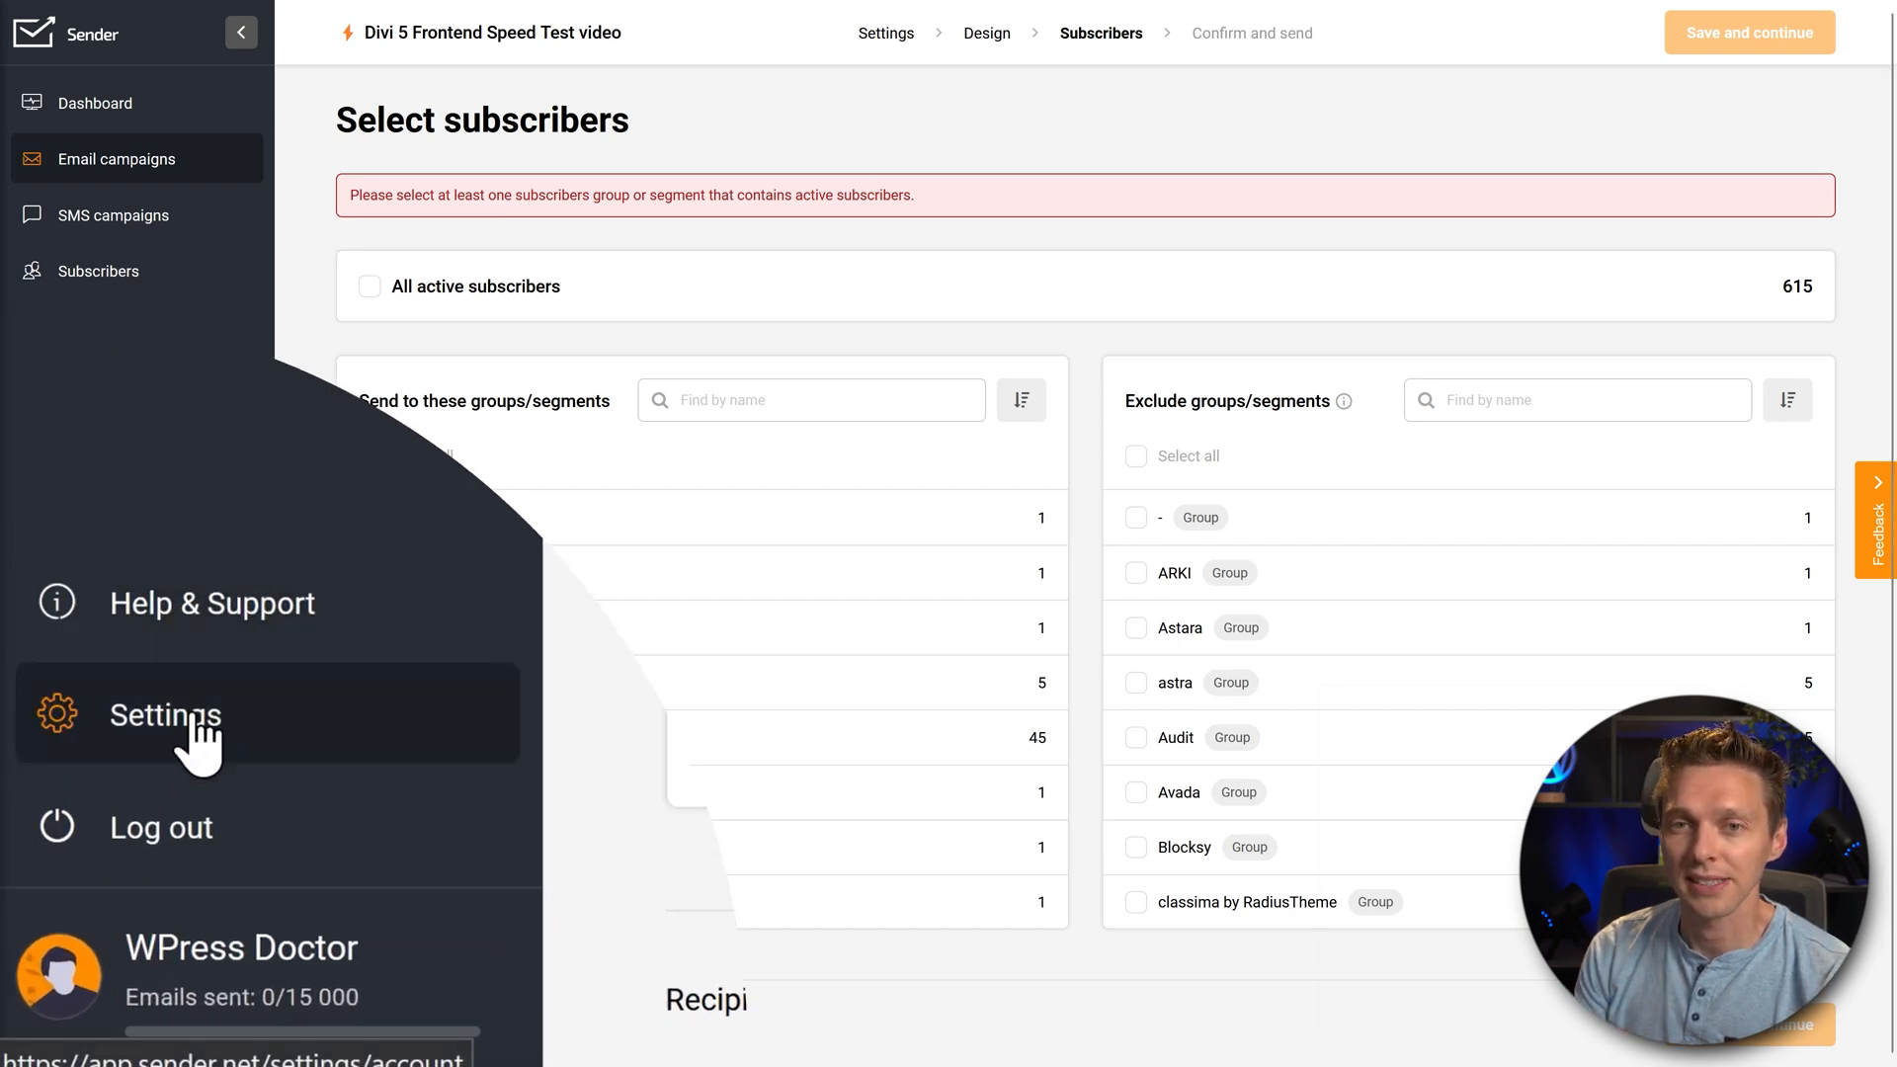
Under Settings > Domains, show the DKIM CNAME and SPF TXT records for wpressdoctor.com
{"action": "left_click", "coordinate": [165, 713]}
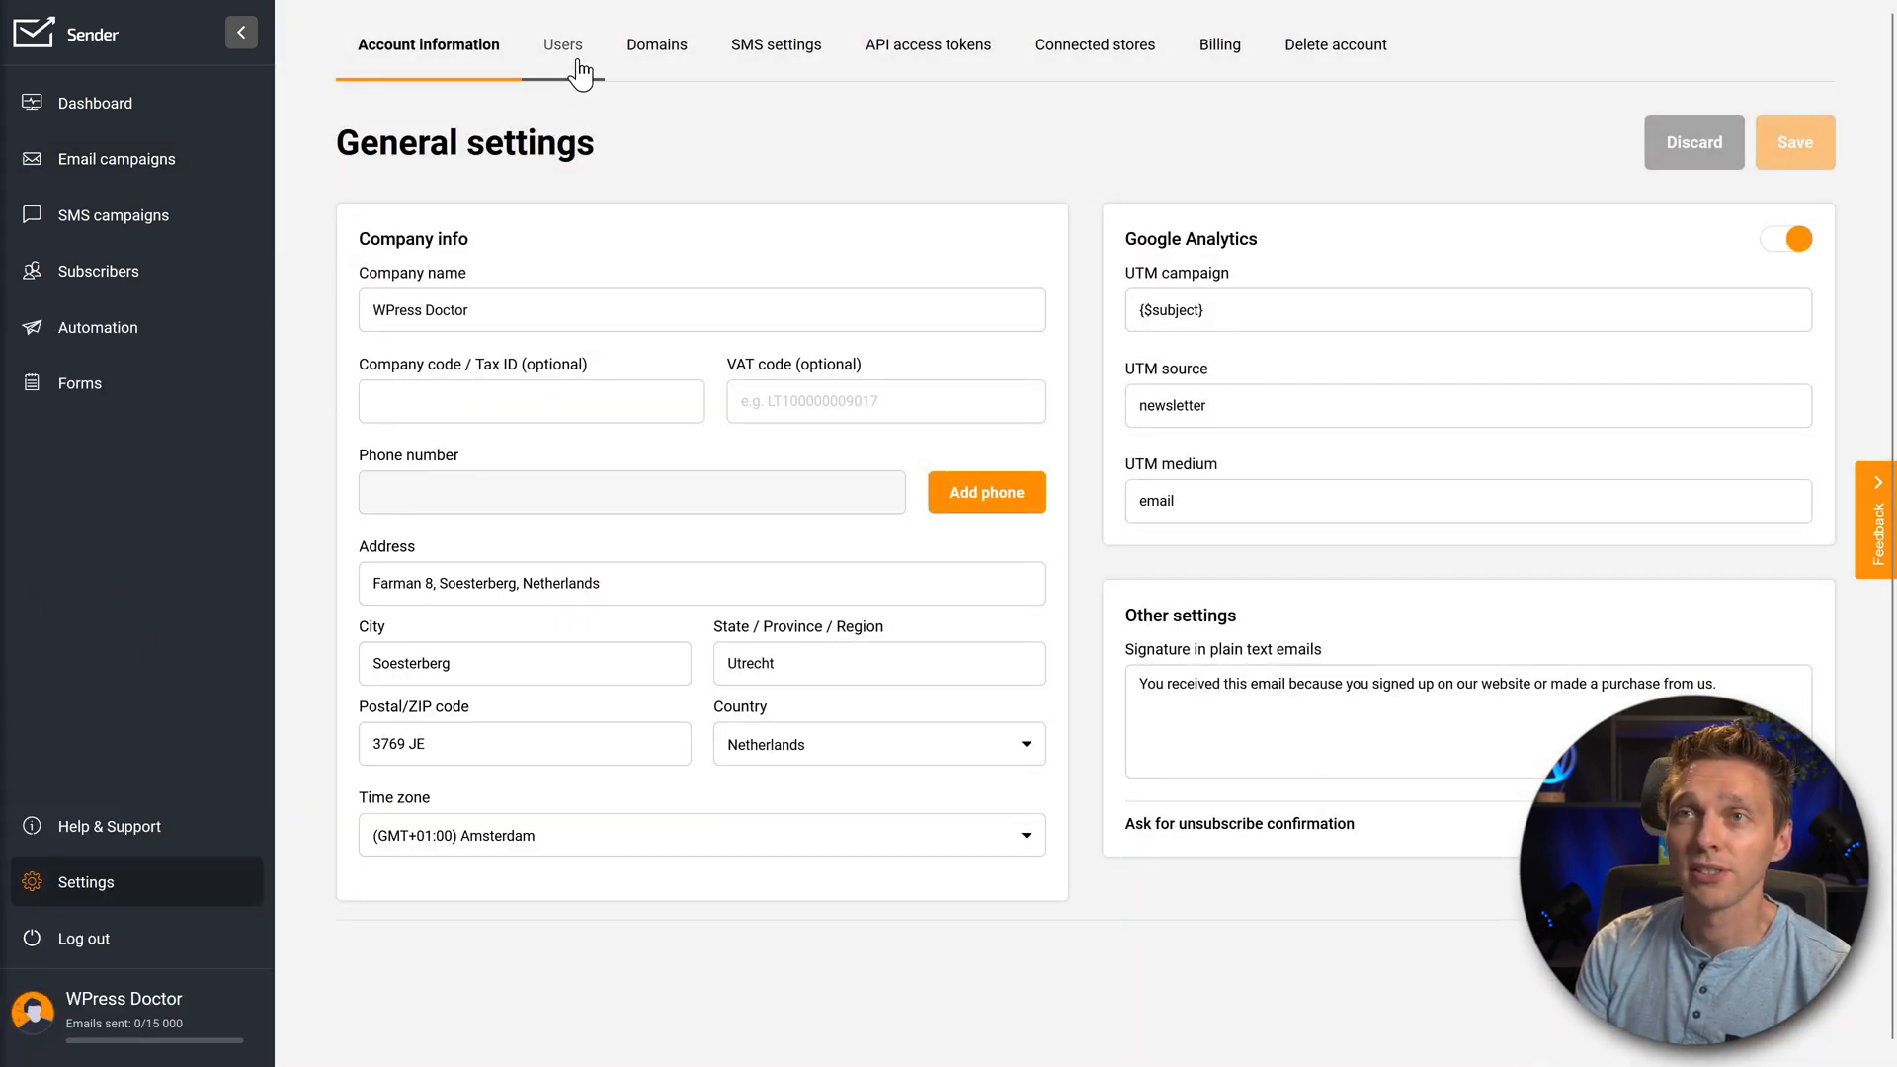
{"action": "left_click", "coordinate": [654, 44]}
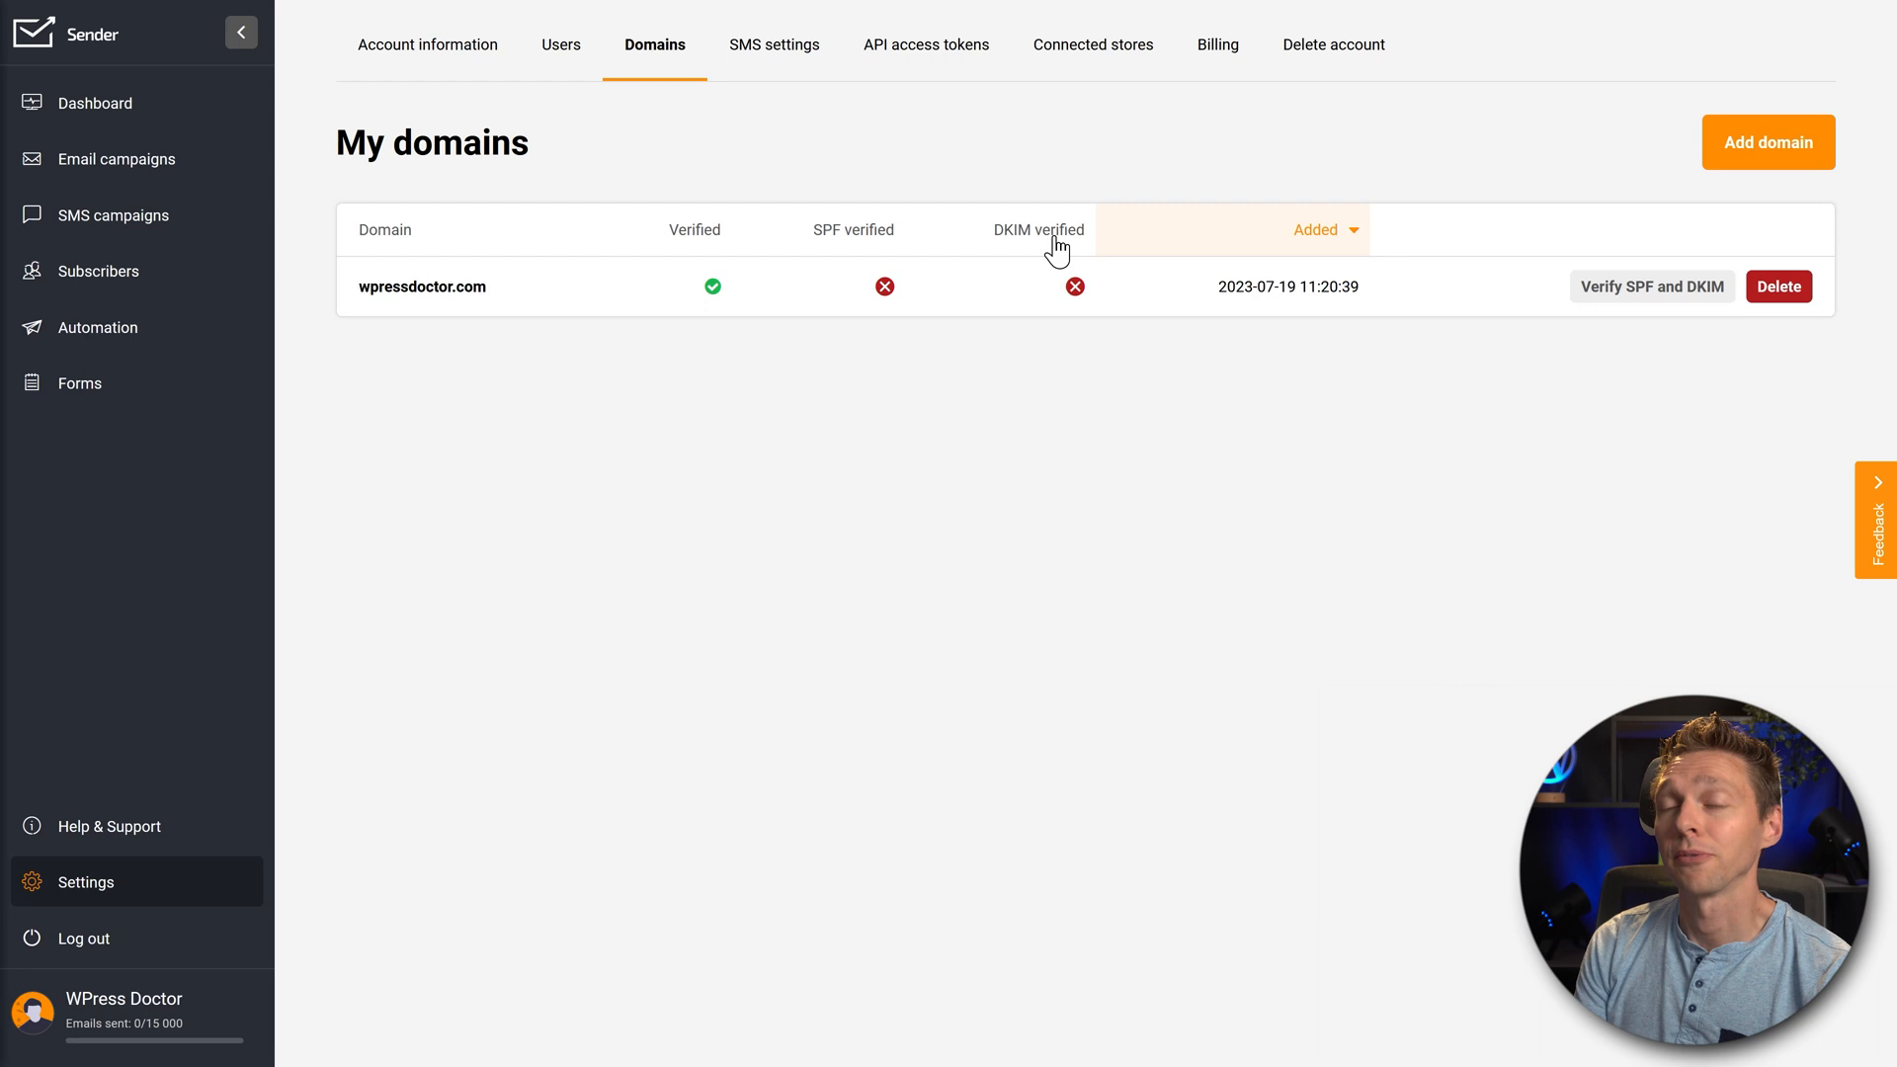
{"action": "mouse_move", "coordinate": [1656, 305]}
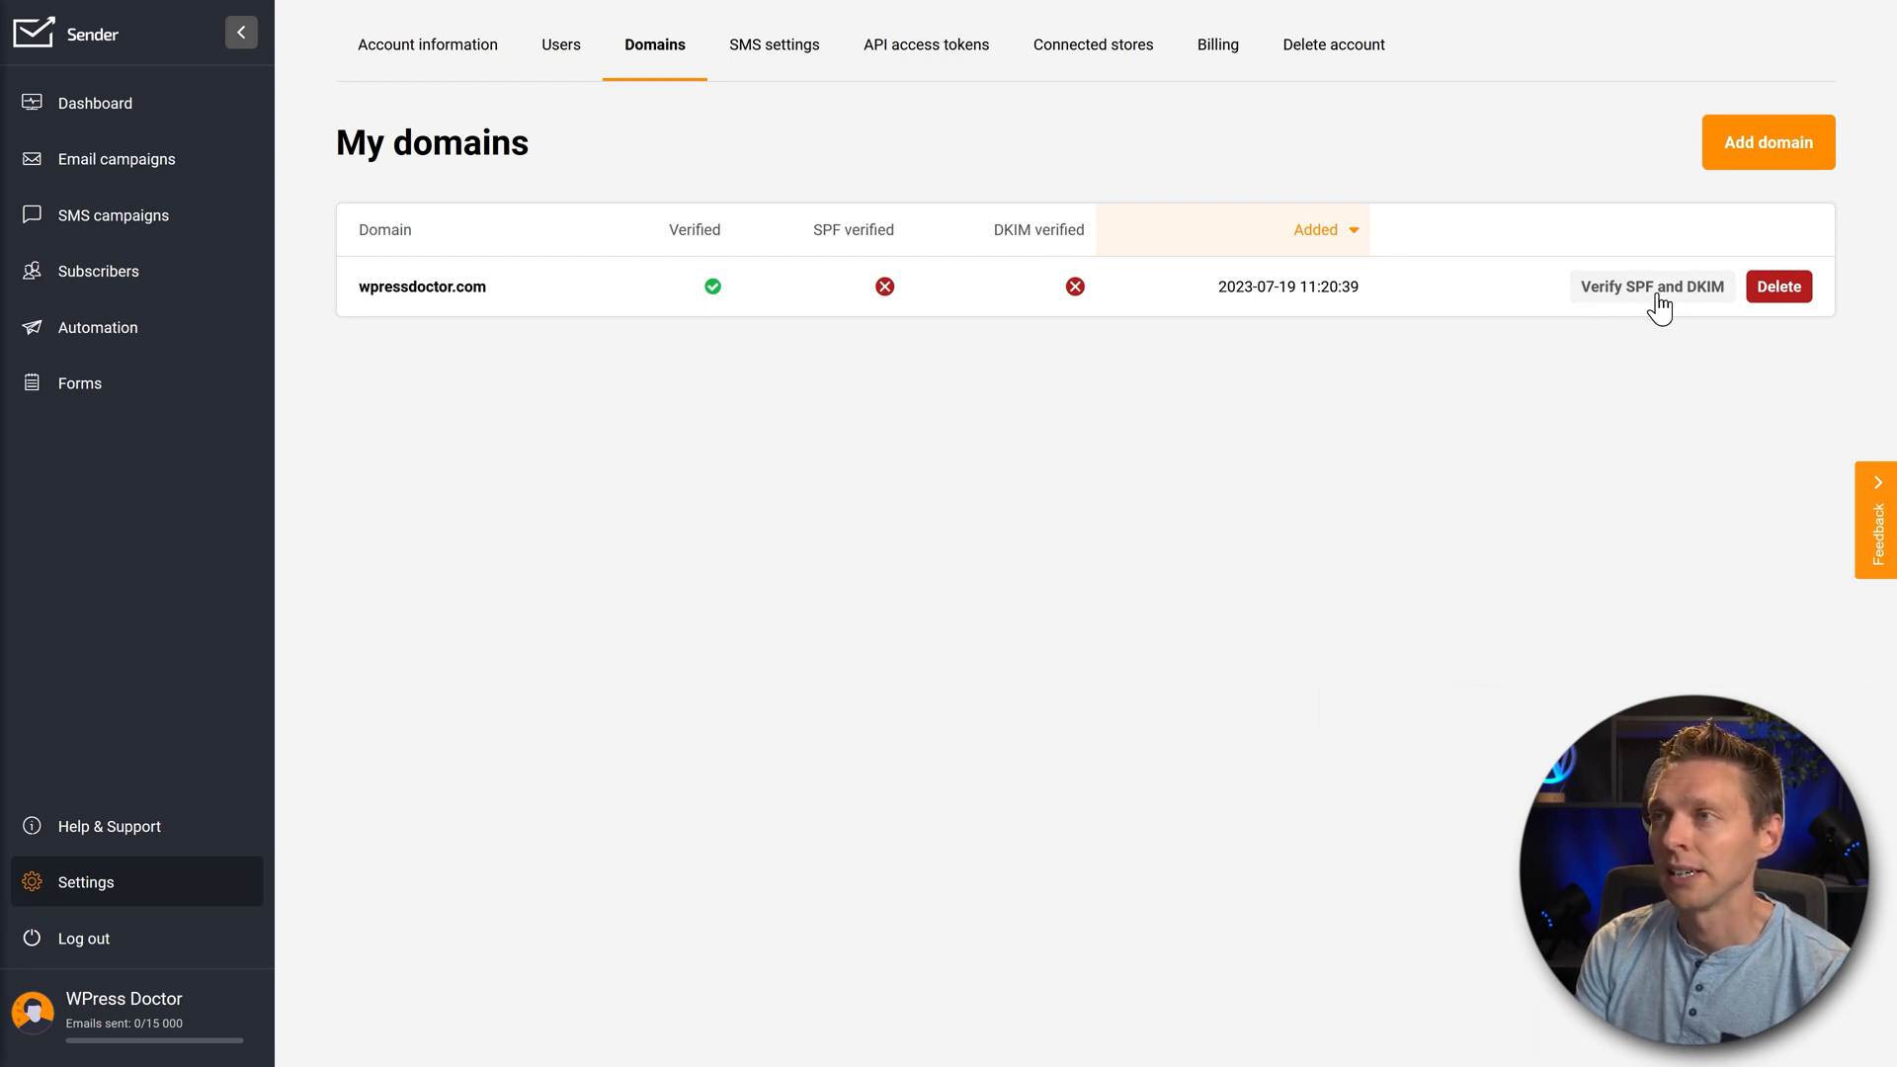
{"action": "left_click", "coordinate": [1649, 287]}
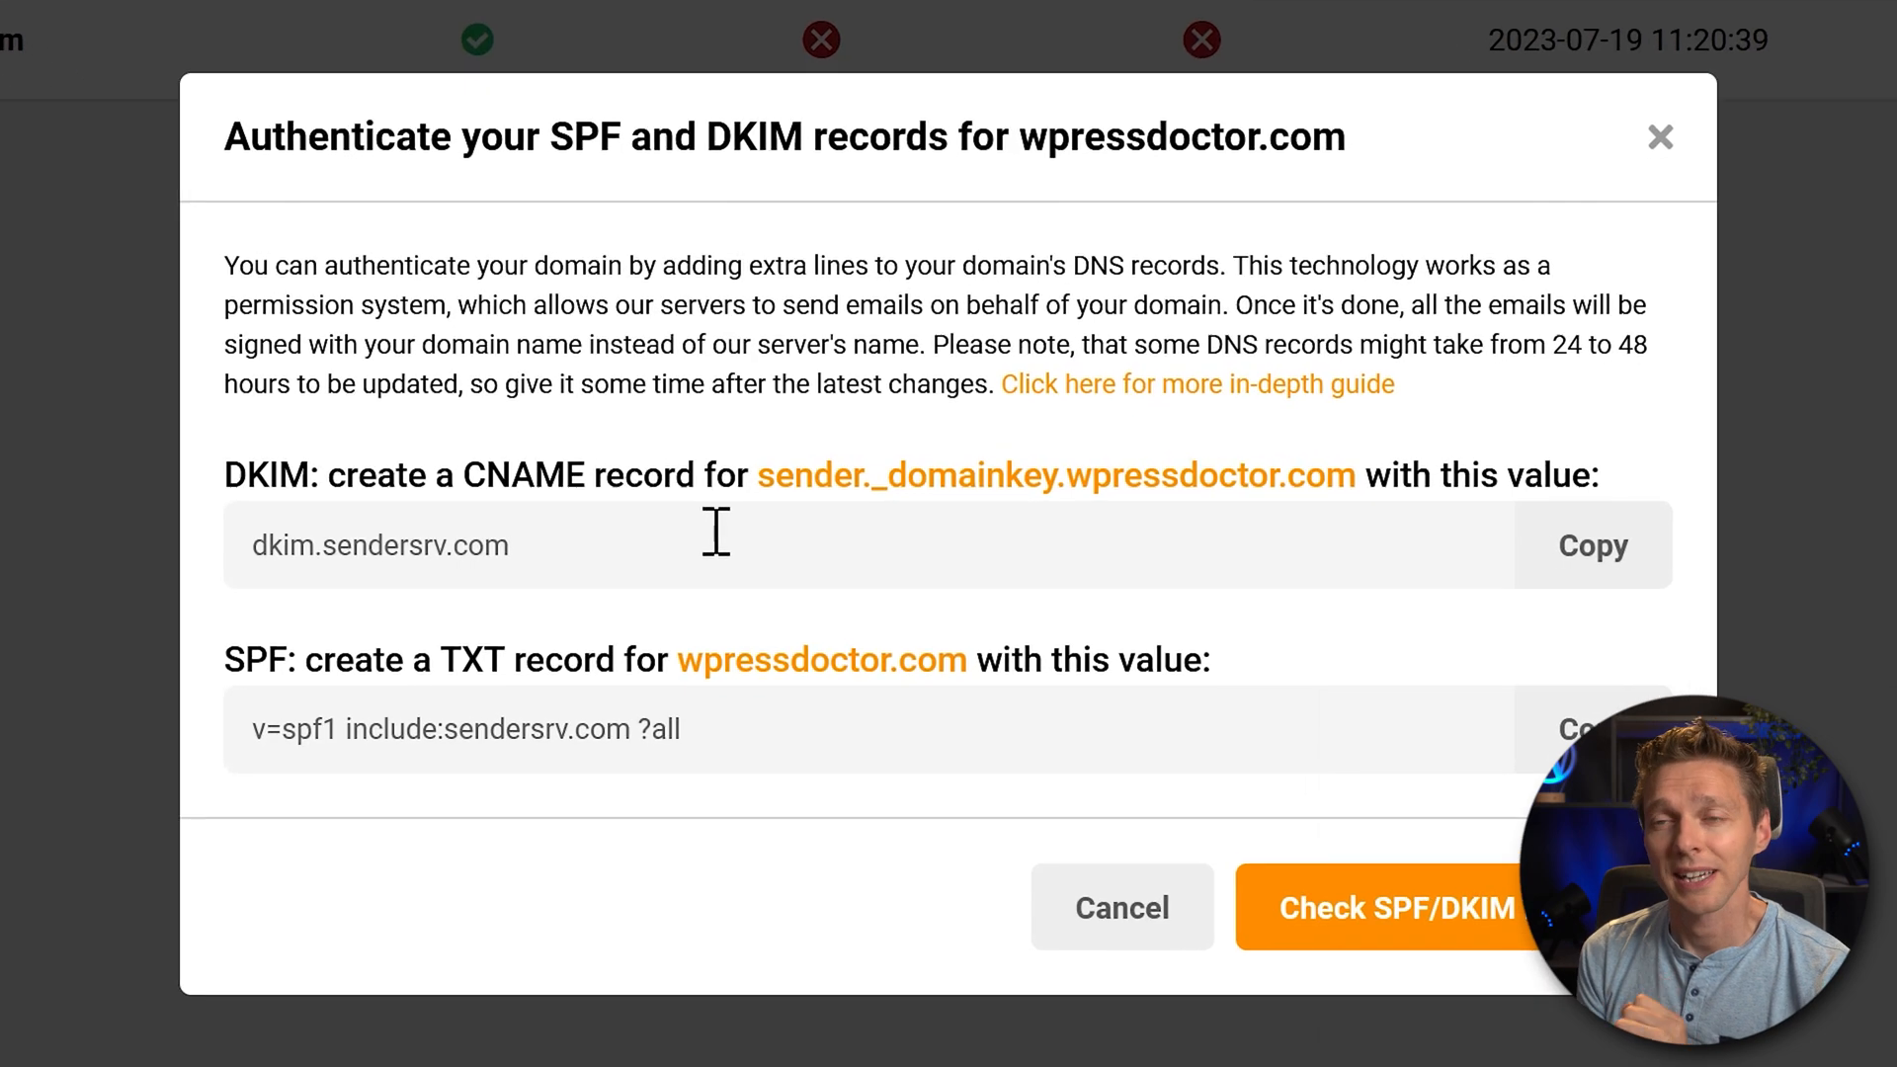
{"action": "mouse_move", "coordinate": [707, 532]}
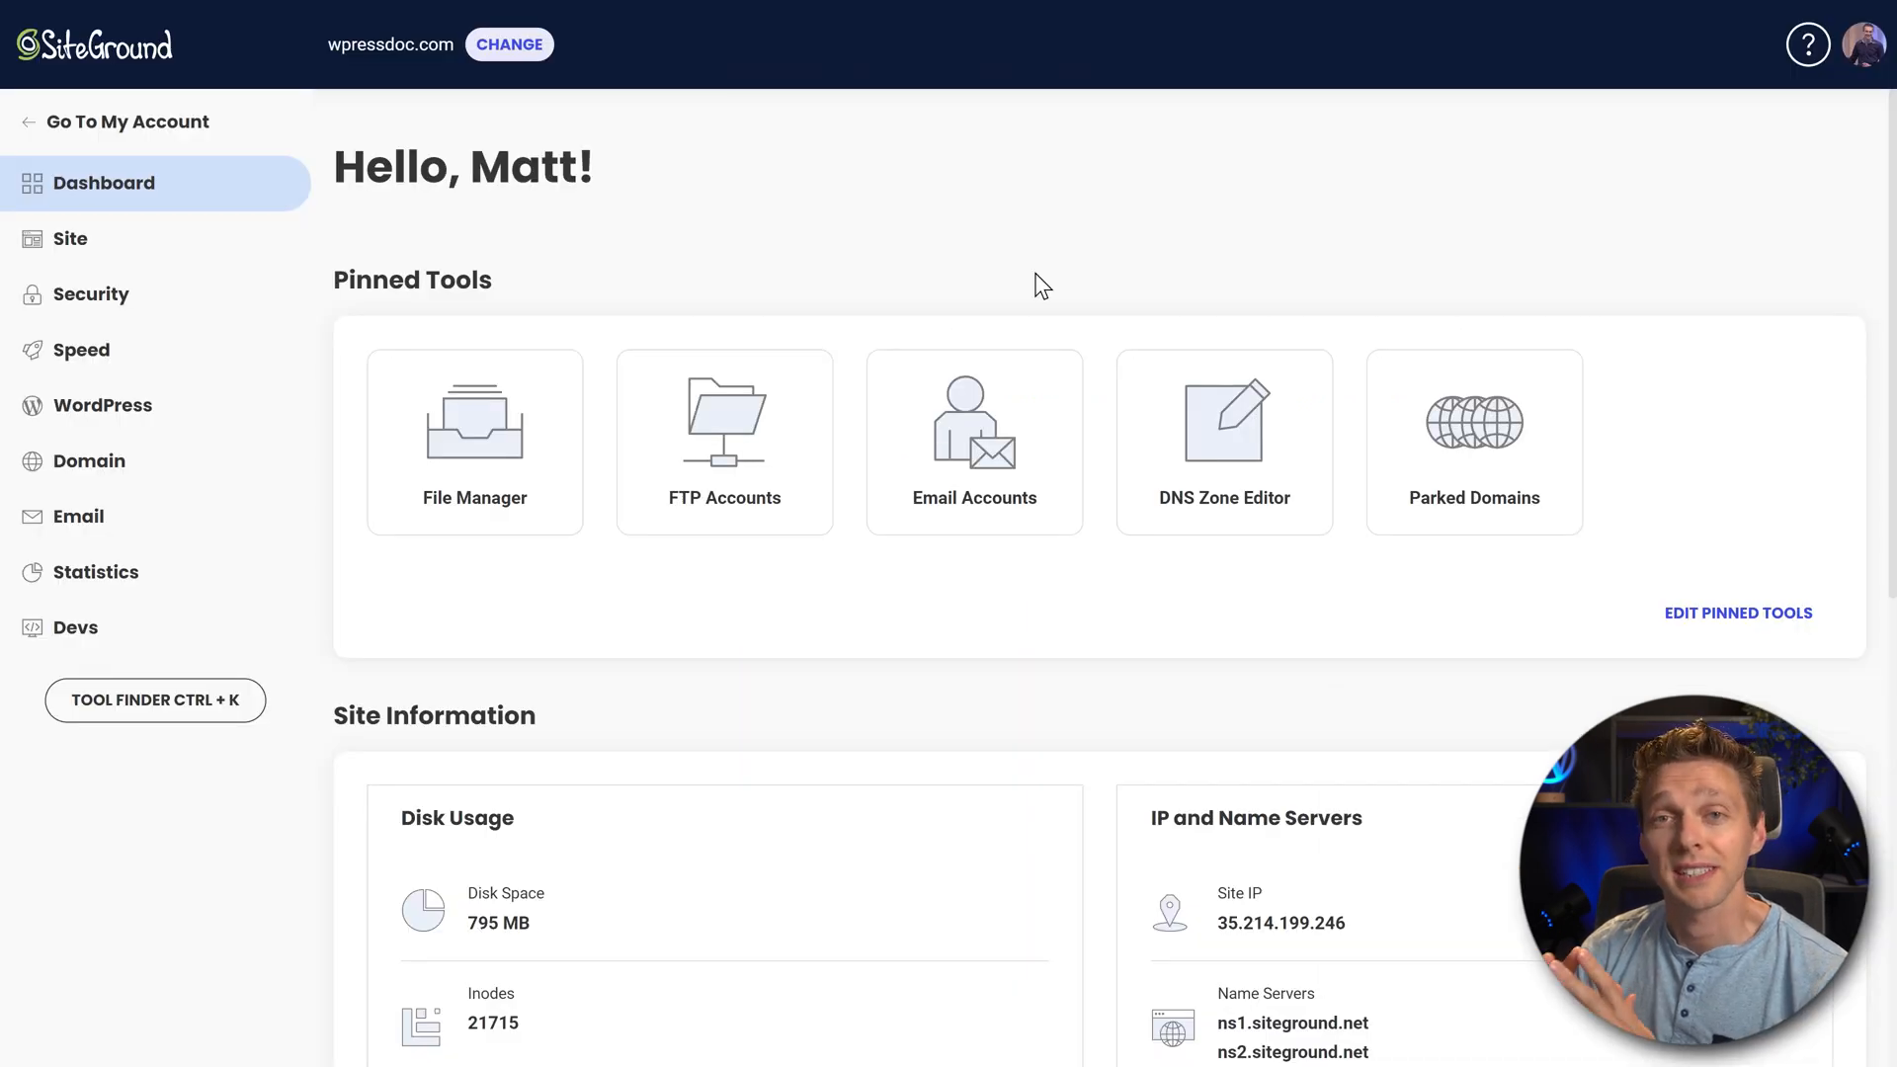
{"action": "mouse_move", "coordinate": [943, 259]}
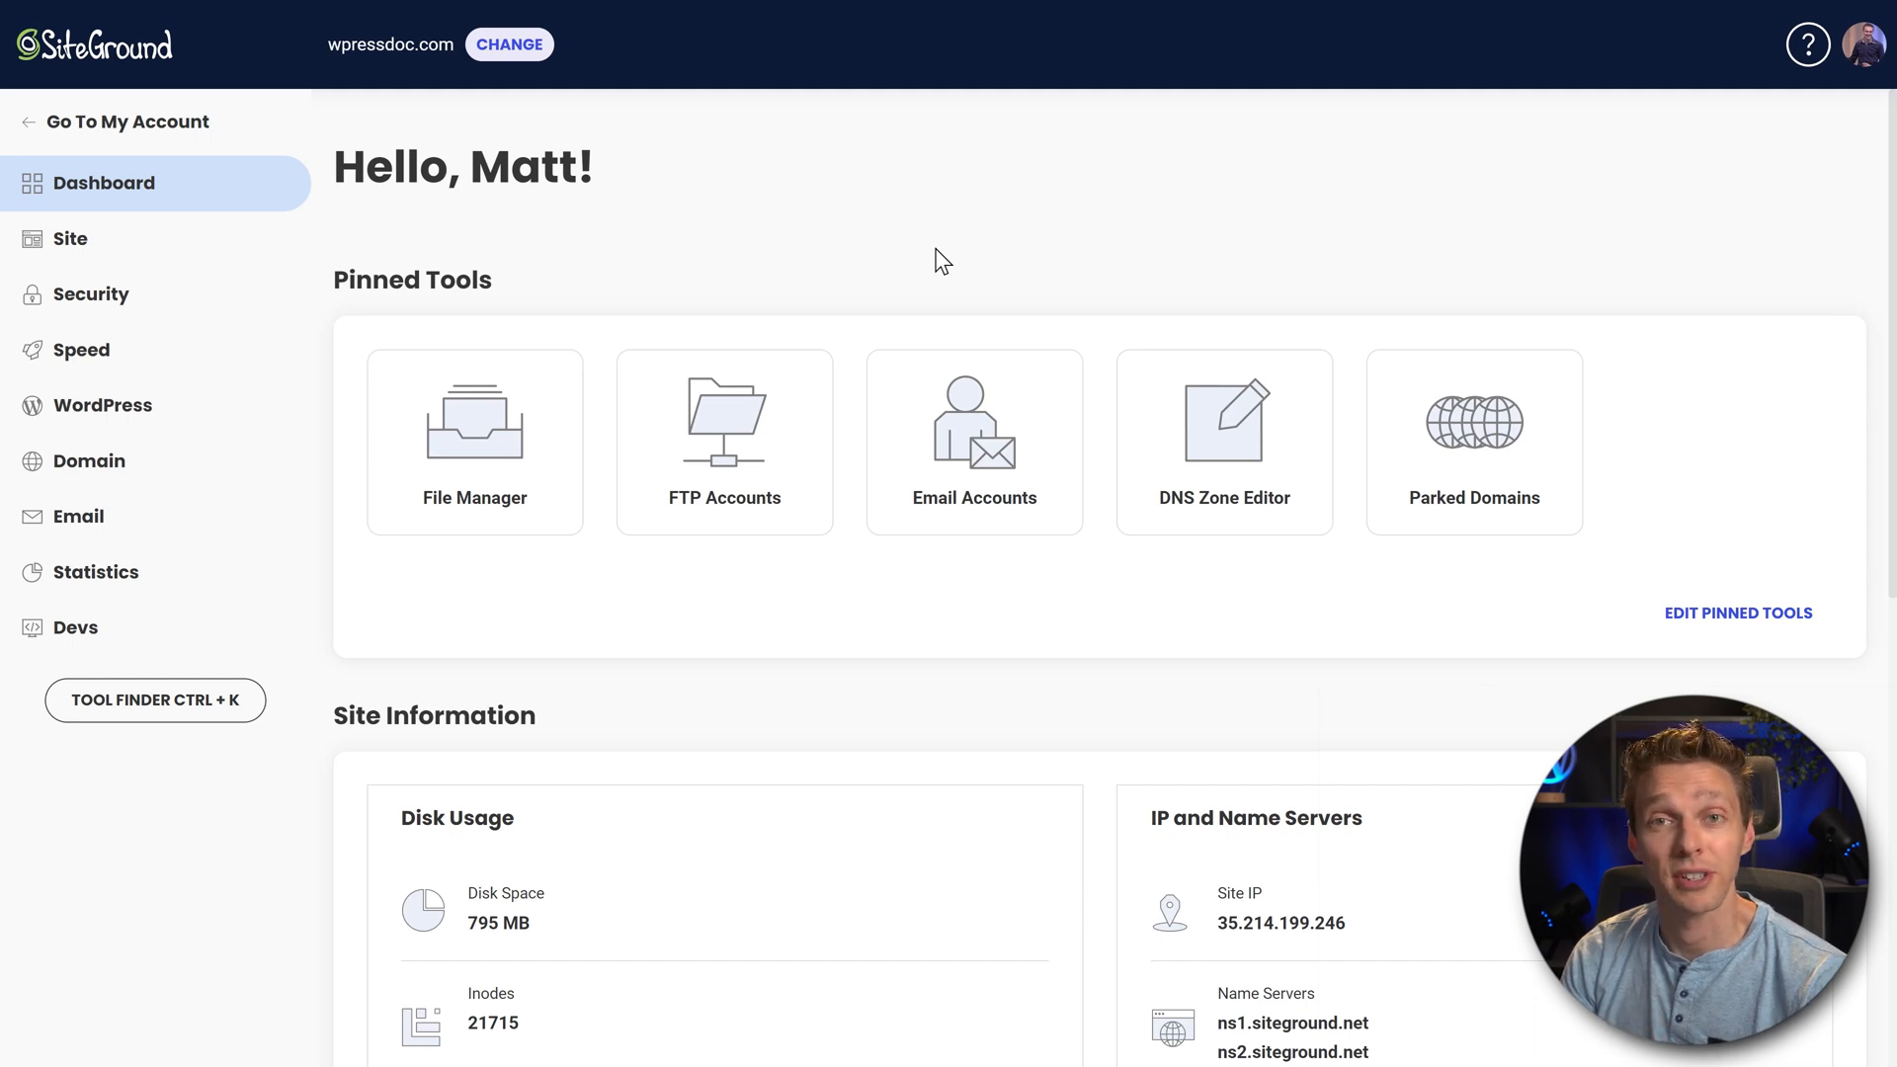
{"action": "mouse_move", "coordinate": [637, 270]}
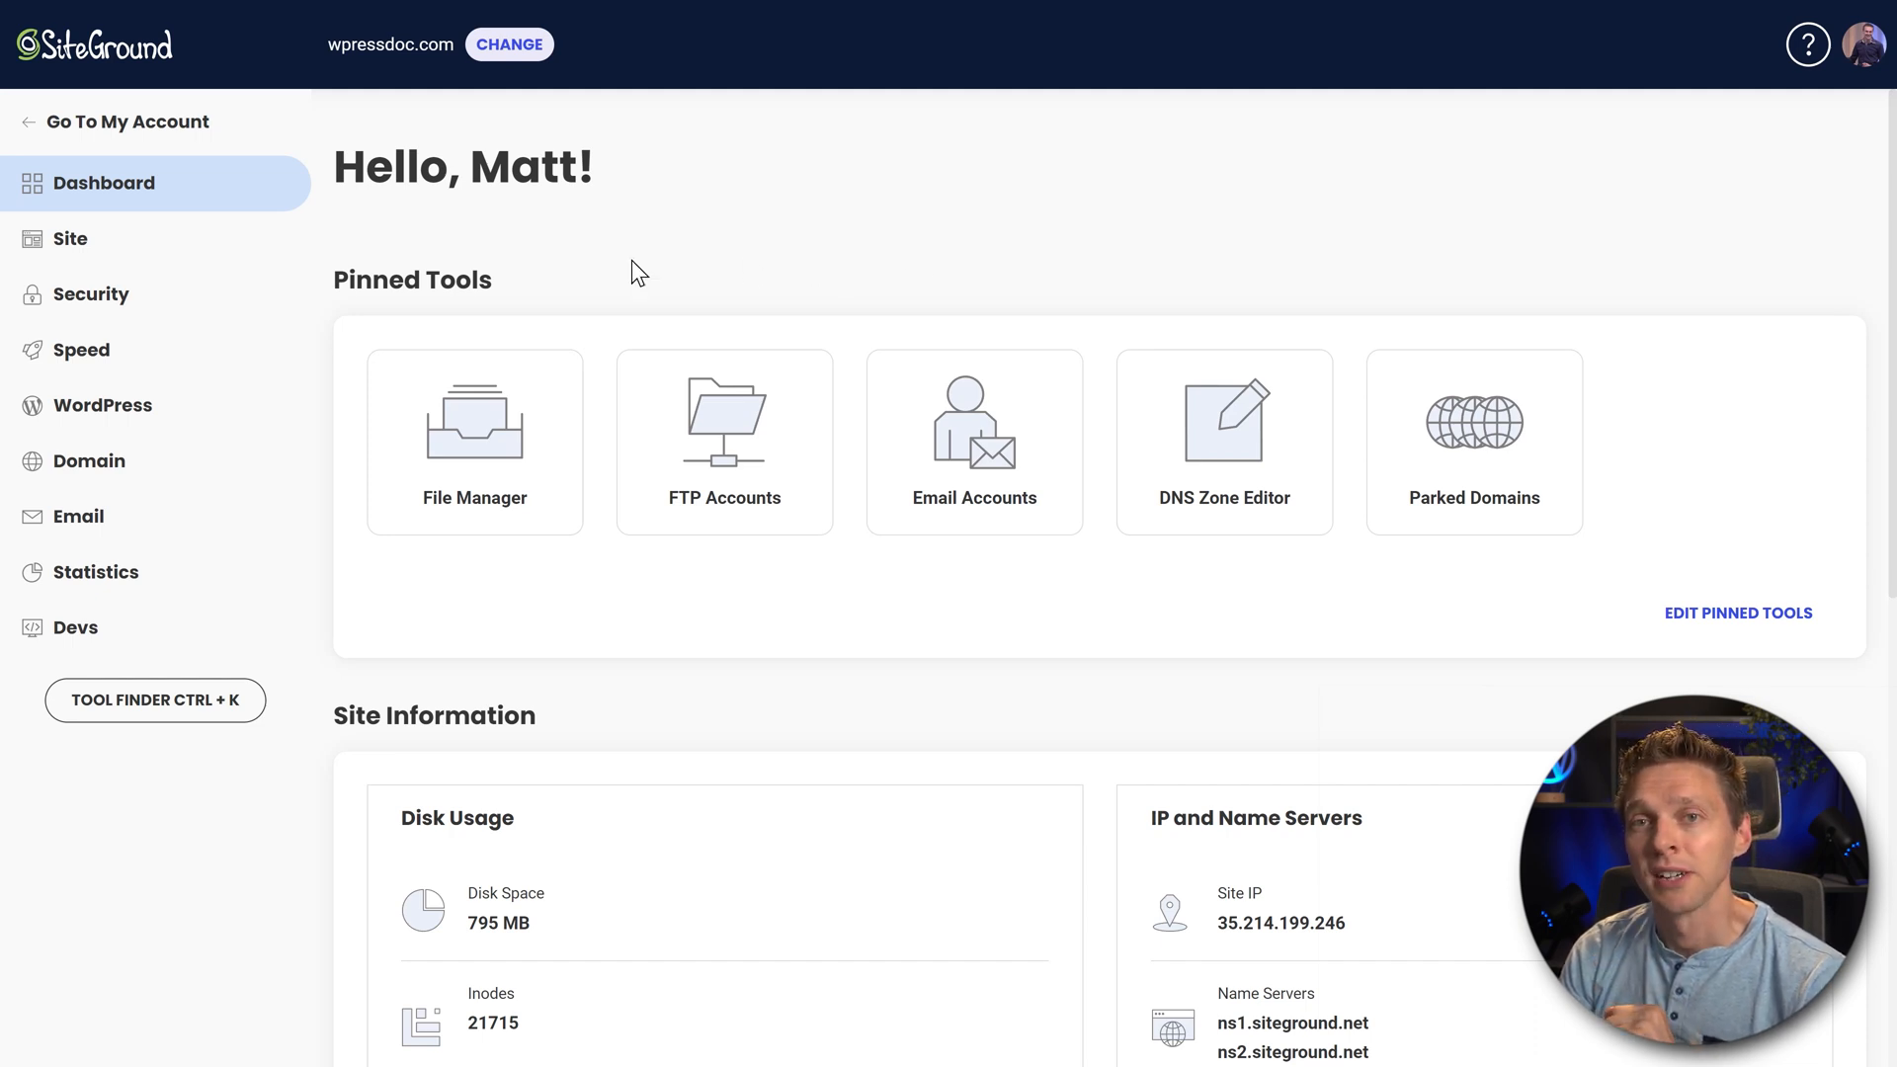
Open the DNS Zone Editor under Domain in SiteGround Site Tools
{"action": "left_click", "coordinate": [90, 462]}
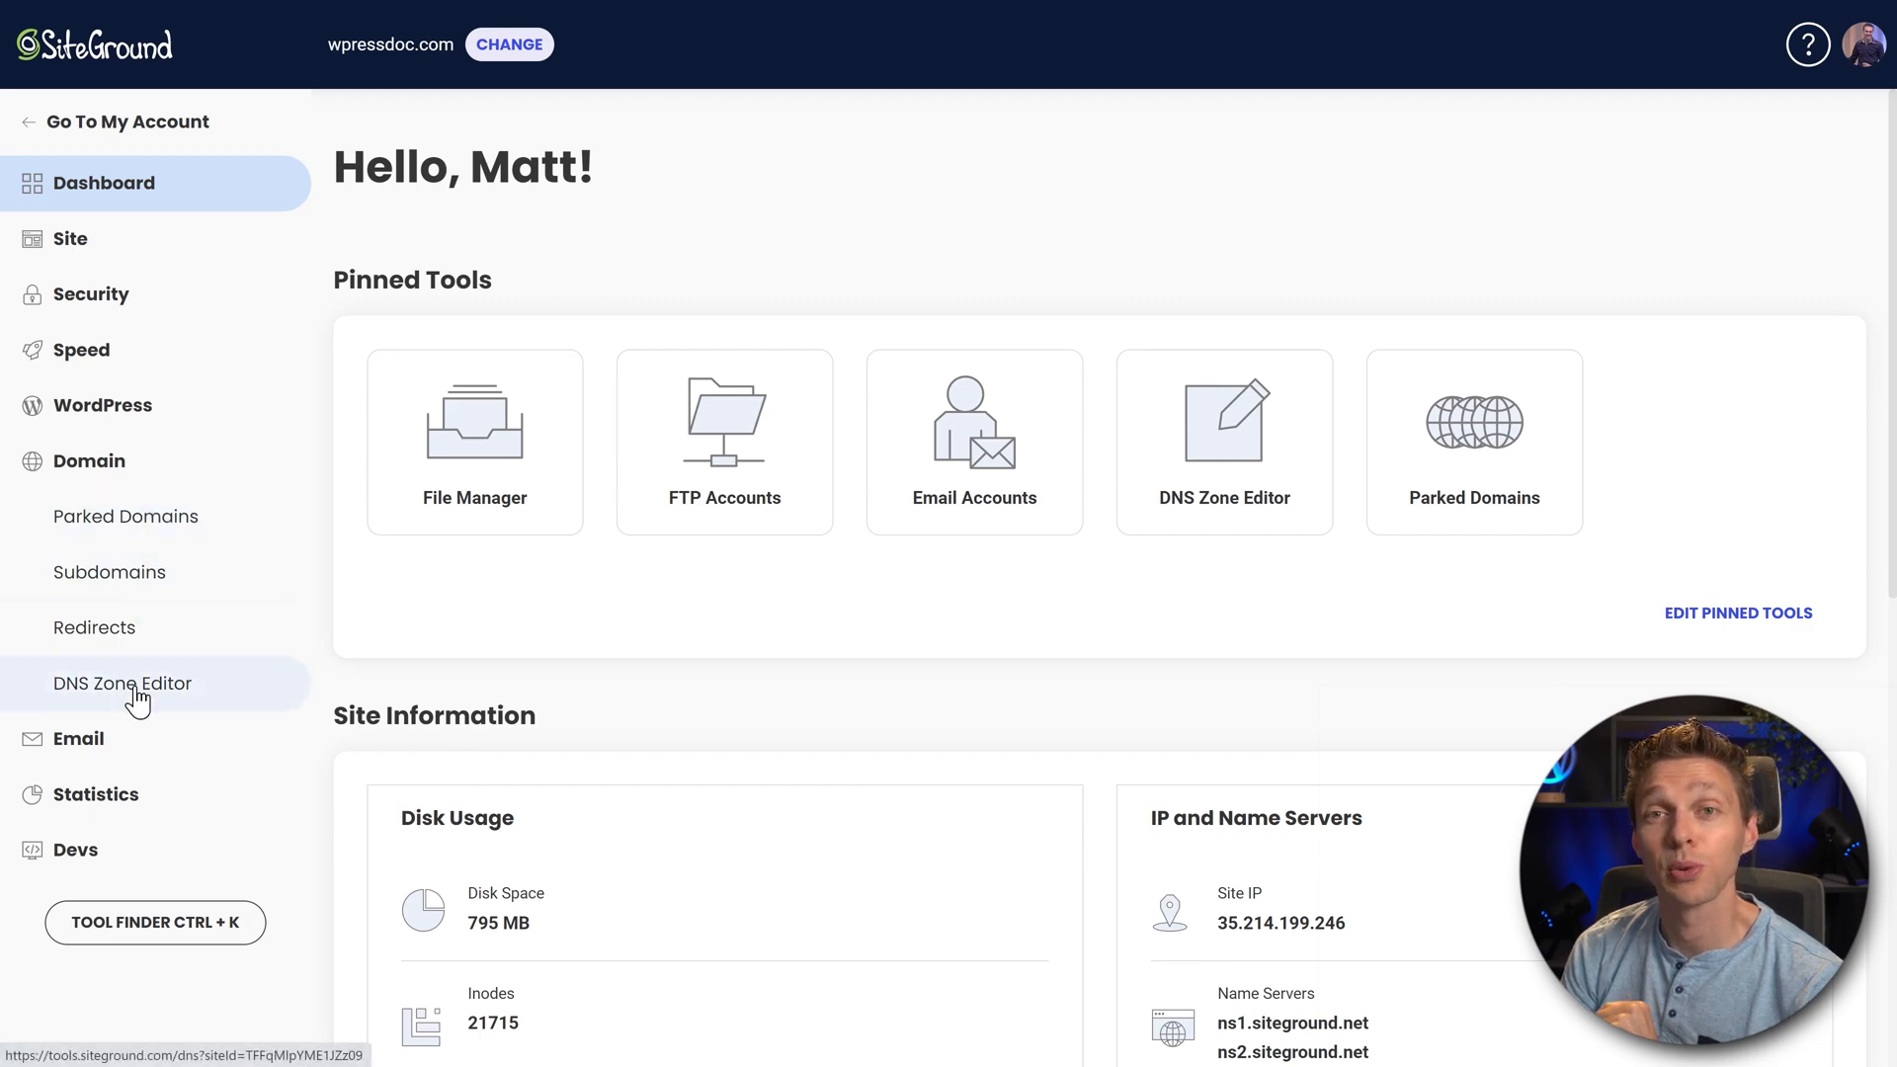
{"action": "left_click", "coordinate": [122, 684]}
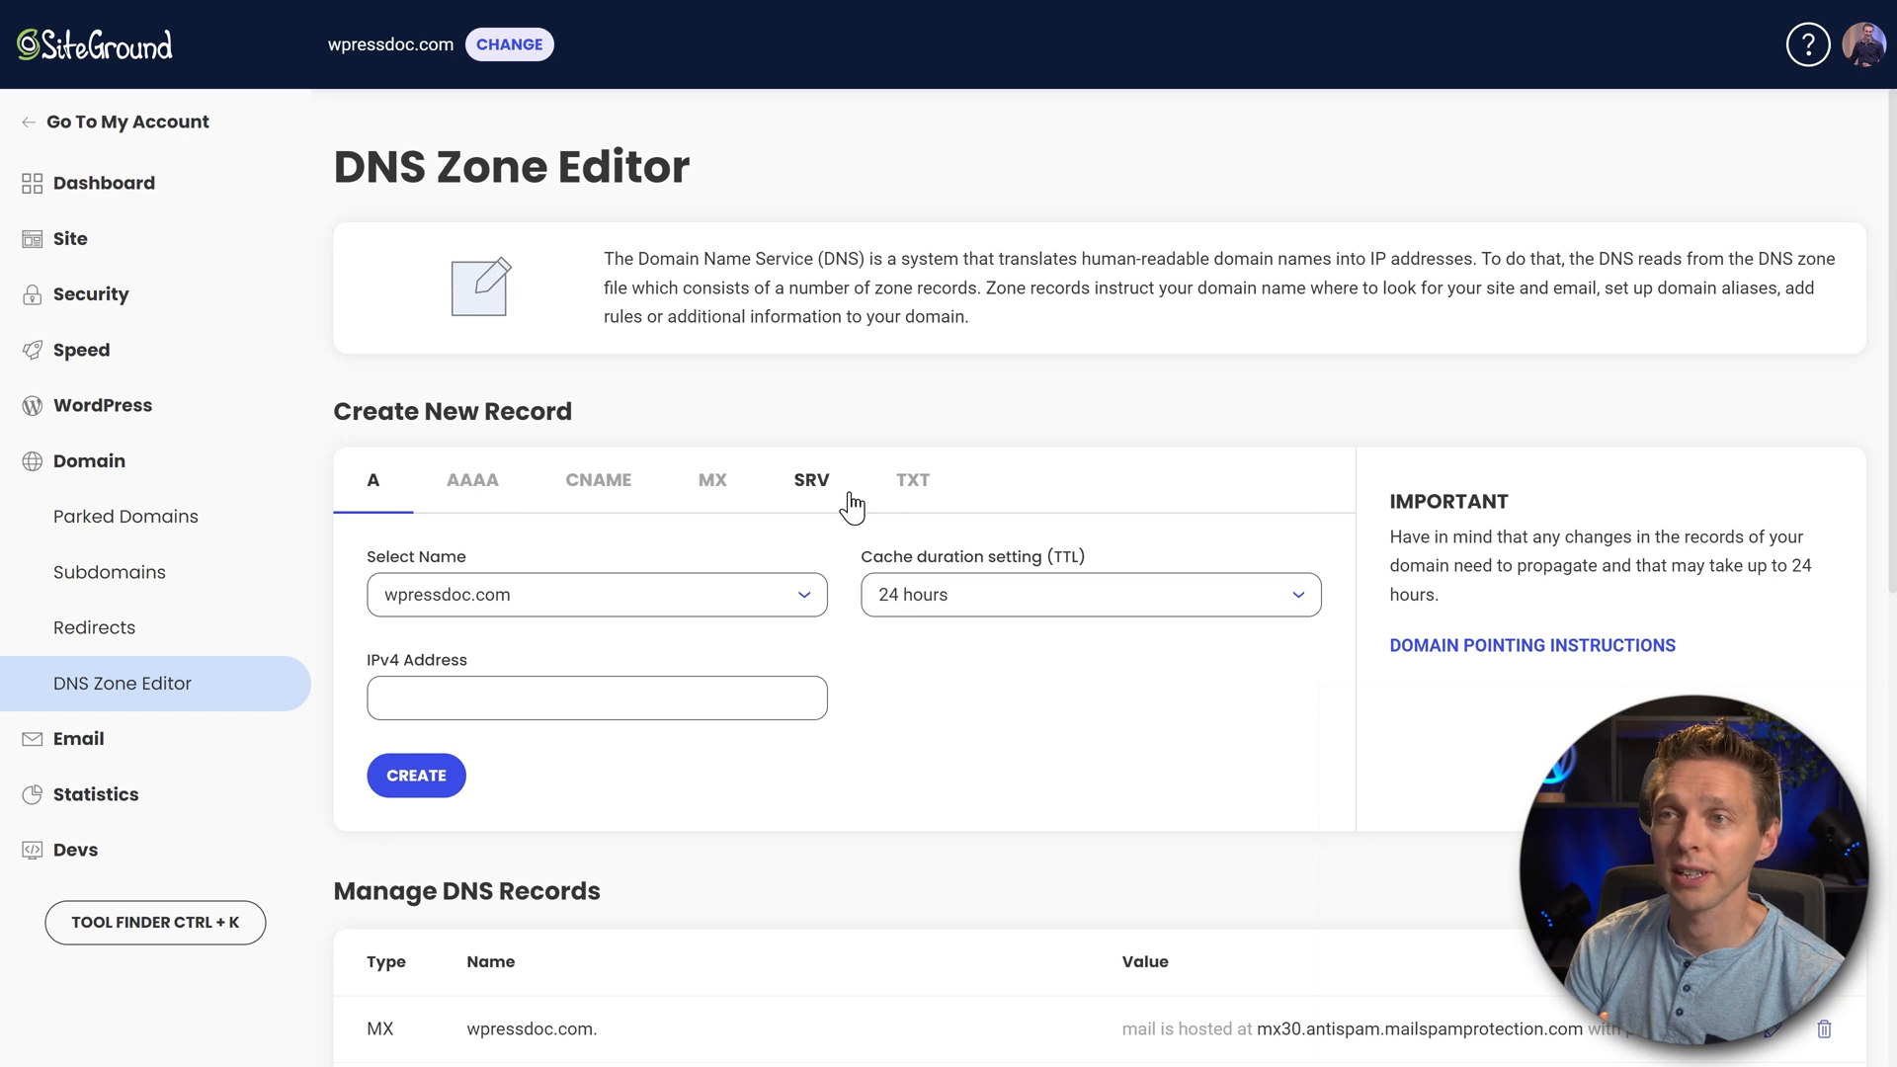
{"action": "mouse_move", "coordinate": [557, 772]}
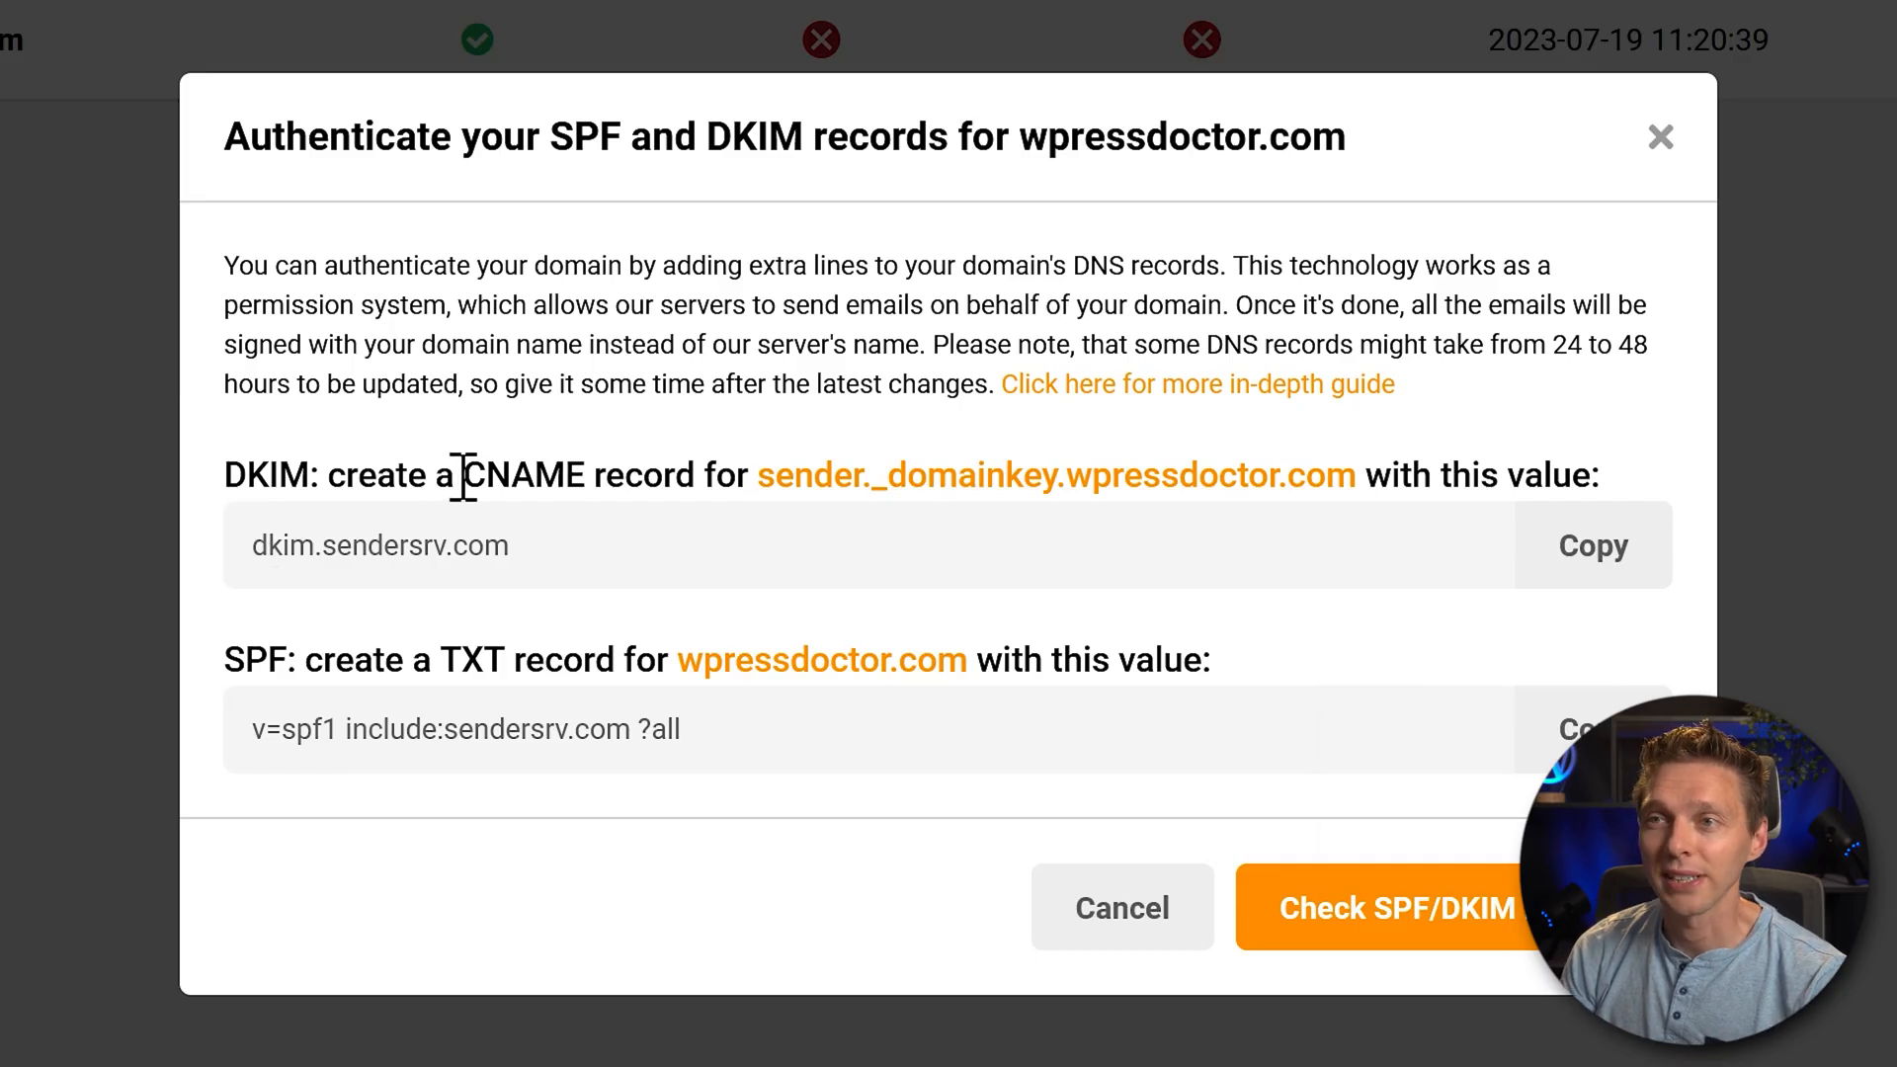
{"action": "mouse_move", "coordinate": [847, 474]}
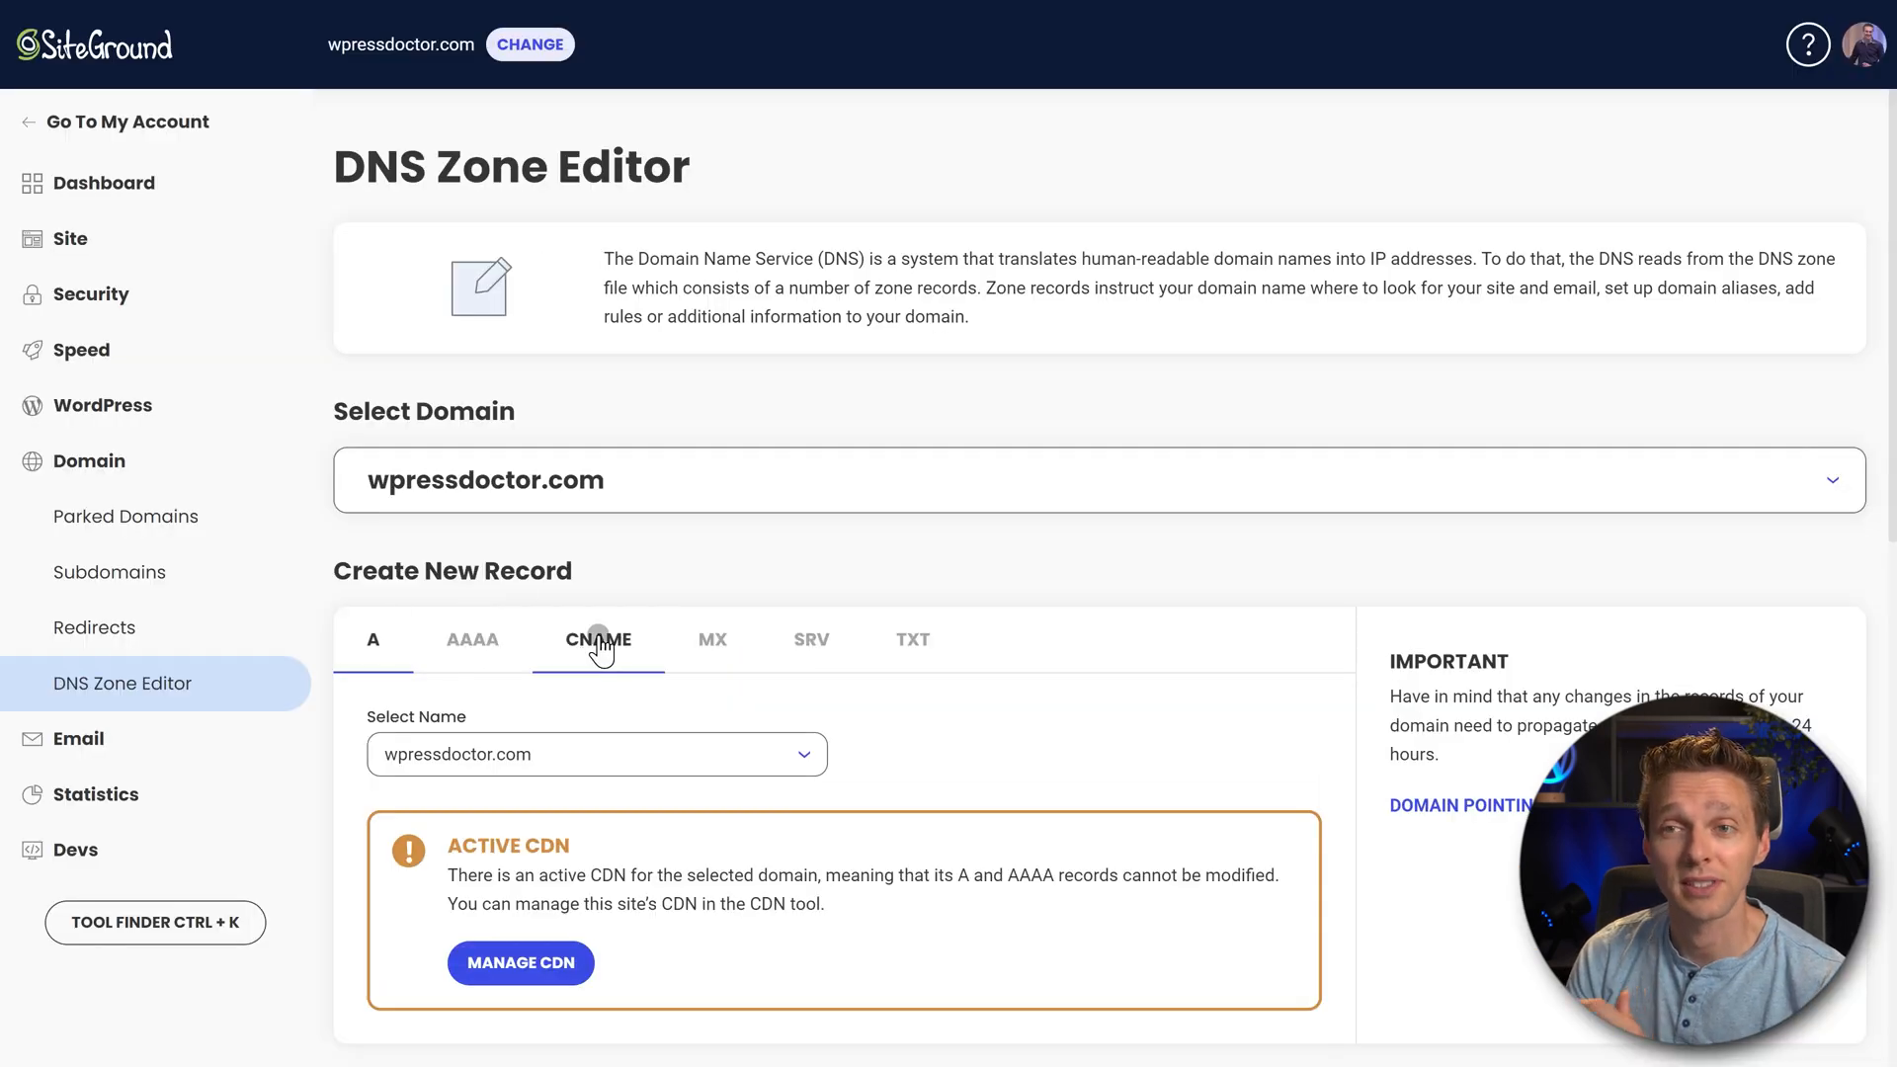
Create CNAME sender._domainkey resolving to dkim.sendersrv.com and scroll to the records list
{"action": "left_click", "coordinate": [597, 639]}
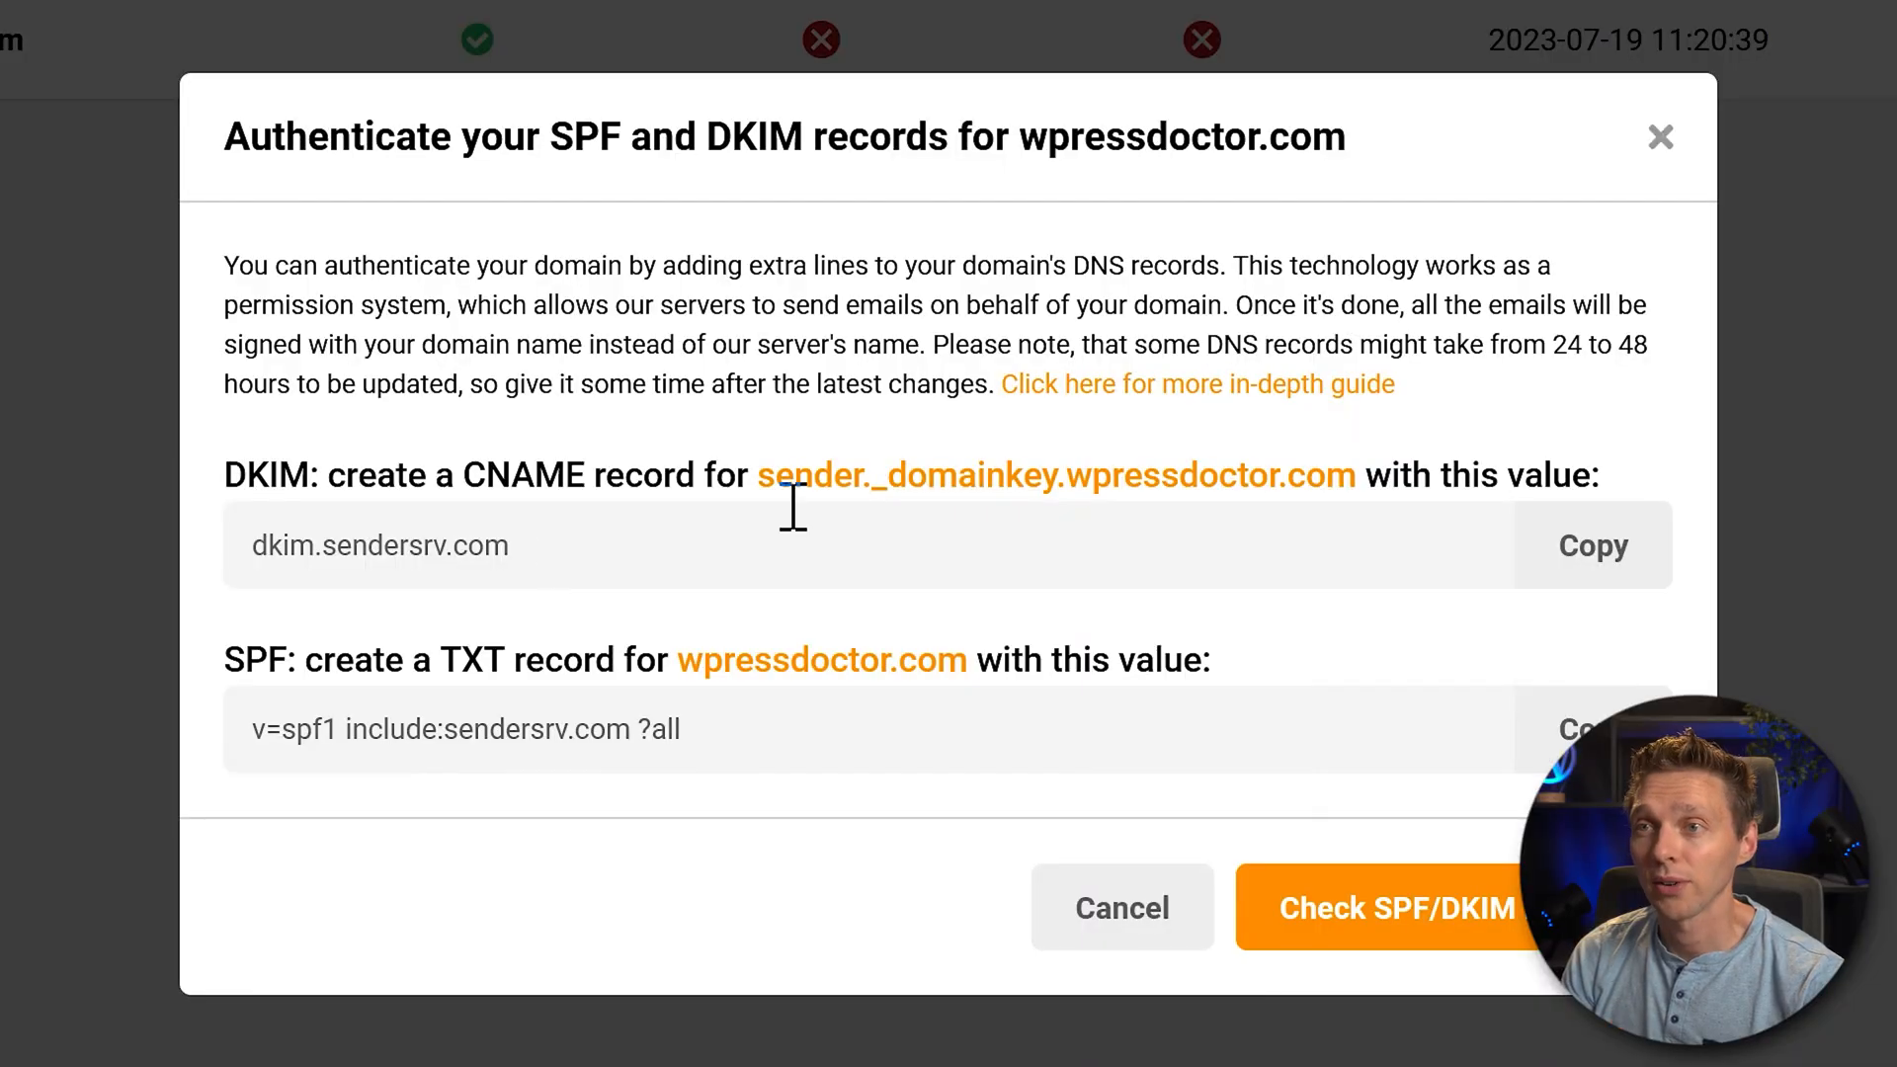
{"action": "mouse_move", "coordinate": [500, 556]}
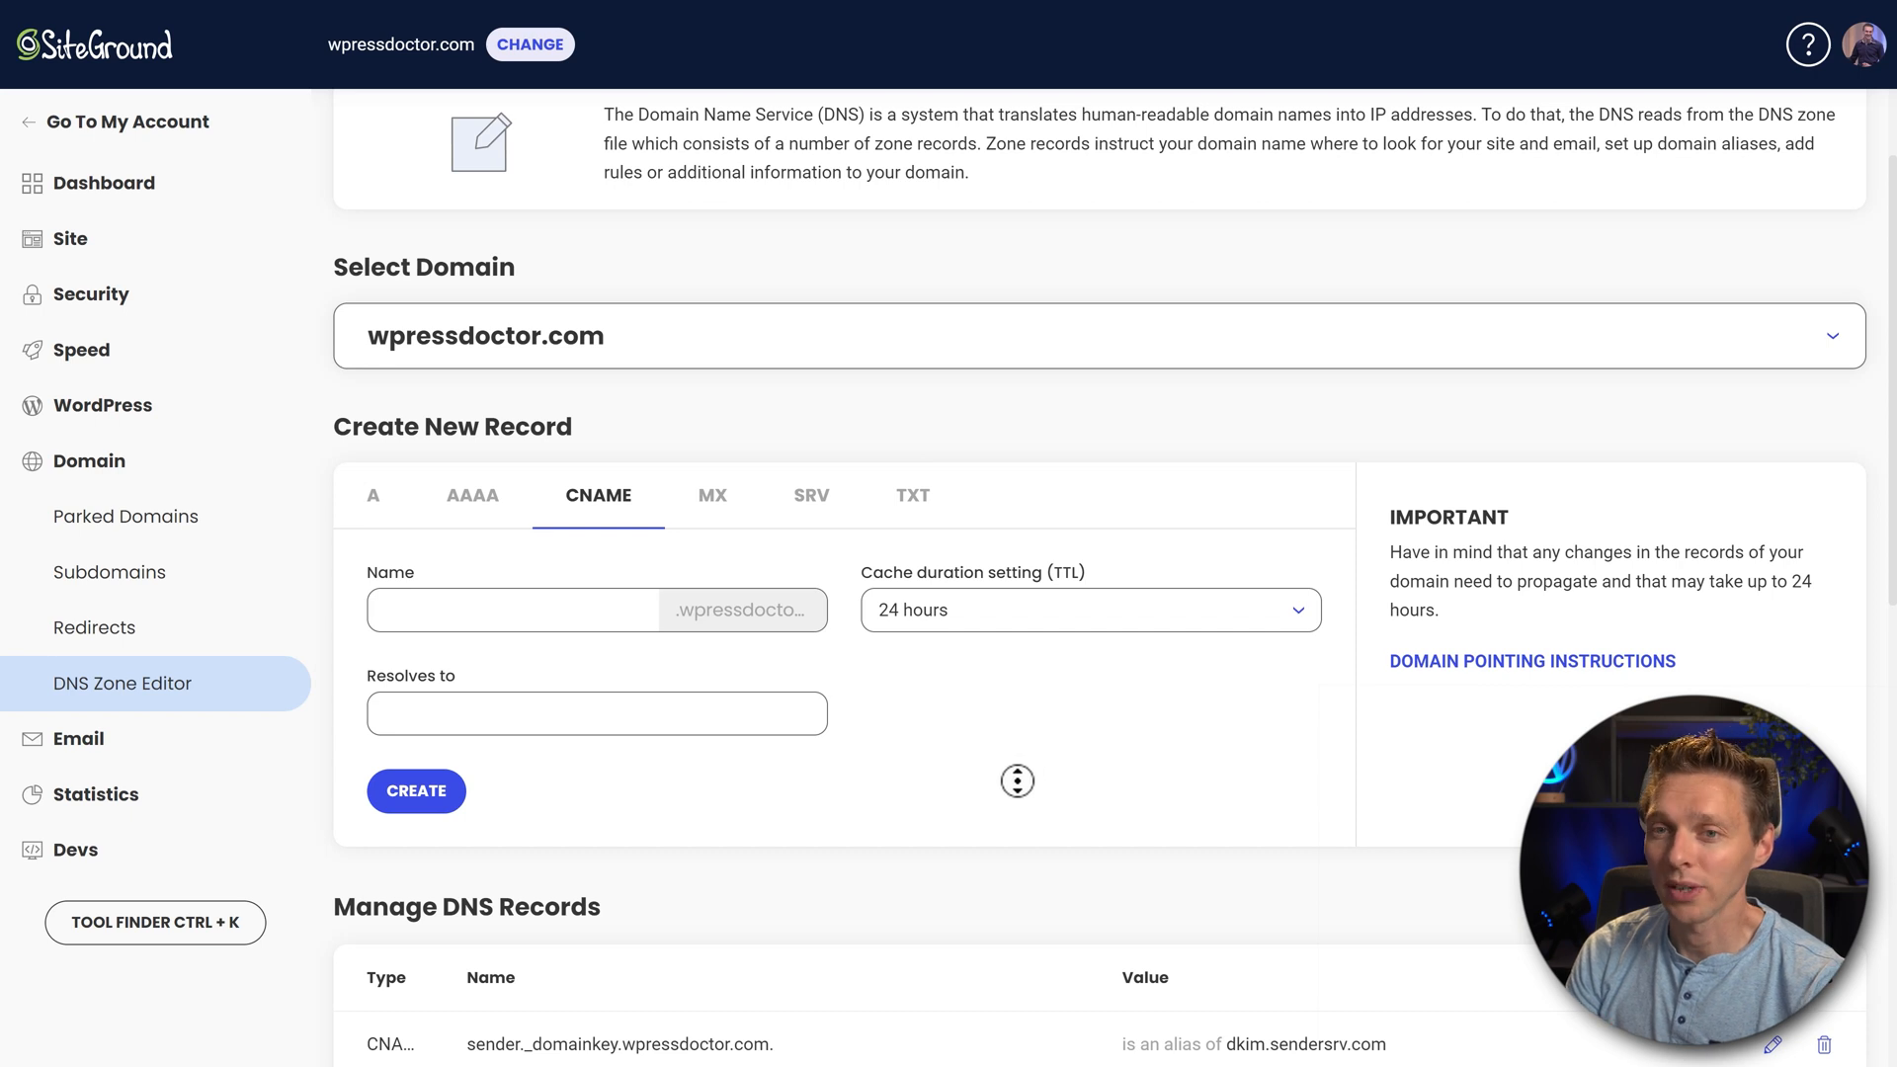
{"action": "scroll", "scroll_direction": "down", "scroll_amount": 3}
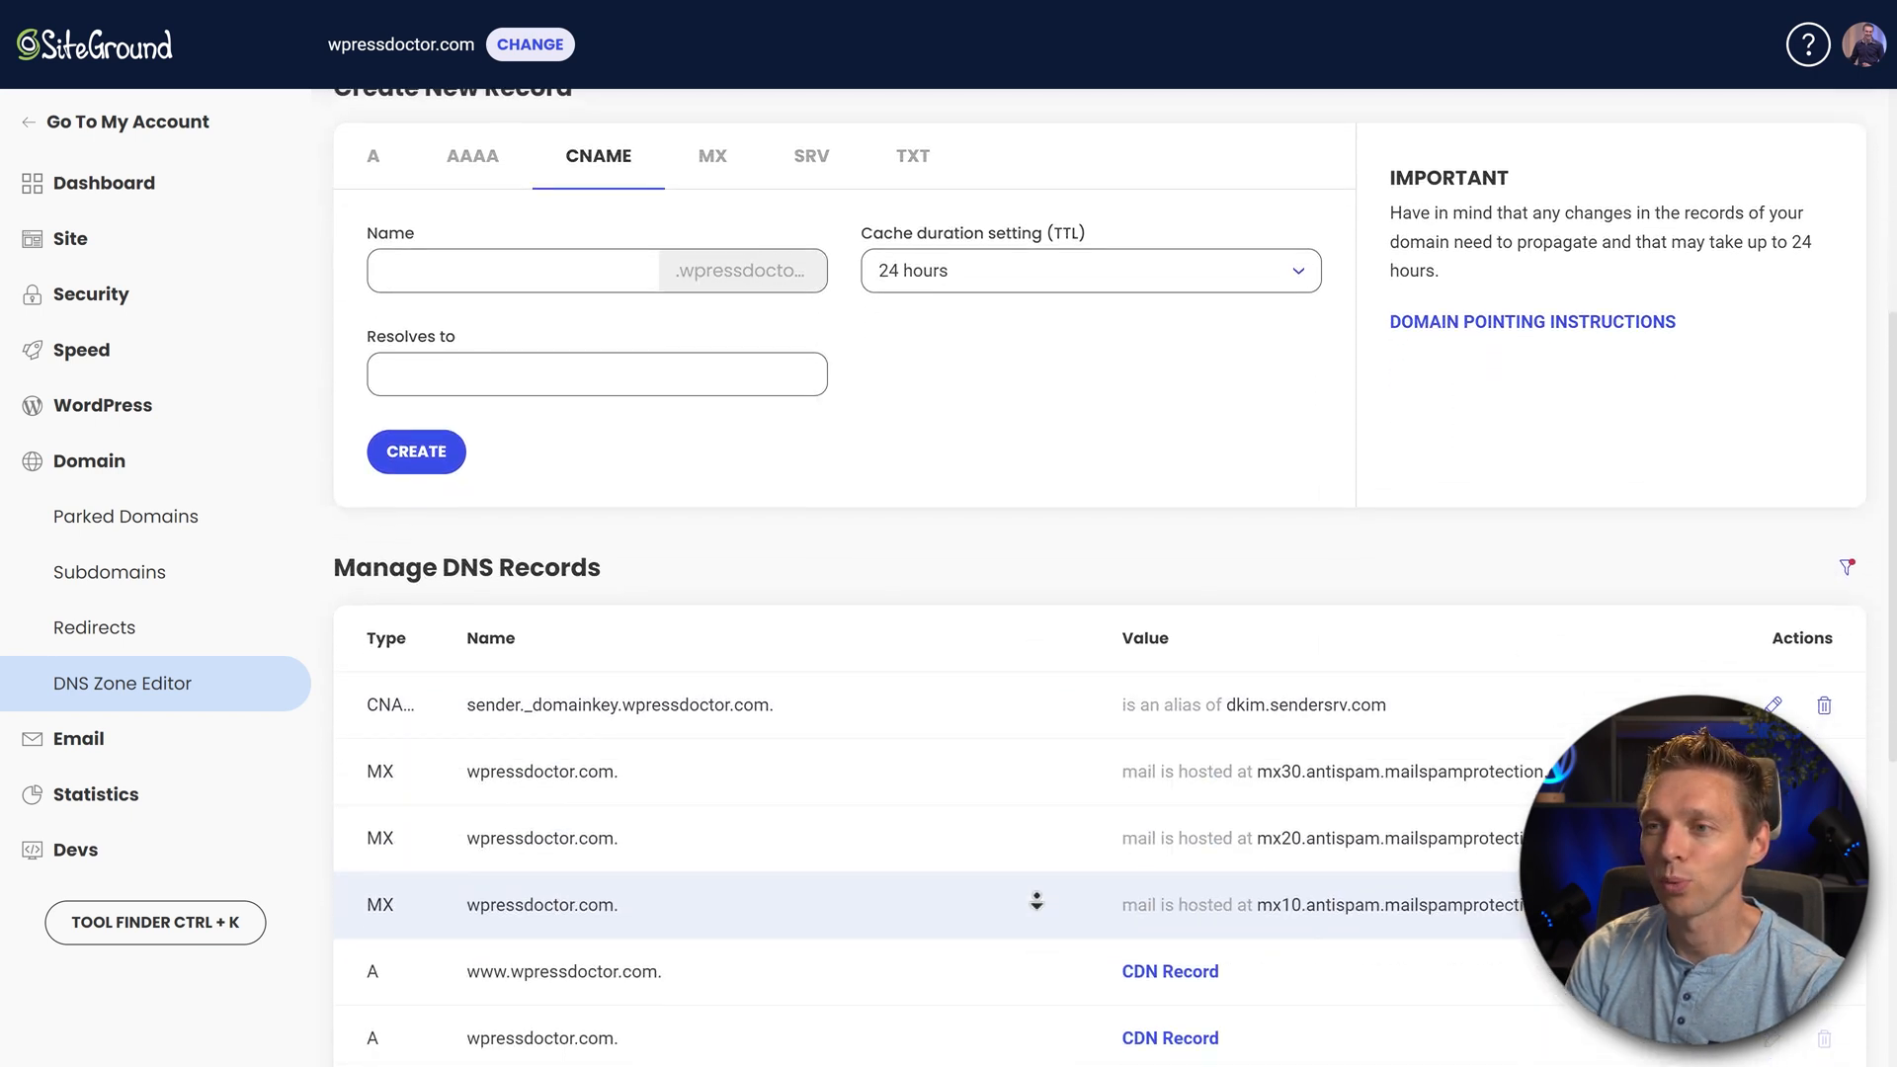
{"action": "scroll", "scroll_direction": "down", "scroll_amount": 3}
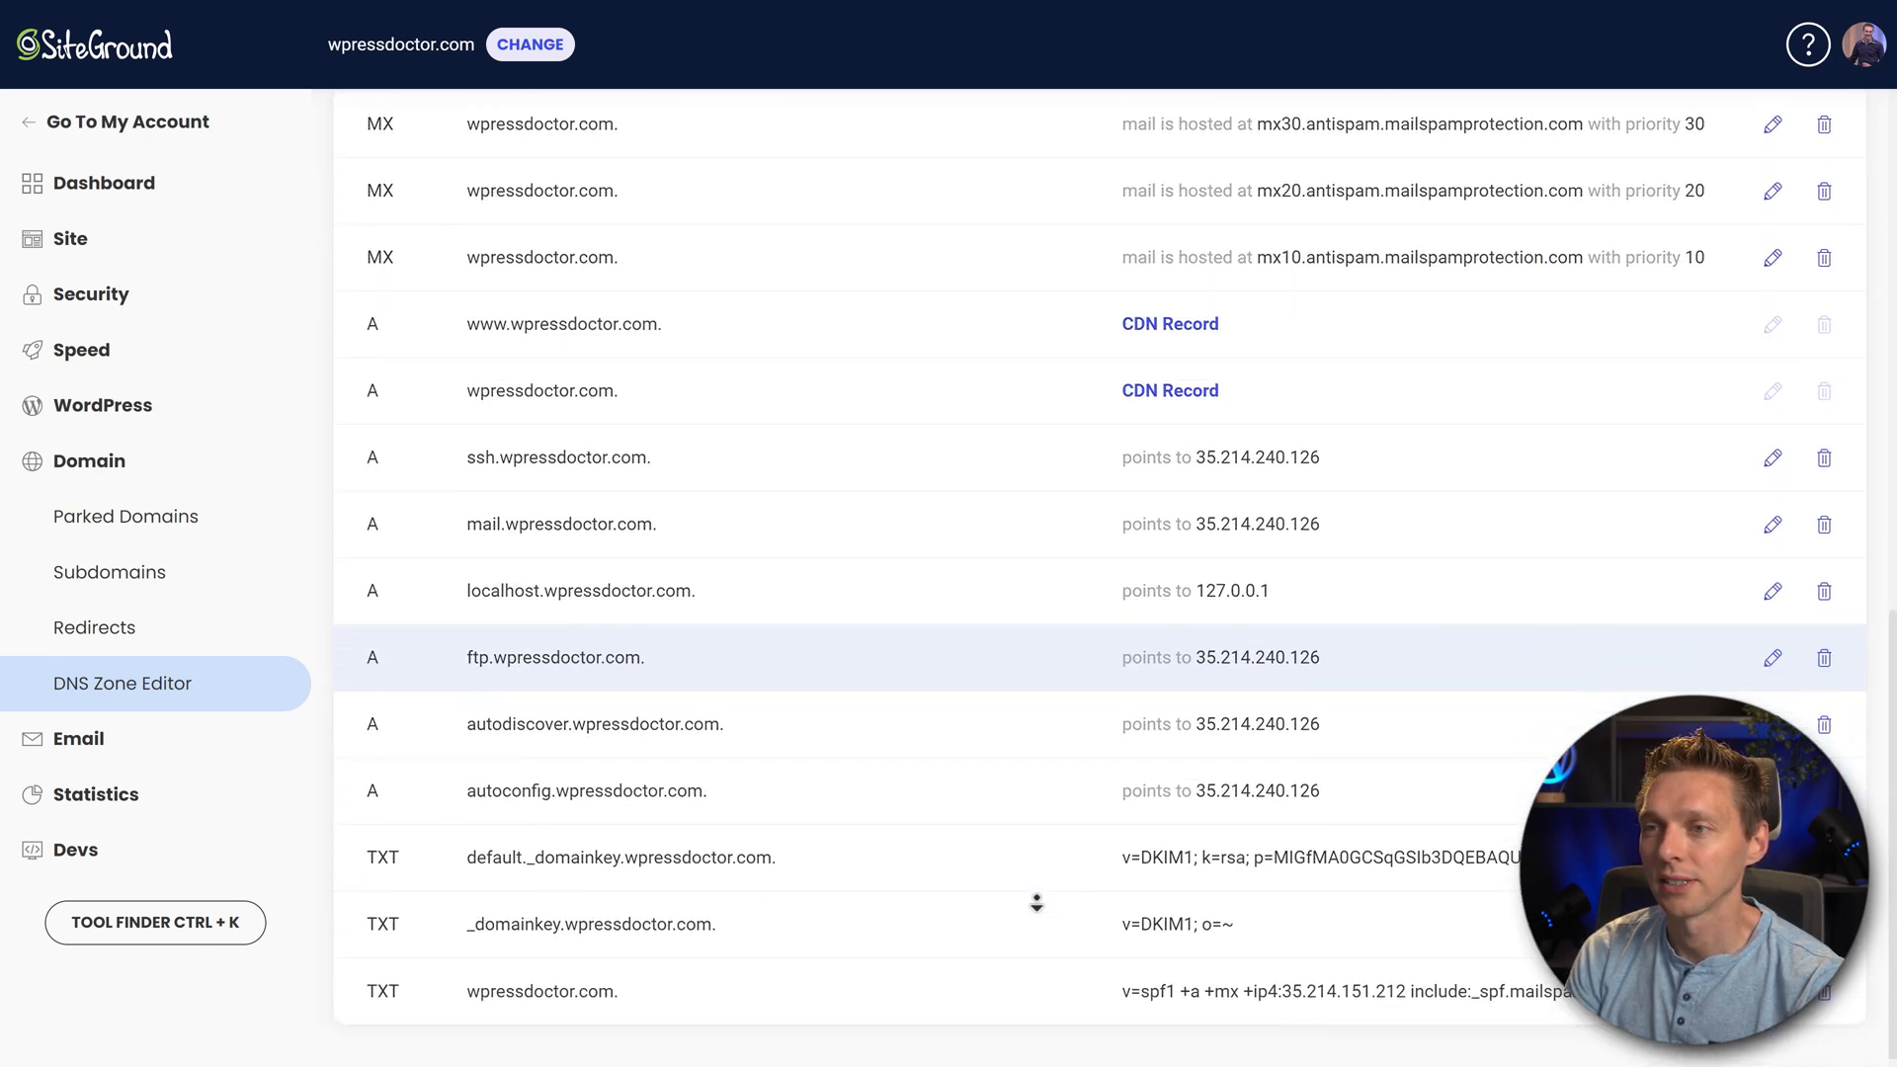
{"action": "scroll", "scroll_direction": "down", "scroll_amount": 3}
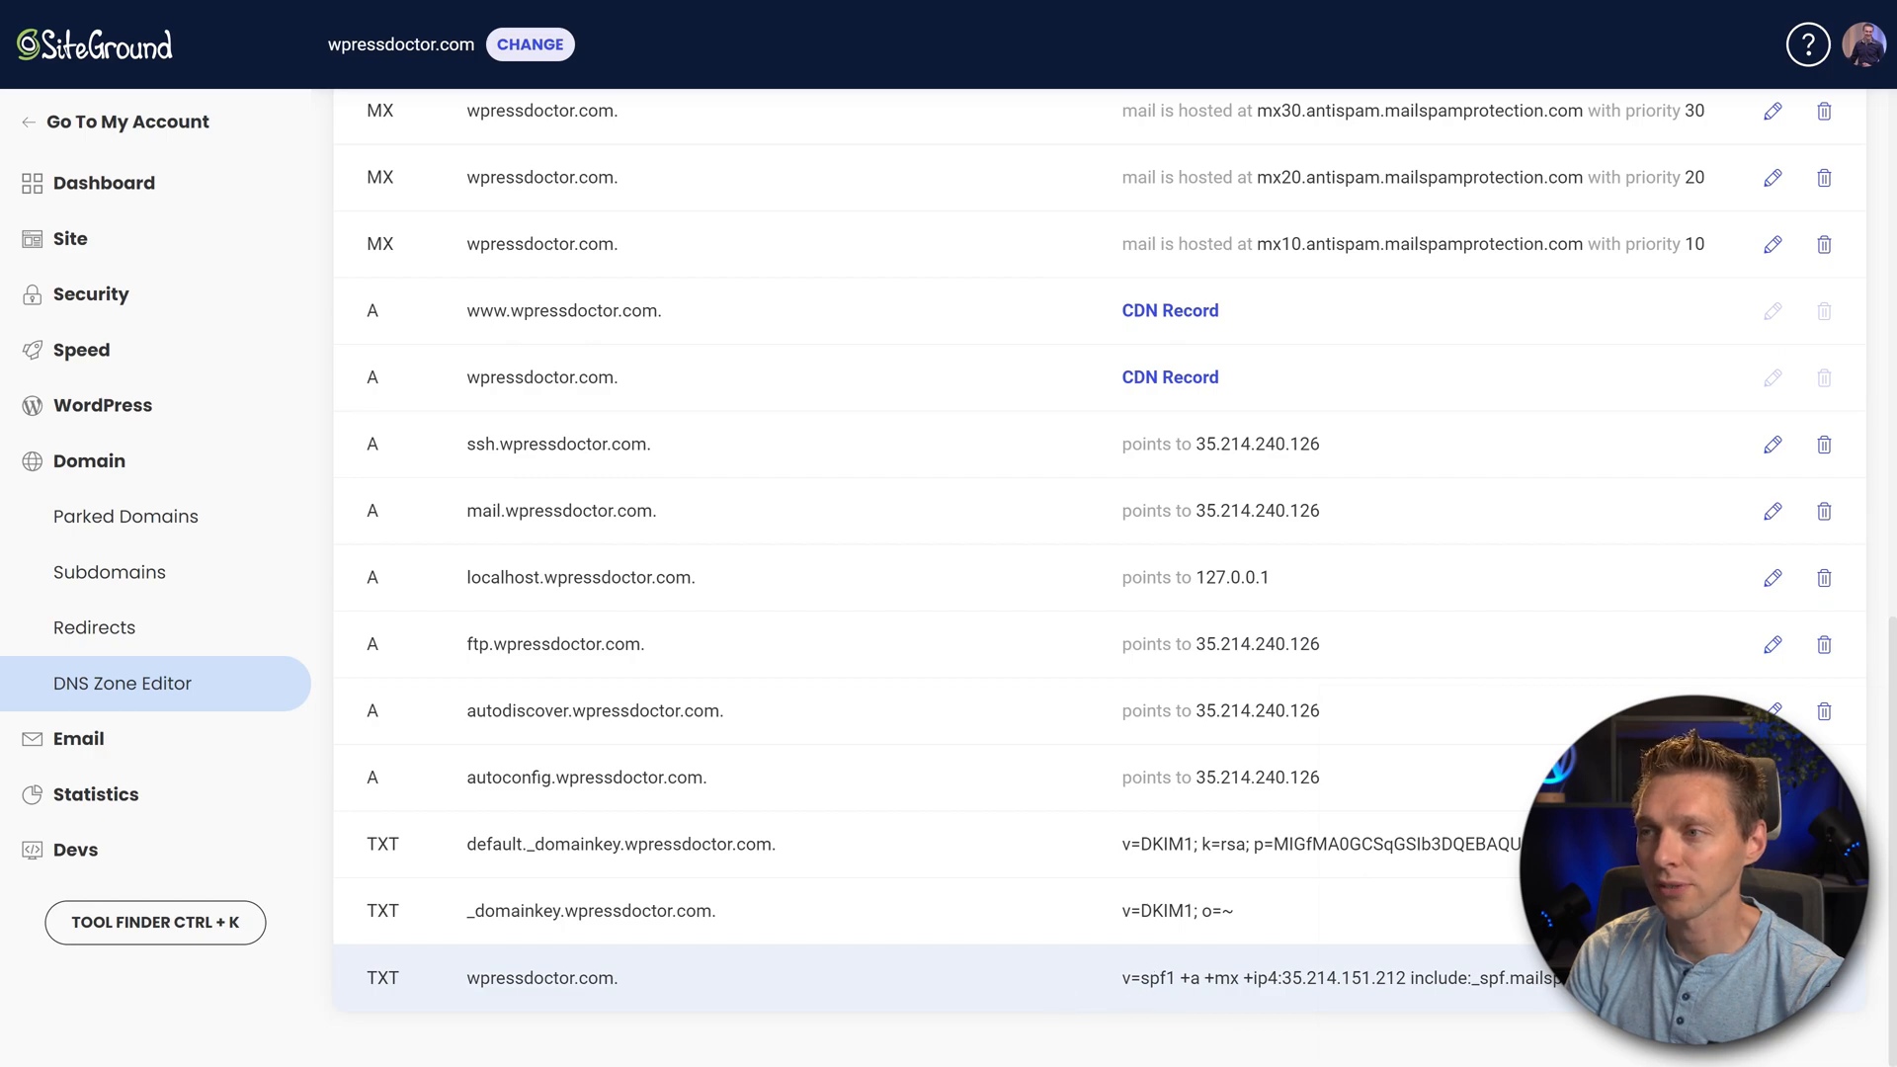
Add include:sendersrv.com before ~all in the wpressdoctor.com SPF TXT record and confirm
{"action": "left_click", "coordinate": [1772, 977]}
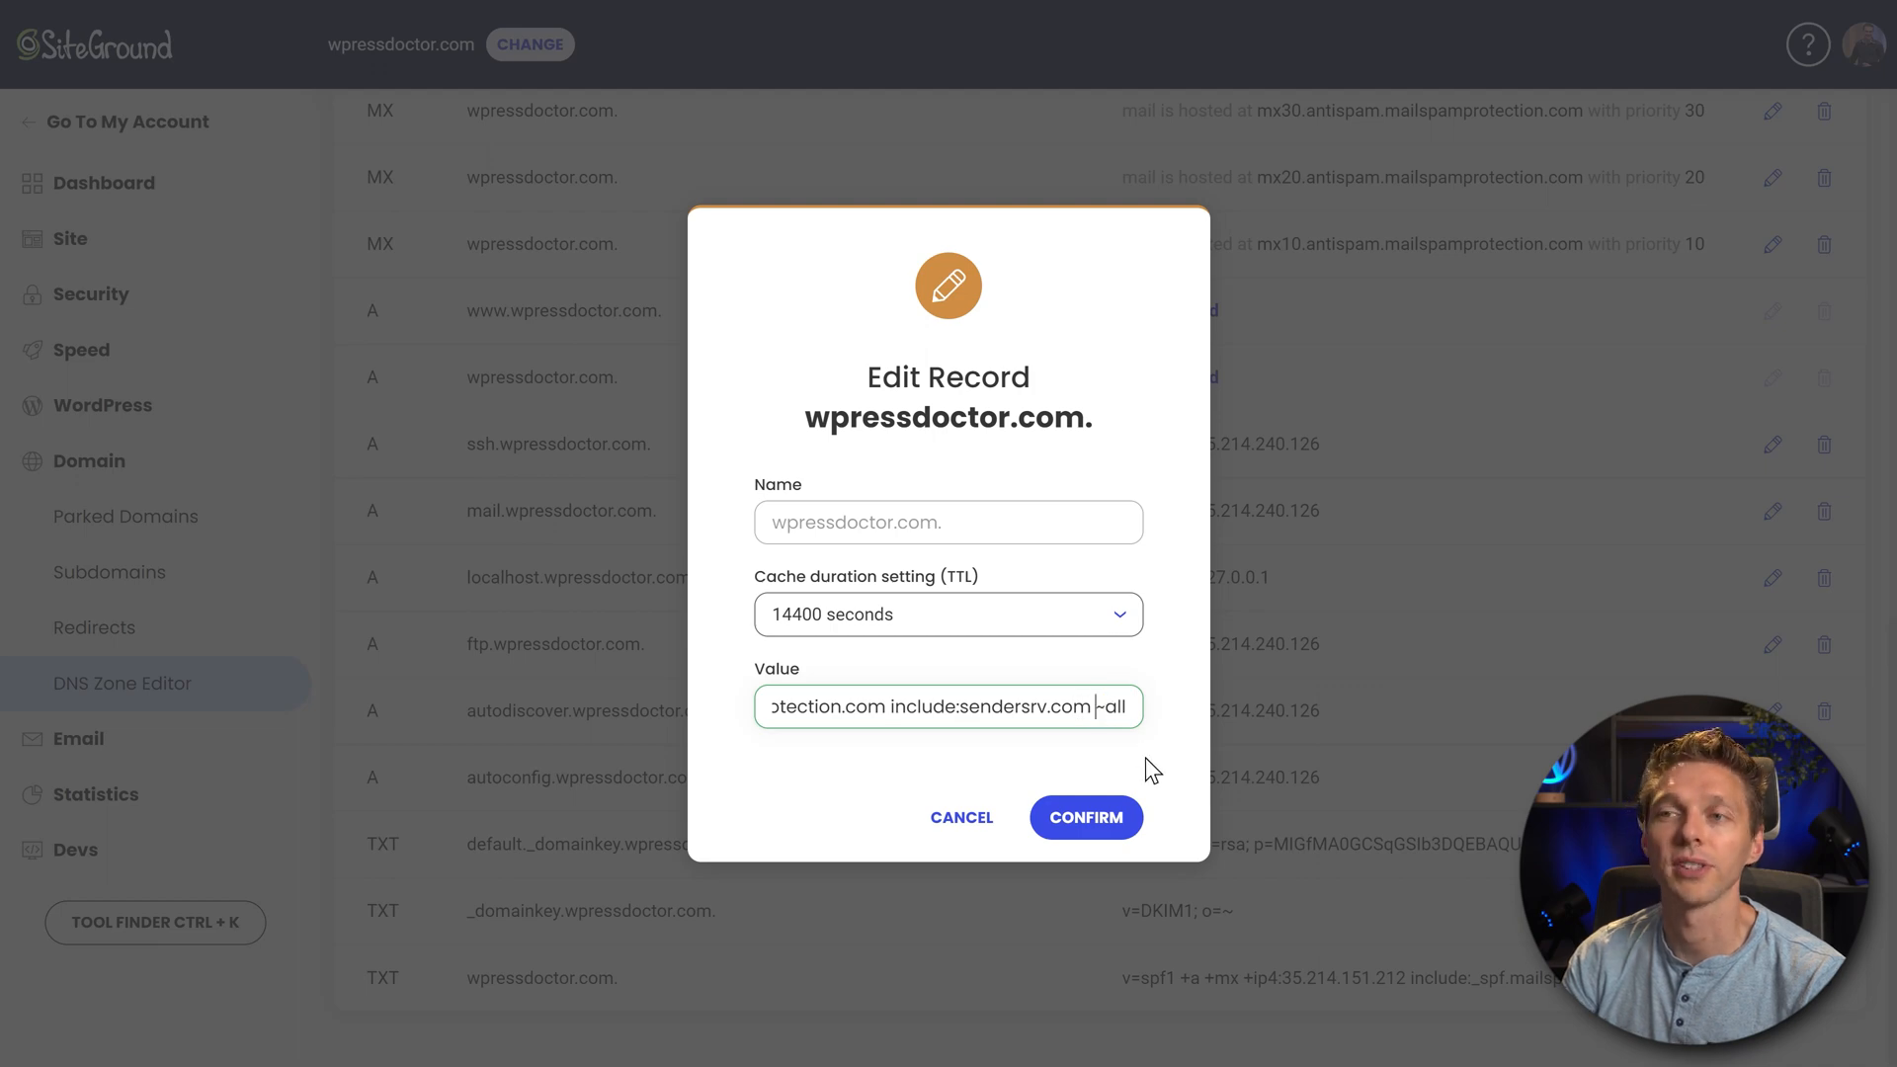
{"action": "left_click", "coordinate": [1084, 817]}
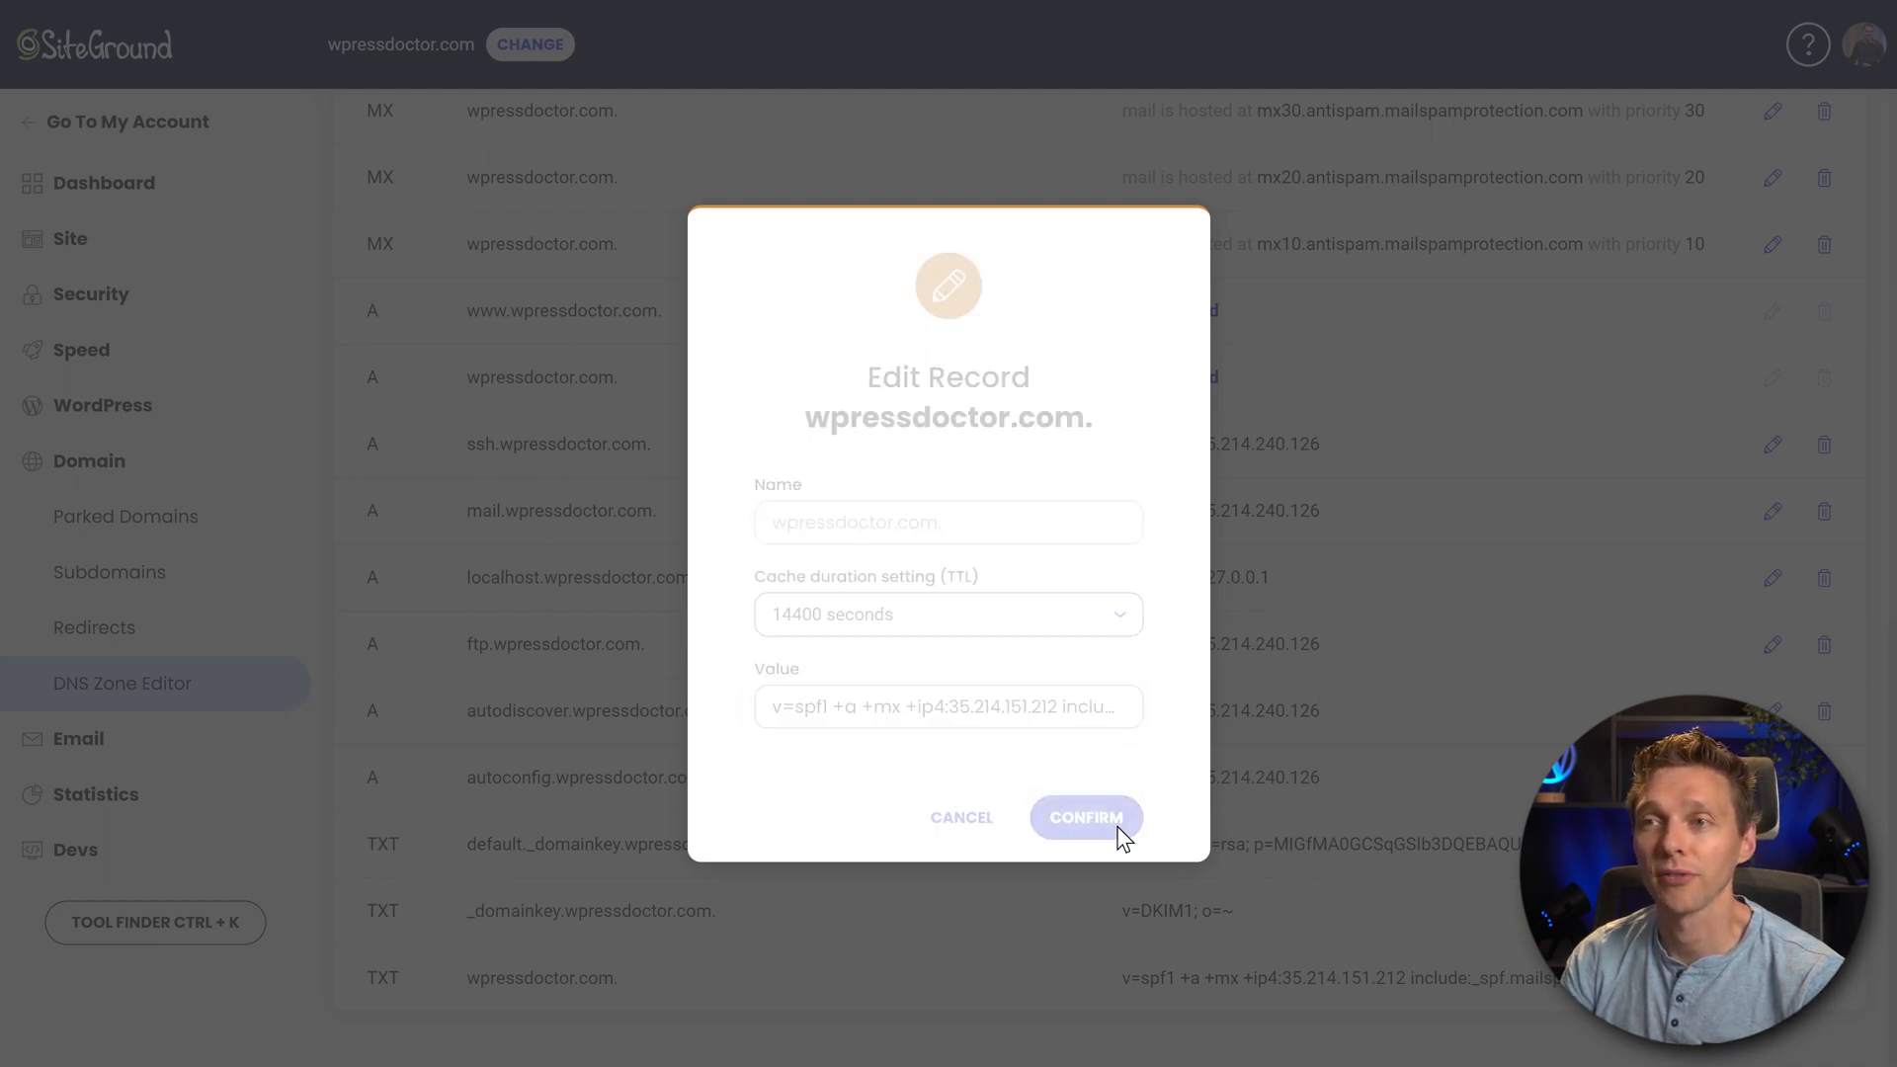
{"action": "left_click", "coordinate": [1085, 817]}
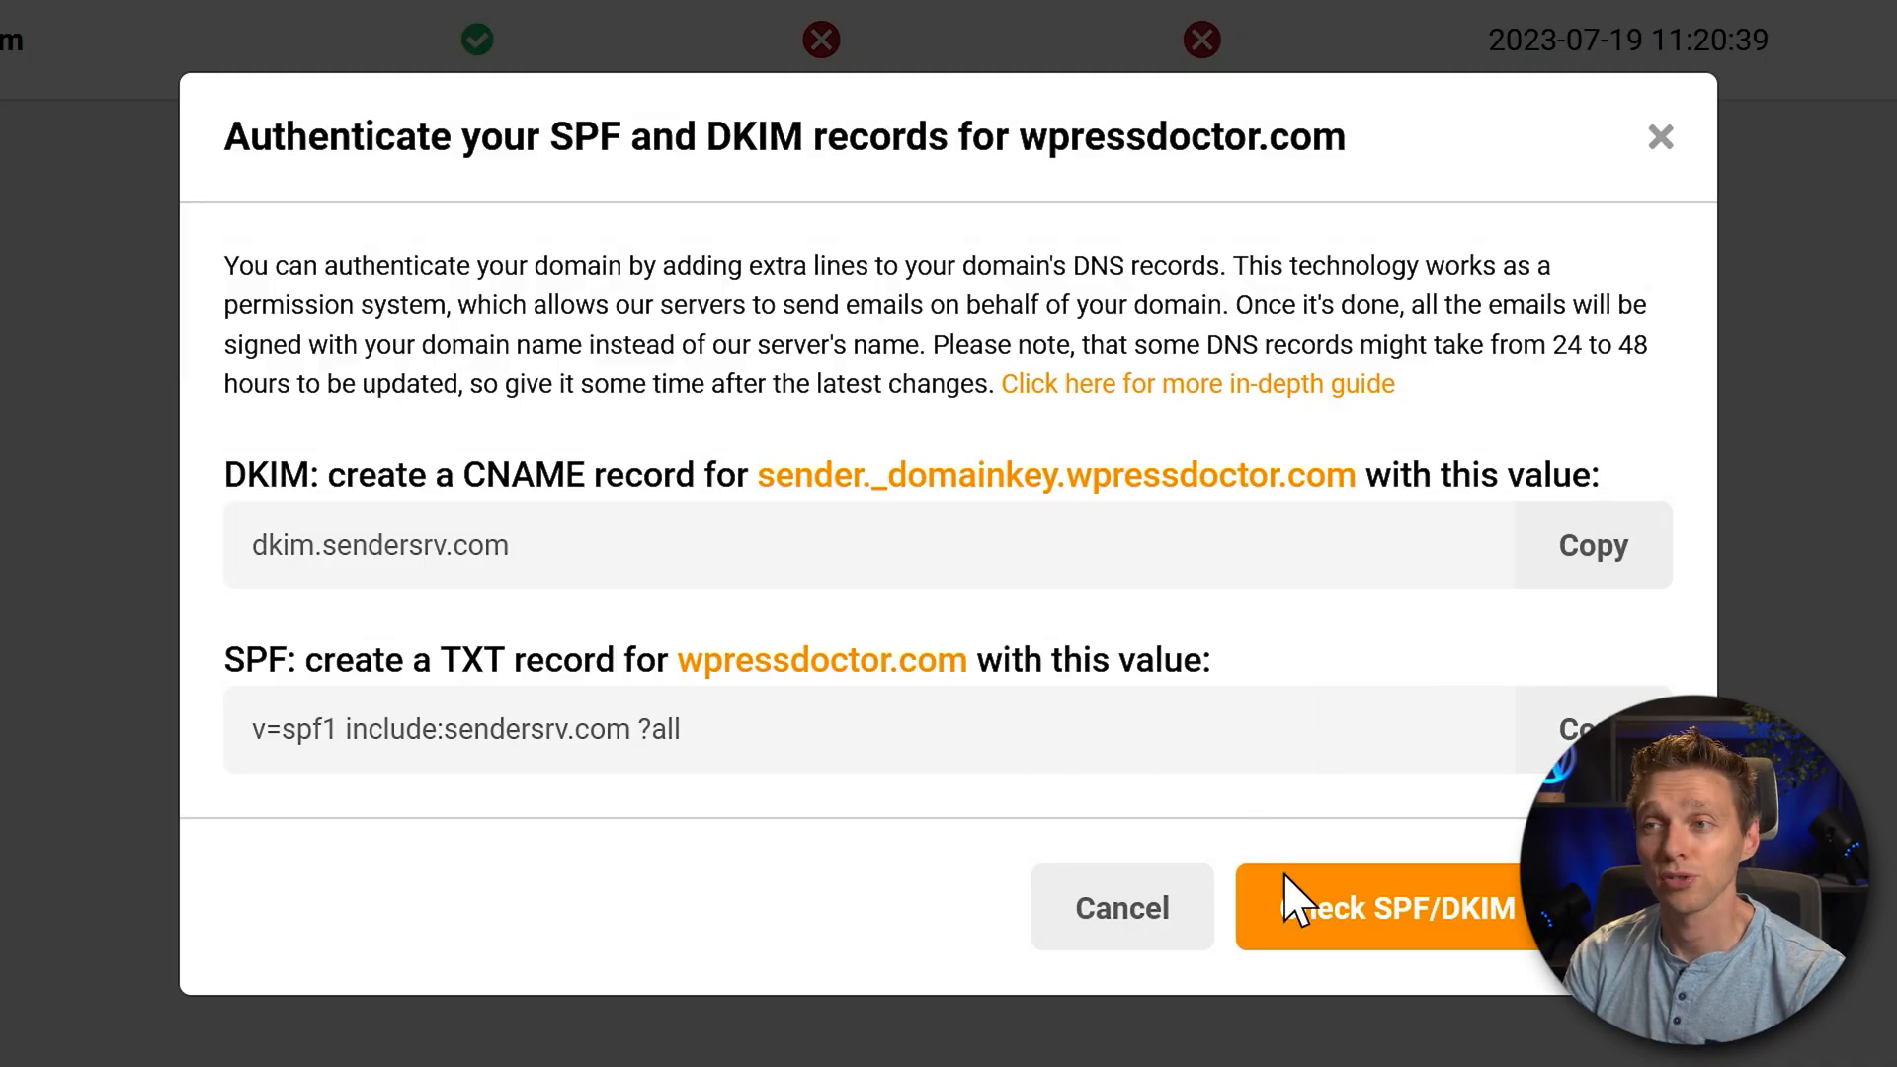
Run the SPF/DKIM check and refresh Domains to show wpressdoctor.com verified
{"action": "left_click", "coordinate": [1391, 905]}
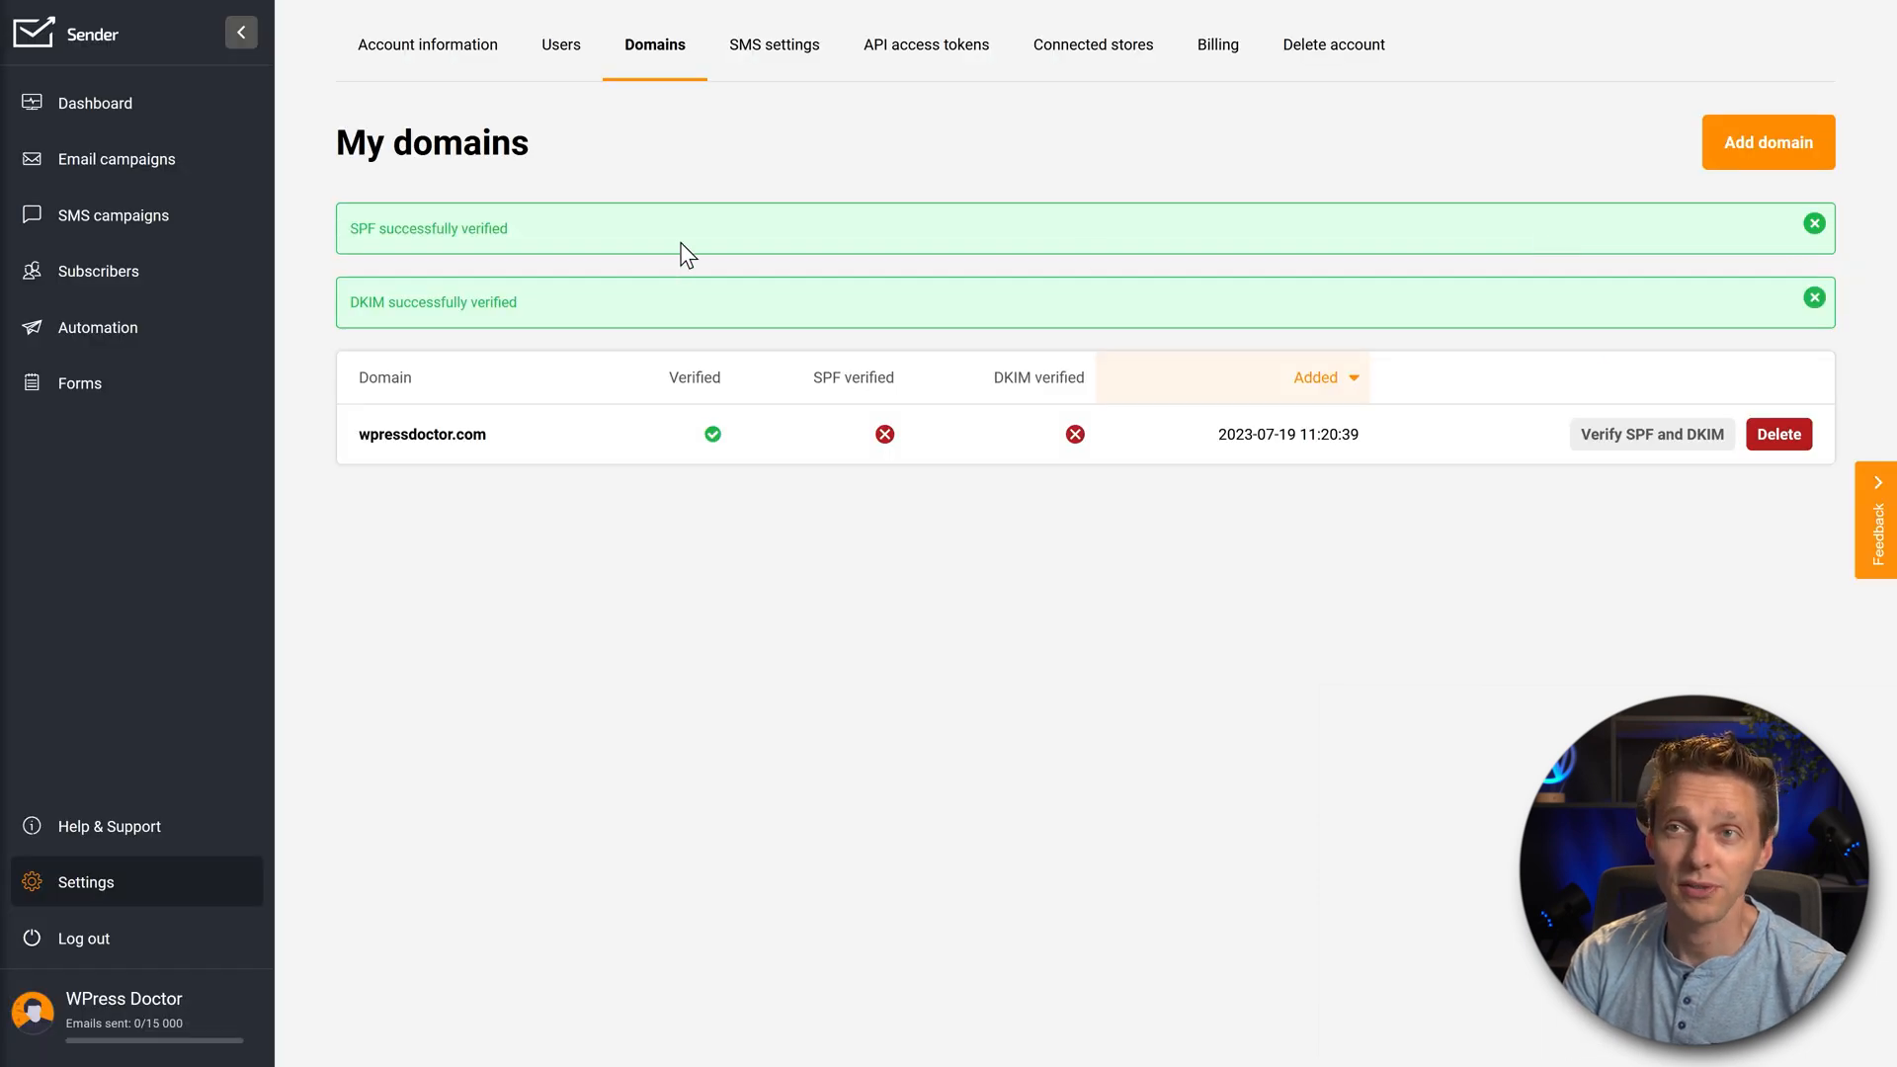
{"action": "mouse_move", "coordinate": [672, 572]}
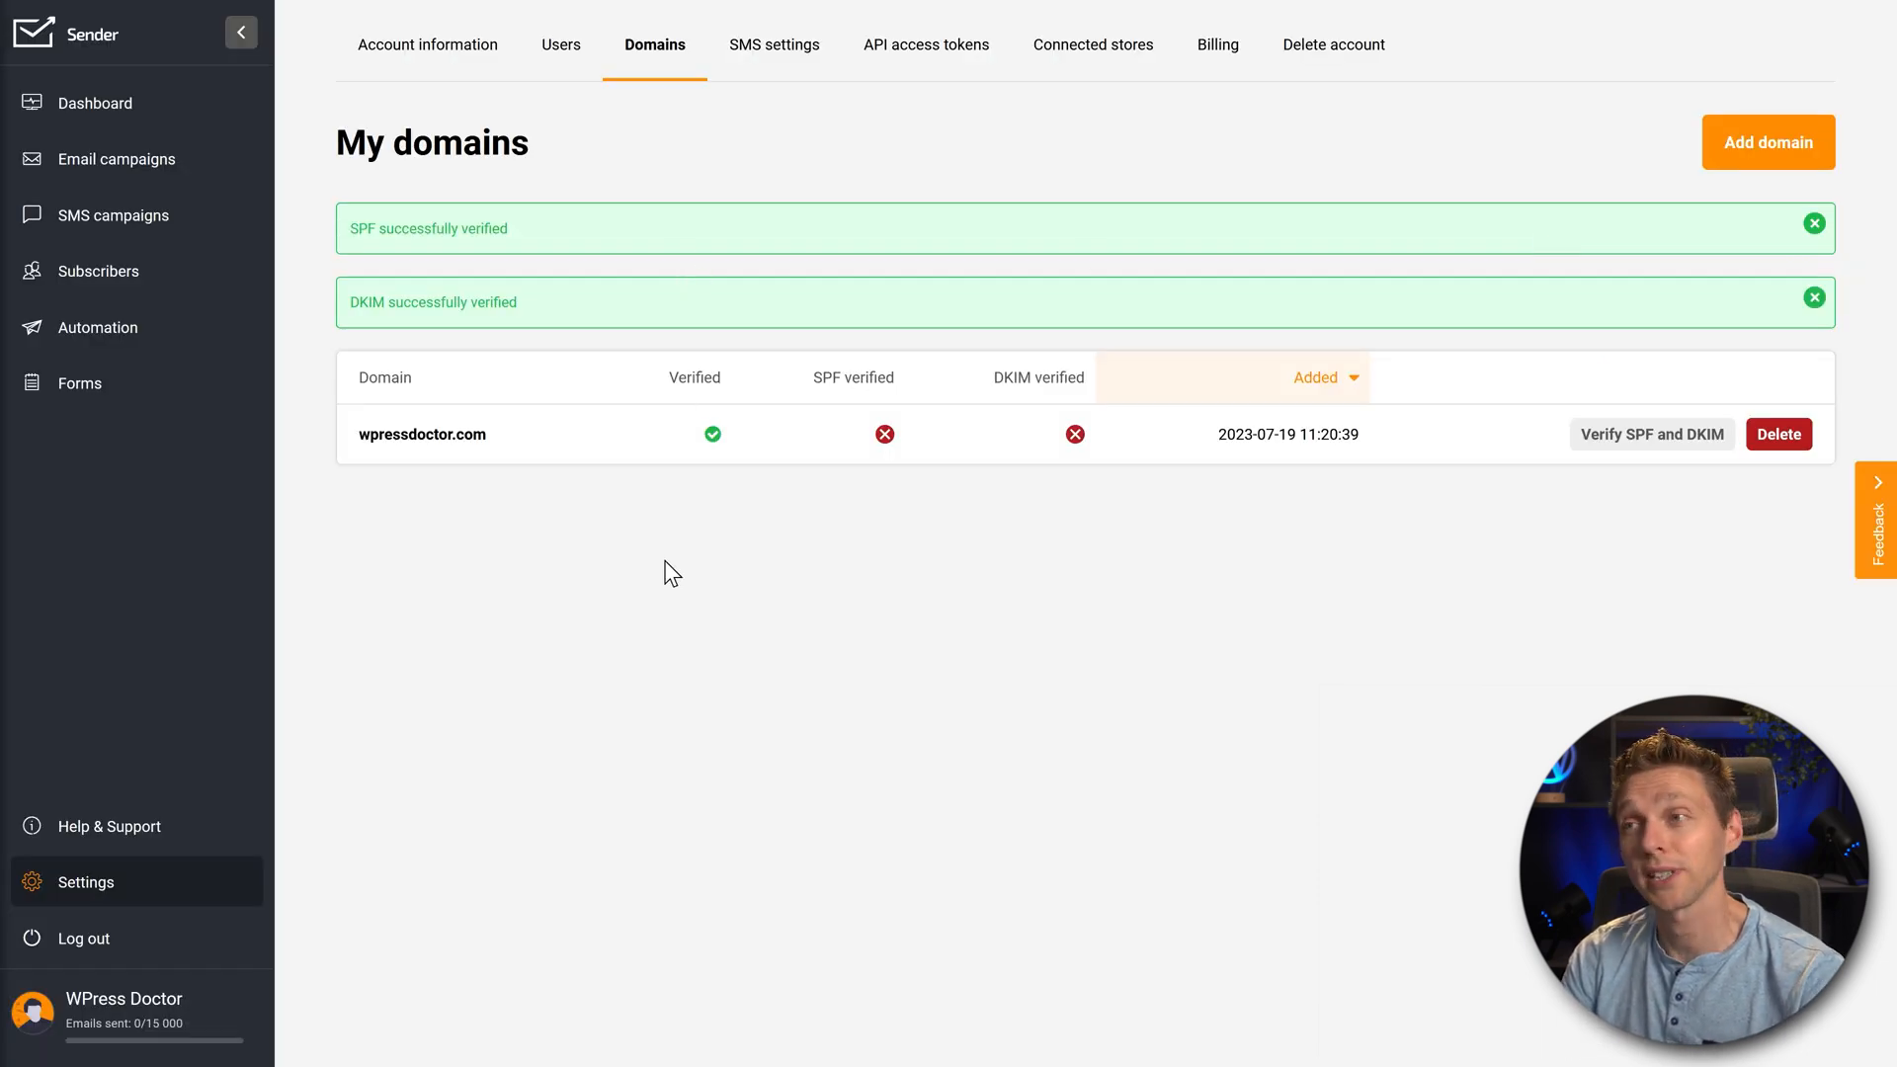
{"action": "left_click", "coordinate": [1650, 435]}
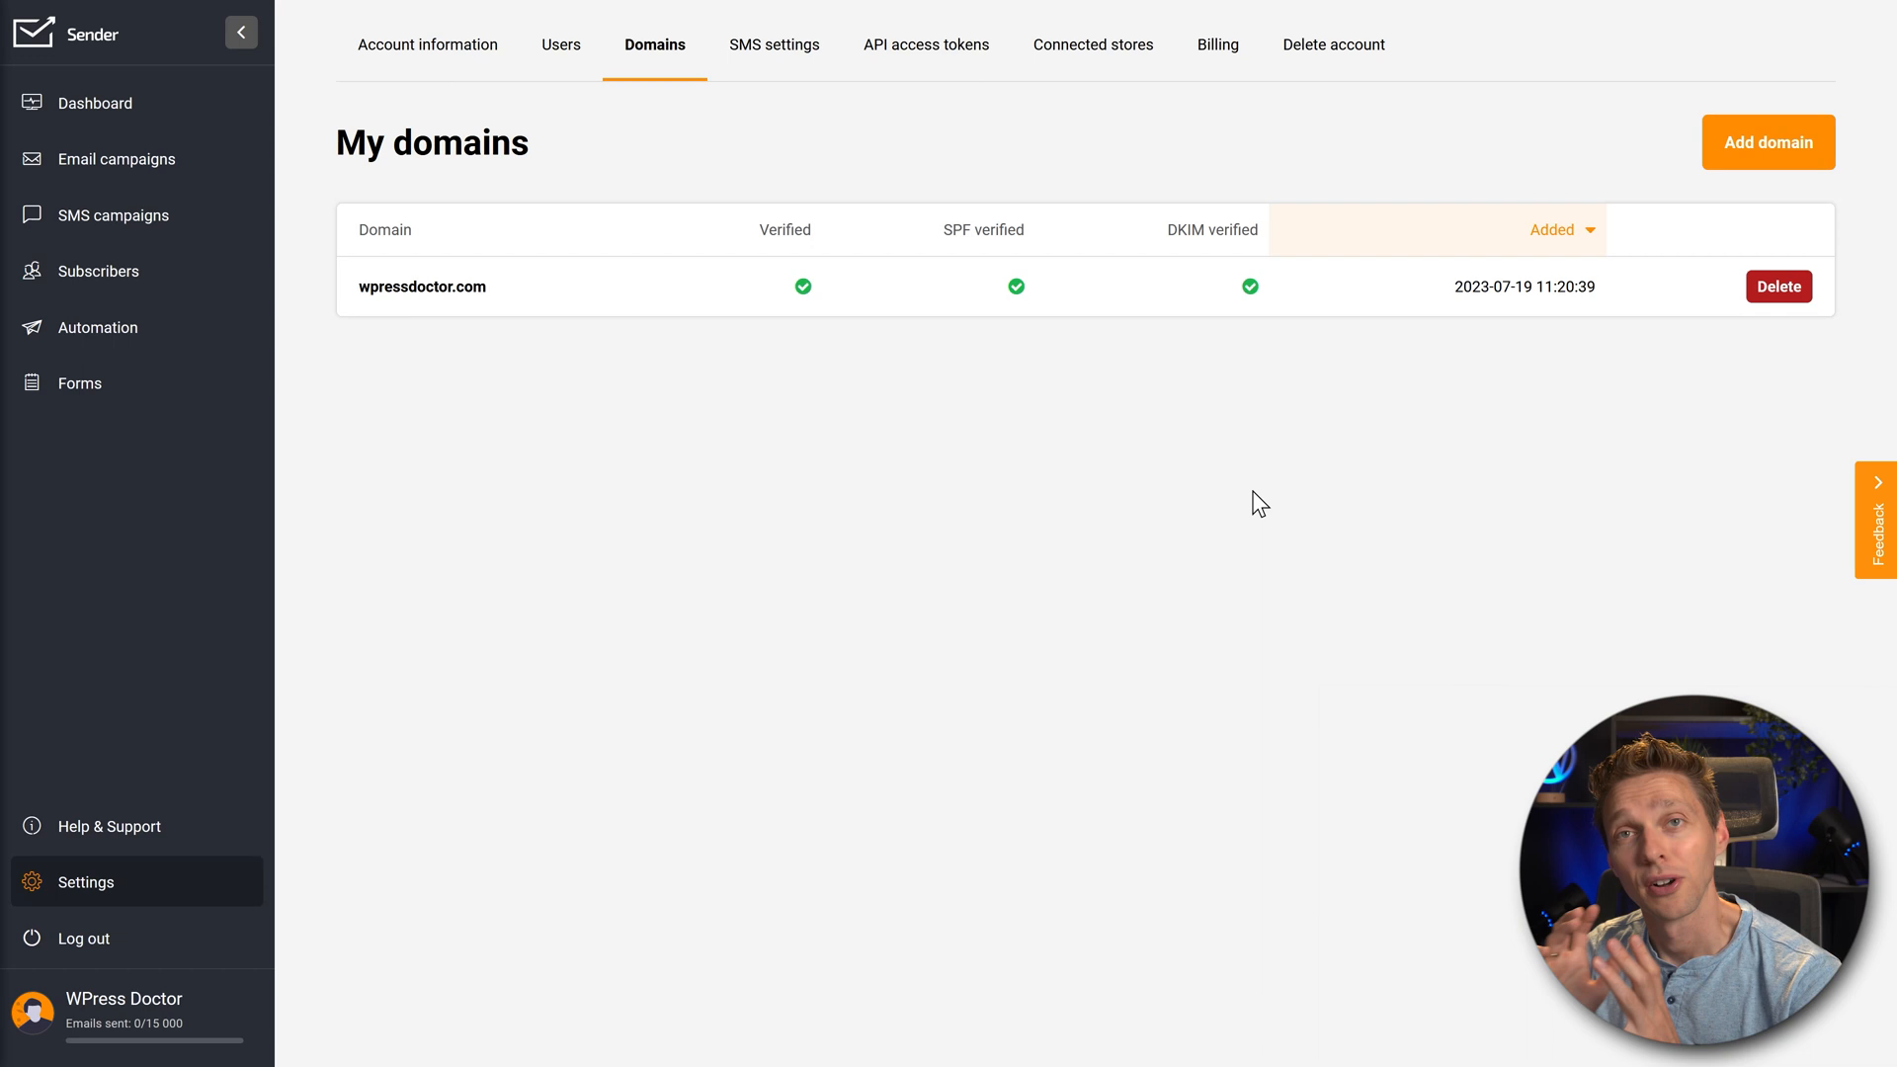
{"action": "mouse_move", "coordinate": [772, 44]}
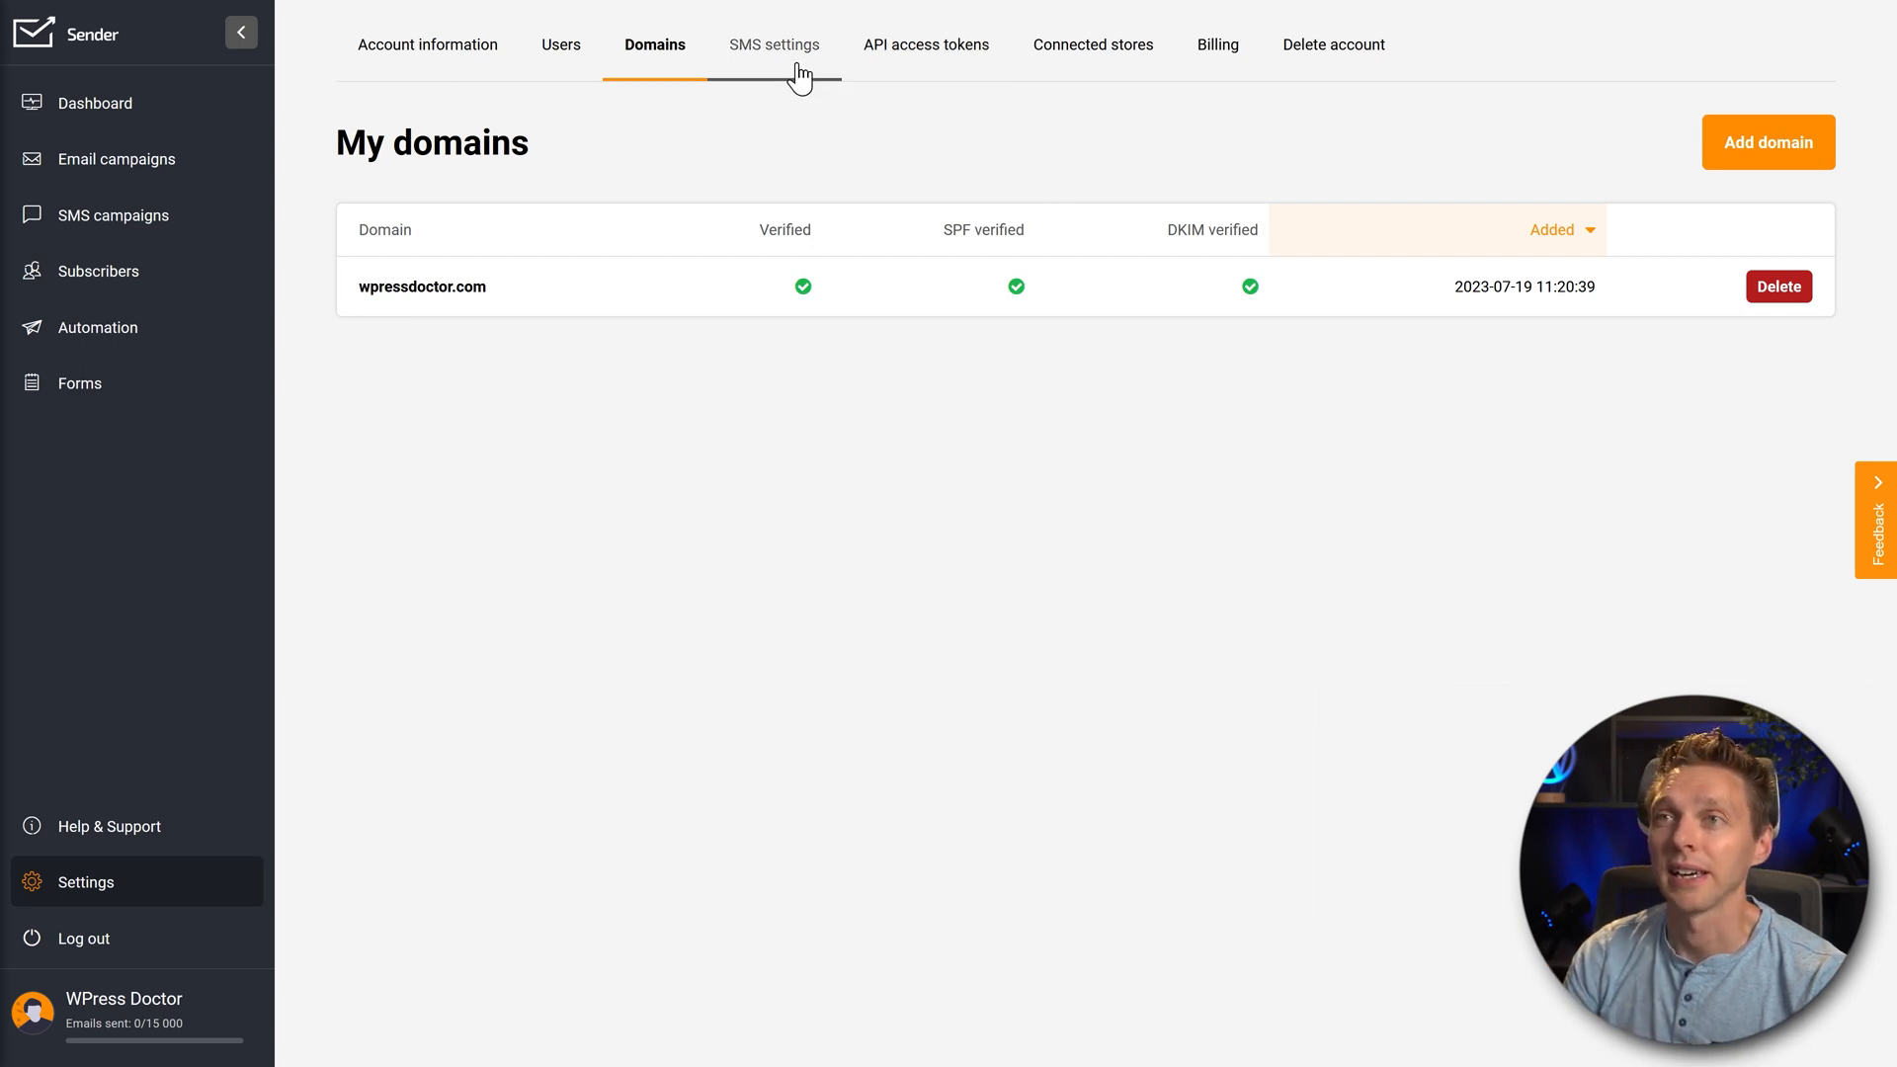
{"action": "mouse_move", "coordinate": [917, 365]}
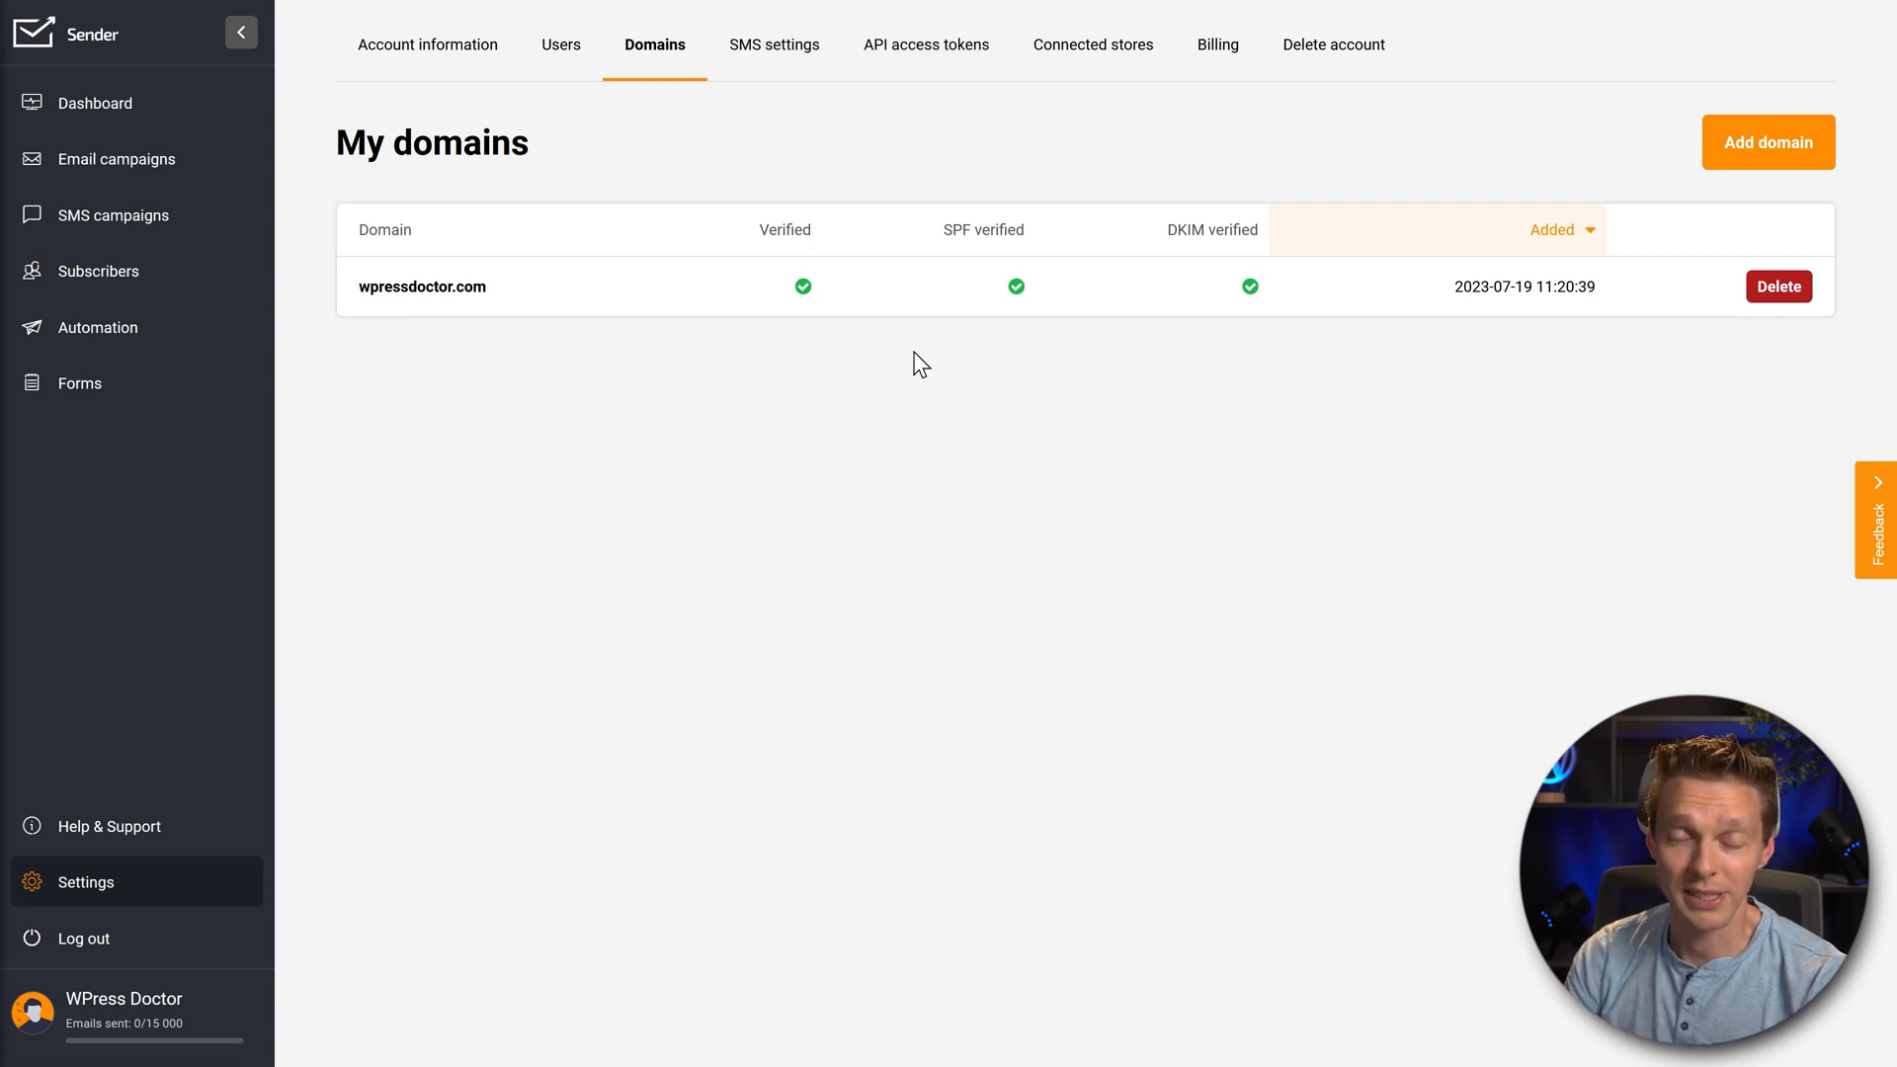
{"action": "mouse_move", "coordinate": [787, 95]}
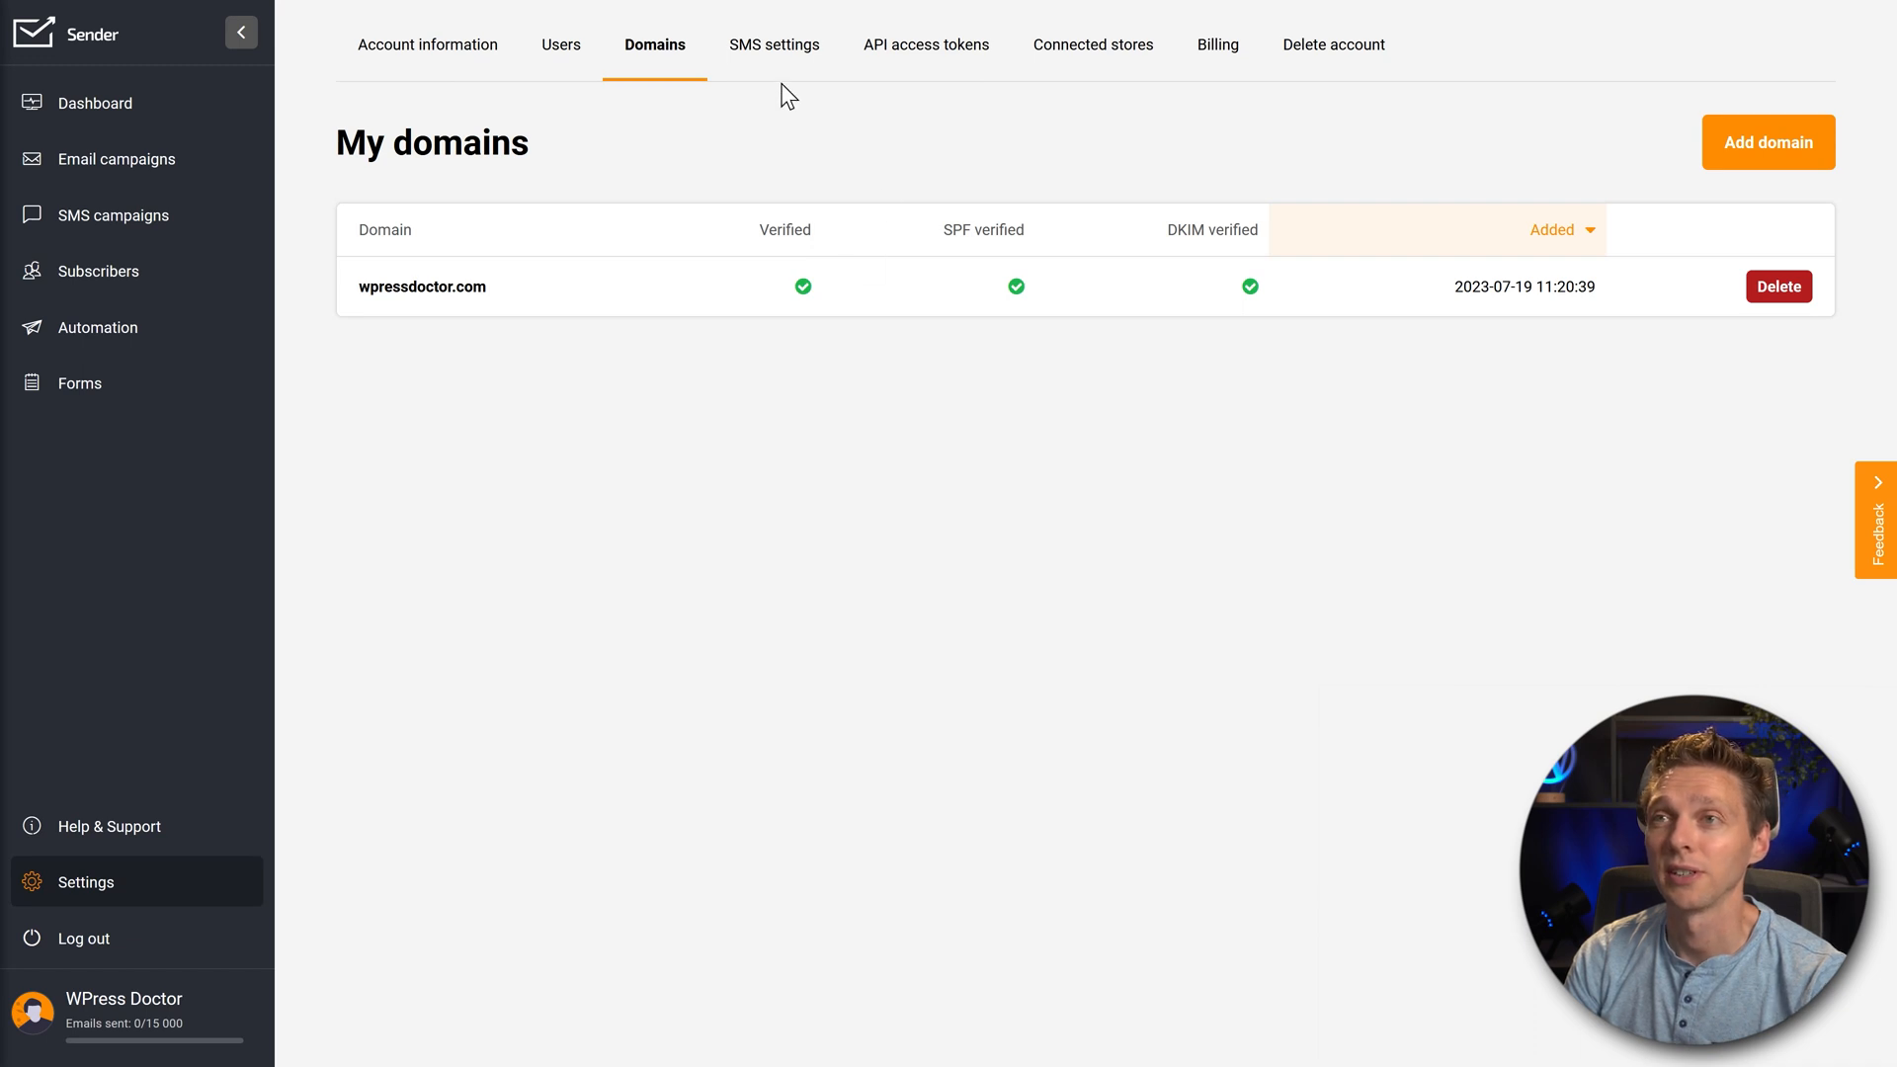
Open Billing to view the Free Forever plan with 615 of 2,500 subscribers
{"action": "left_click", "coordinate": [1217, 45]}
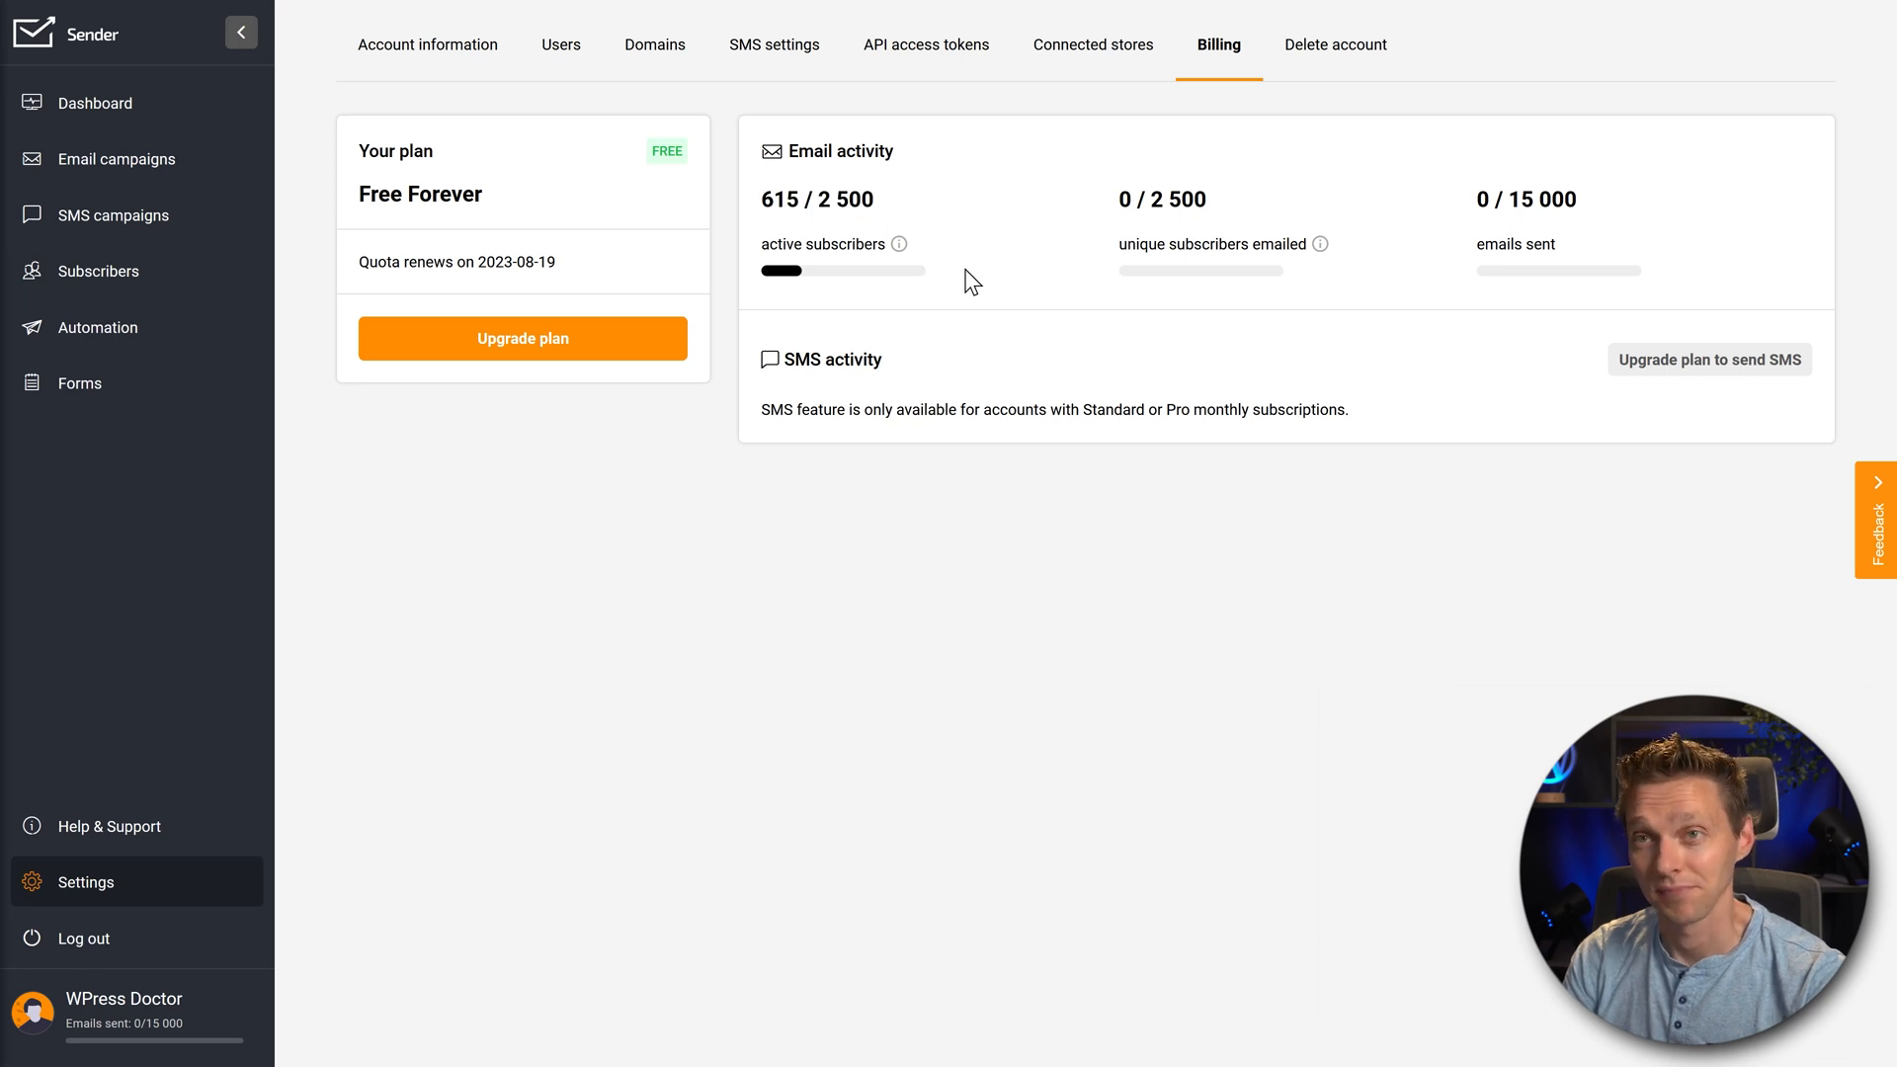
{"action": "mouse_move", "coordinate": [1115, 211]}
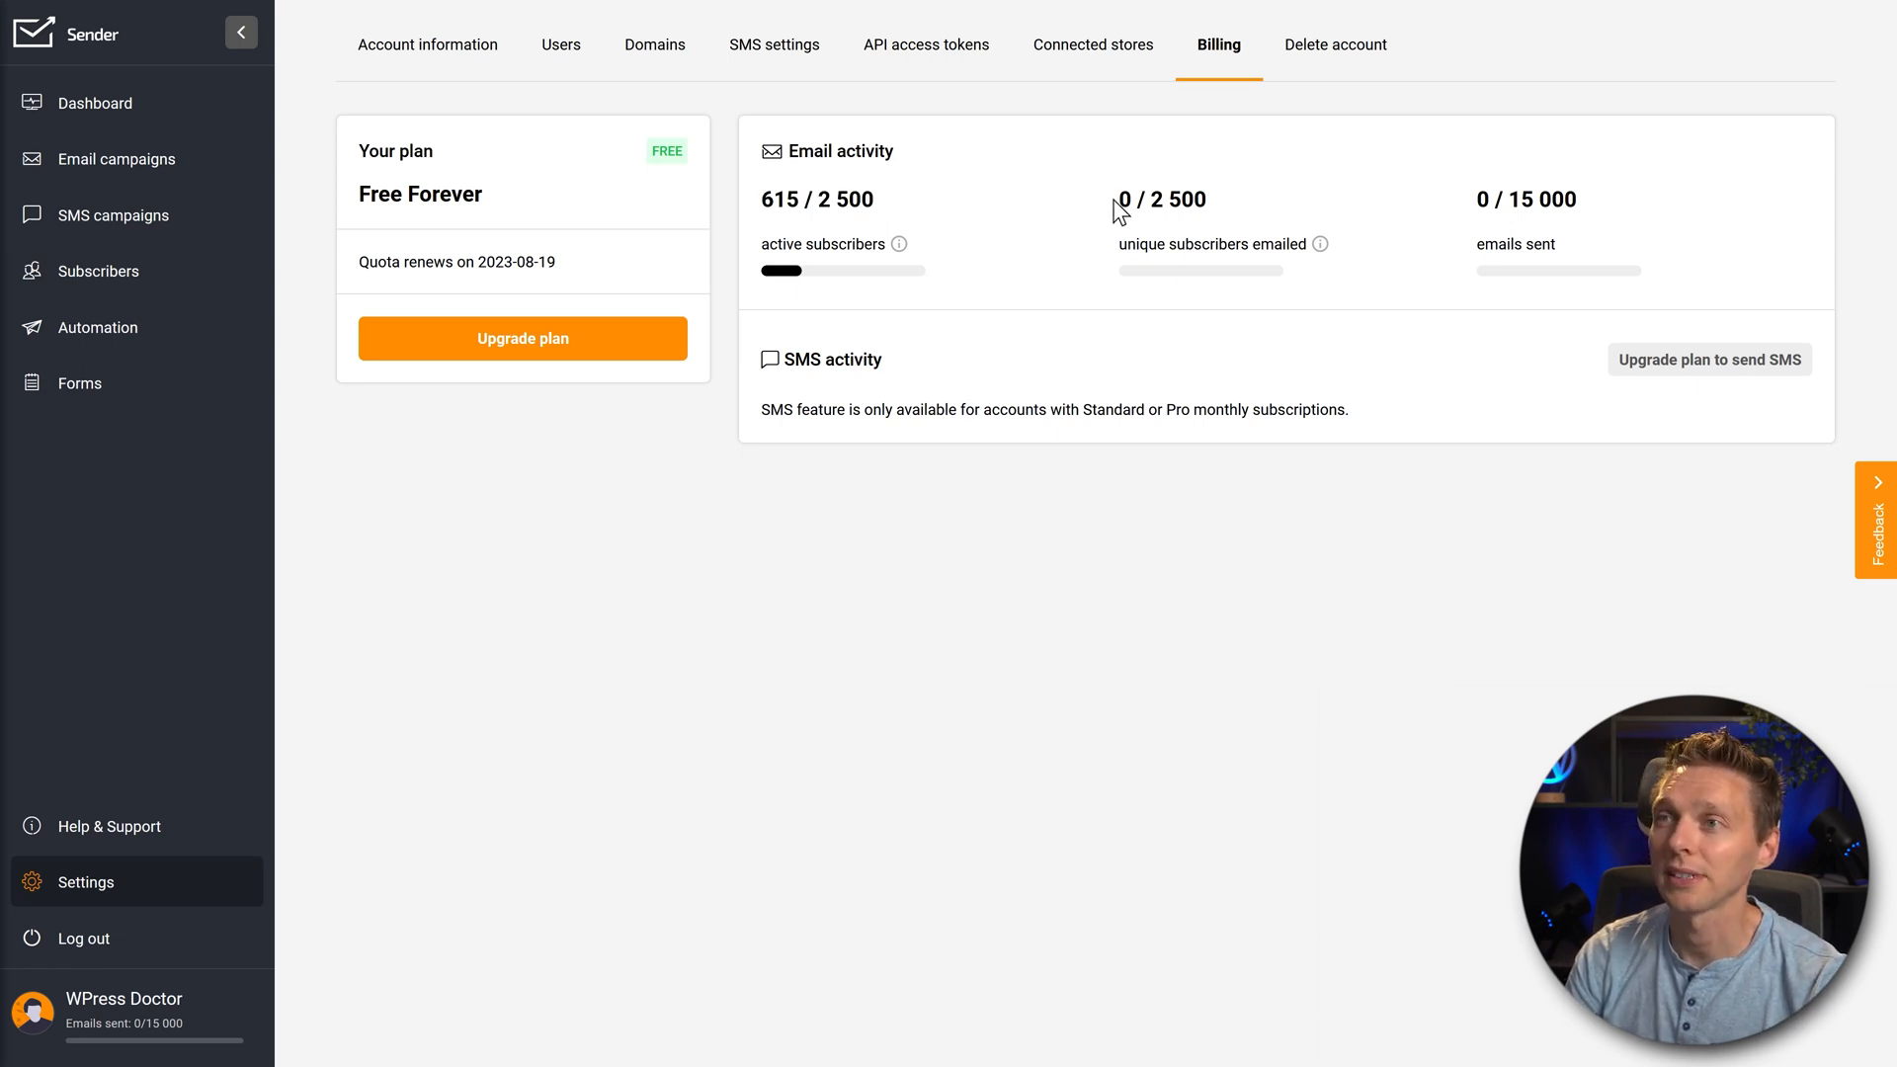
{"action": "mouse_move", "coordinate": [1143, 230]}
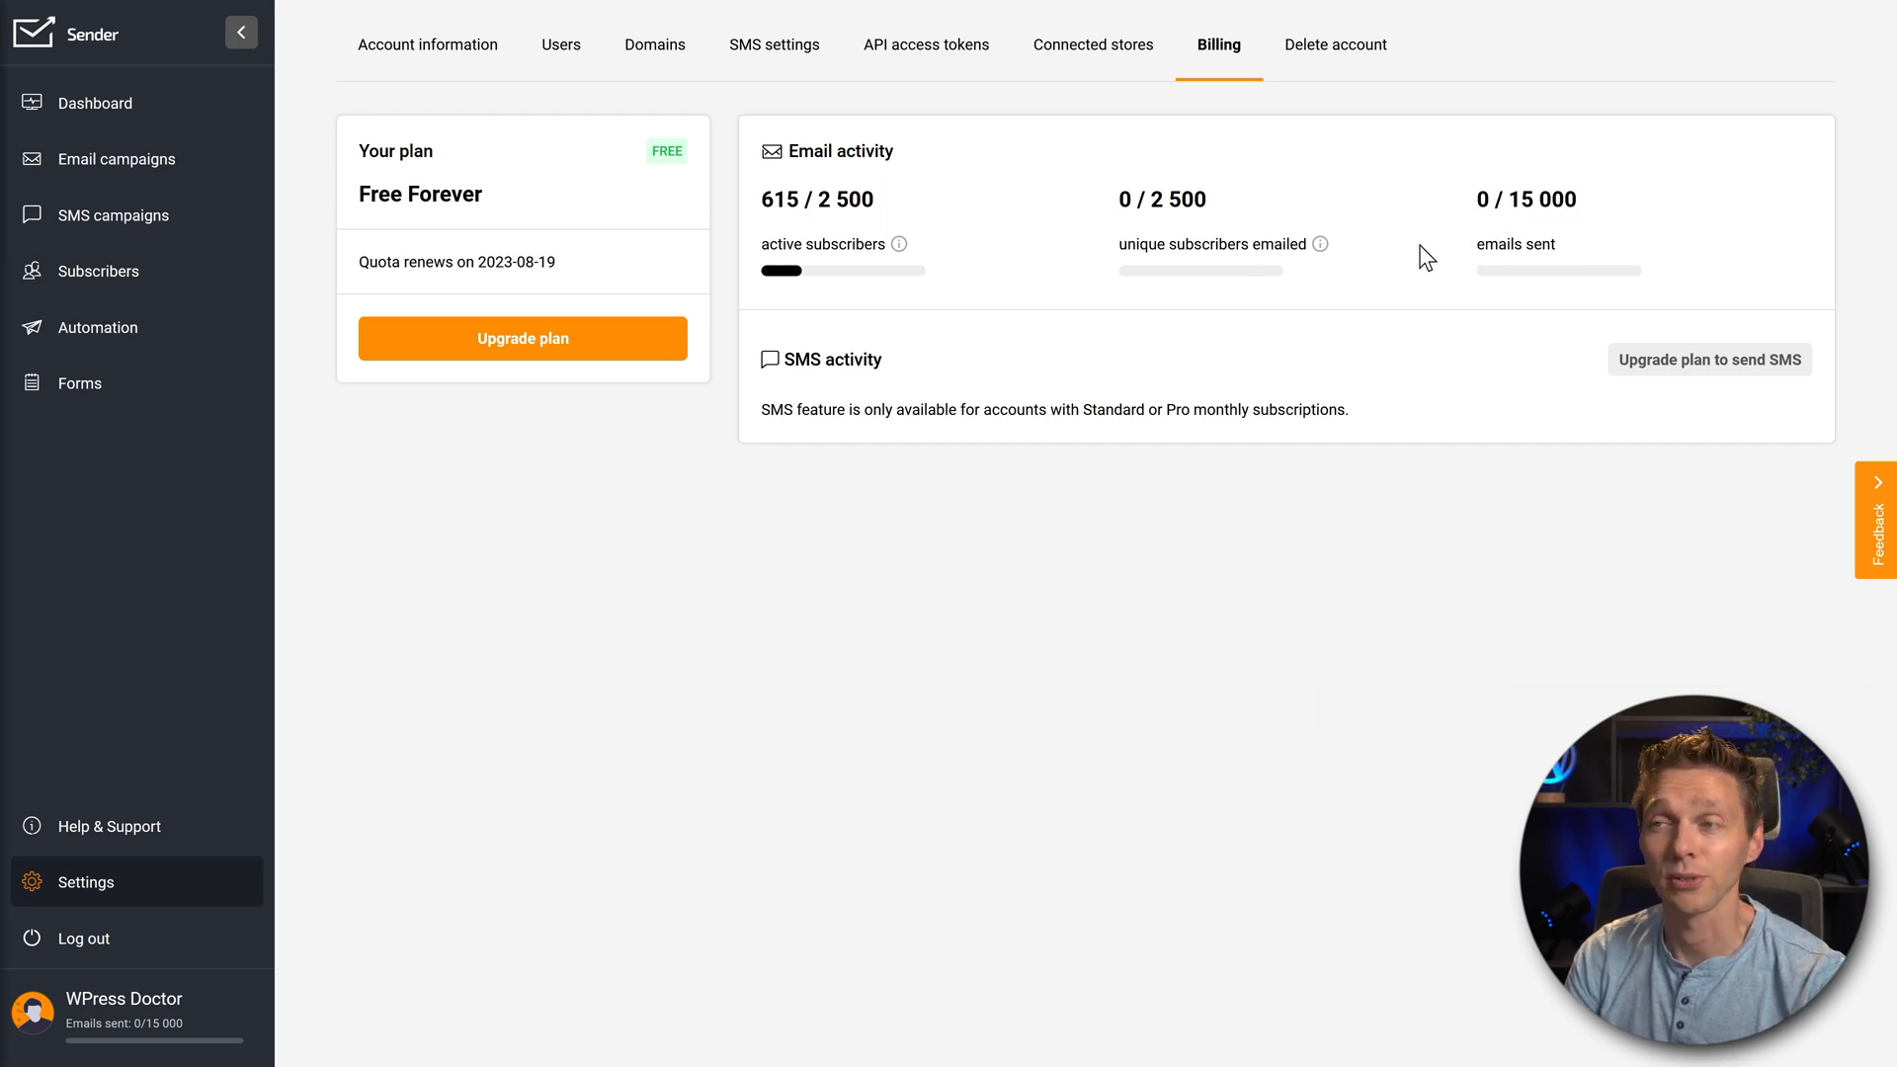
{"action": "mouse_move", "coordinate": [494, 254]}
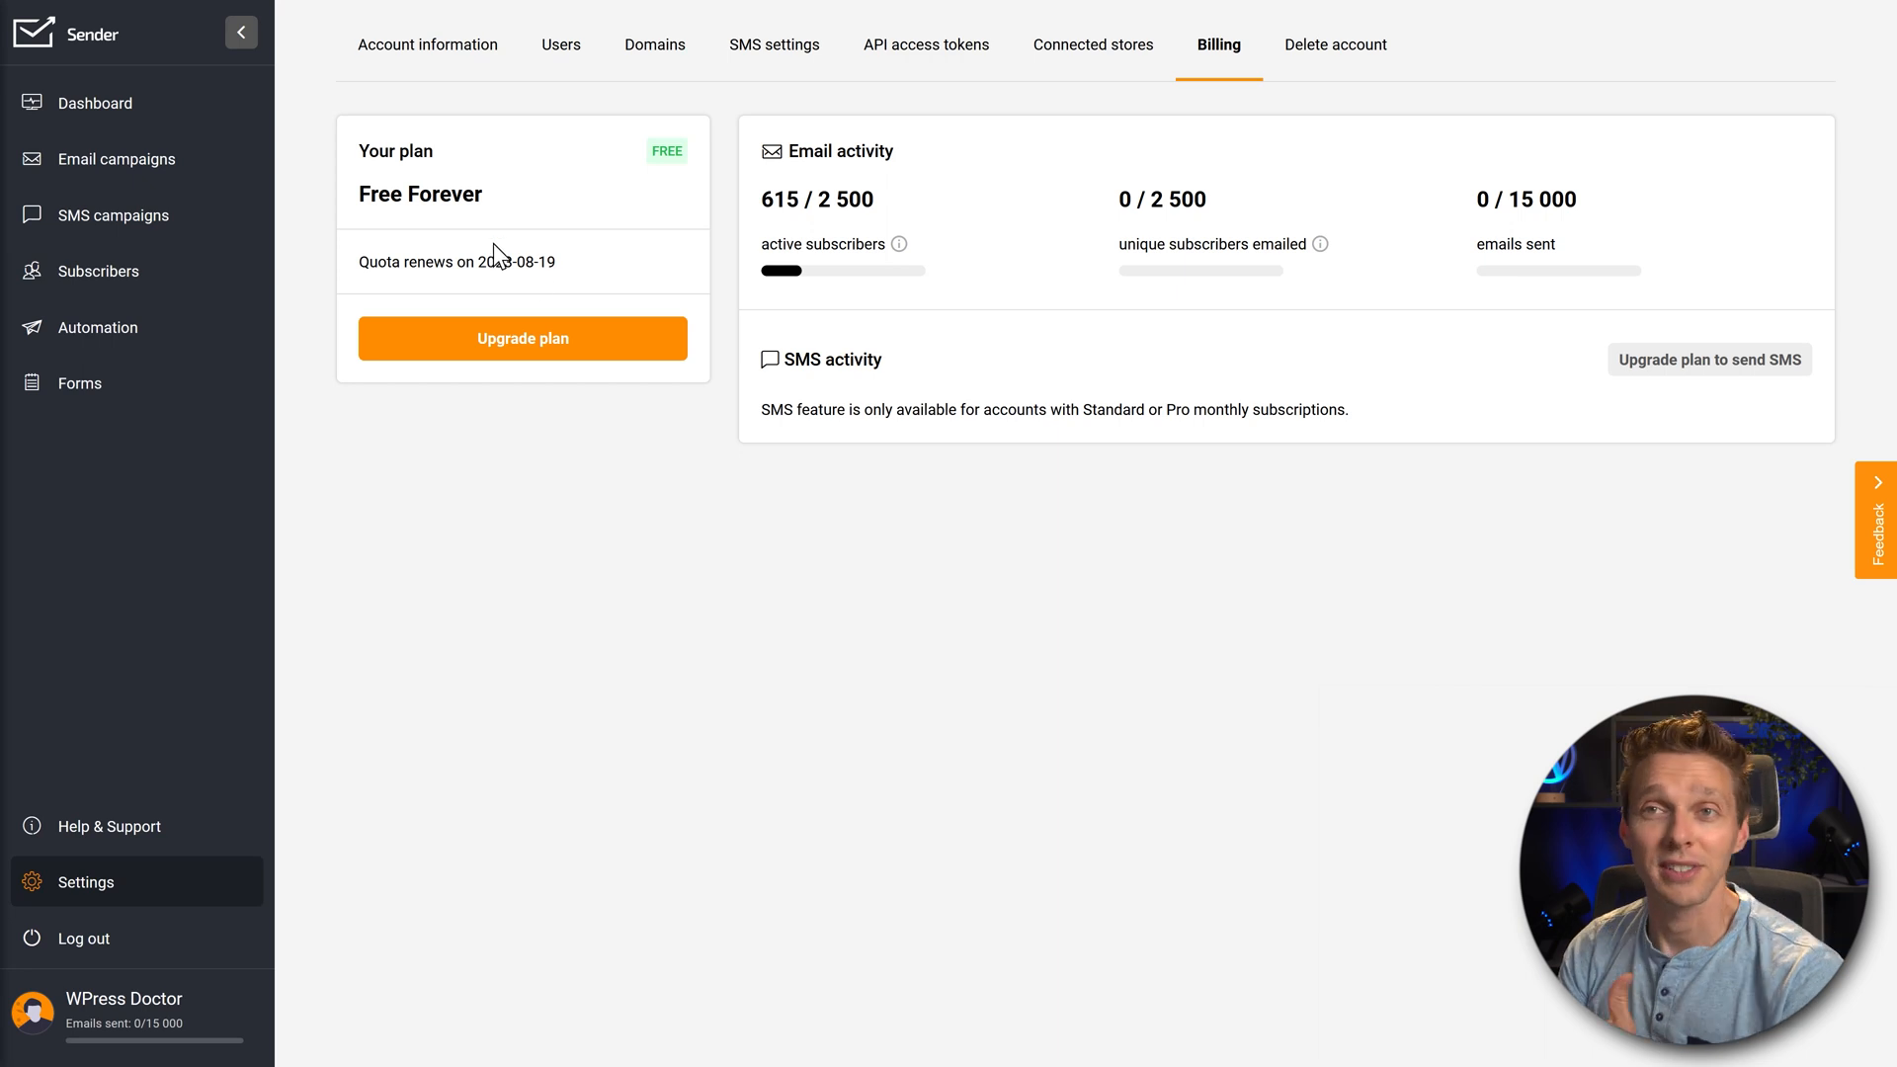